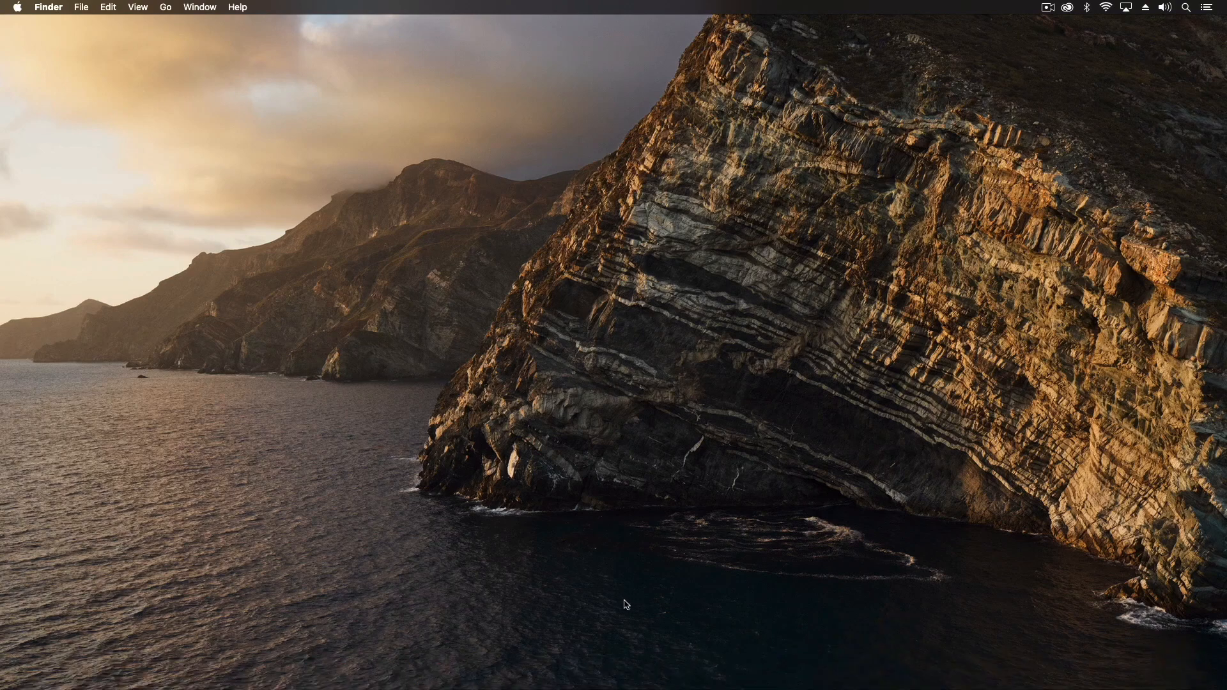
mouse_move(887, 674)
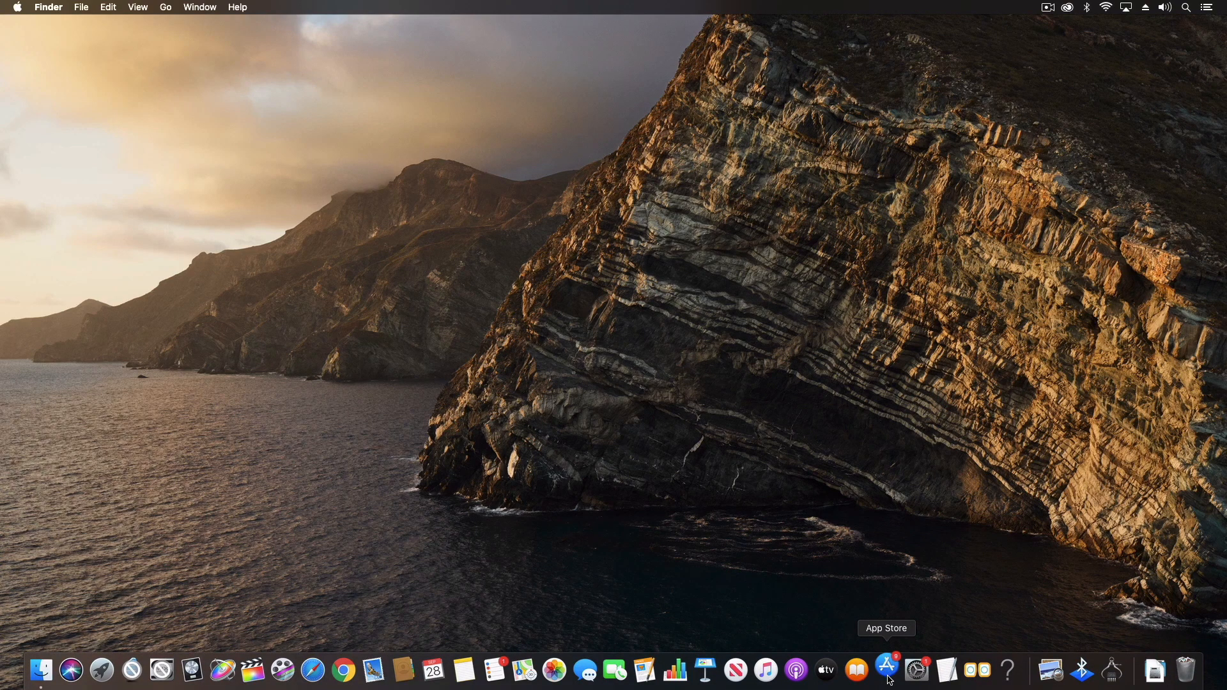
Step: Launch the App Store from the Dock and search for 'lo'
click(886, 671)
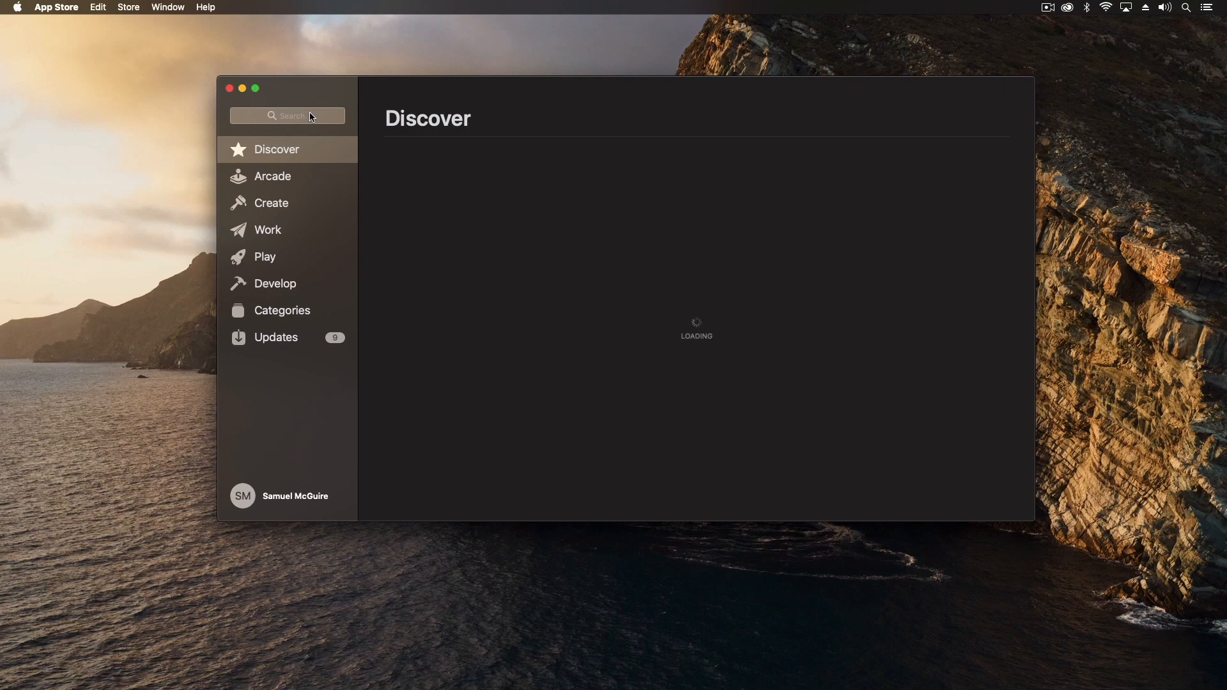
click(288, 117)
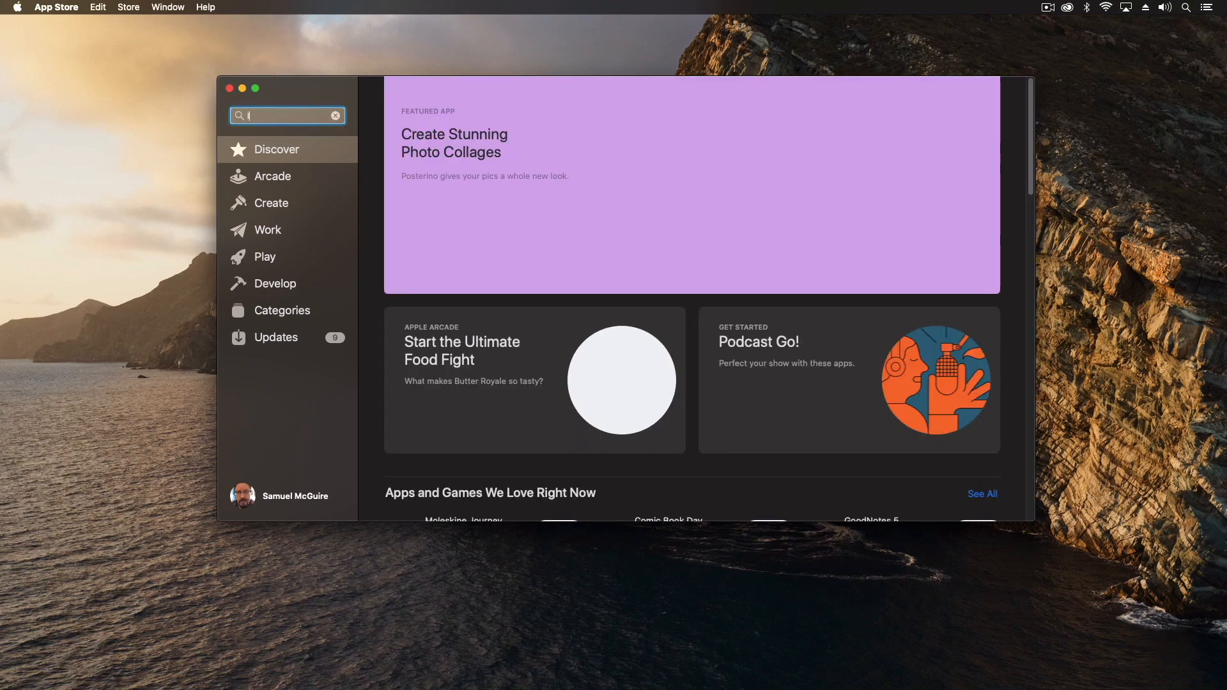
text(lo)
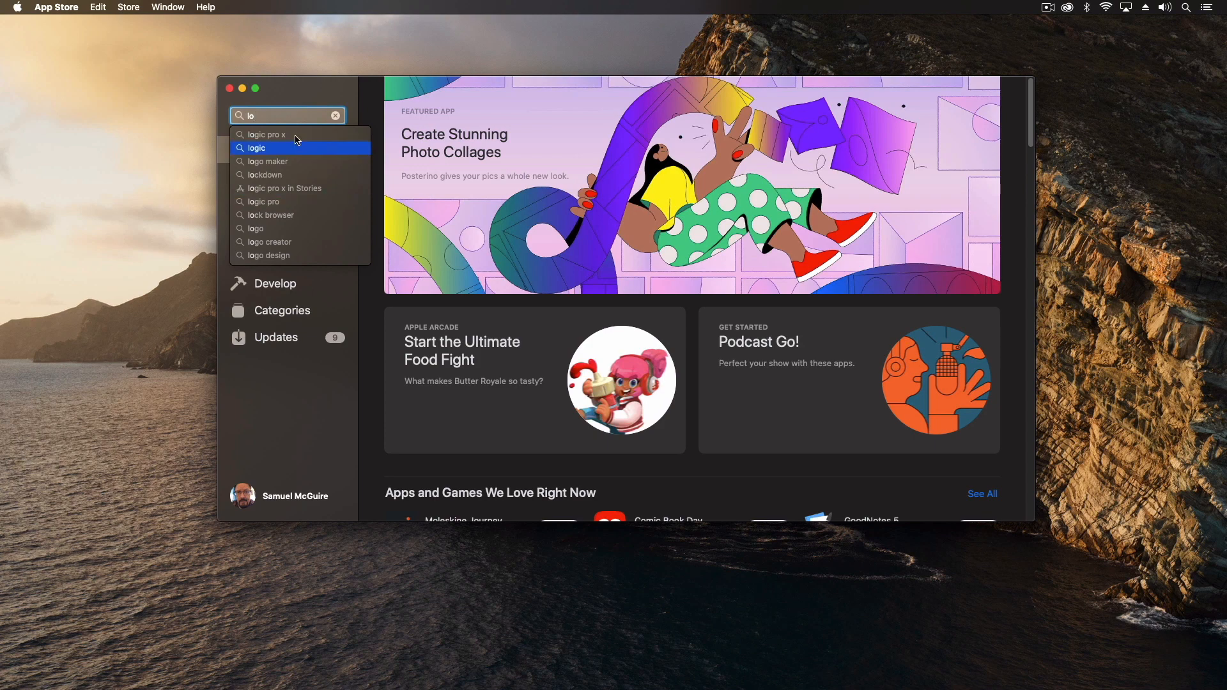
Step: Pick the 'logic pro x' suggestion to list Logic Pro X in the results
click(266, 134)
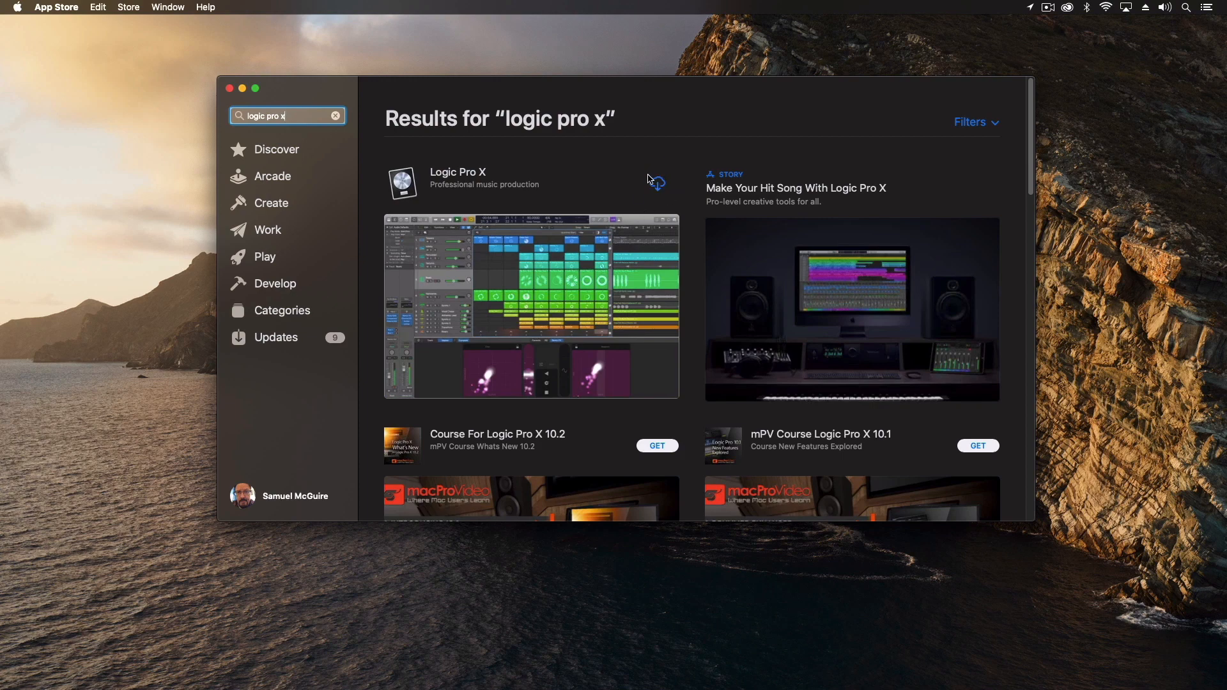
mouse_move(660, 187)
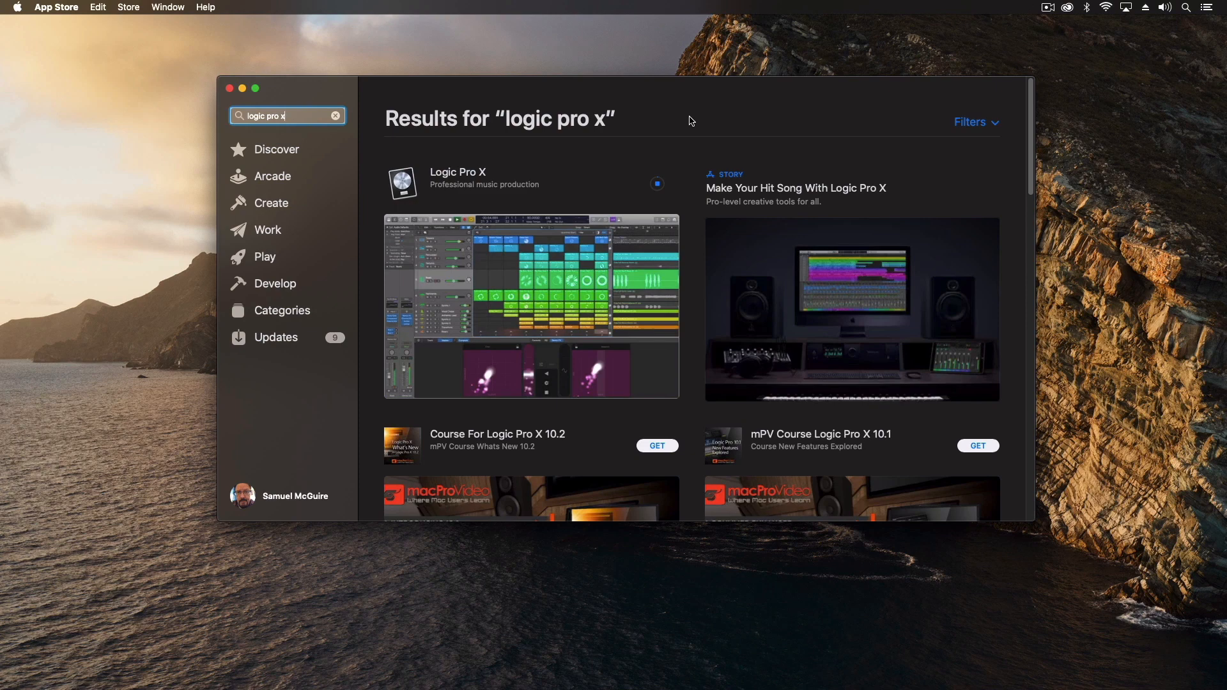
mouse_move(564, 193)
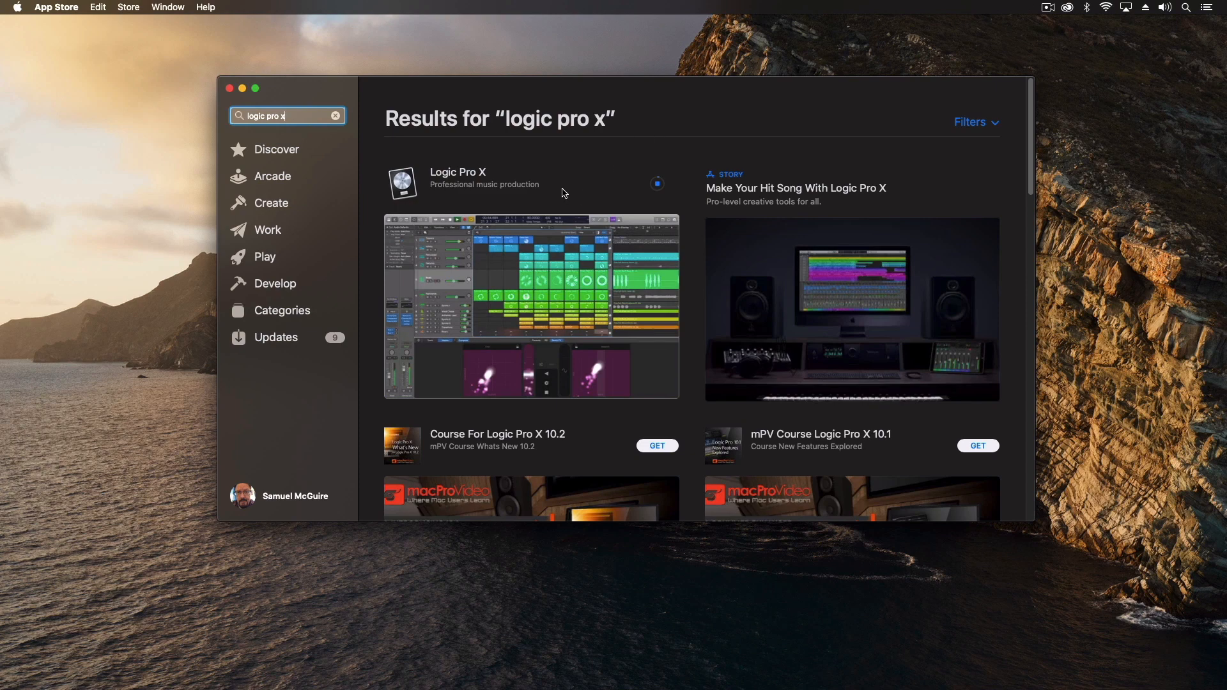
mouse_move(514, 182)
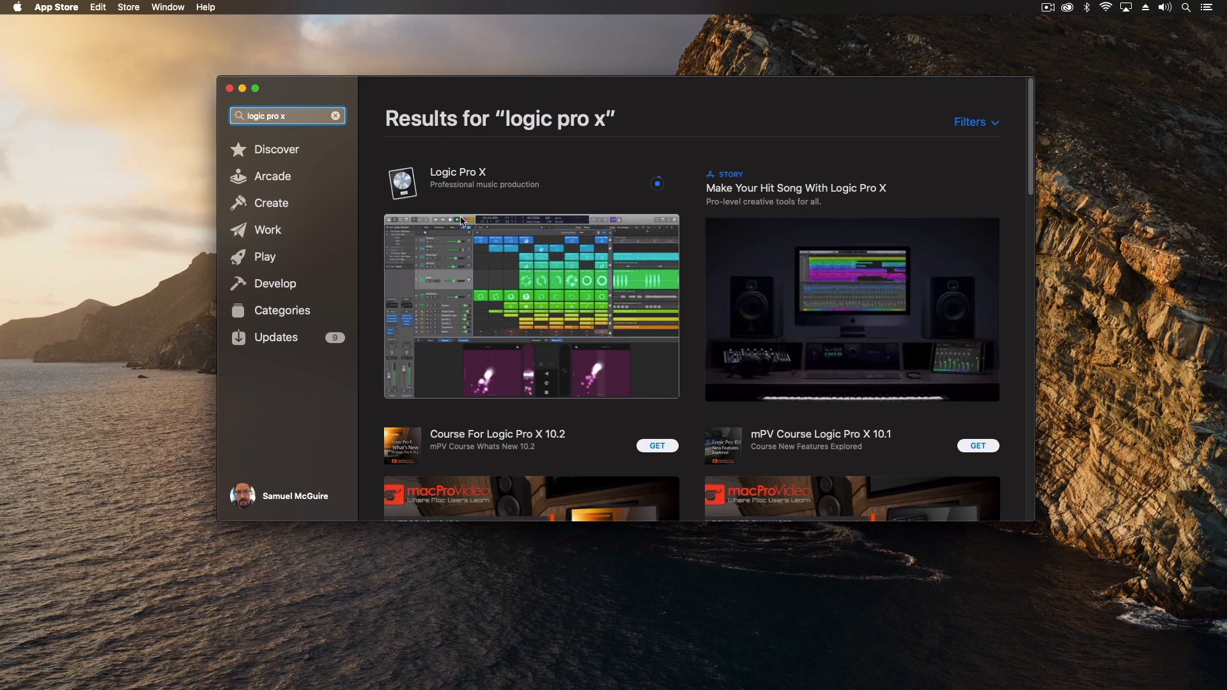
mouse_move(509, 151)
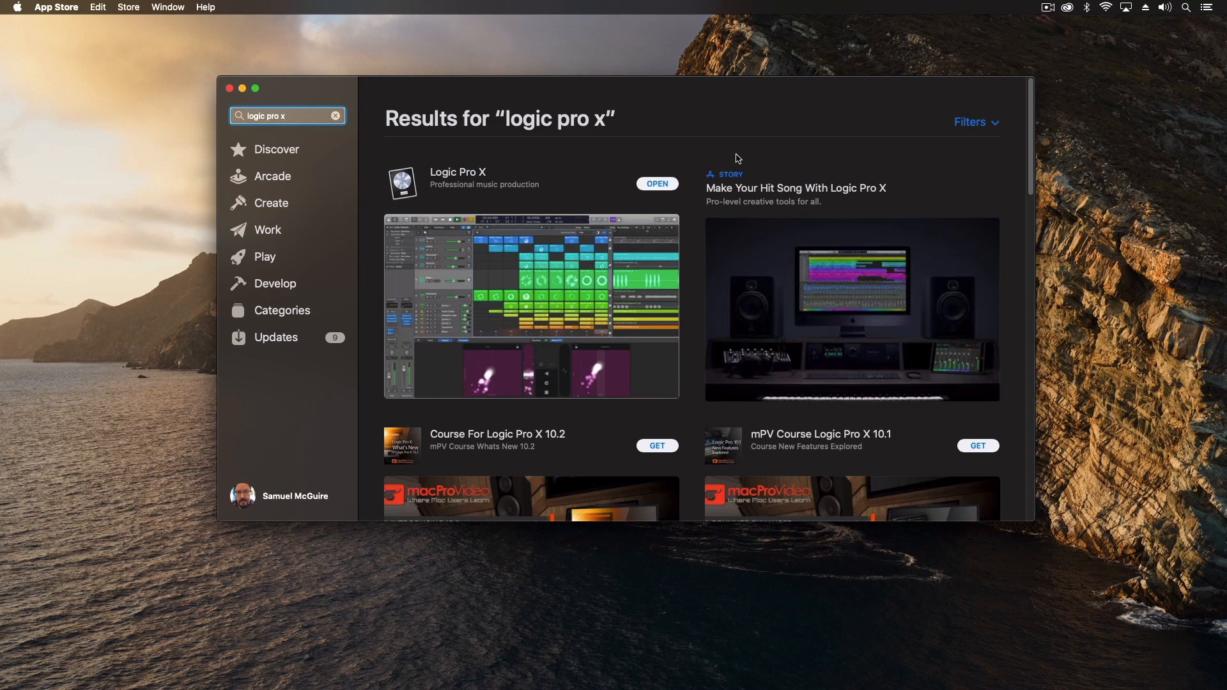
mouse_move(458, 623)
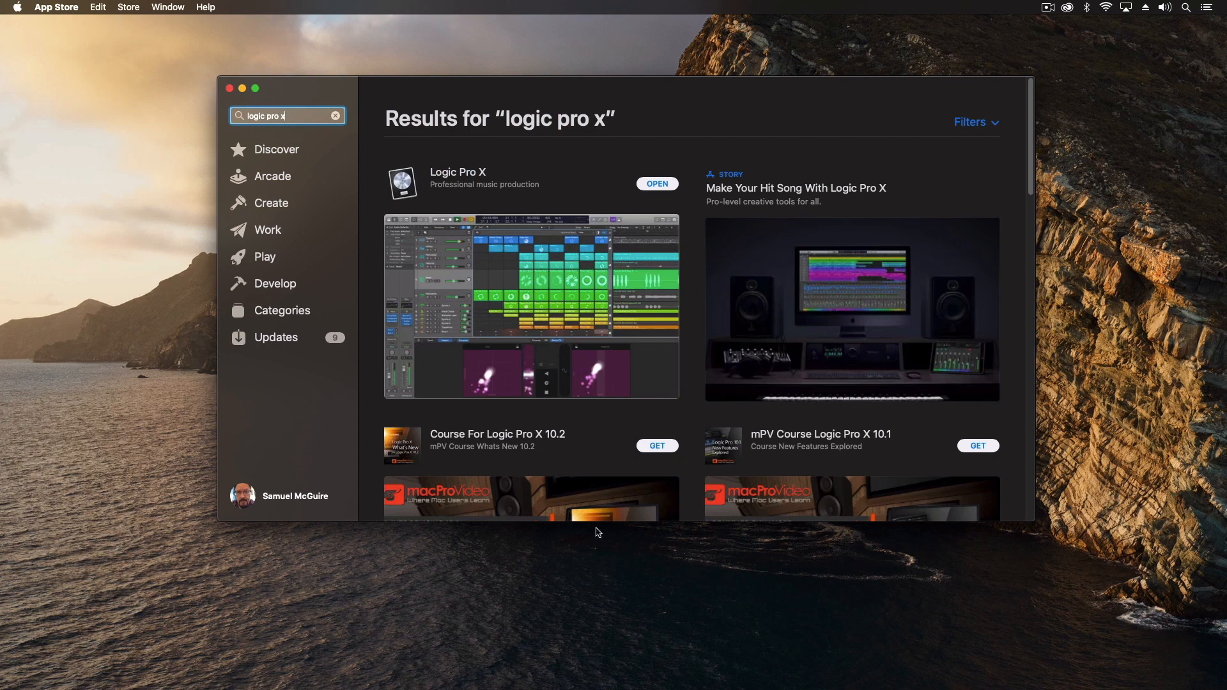
mouse_move(655, 170)
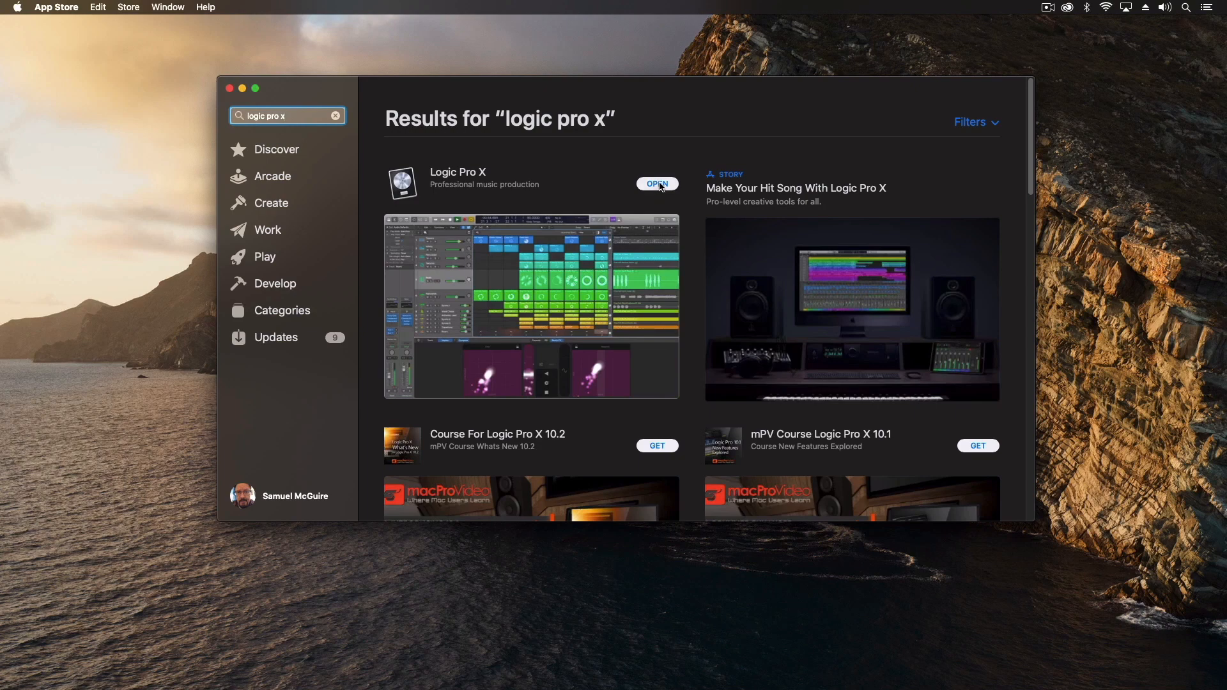
Step: Launch the newly installed Logic Pro X and close the App Store window
click(657, 183)
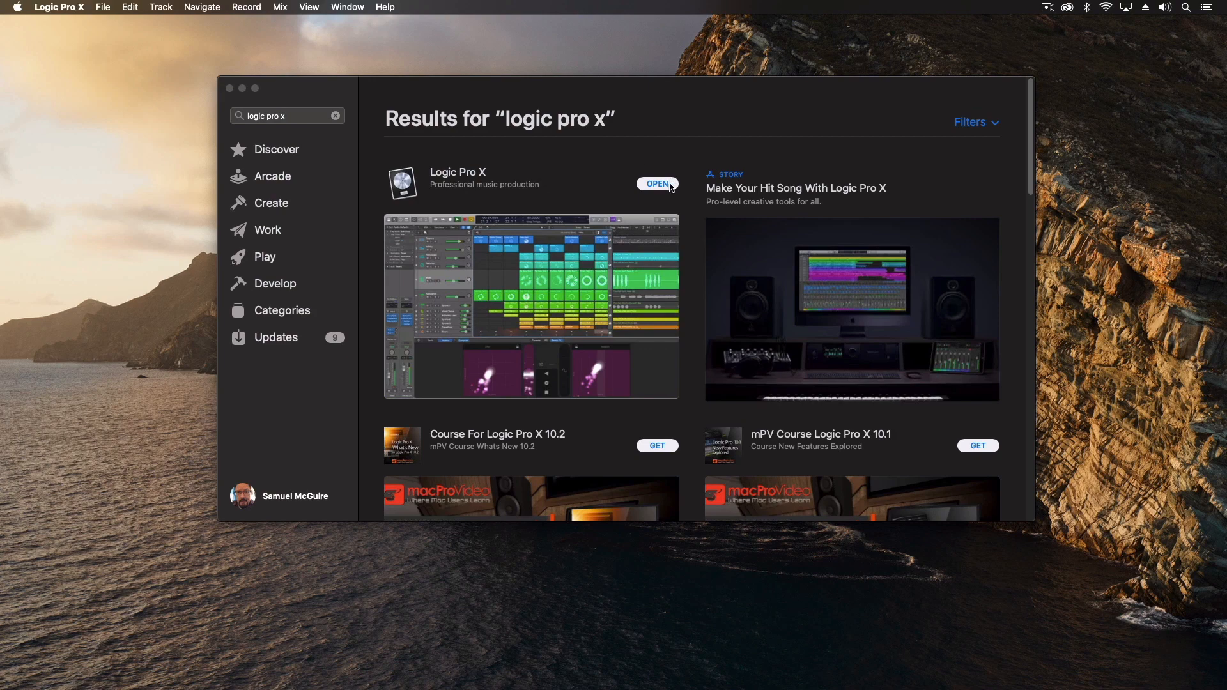
click(657, 183)
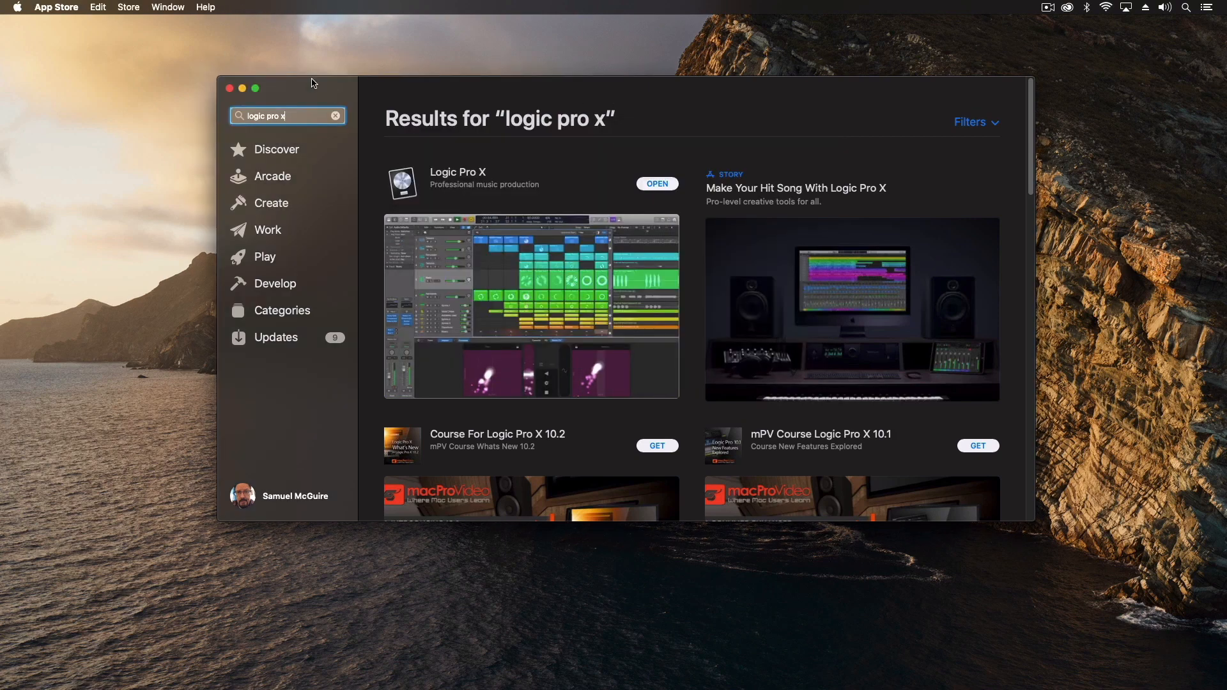
click(657, 183)
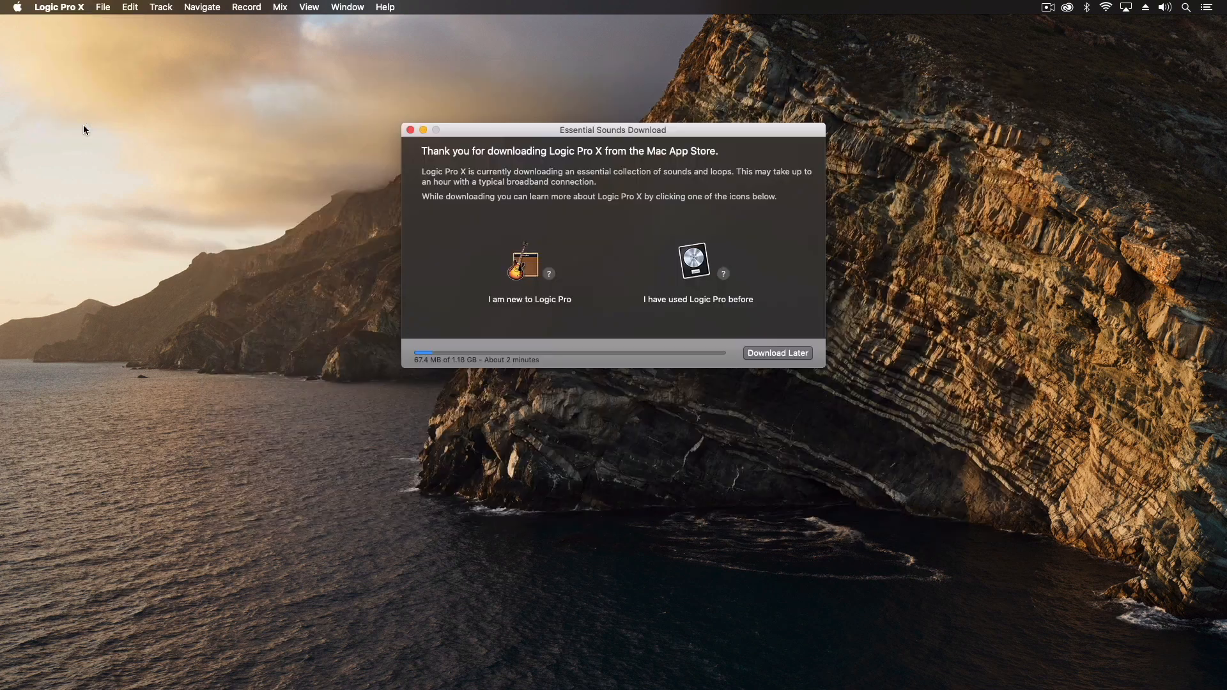
mouse_move(497, 340)
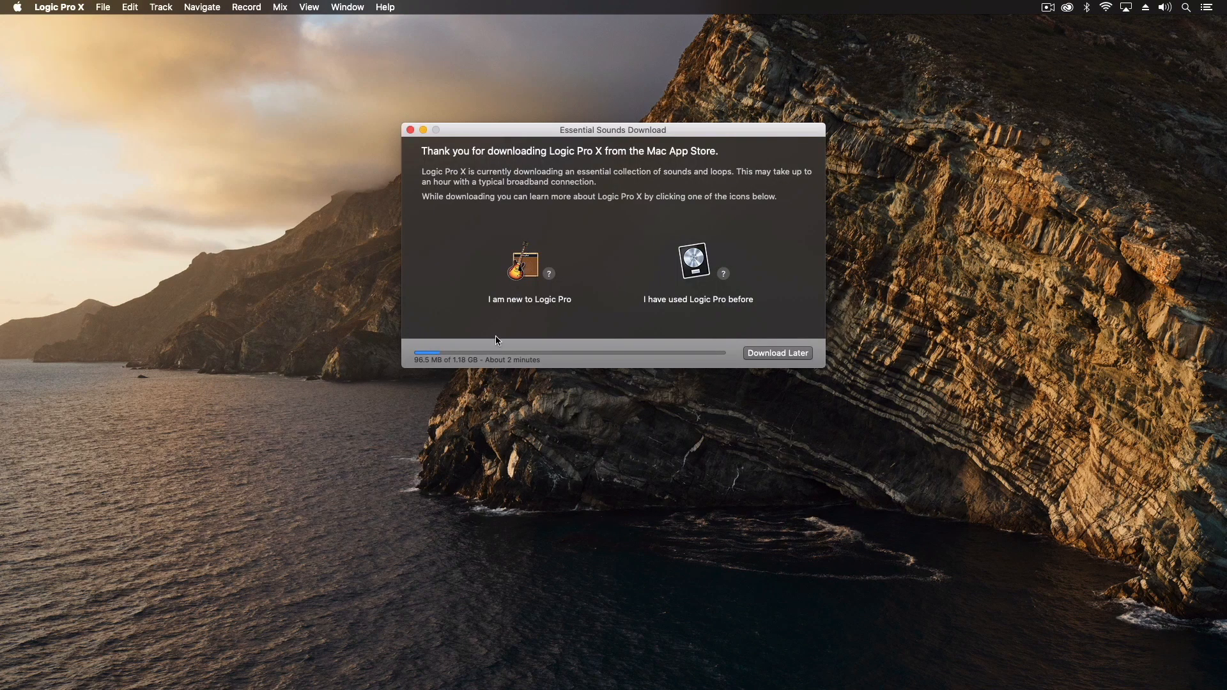
mouse_move(429, 378)
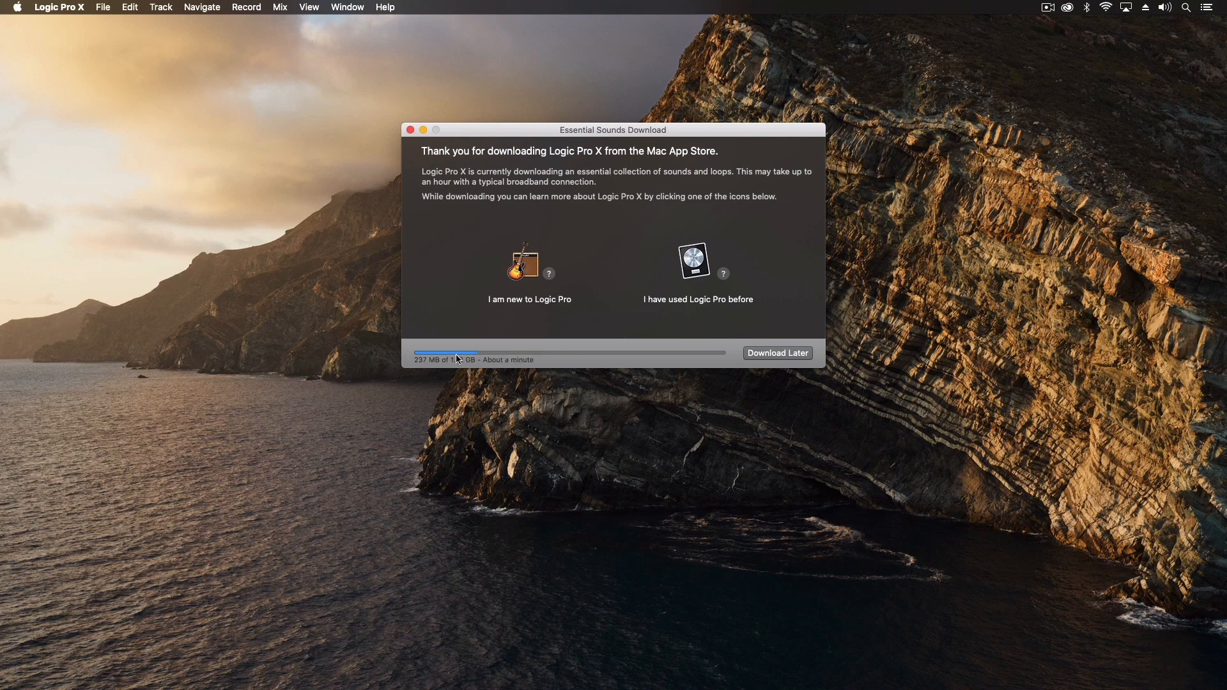
mouse_move(653, 358)
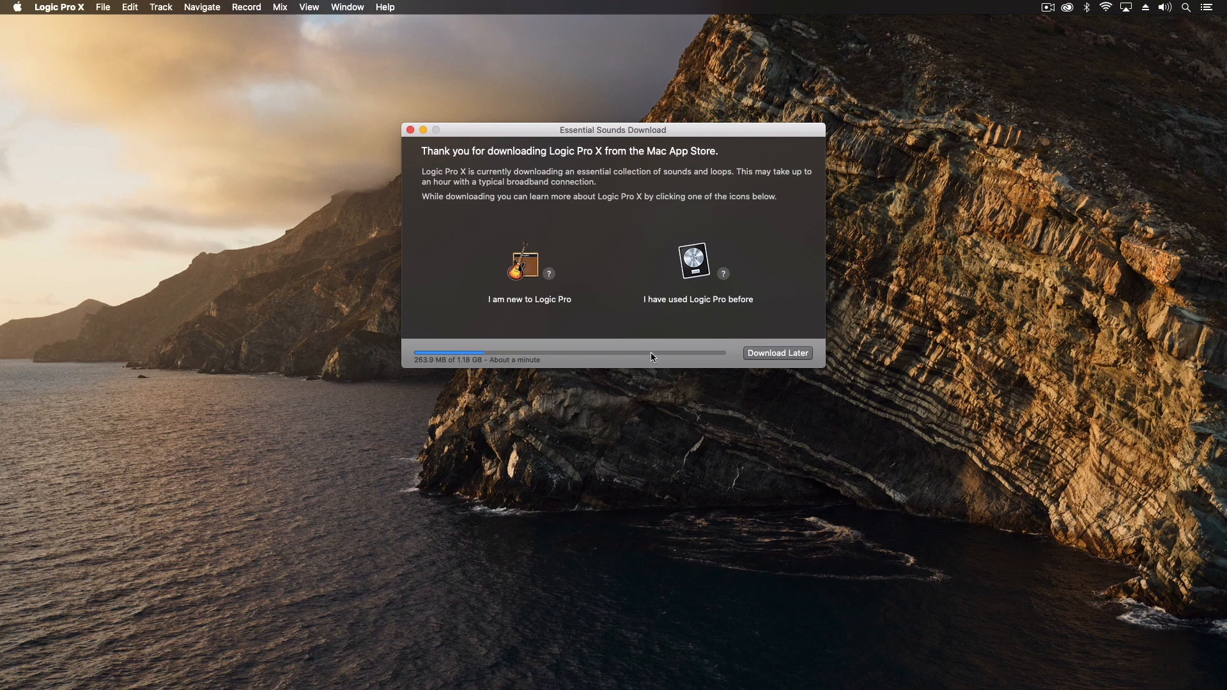
Step: Choose 'I am new to Logic Pro' in the essential sounds download window
click(530, 270)
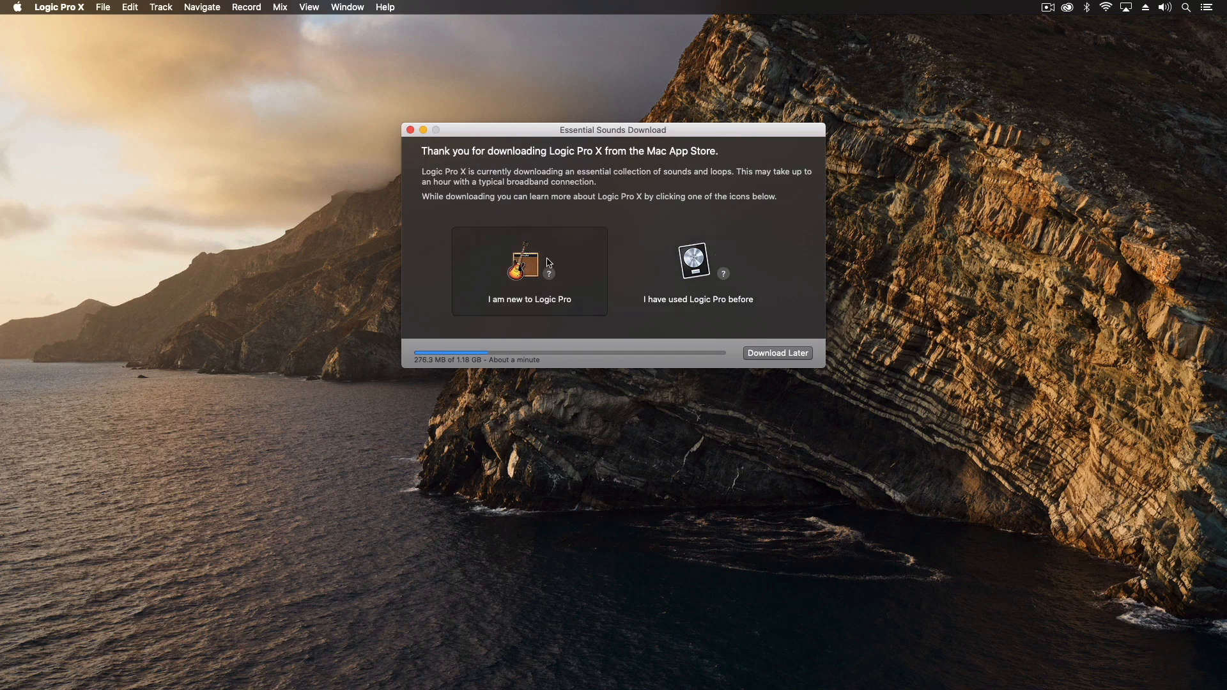
mouse_move(682, 216)
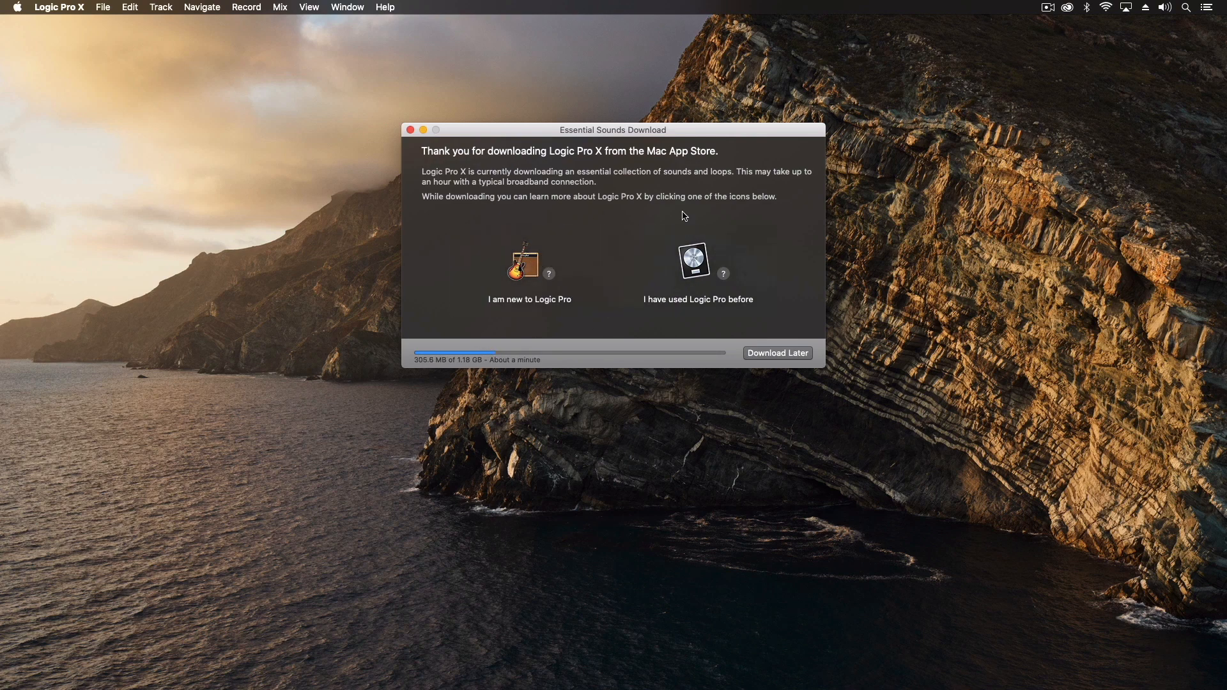
click(528, 270)
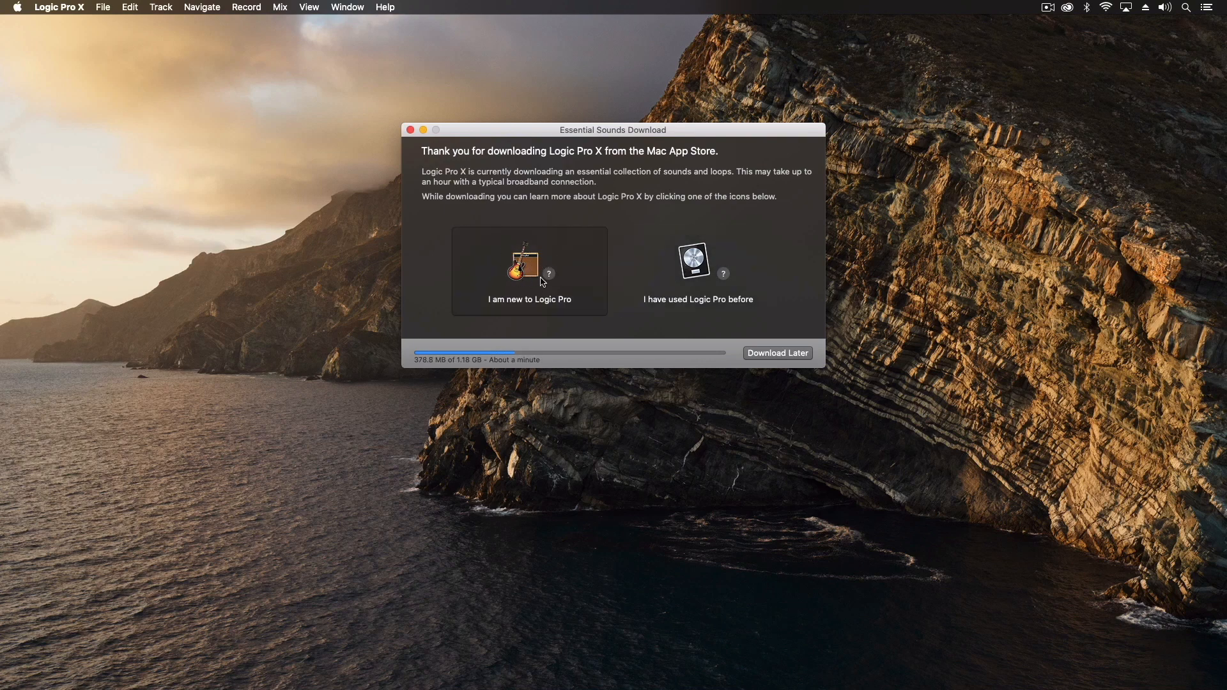
mouse_move(697, 269)
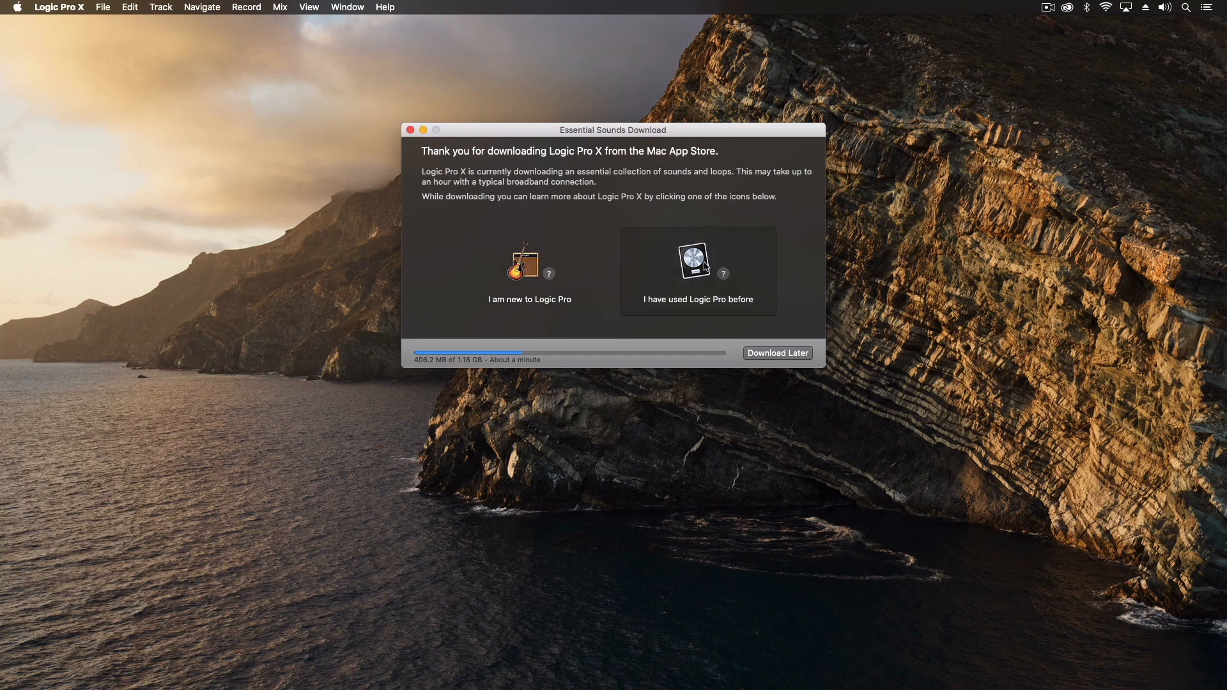
mouse_move(594, 250)
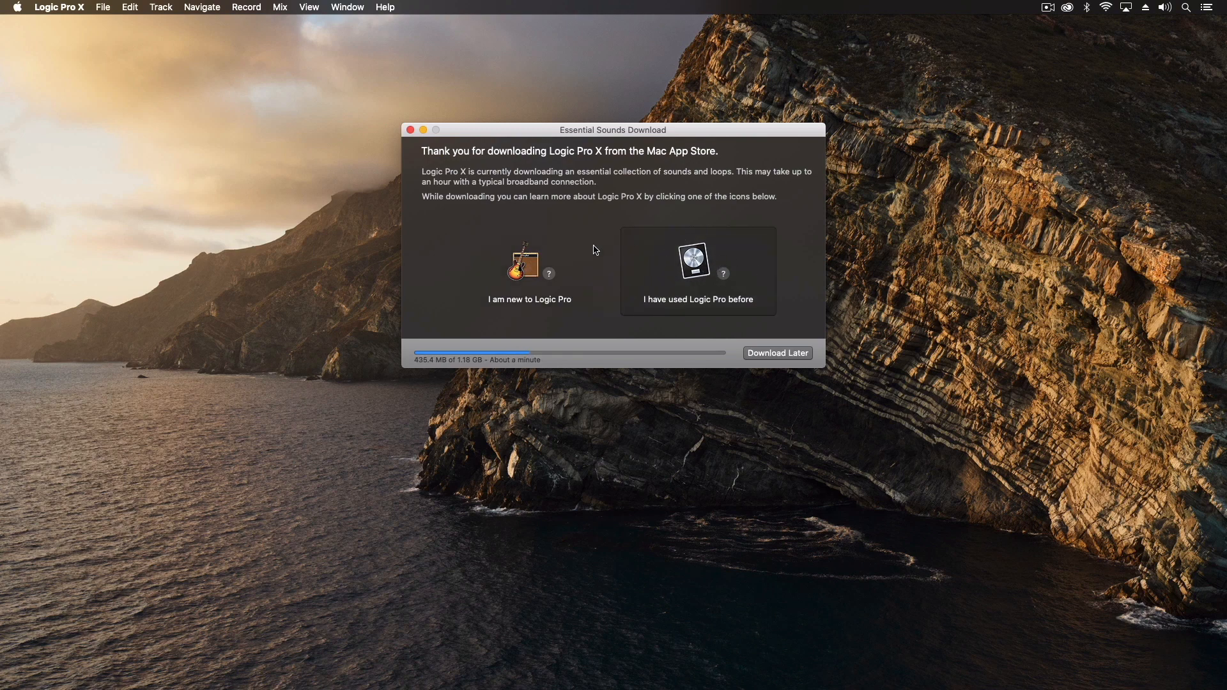
mouse_move(529, 270)
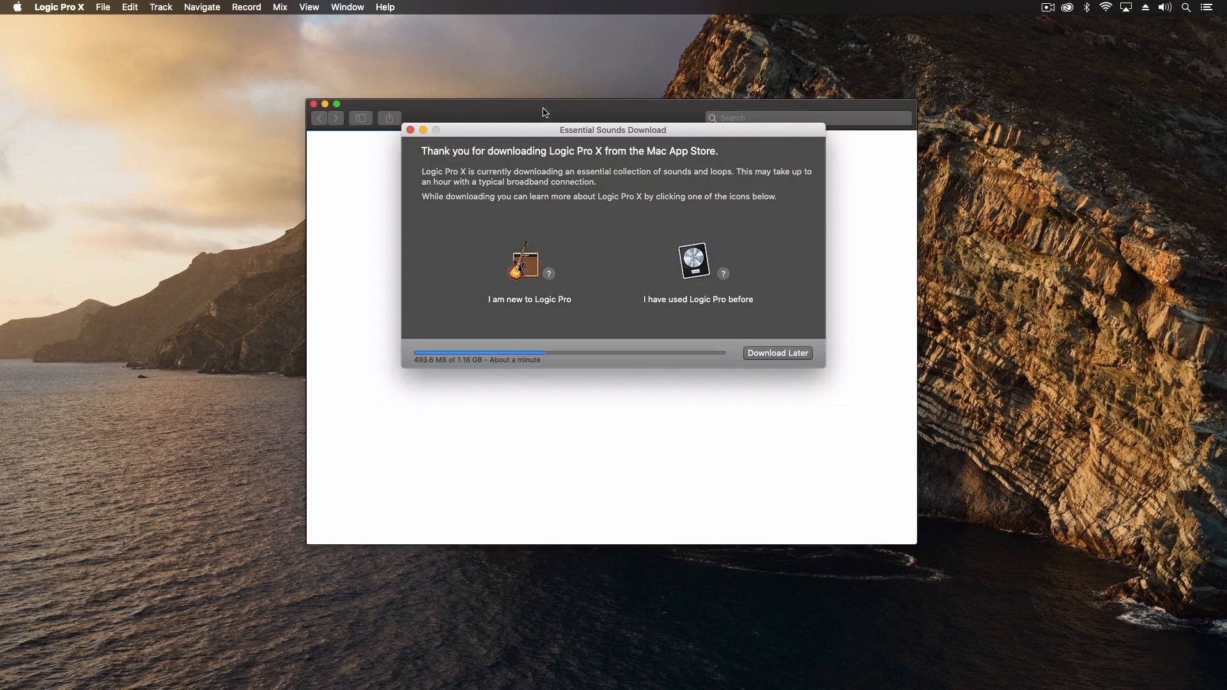
Step: Scroll through the User Guide overview, then close the guide
click(528, 261)
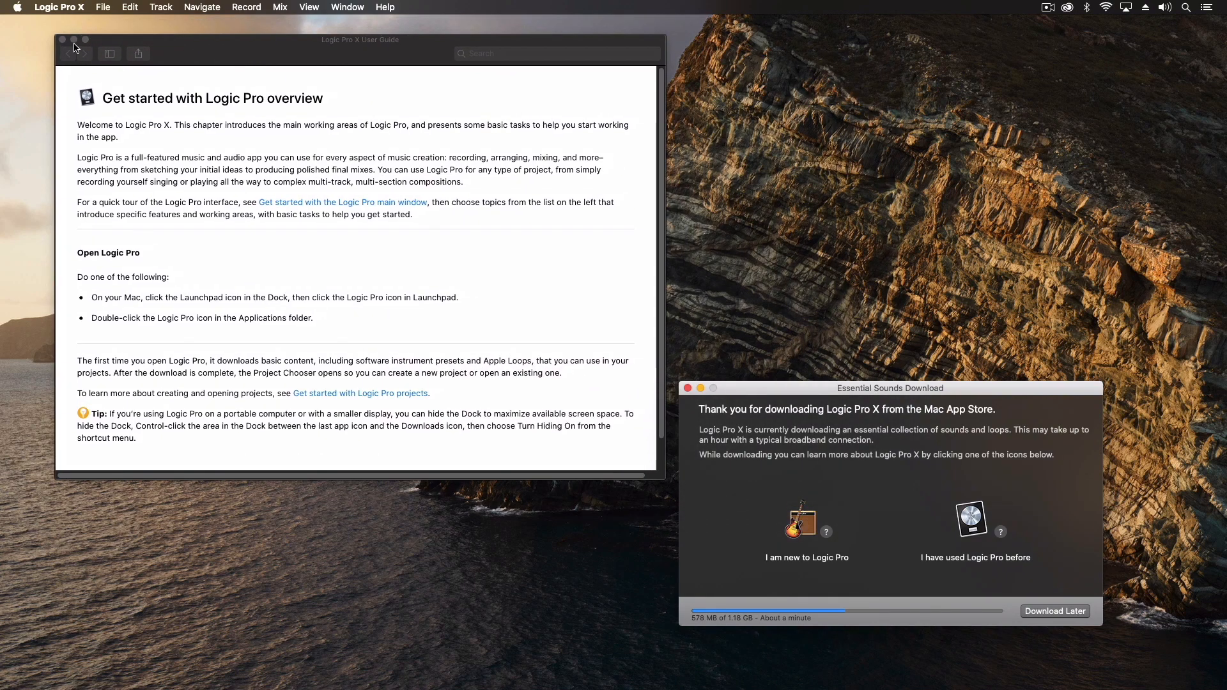
scroll(down, 3)
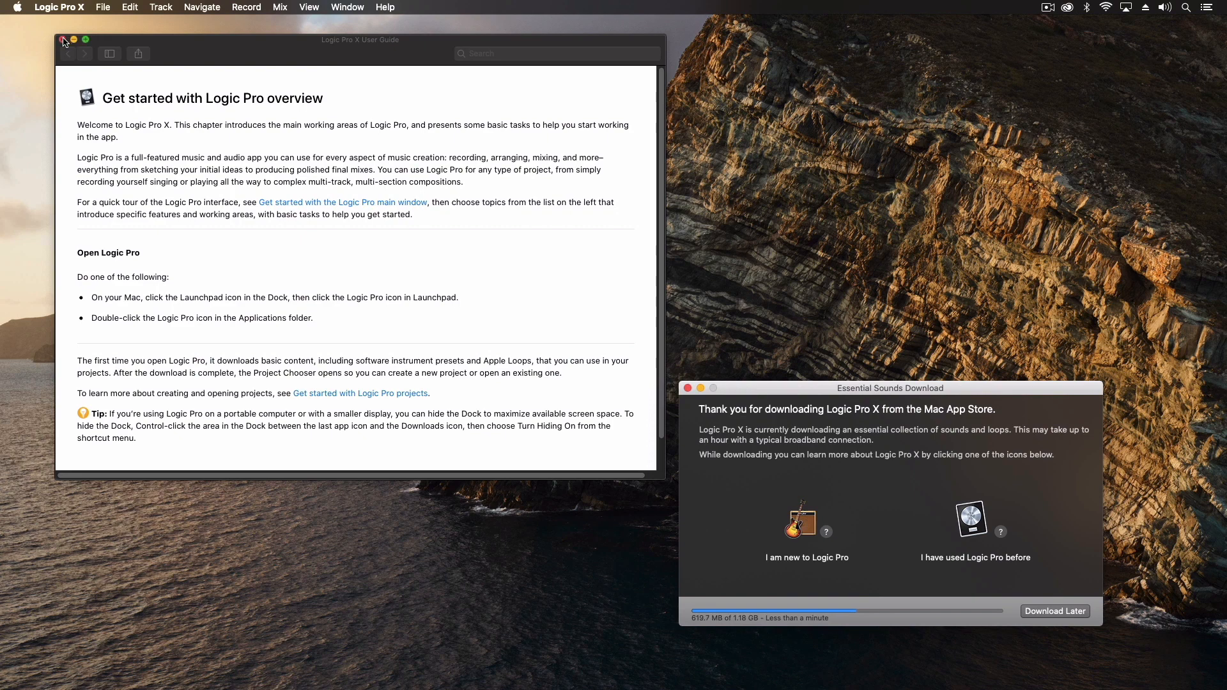
click(64, 40)
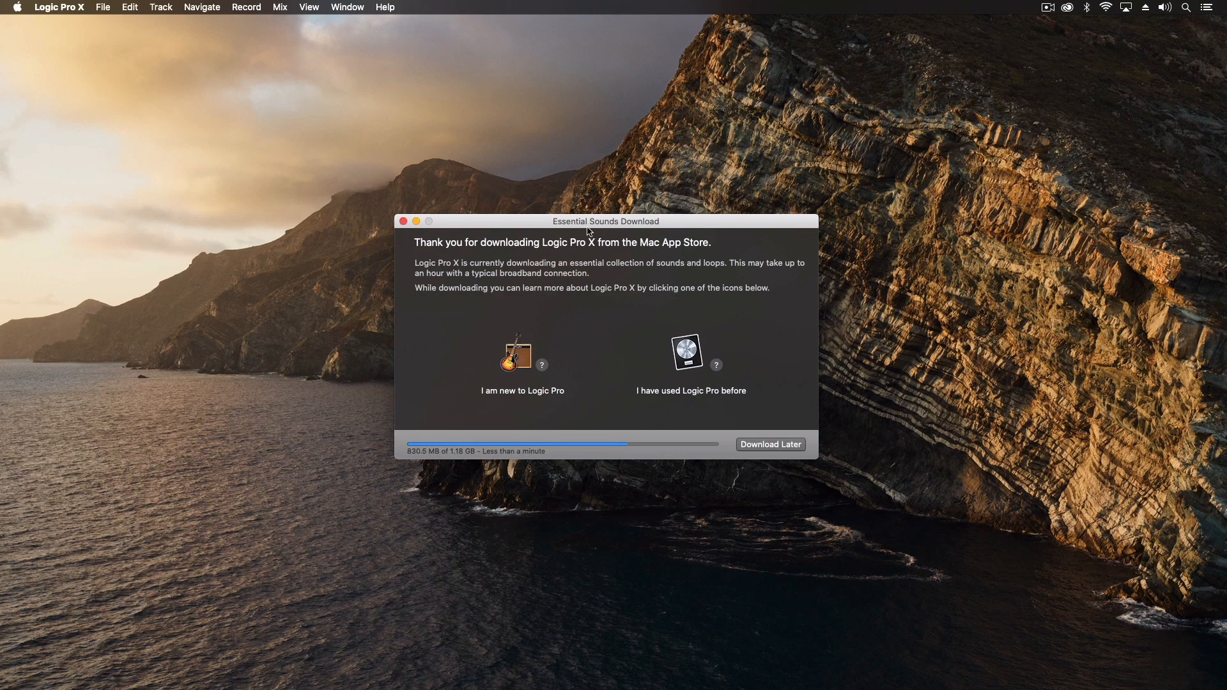
mouse_move(570, 240)
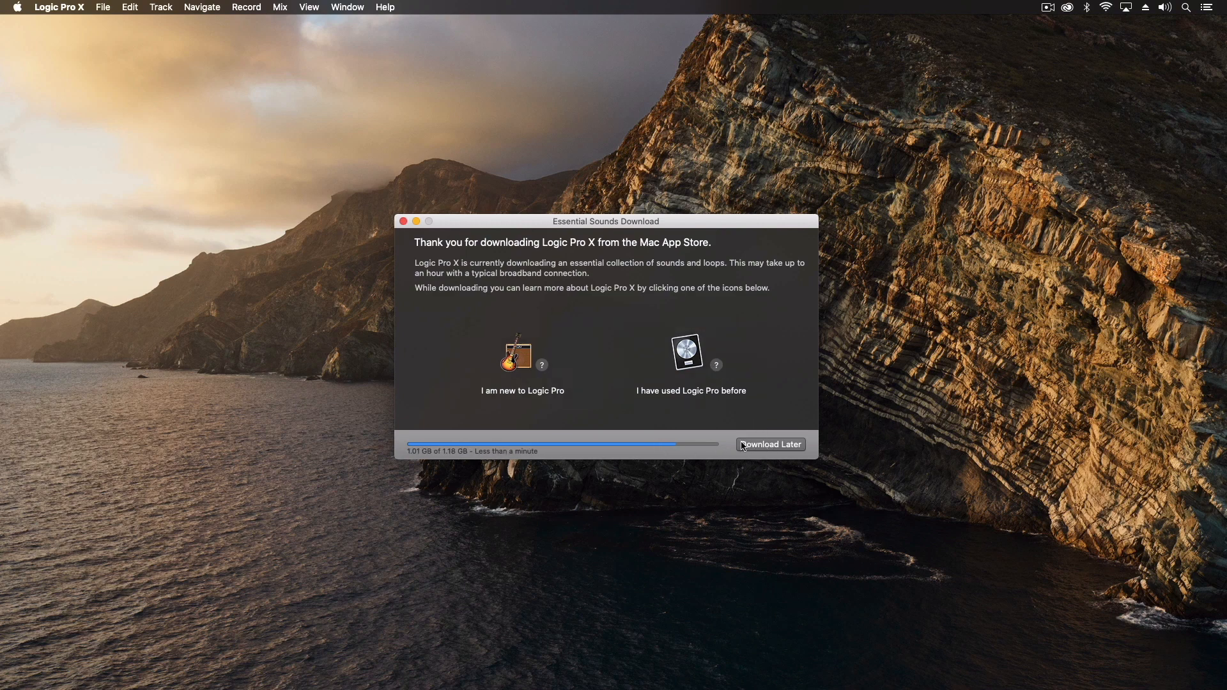
Step: Wait in the Essential Sounds Download window as progress nears completion
click(522, 362)
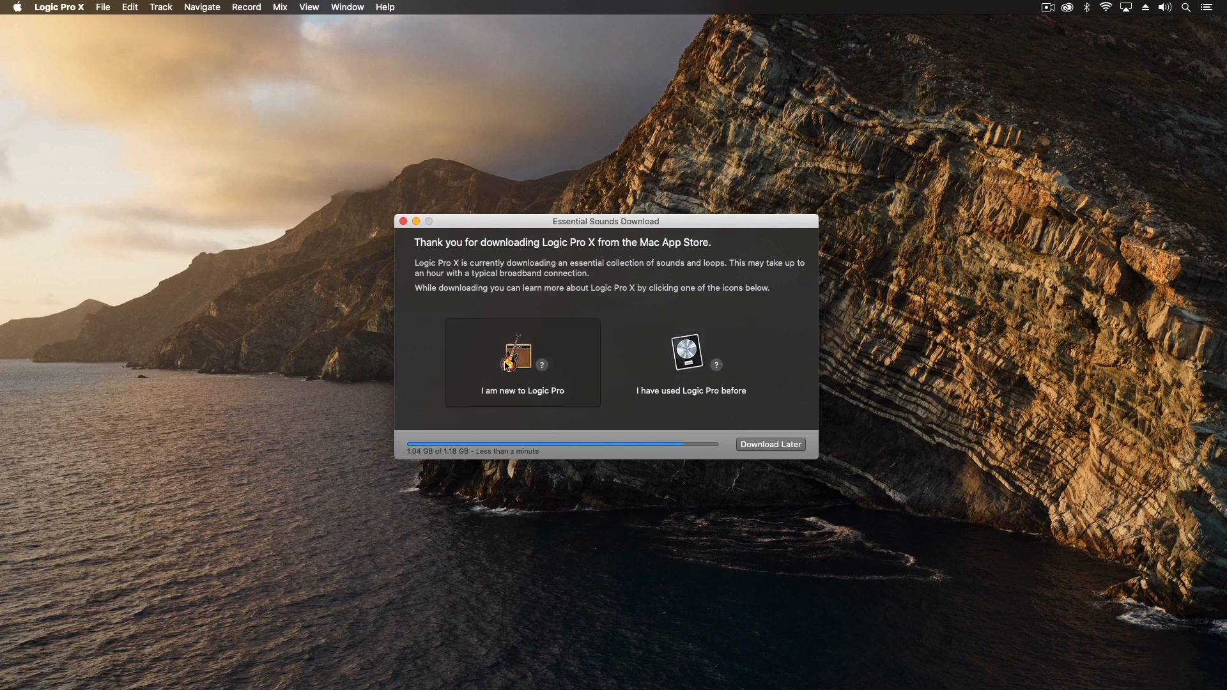
mouse_move(583, 345)
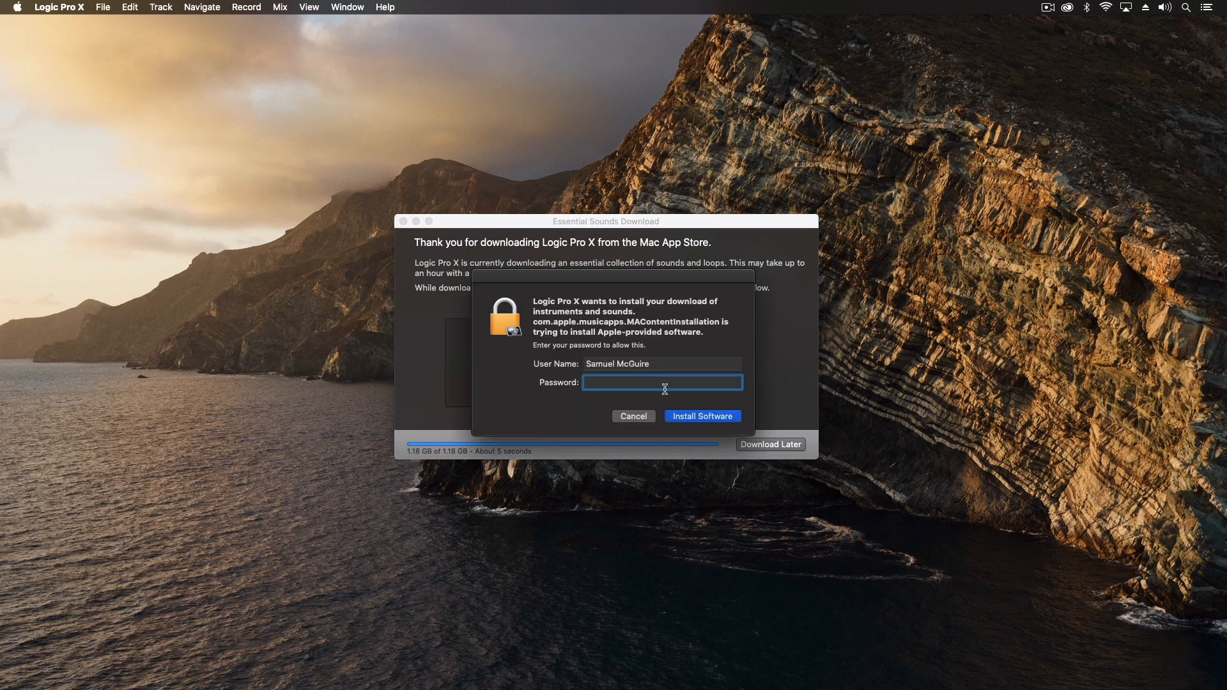
mouse_move(500, 608)
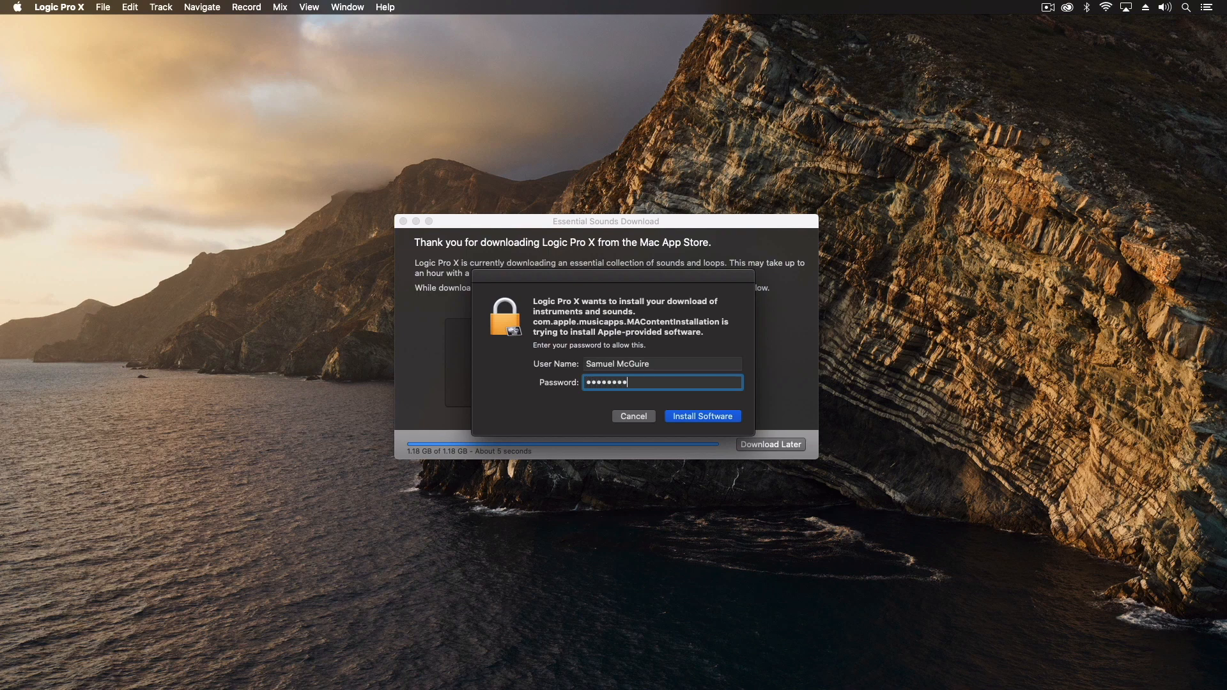
Step: Enter the administrator password and approve Install Software
click(701, 416)
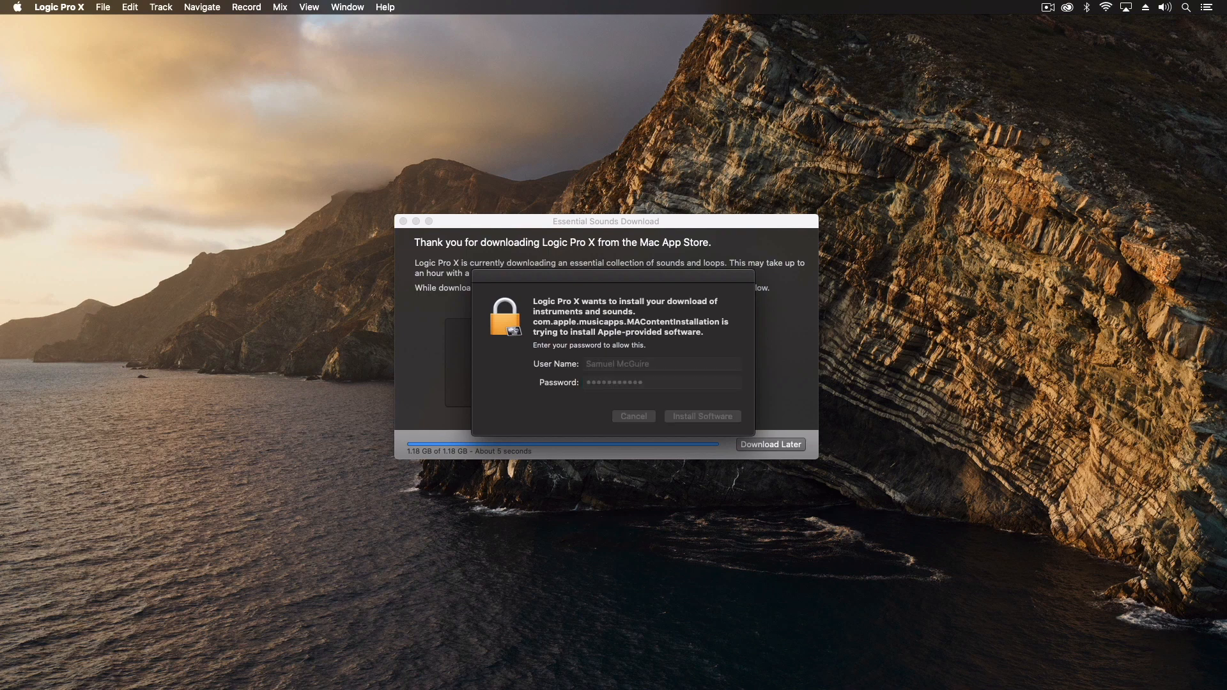
click(700, 416)
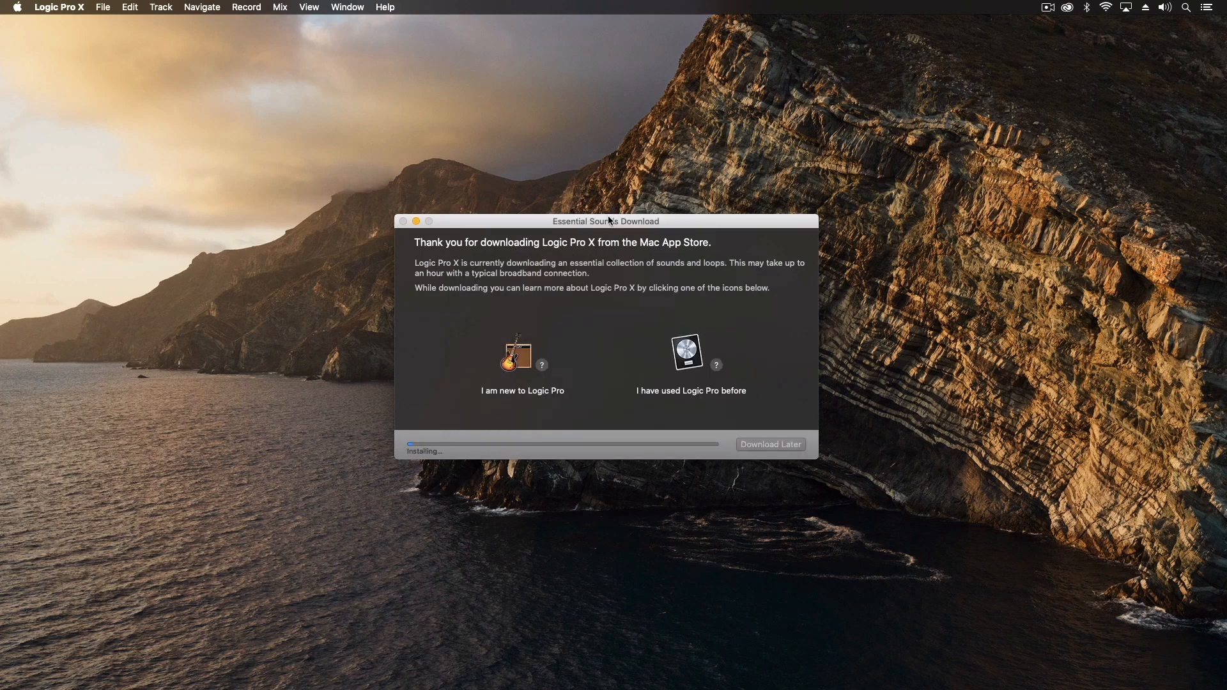
mouse_move(420, 449)
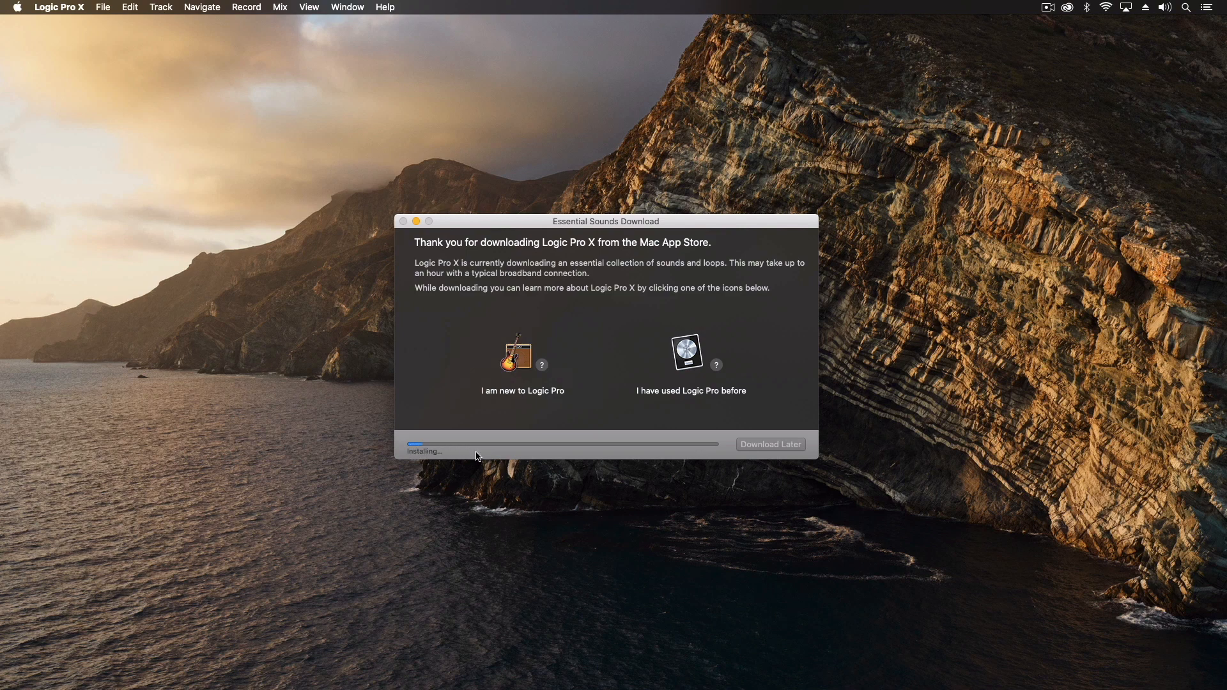
mouse_move(546, 493)
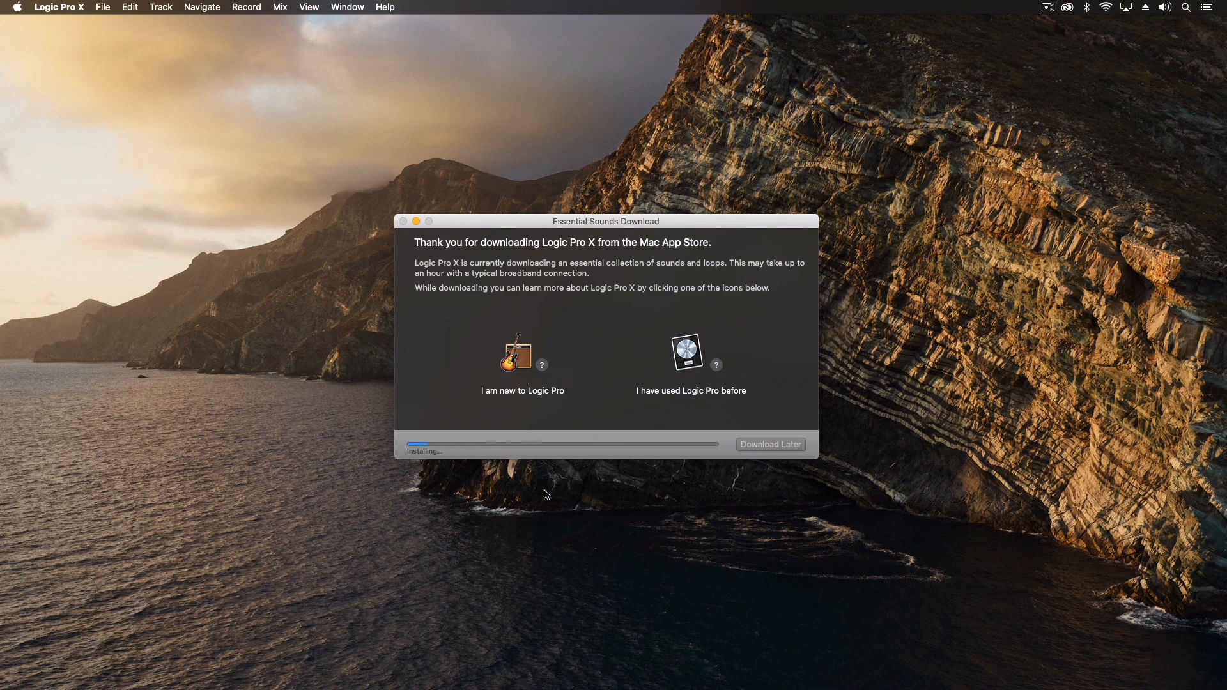
mouse_move(615, 222)
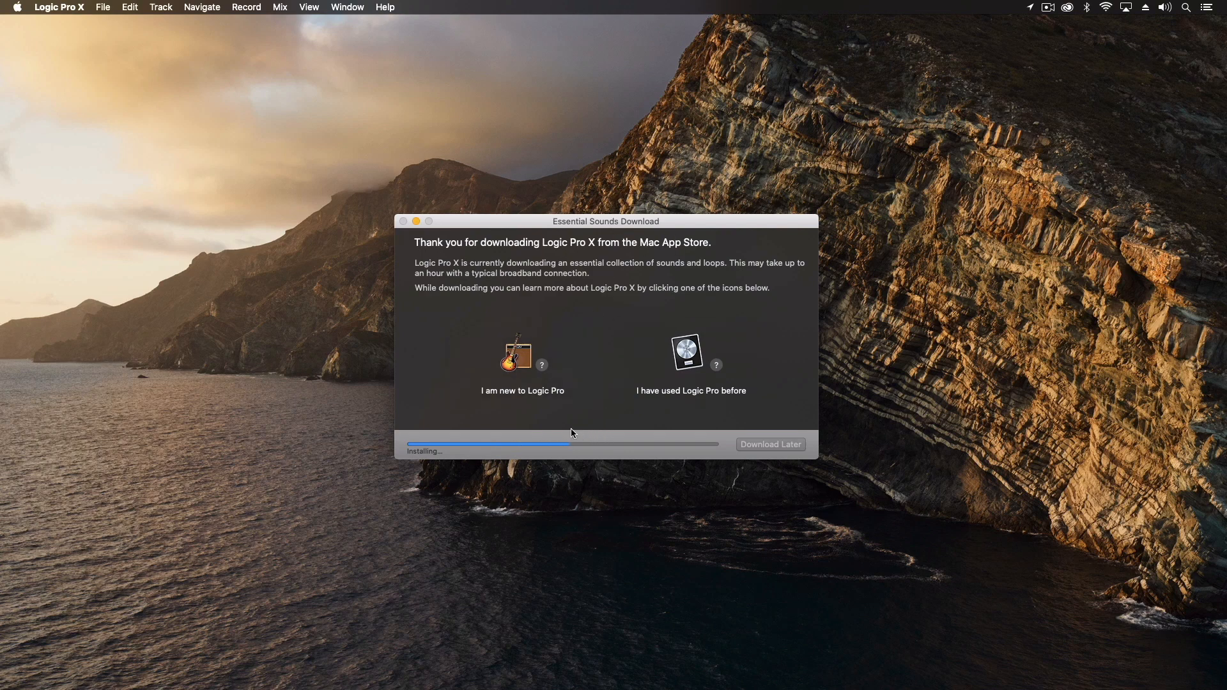
mouse_move(578, 453)
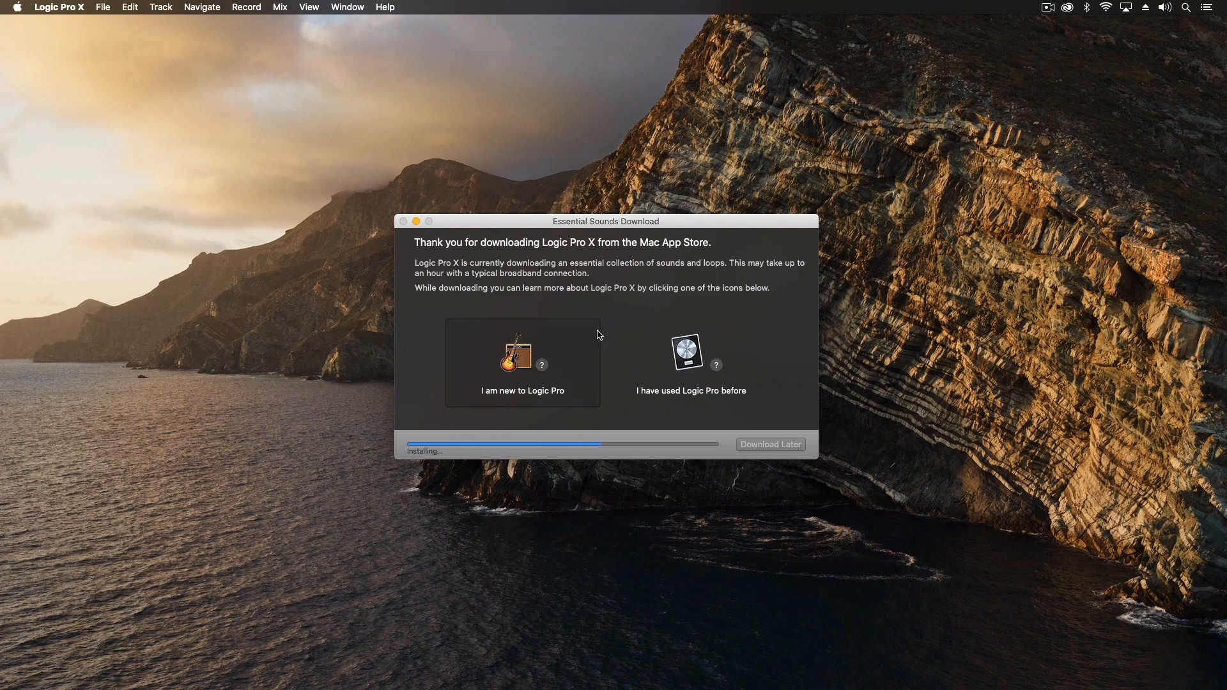
mouse_move(677, 490)
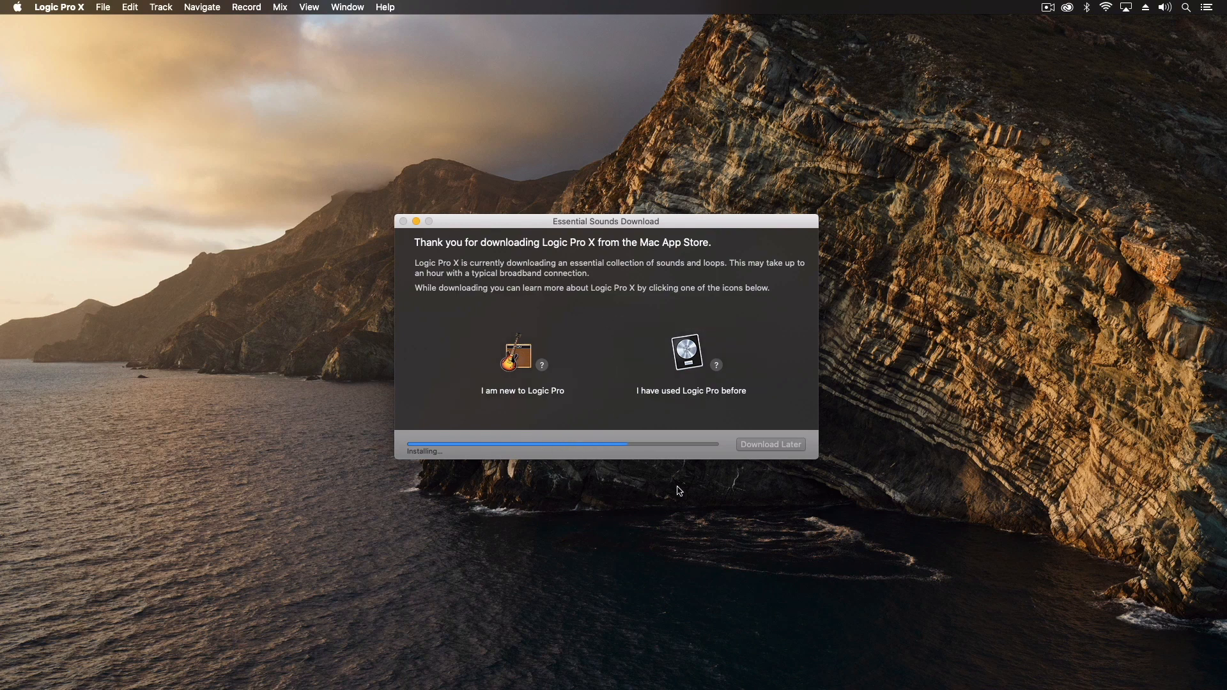
Step: Let the essential sounds finish installing and choose Download Later for the extra sounds
click(522, 362)
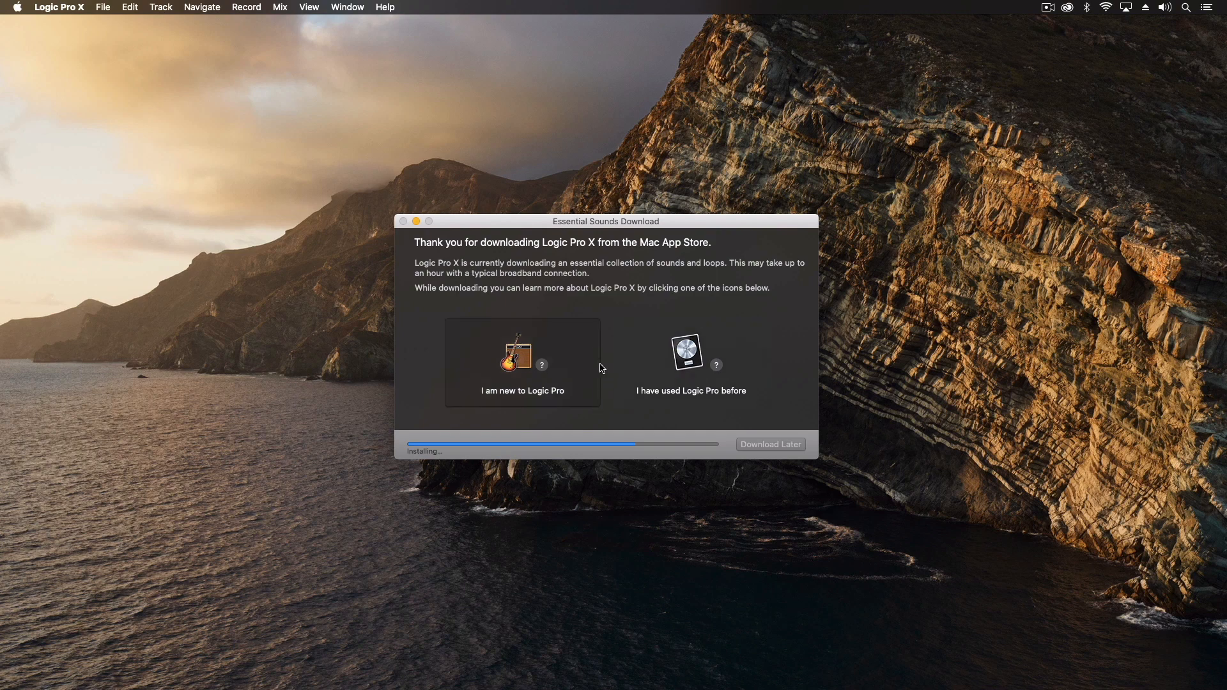
mouse_move(638, 438)
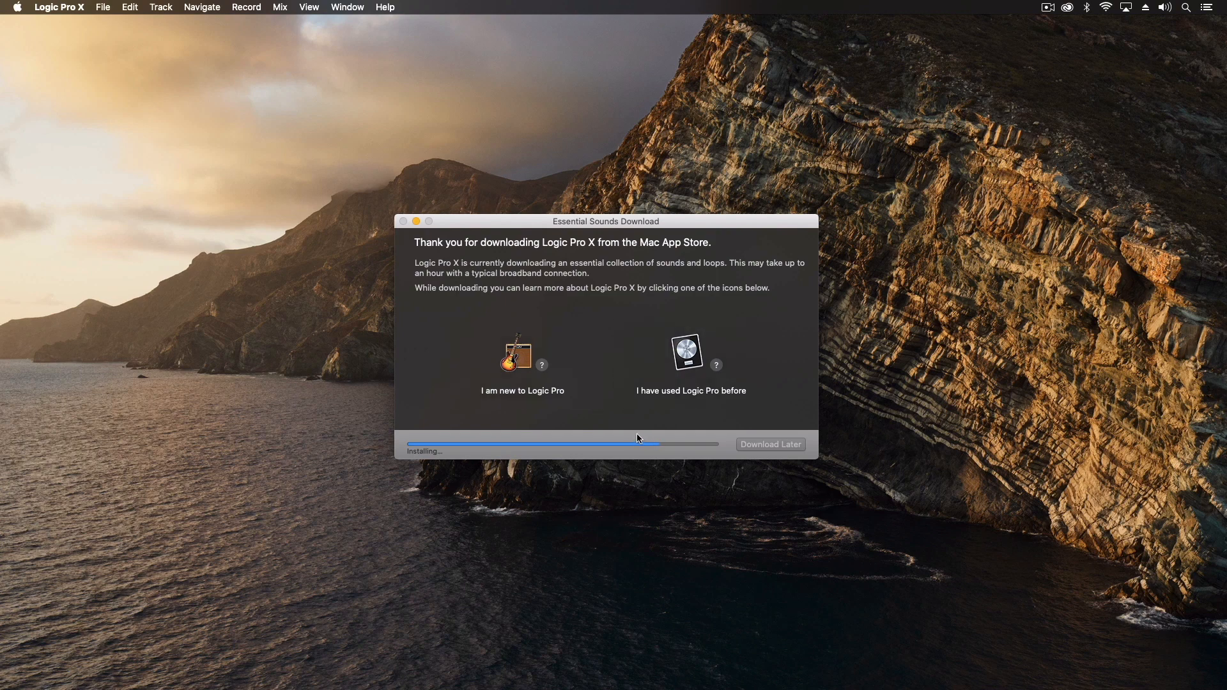
mouse_move(607, 368)
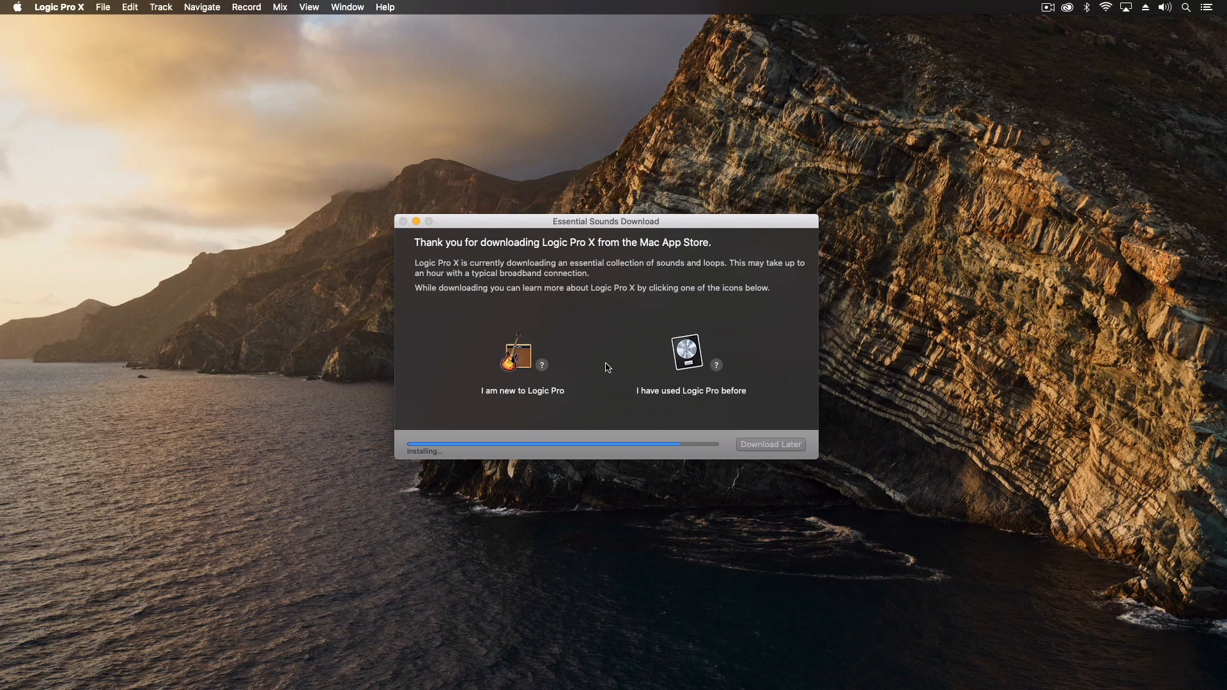
click(770, 443)
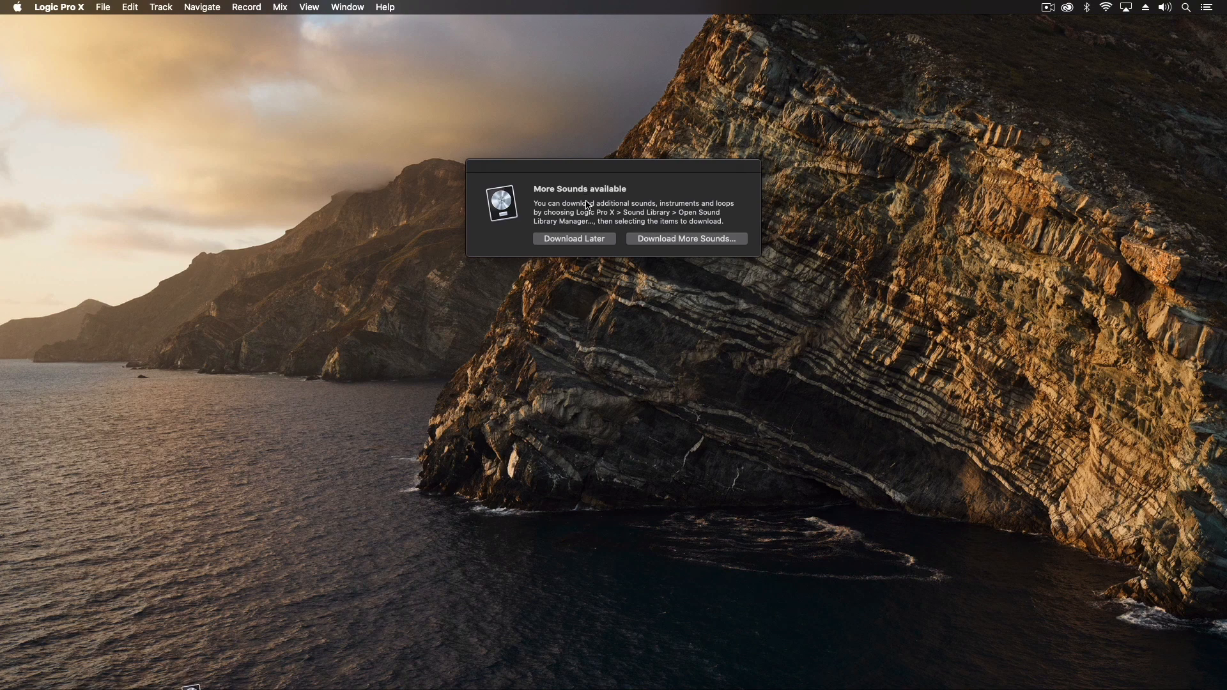
mouse_move(585, 242)
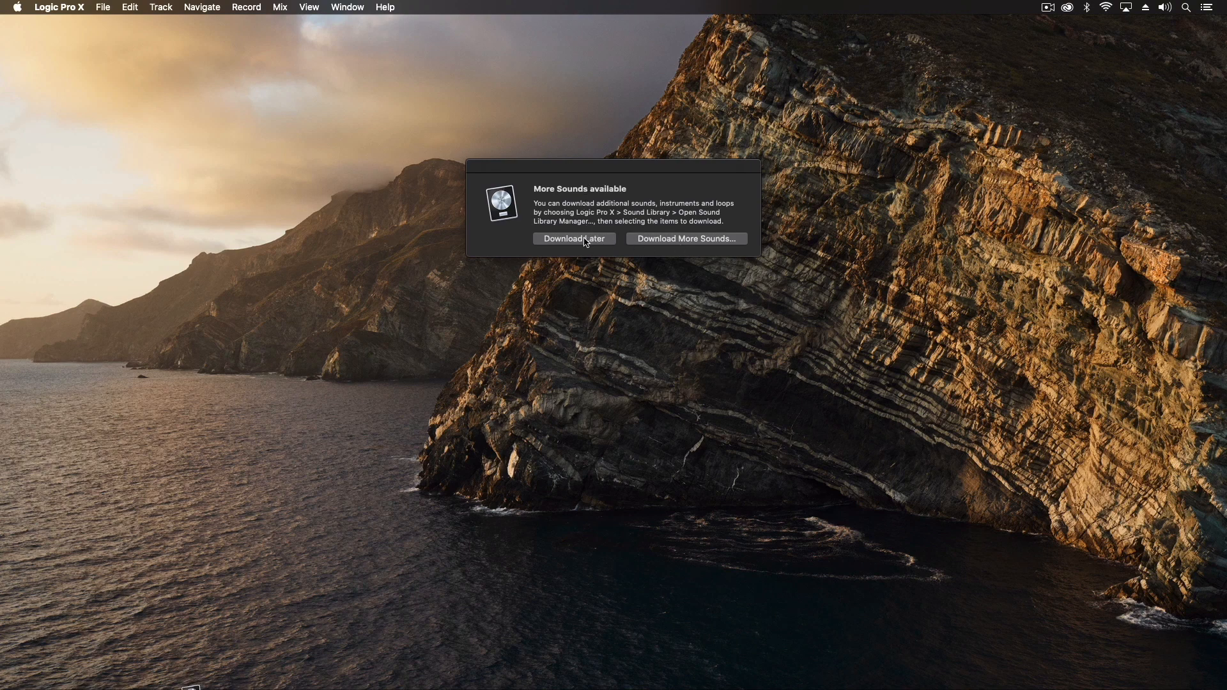
click(574, 240)
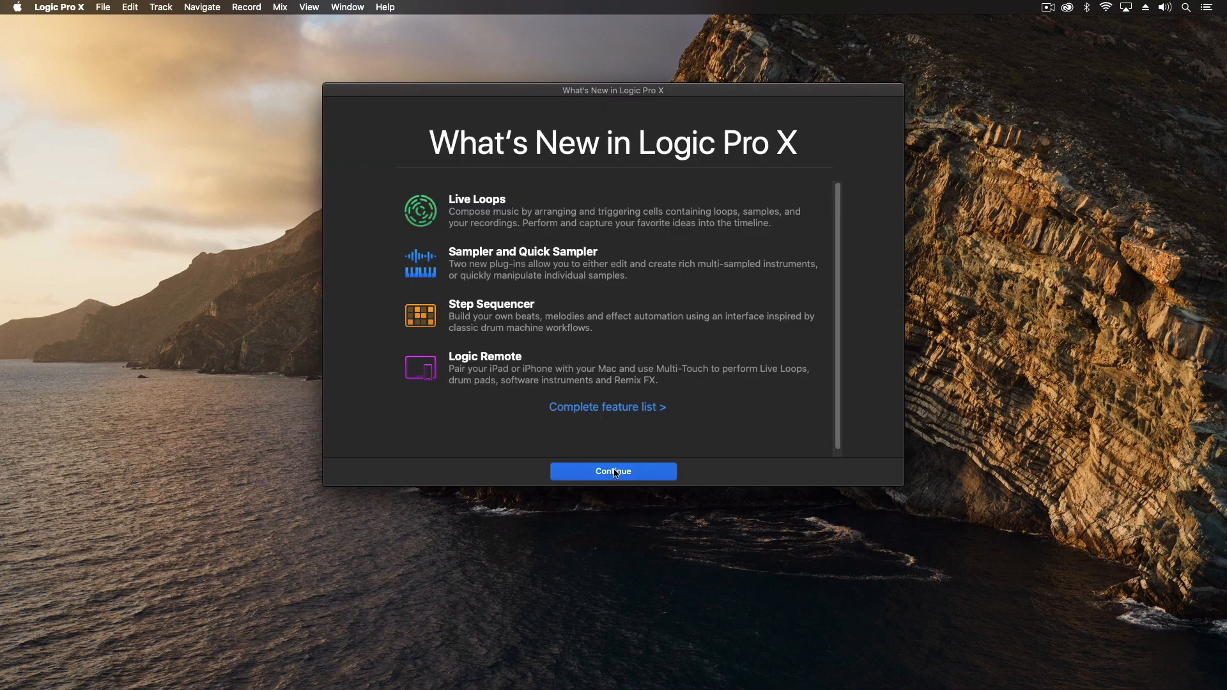
Step: Continue past What's New and view Recent, then New Project in the chooser
click(612, 472)
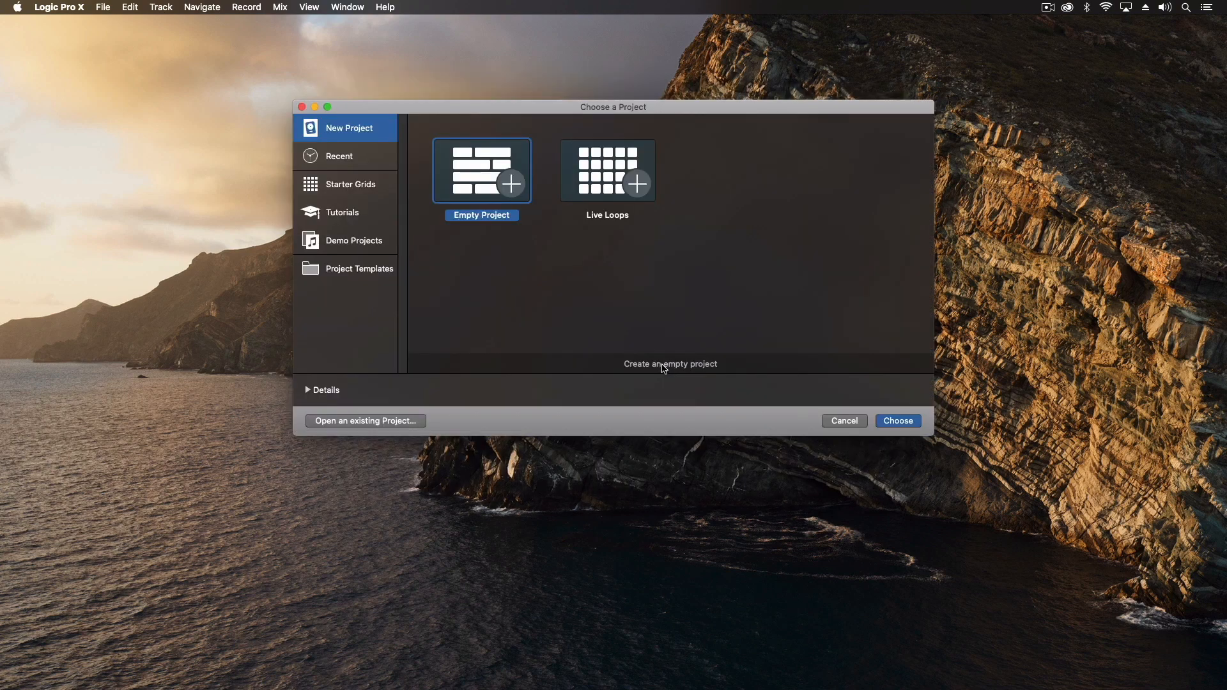
mouse_move(615, 114)
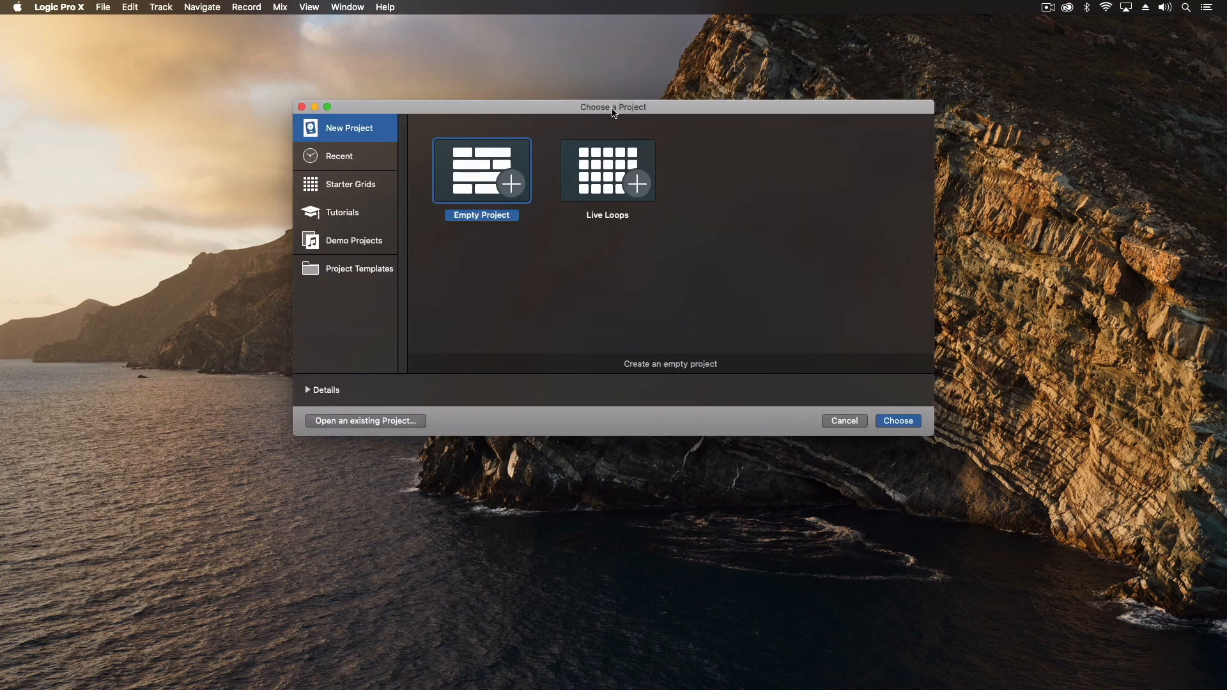
mouse_move(471, 200)
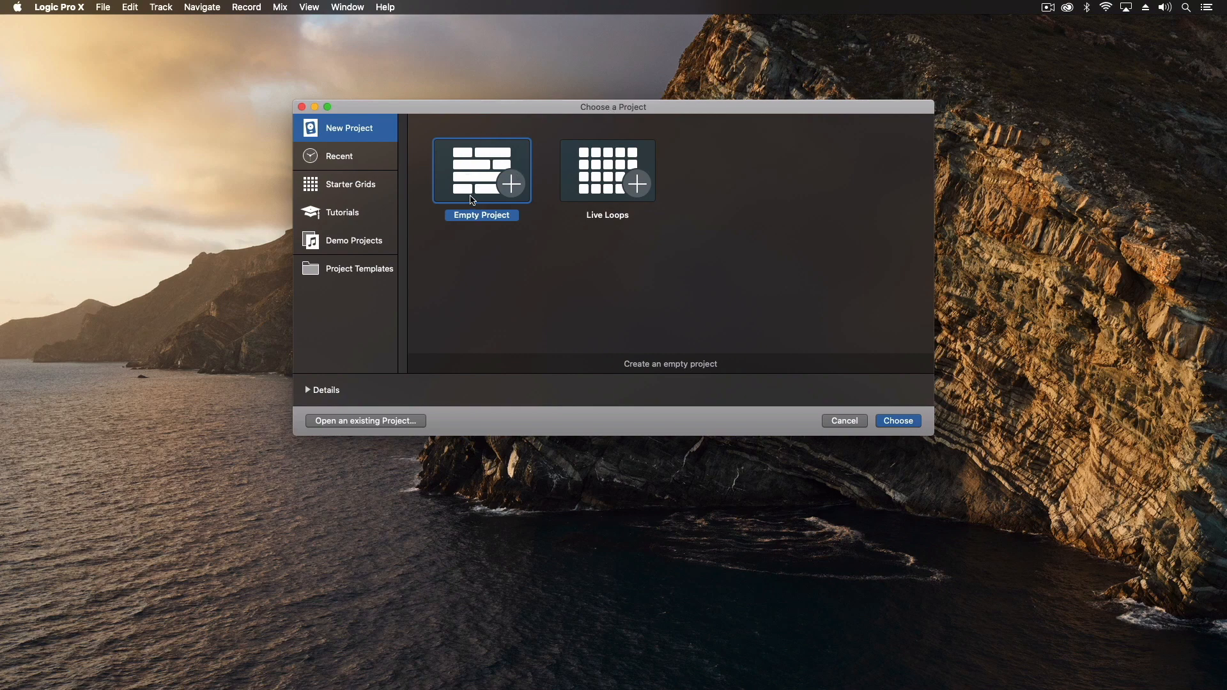
click(340, 156)
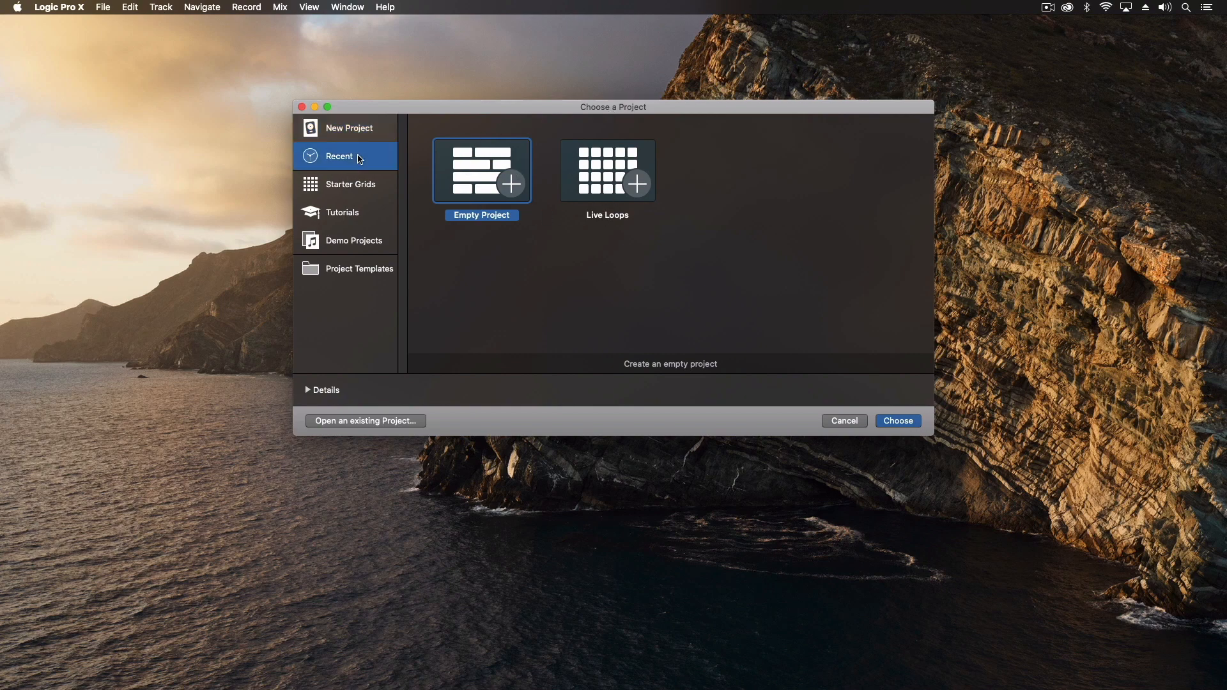
click(349, 127)
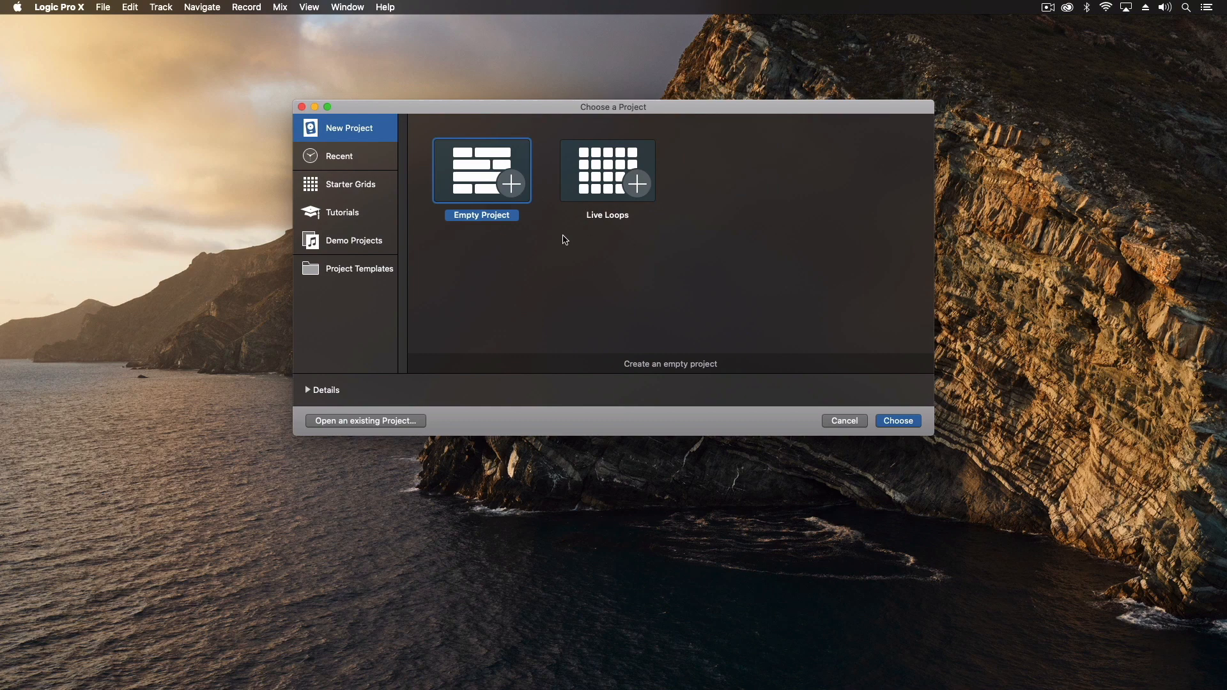
mouse_move(351, 152)
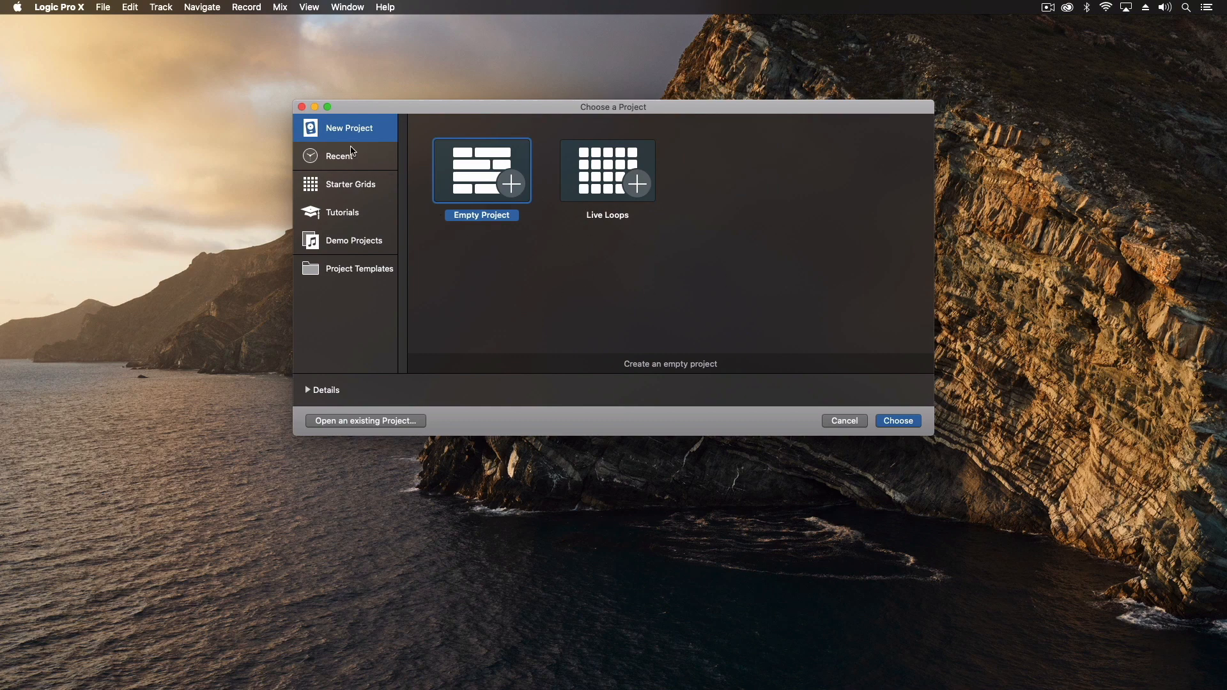
mouse_move(386, 193)
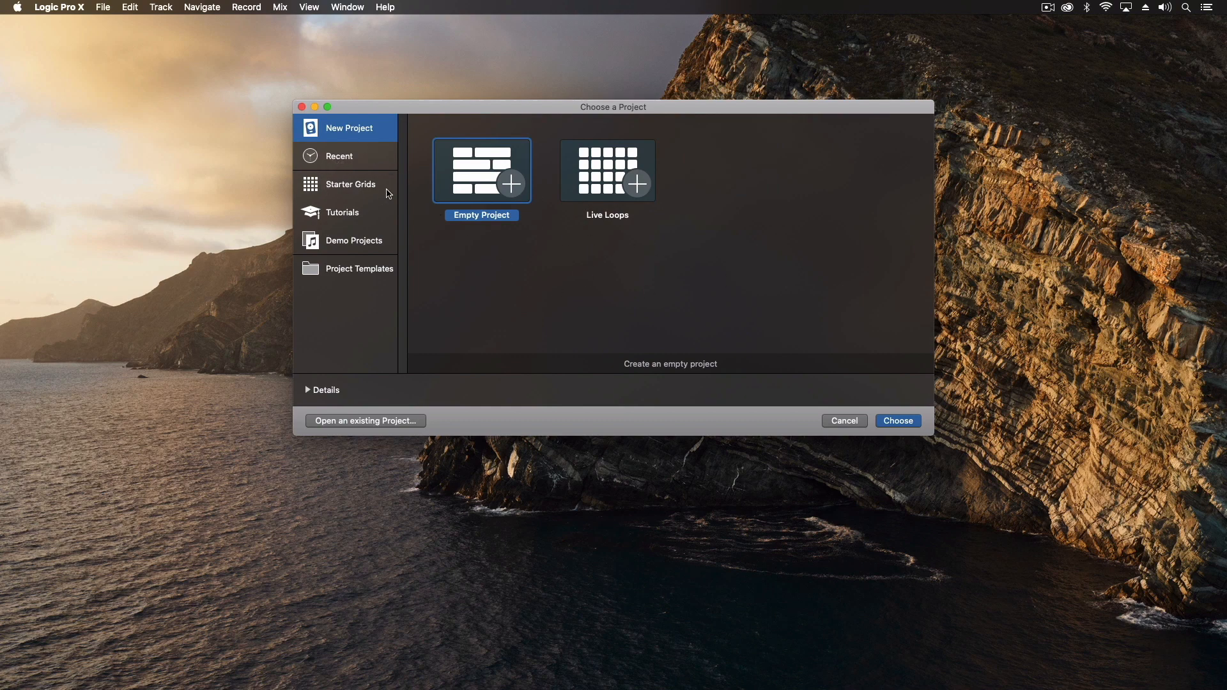
Step: Browse Starter Grids, Tutorials, Demo Projects and Project Templates
click(350, 184)
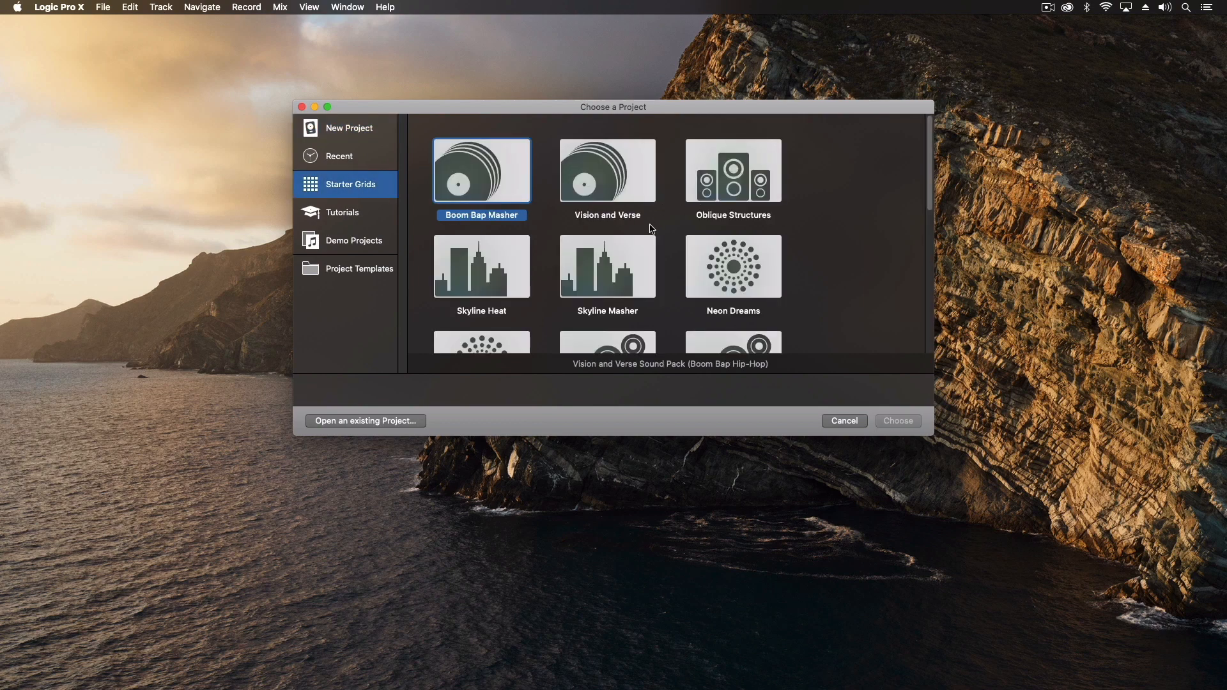
click(343, 212)
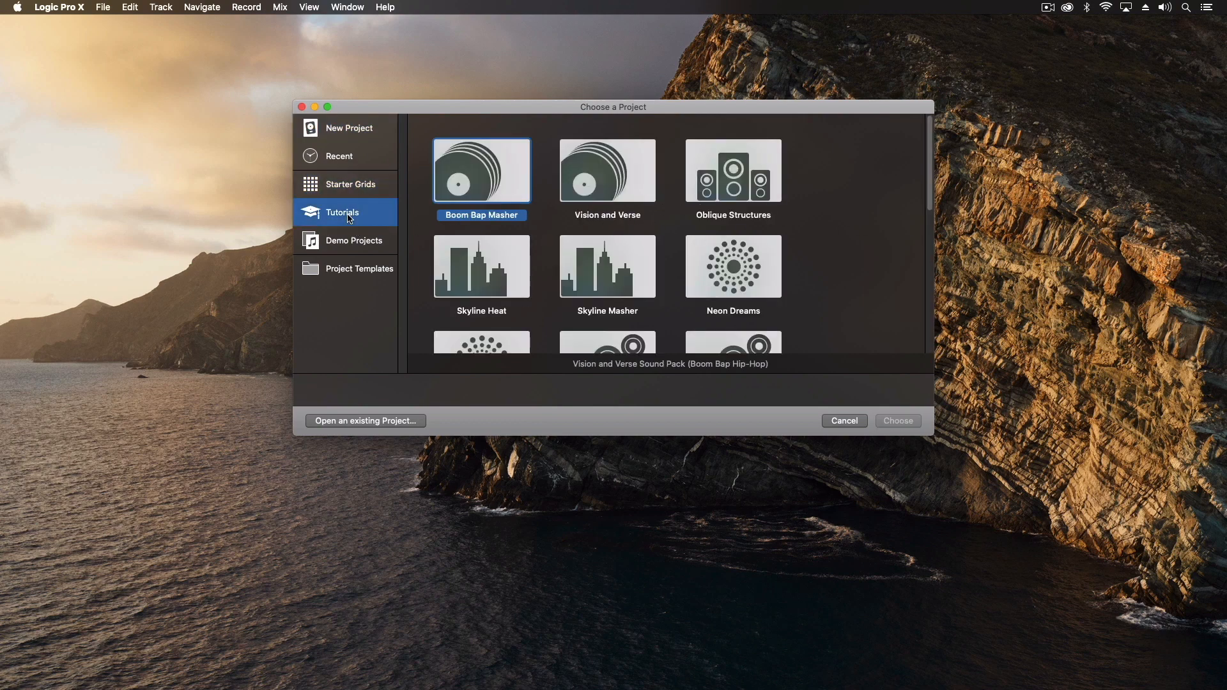
click(354, 240)
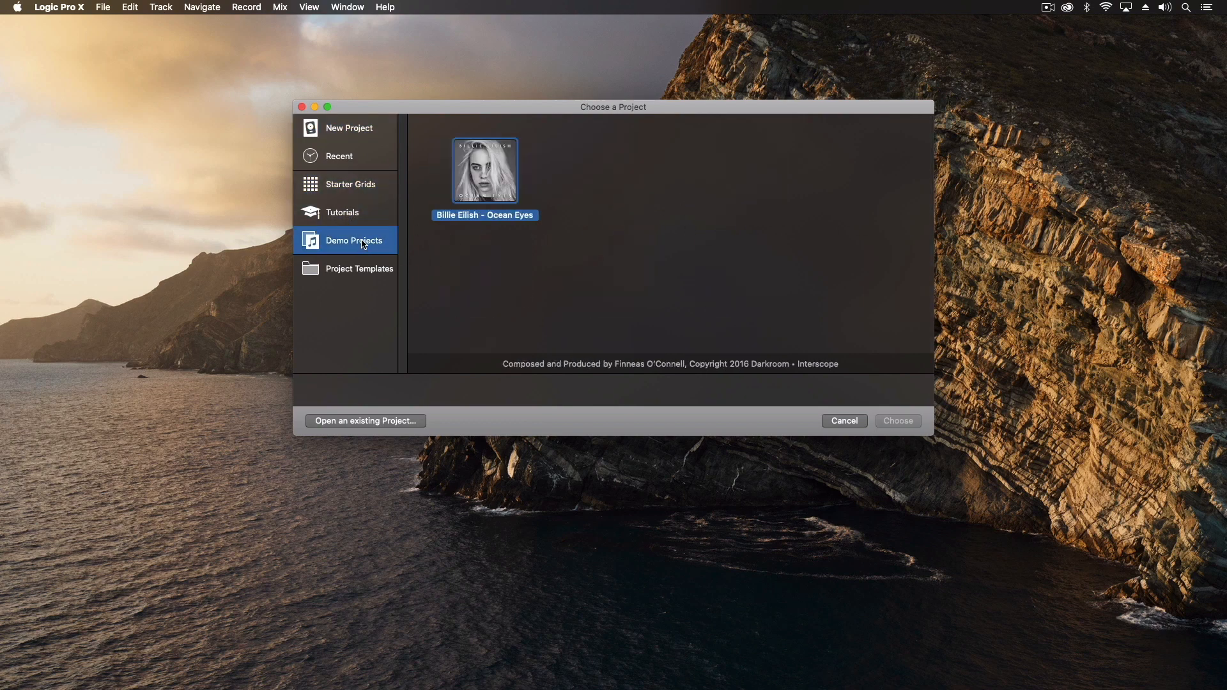
click(359, 269)
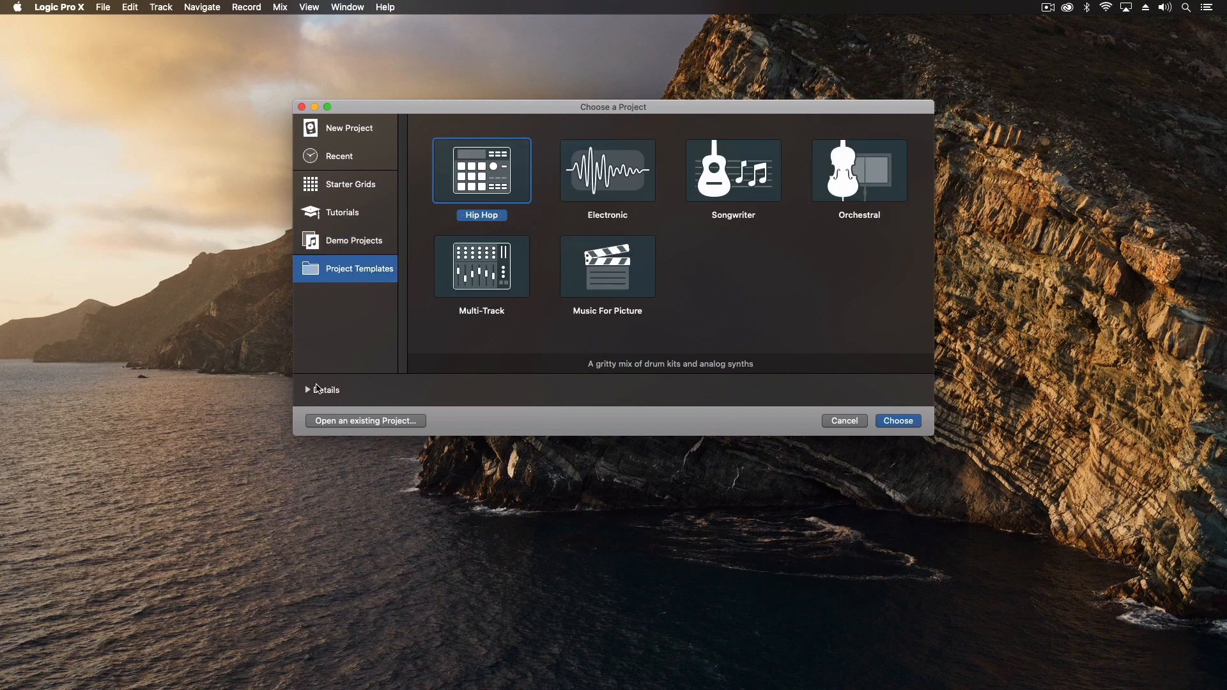
Step: Expand the Details section and return to the Empty Project options
click(308, 390)
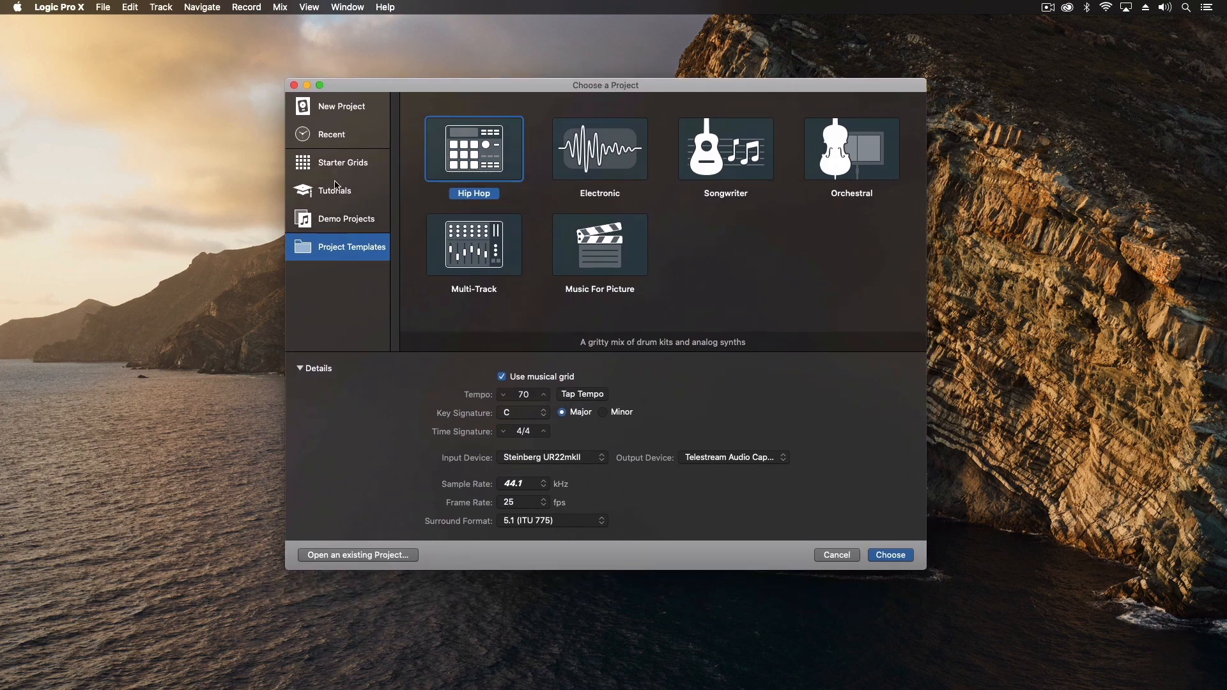
click(341, 107)
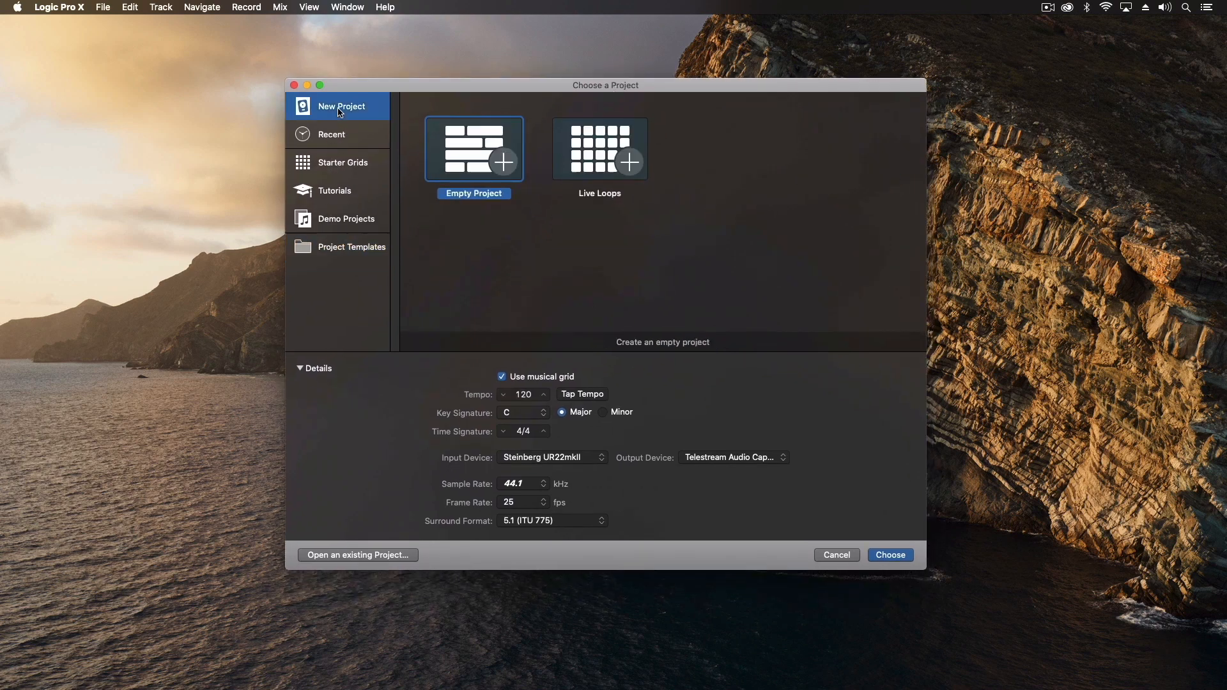
mouse_move(458, 259)
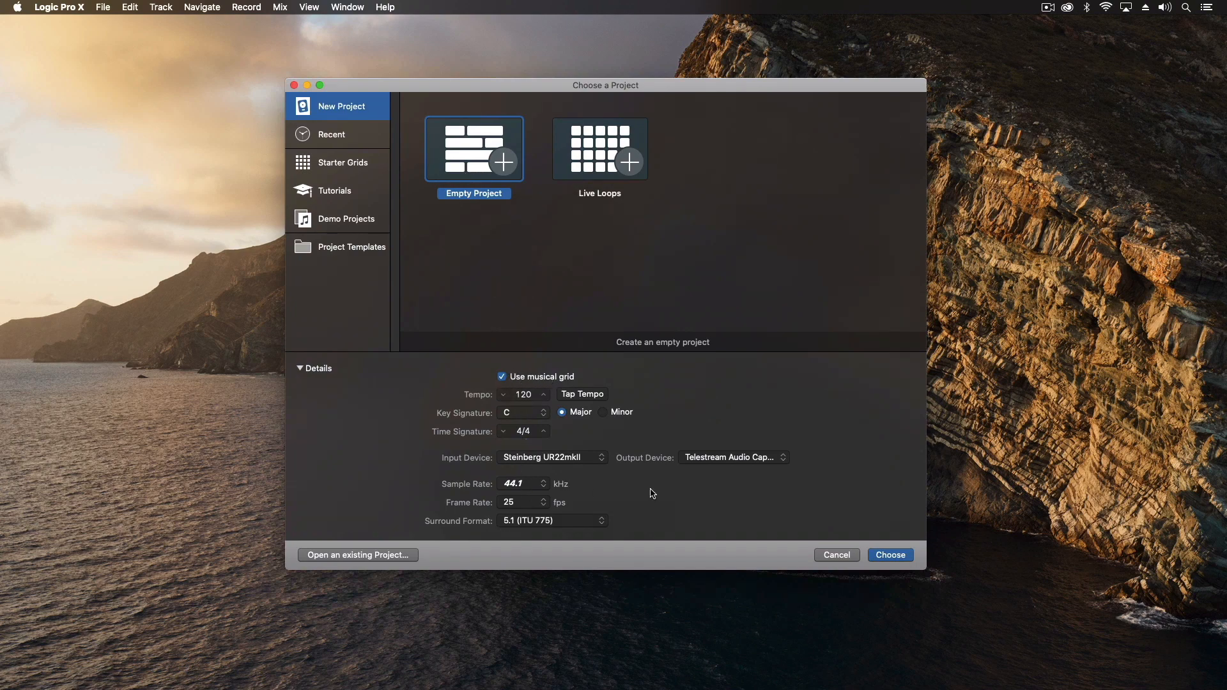
mouse_move(552, 382)
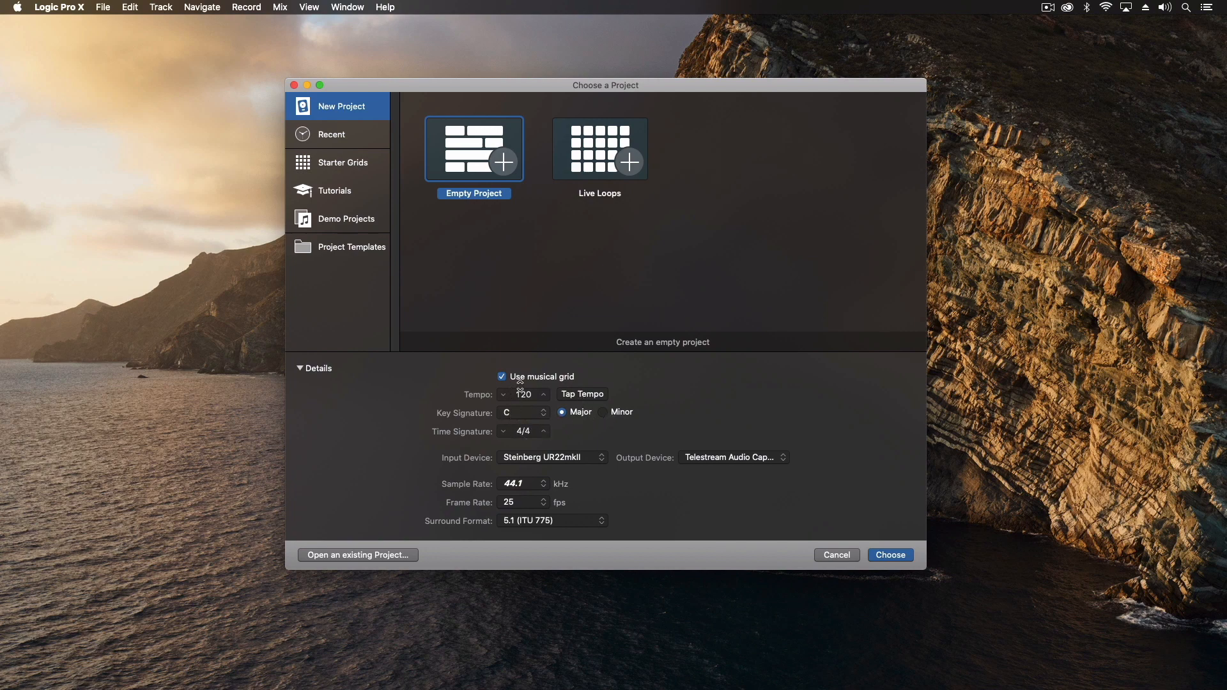
mouse_move(471, 405)
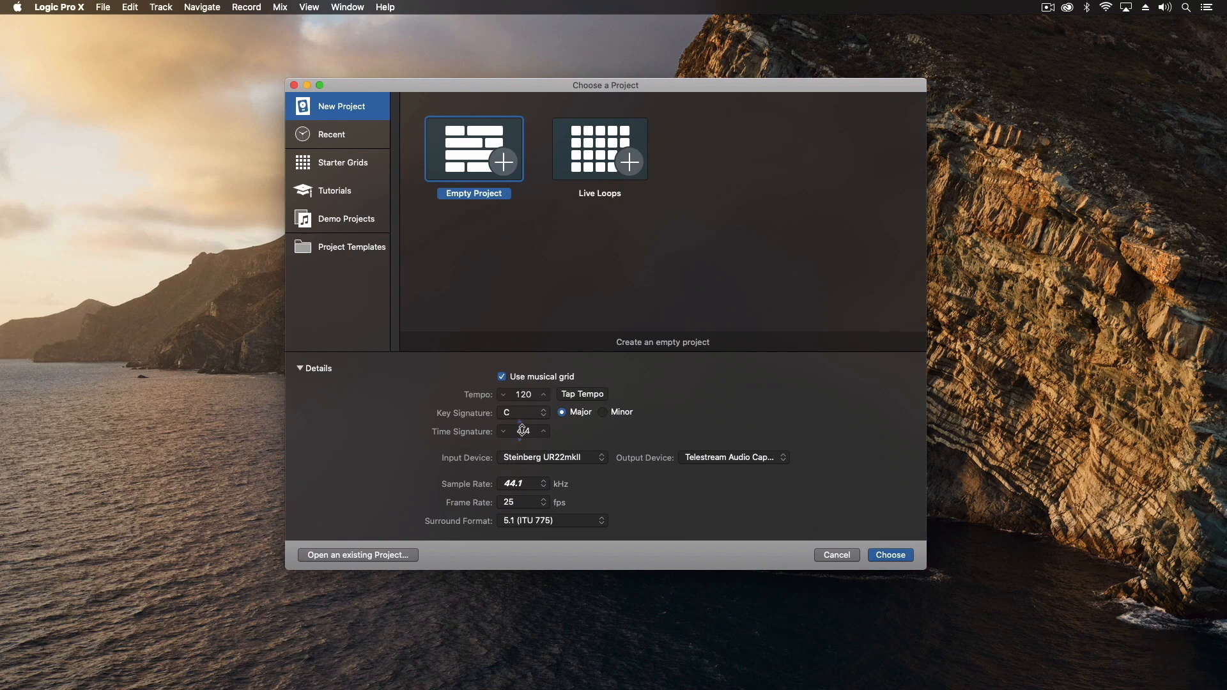
mouse_move(424, 402)
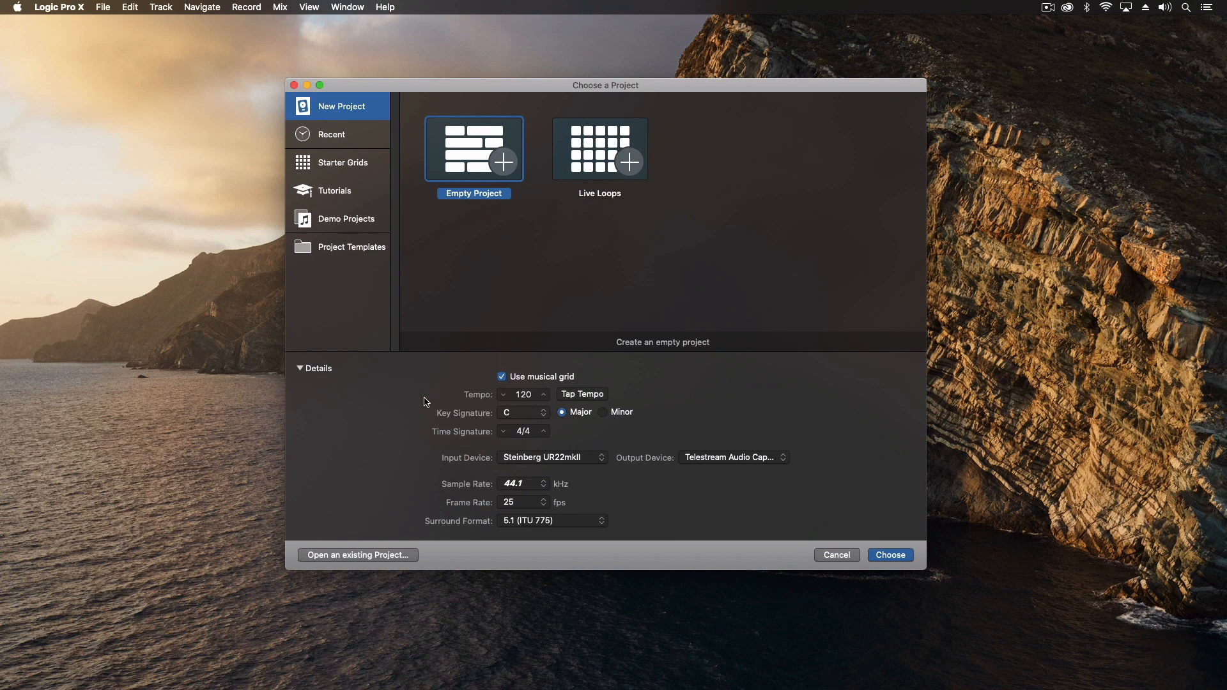
mouse_move(598, 436)
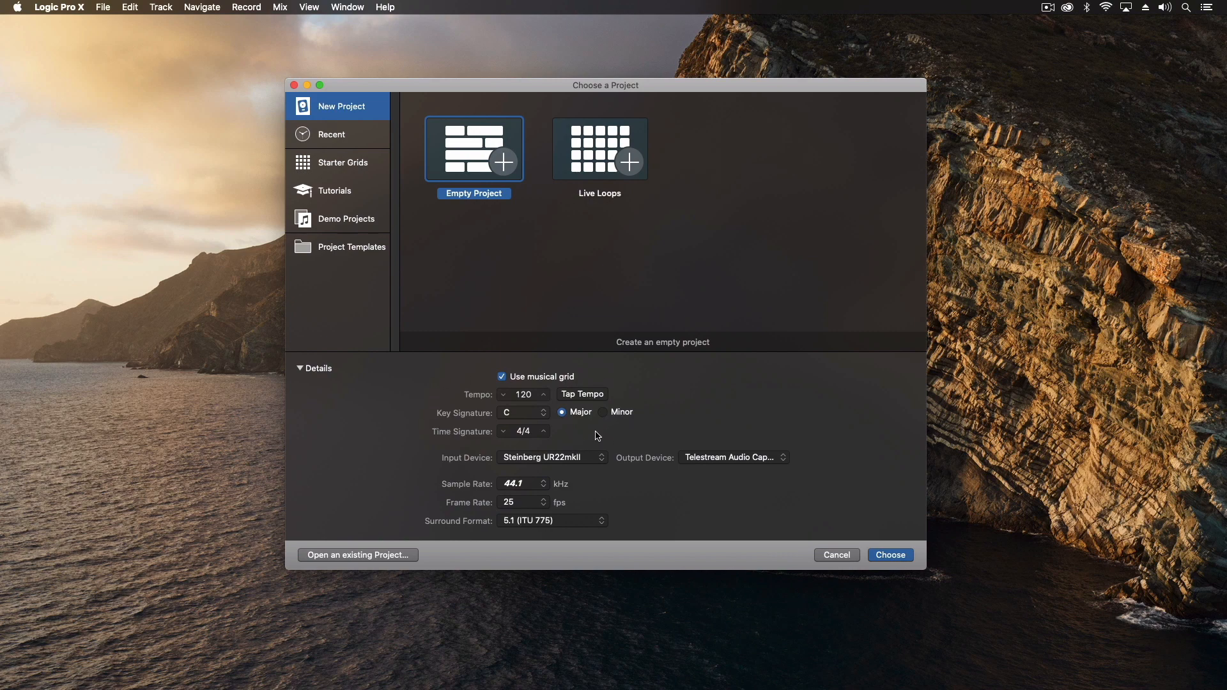
mouse_move(559, 464)
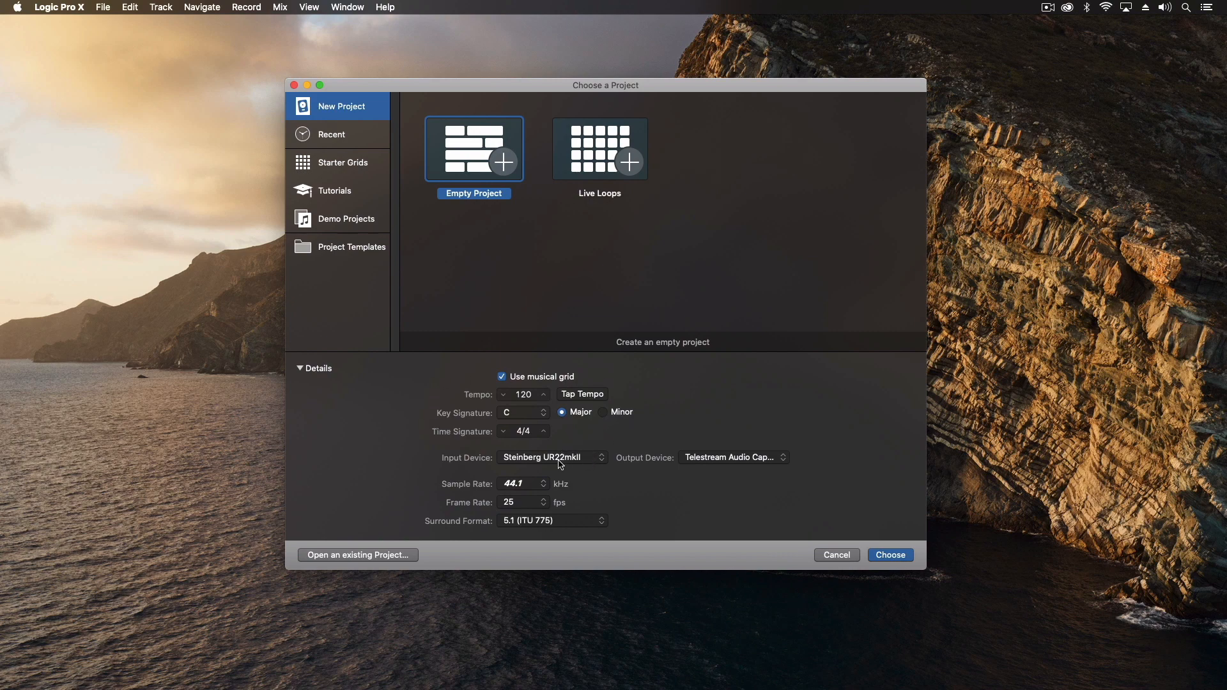
click(552, 458)
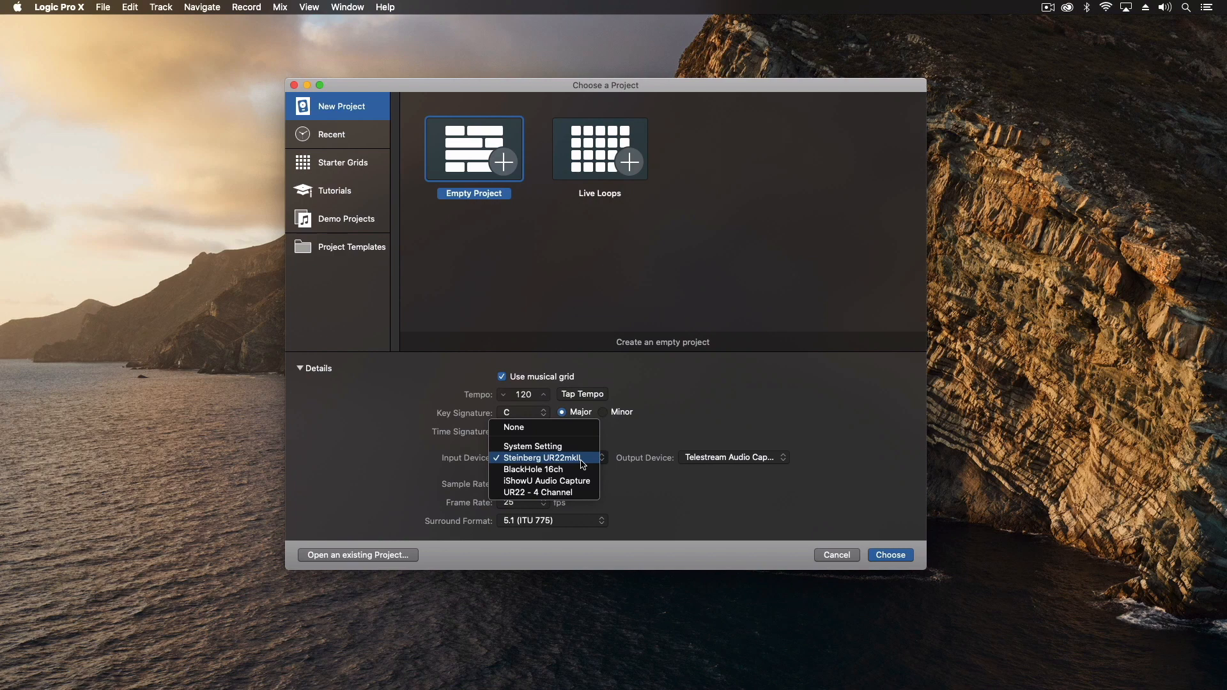
mouse_move(525, 460)
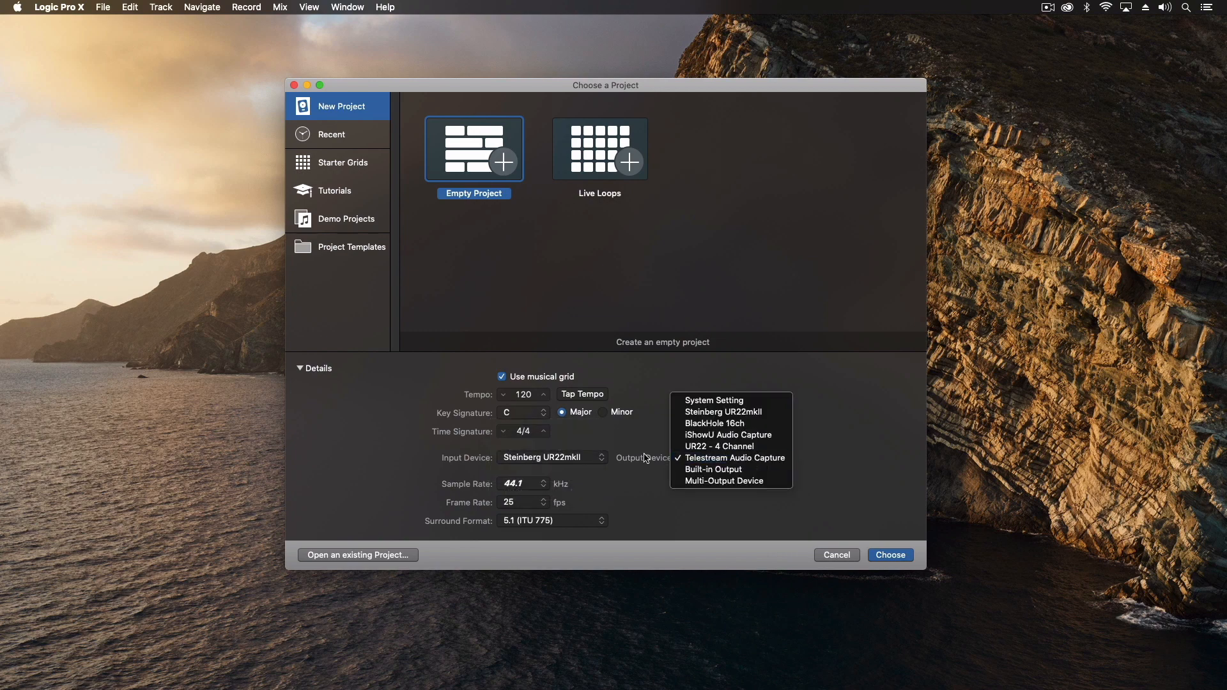
mouse_move(639, 453)
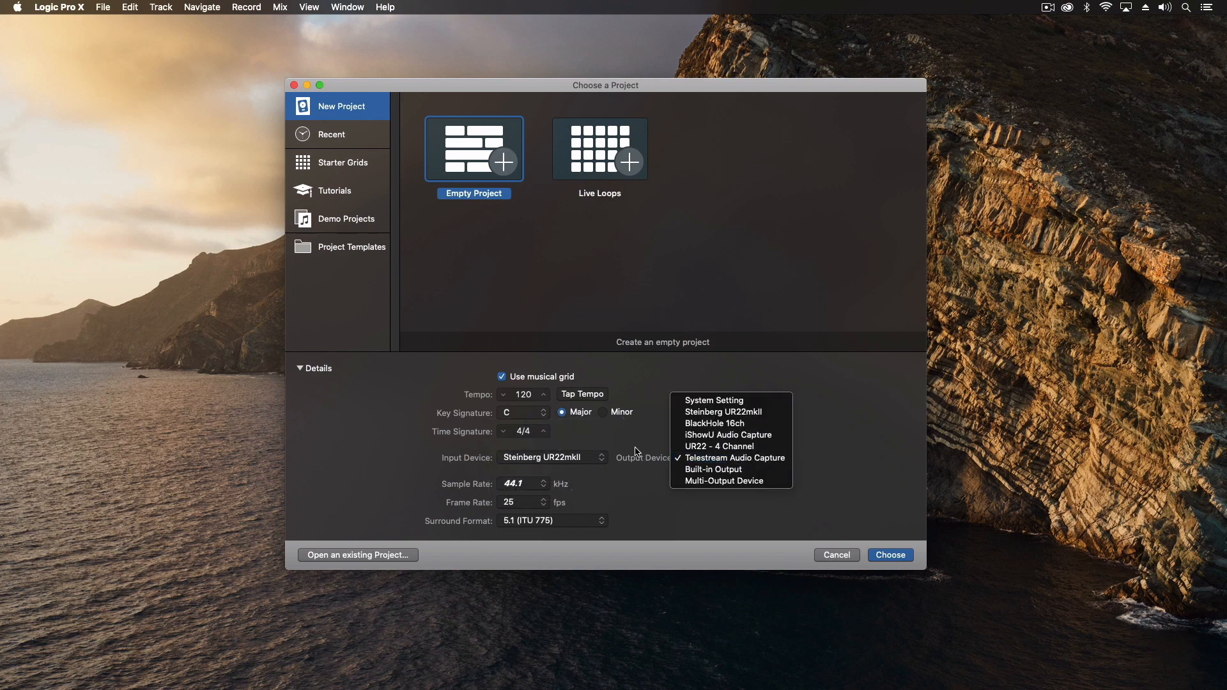
mouse_move(719, 446)
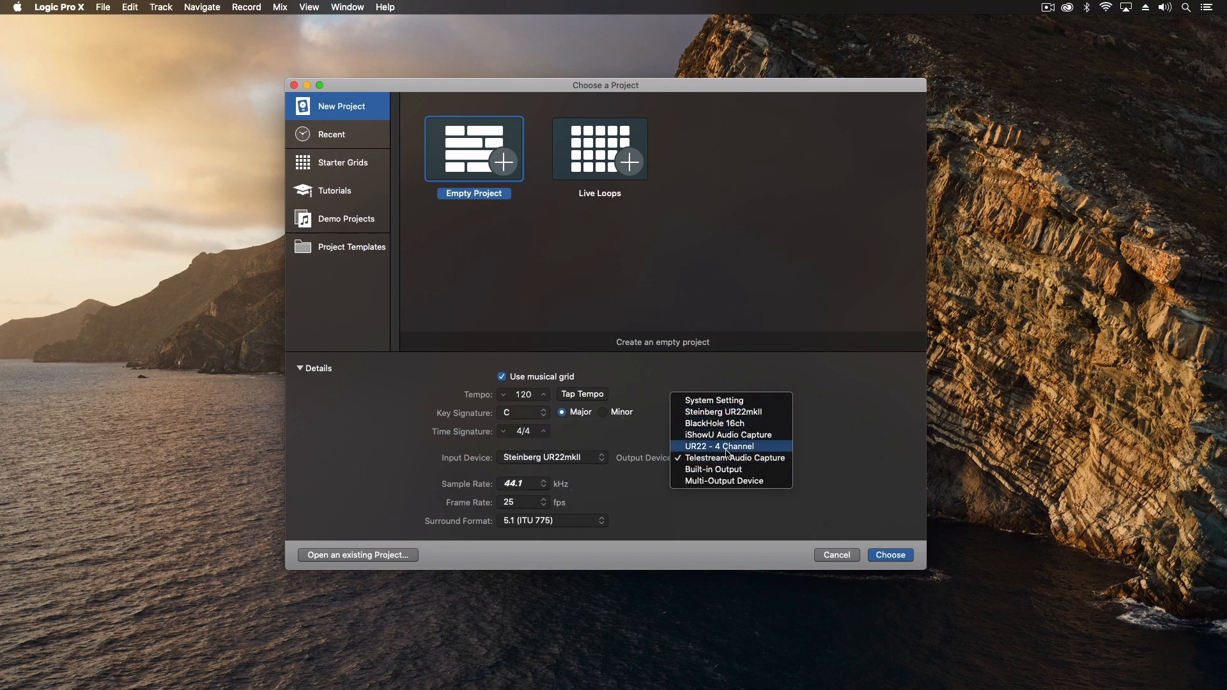
mouse_move(818, 455)
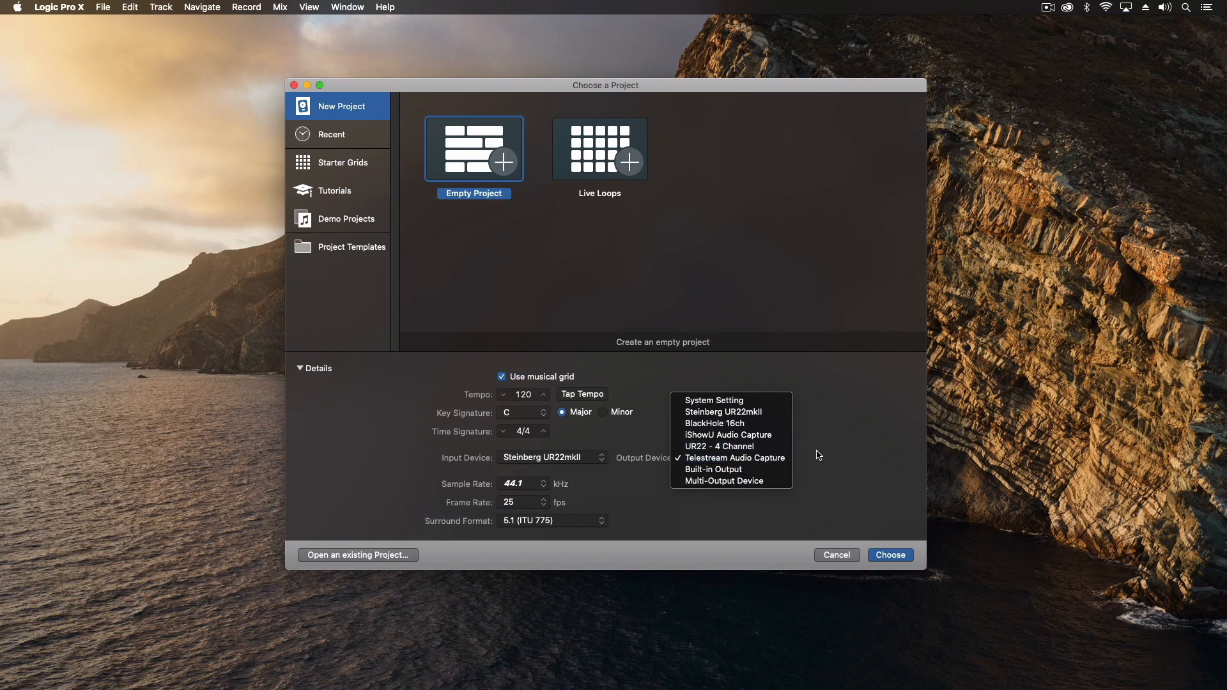
click(734, 458)
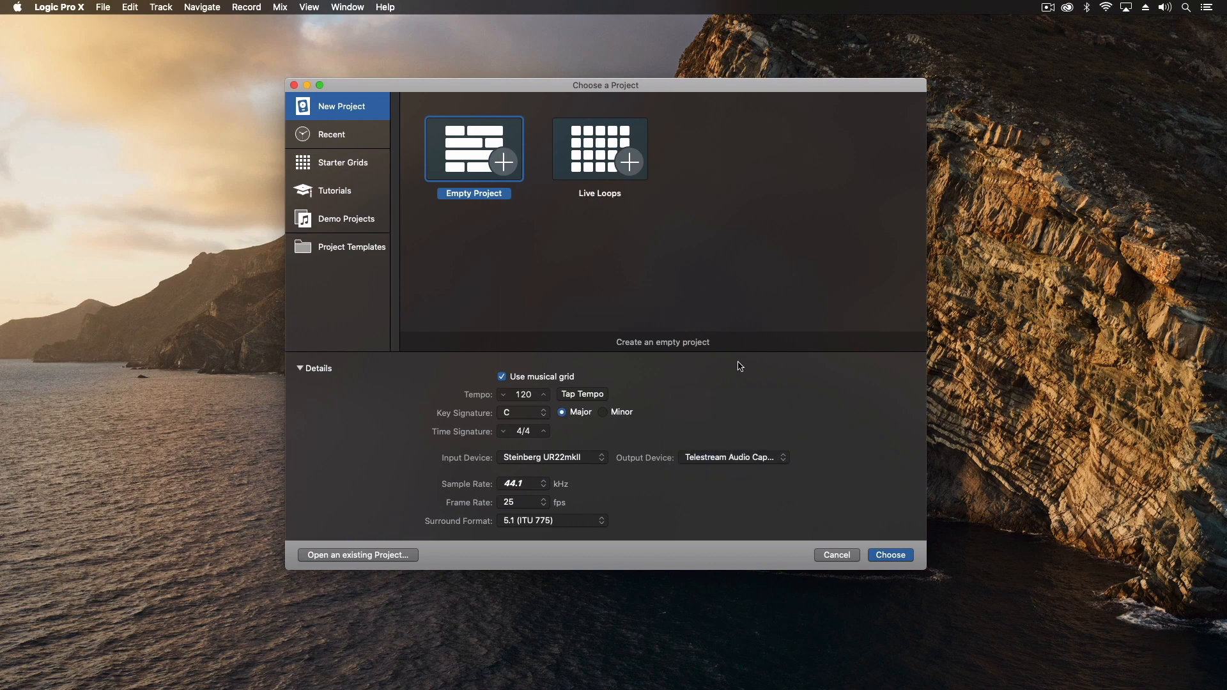
click(522, 483)
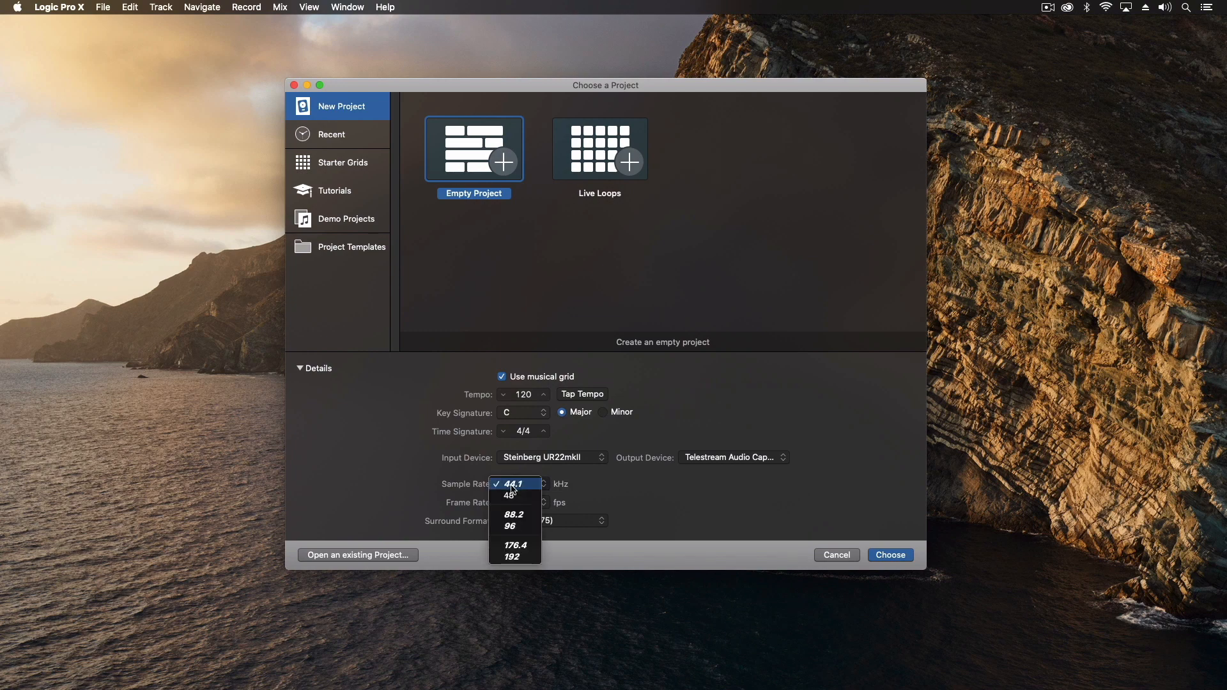
mouse_move(604, 497)
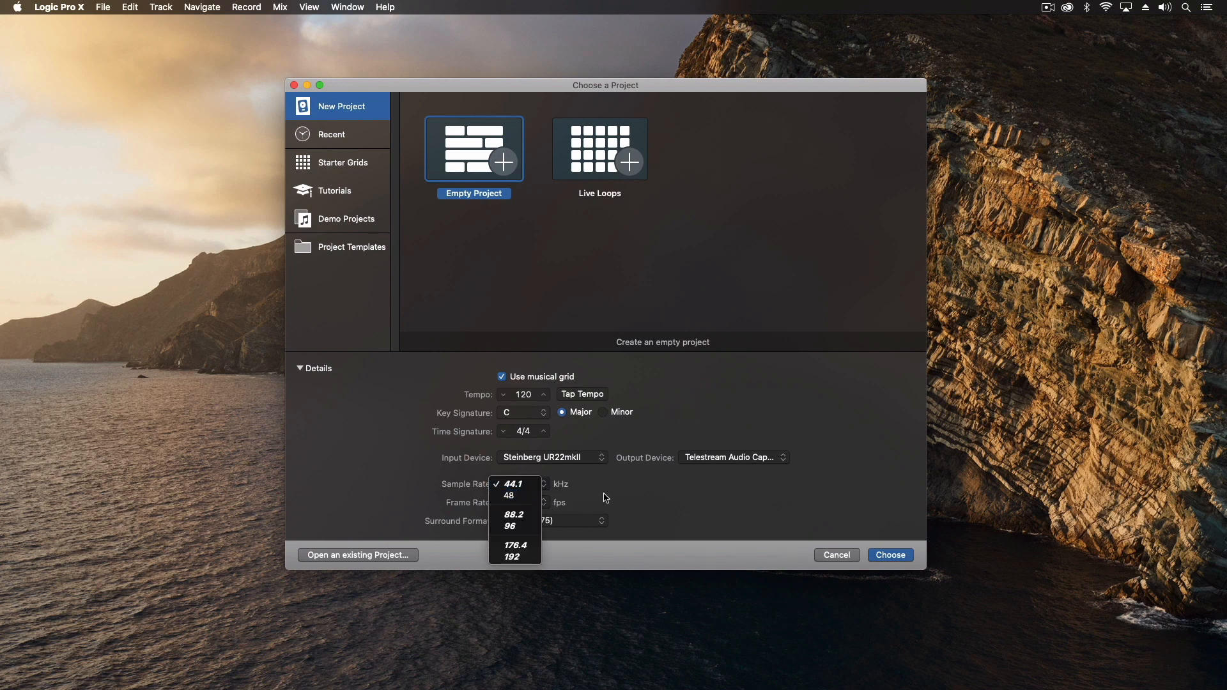
click(511, 483)
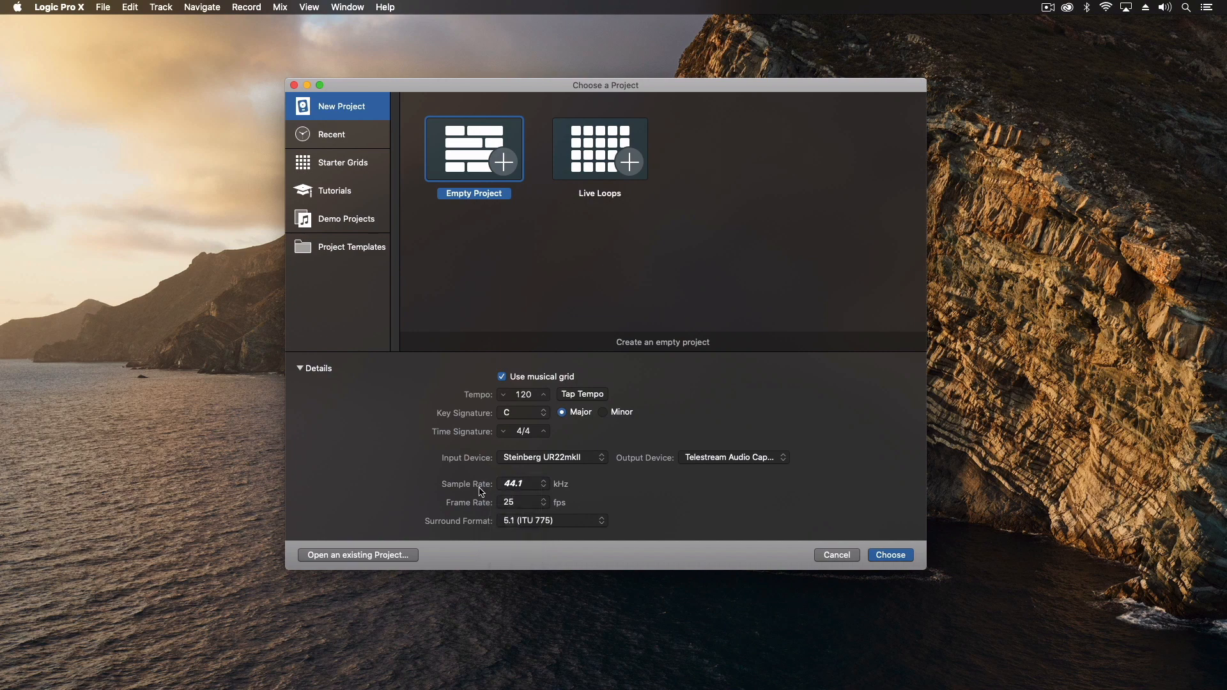
mouse_move(520, 489)
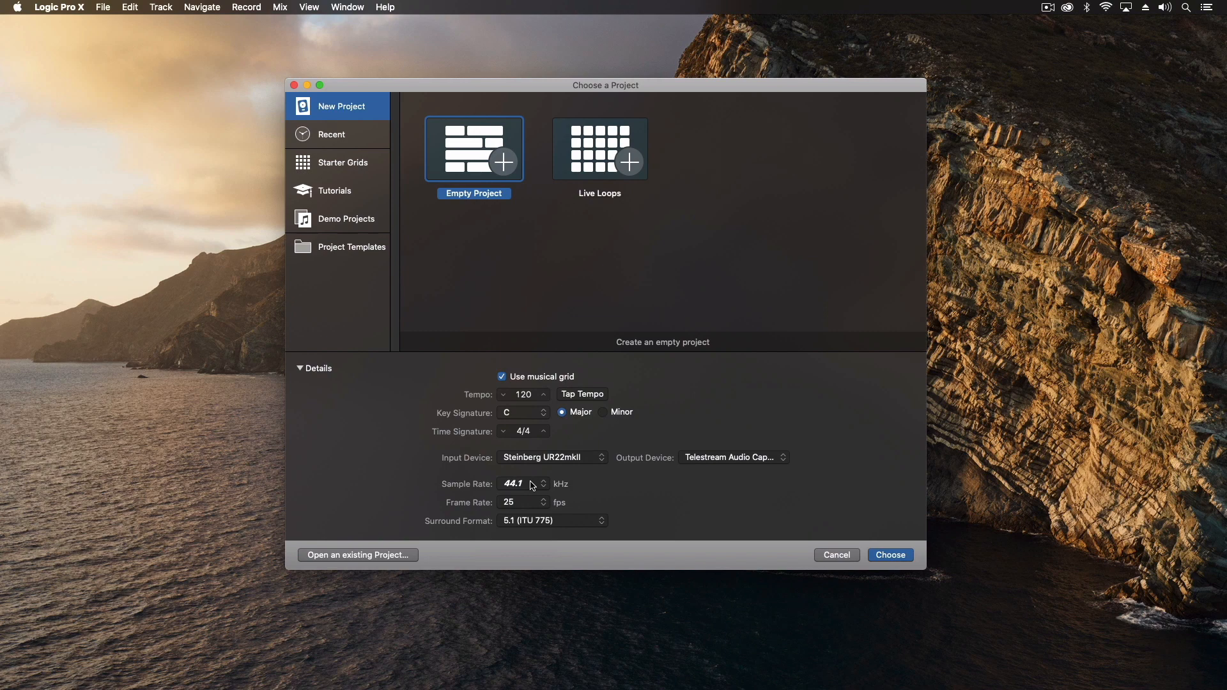
click(552, 483)
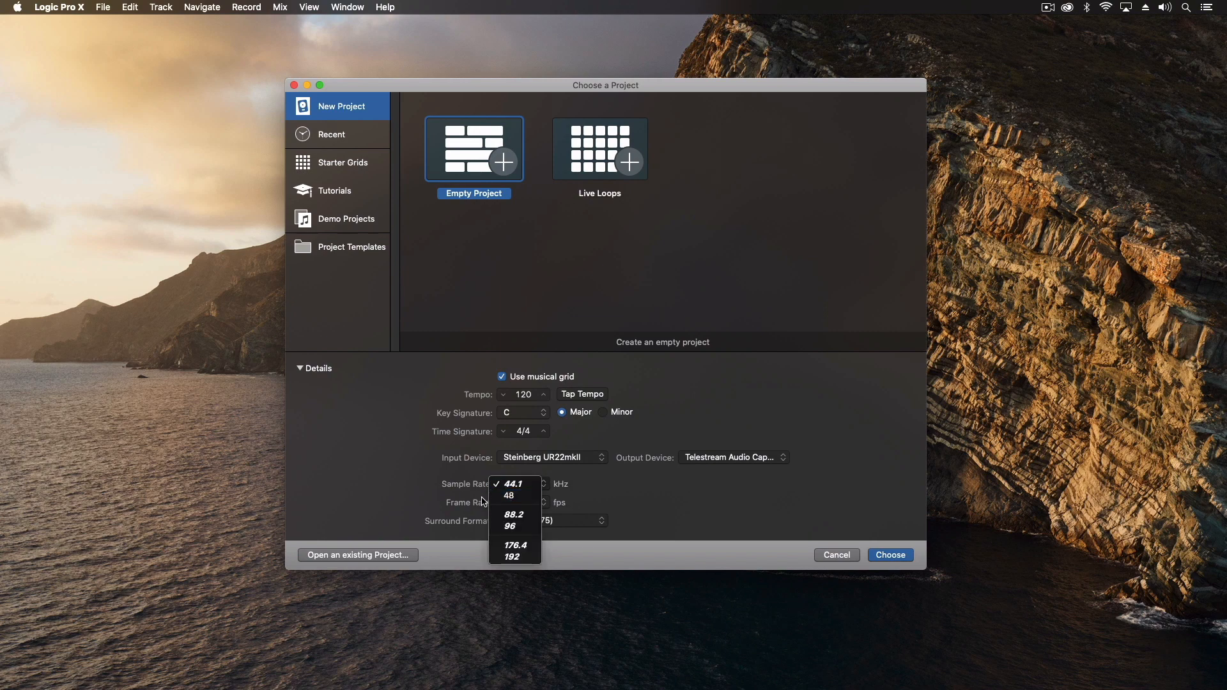
mouse_move(639, 486)
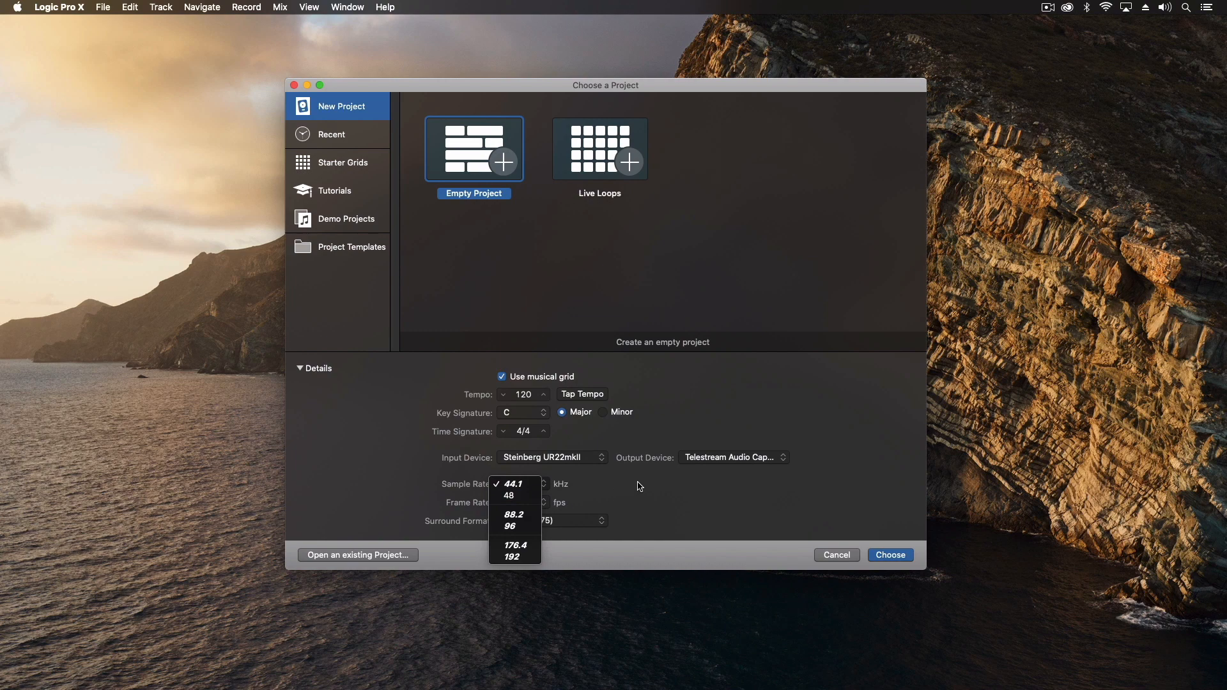
click(511, 484)
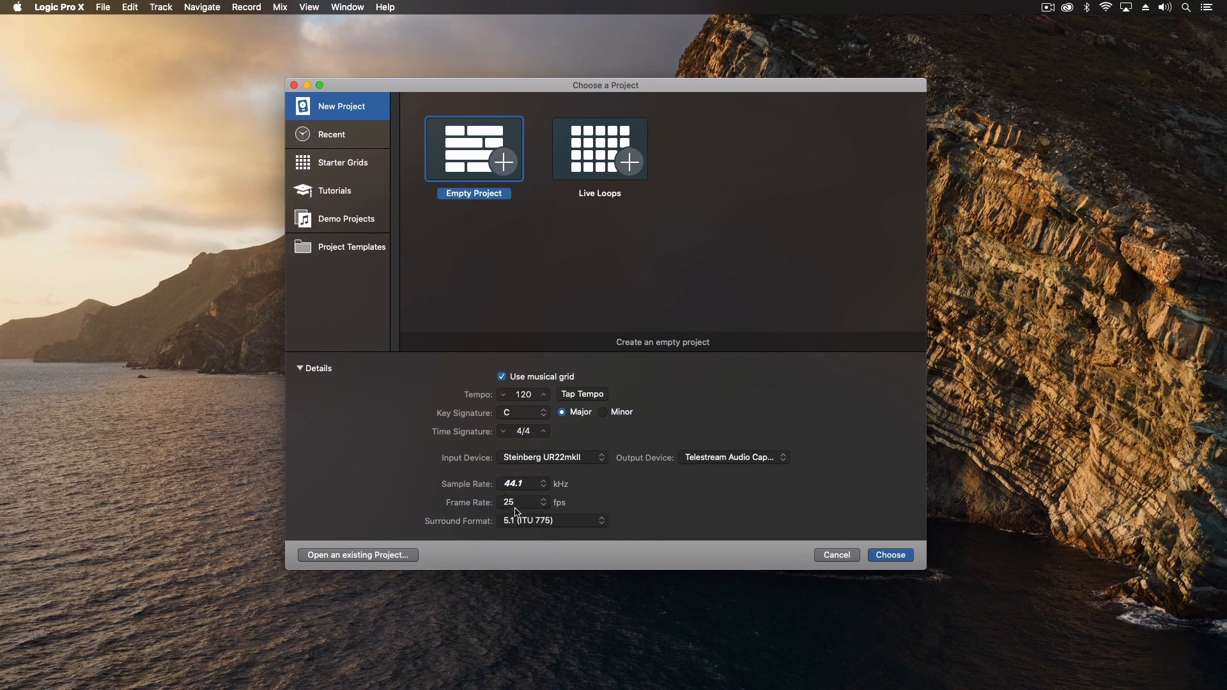
click(521, 501)
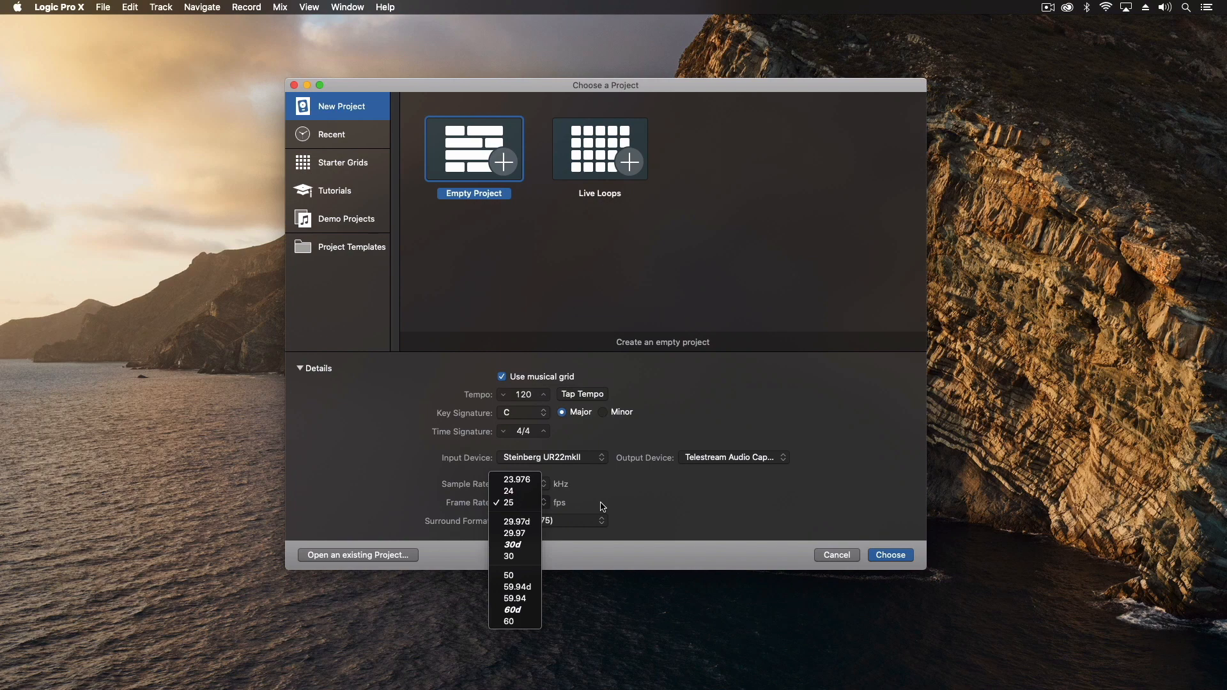
click(507, 502)
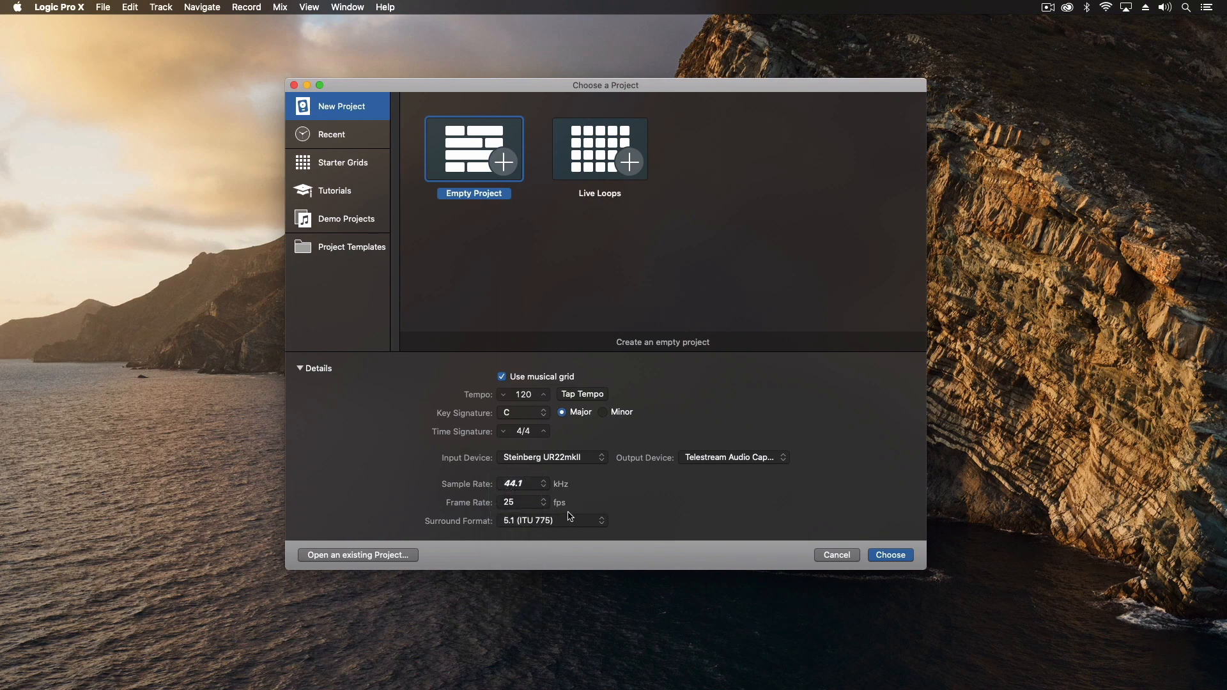
mouse_move(566, 521)
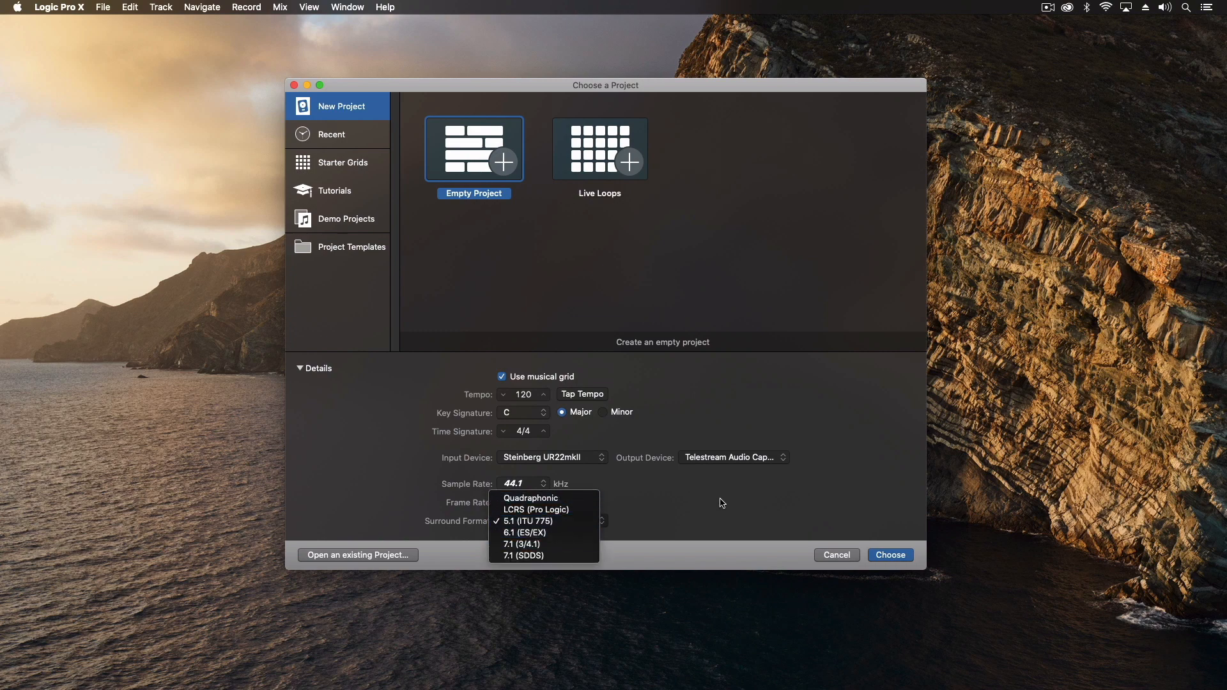
click(525, 521)
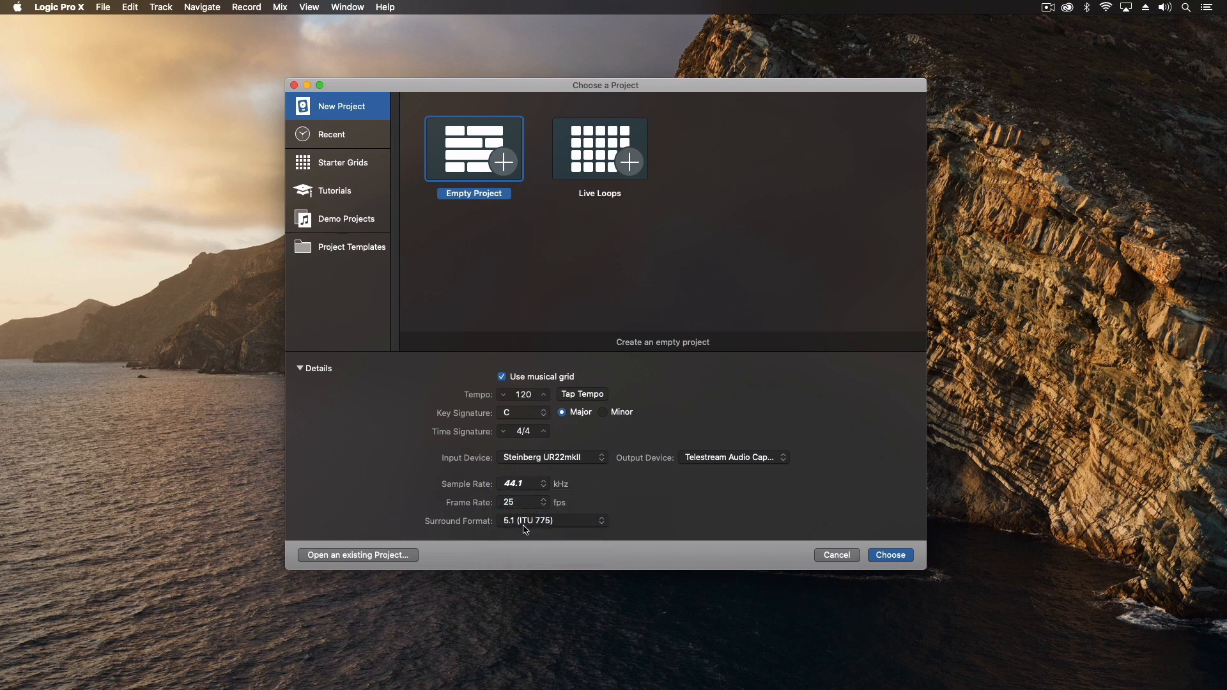
mouse_move(675, 469)
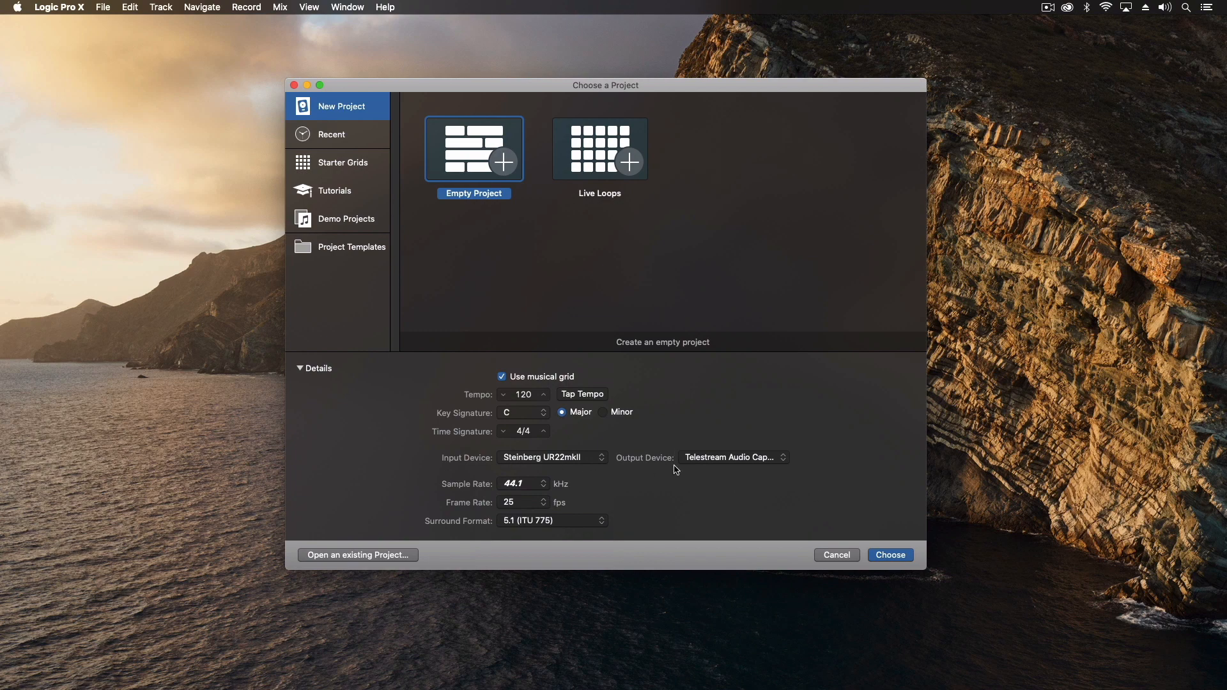
mouse_move(616, 451)
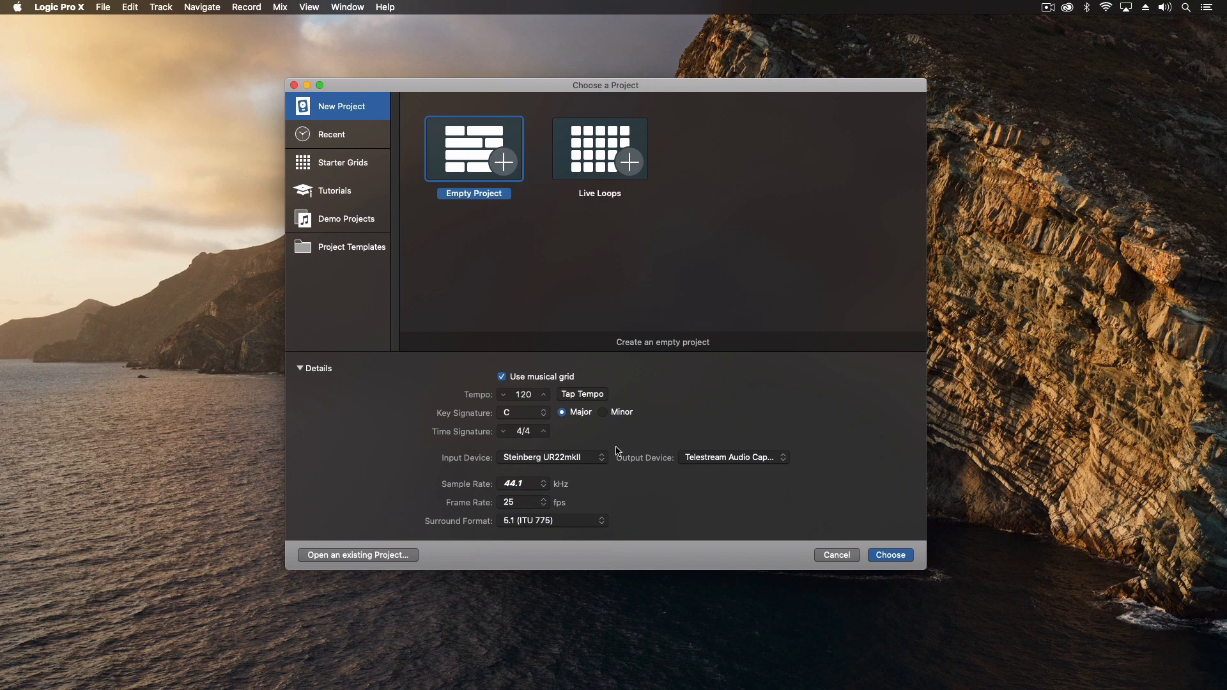
mouse_move(884, 550)
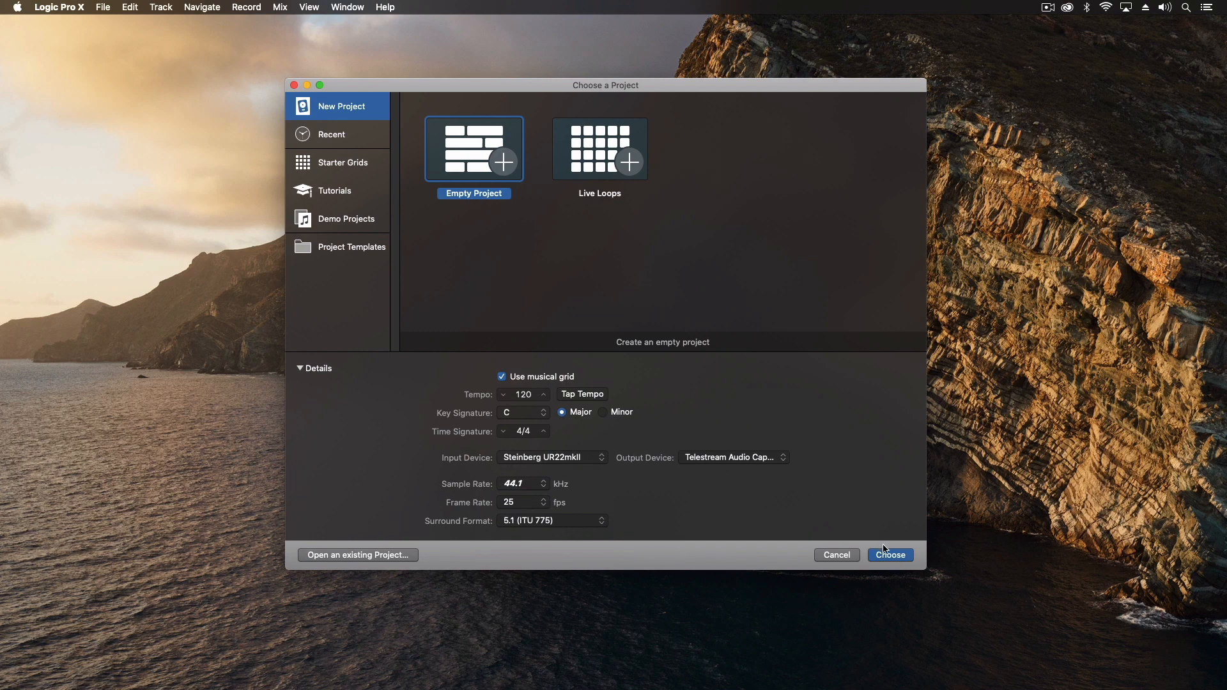
mouse_move(887, 557)
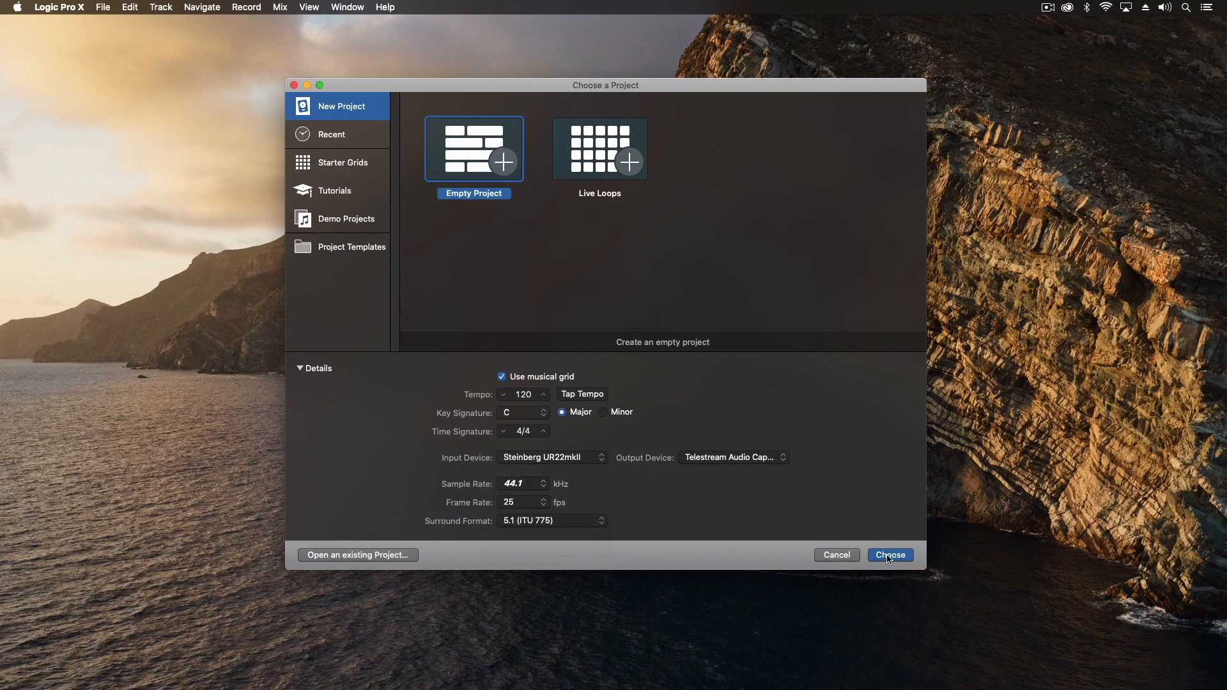
Step: Create the empty project with one Software Instrument track, Classic Electric Piano
click(890, 555)
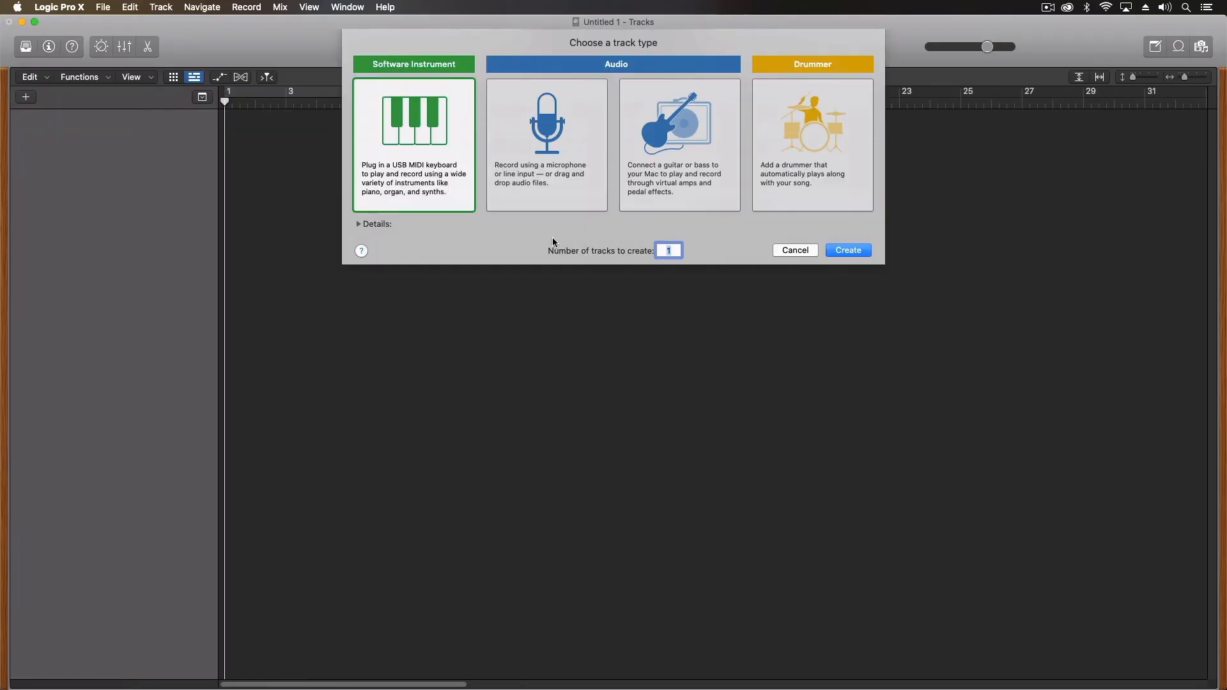
mouse_move(847, 249)
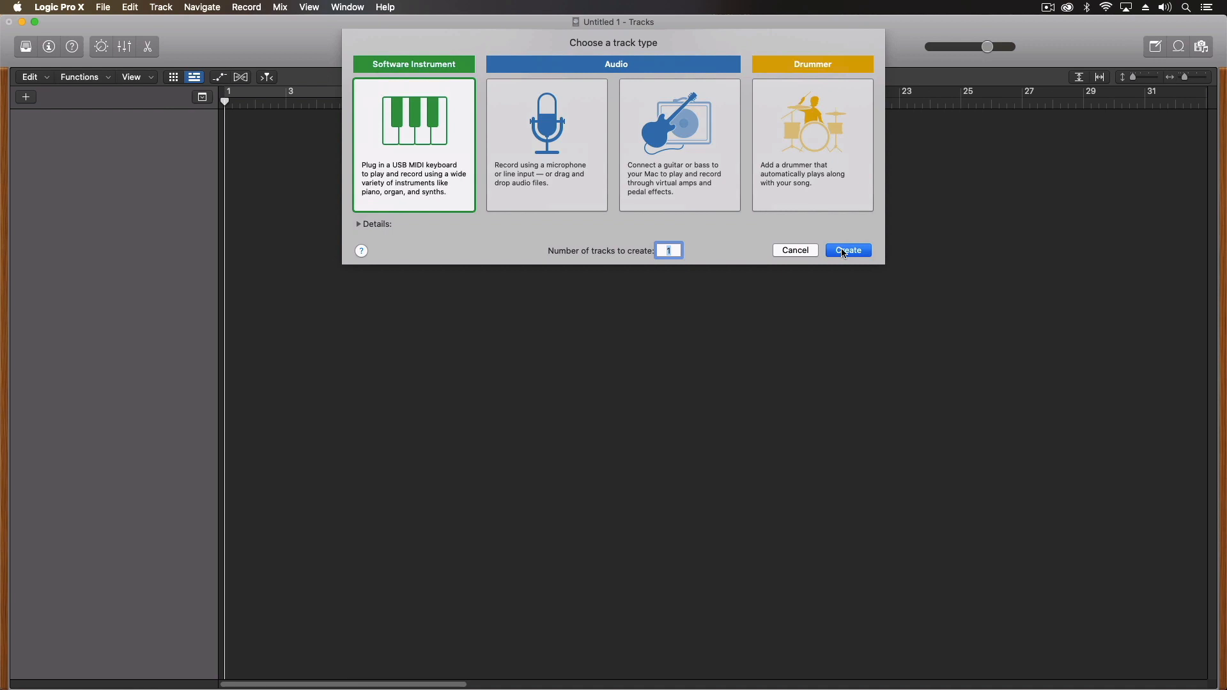
click(846, 249)
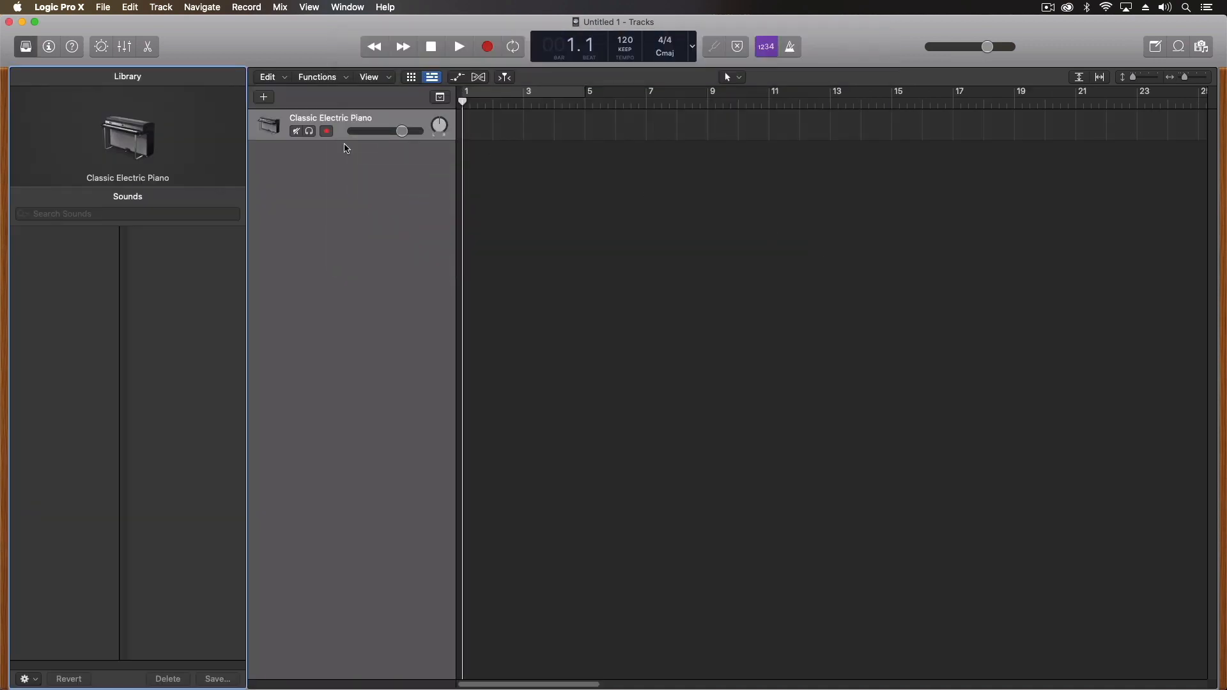
mouse_move(405, 158)
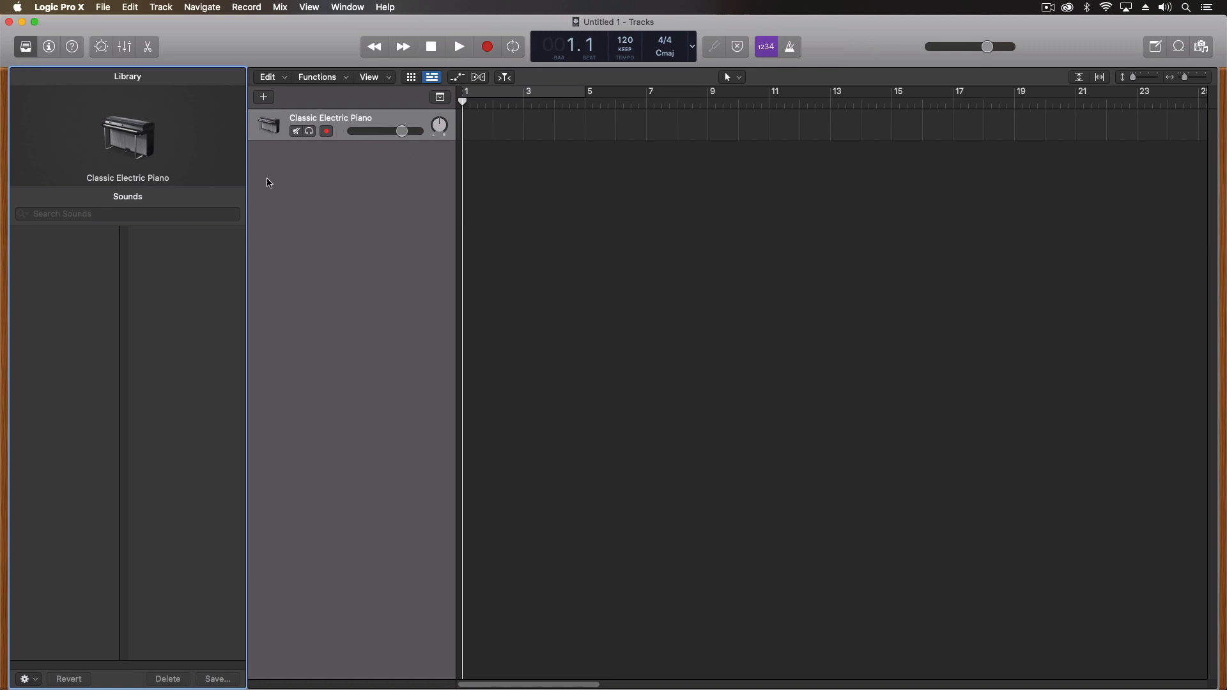
mouse_move(248, 261)
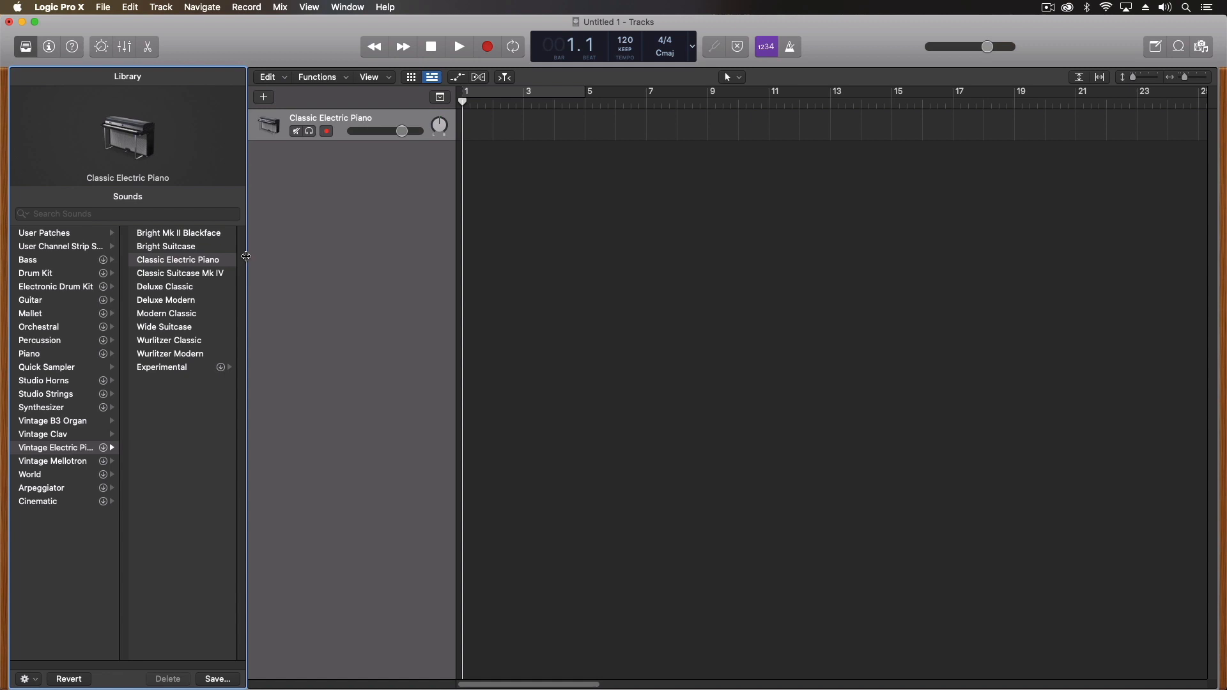
mouse_move(246, 281)
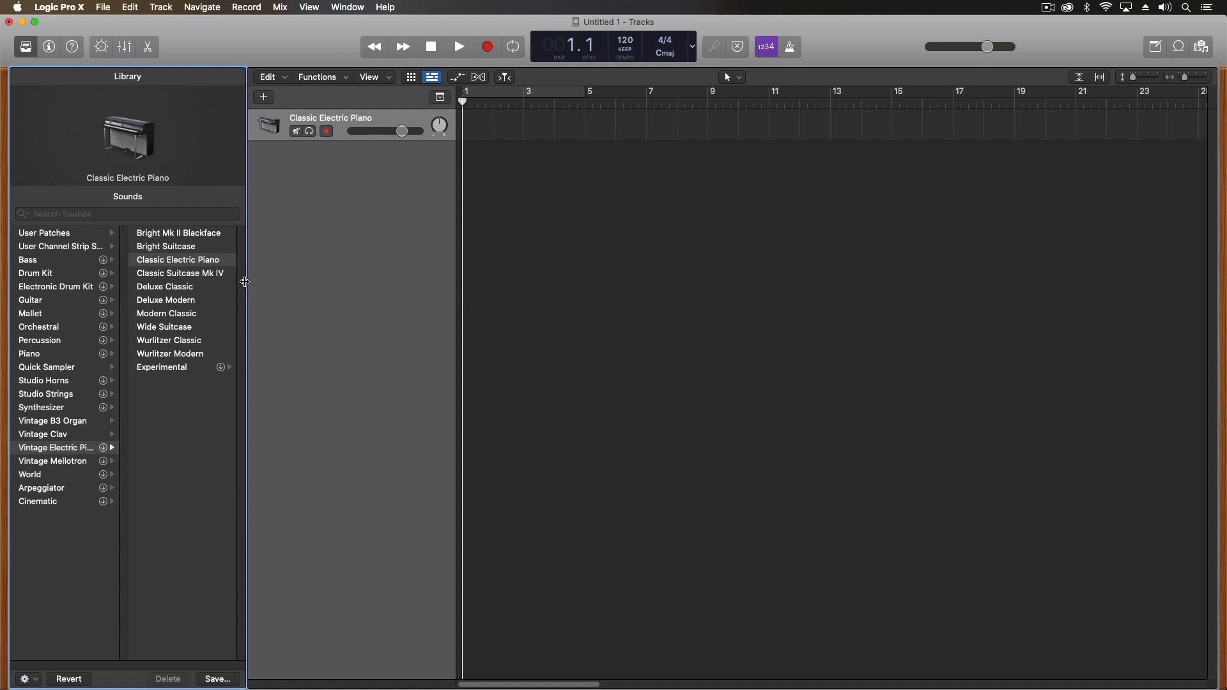
mouse_move(395, 44)
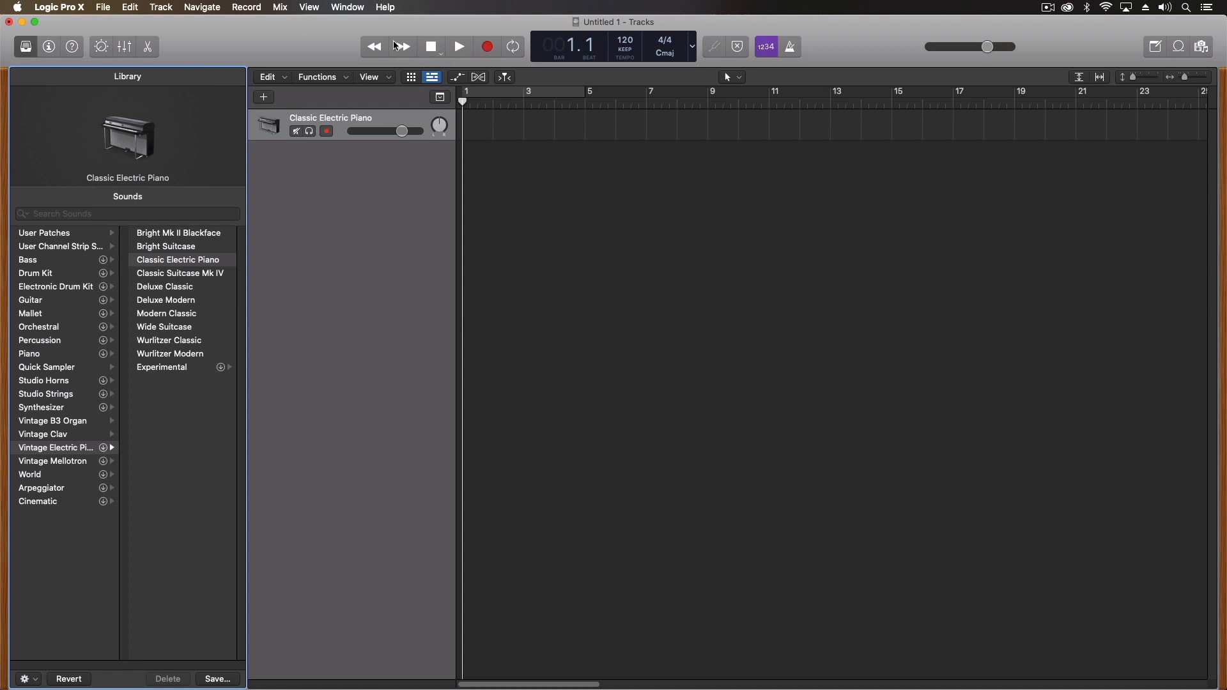
mouse_move(304, 50)
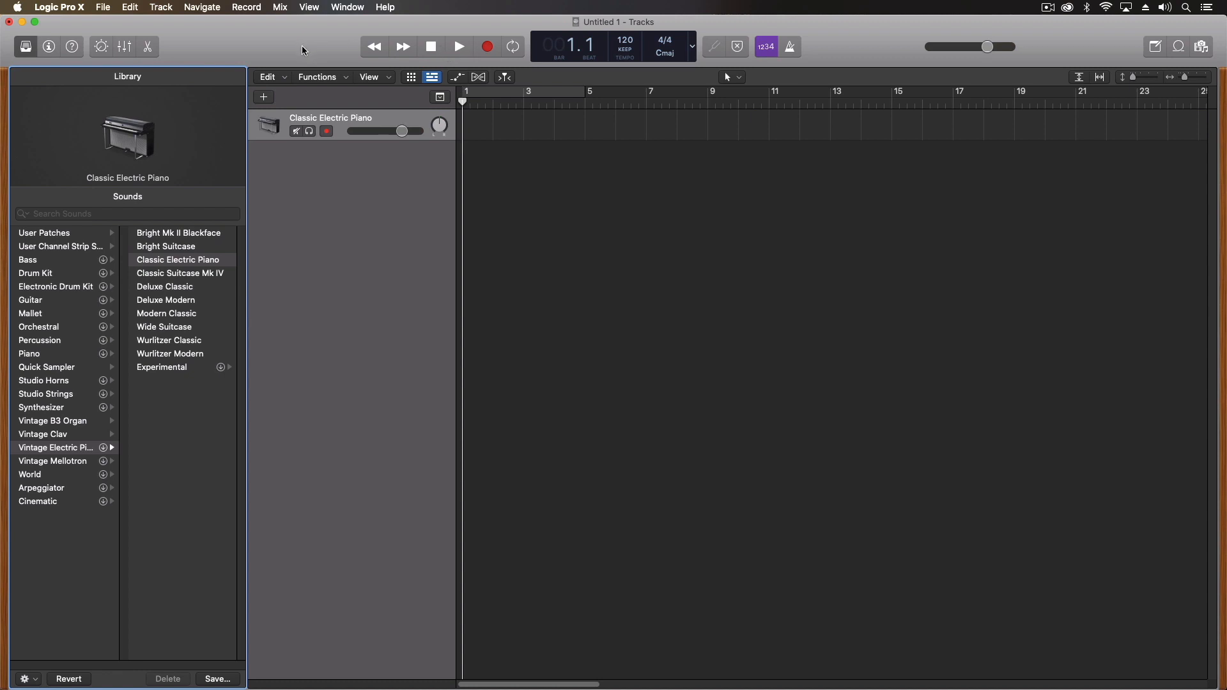
mouse_move(303, 74)
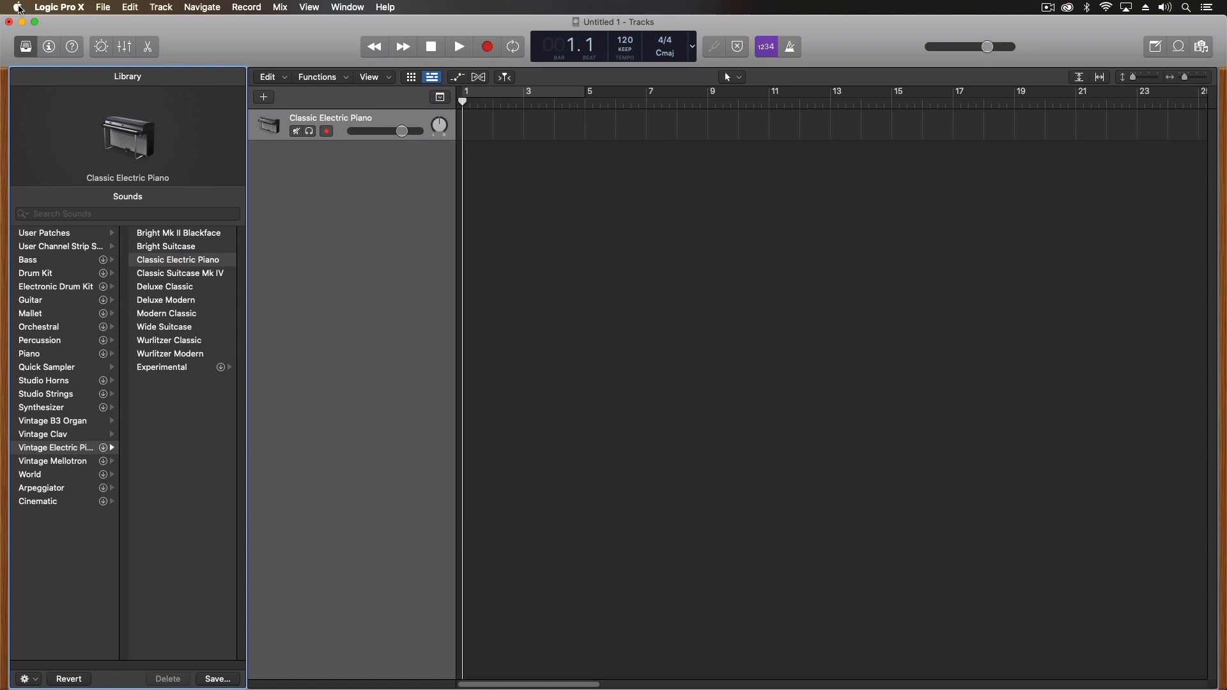
click(16, 8)
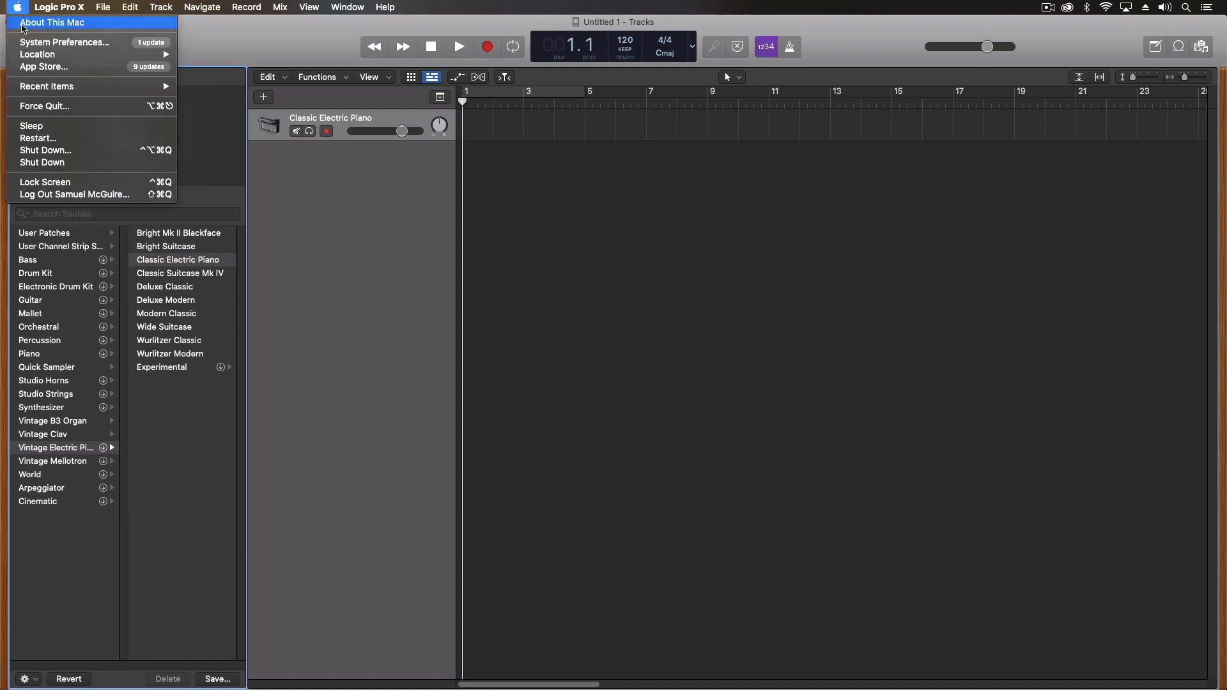
click(52, 21)
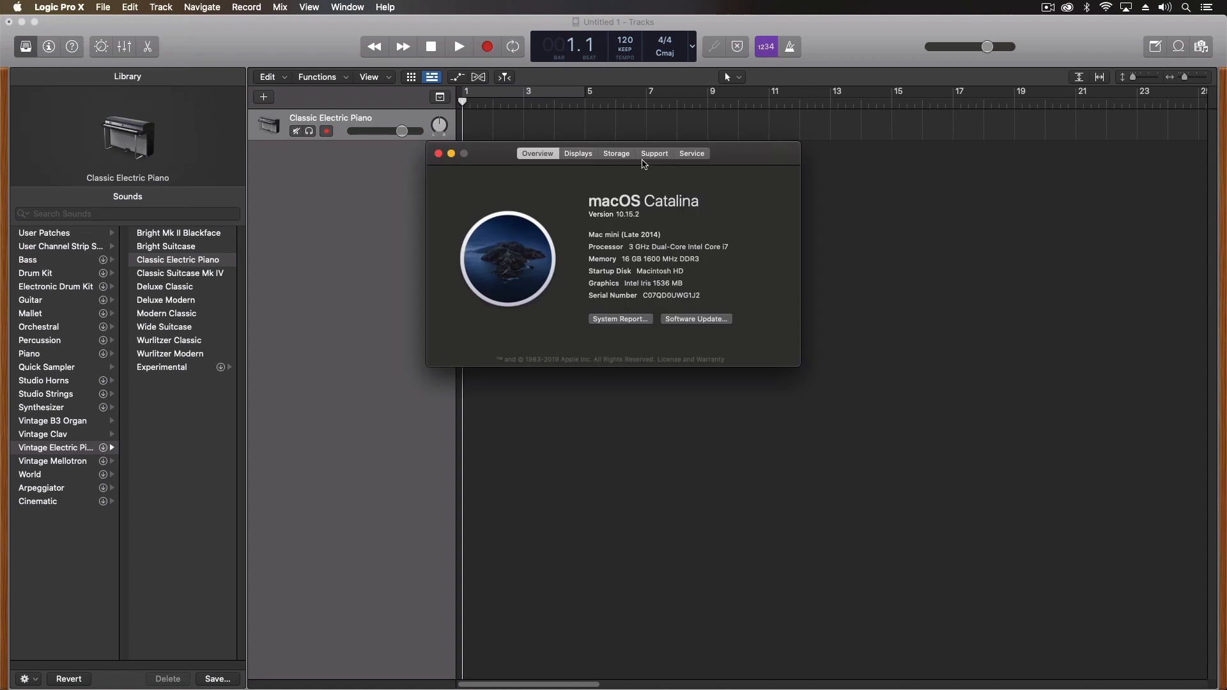
click(616, 153)
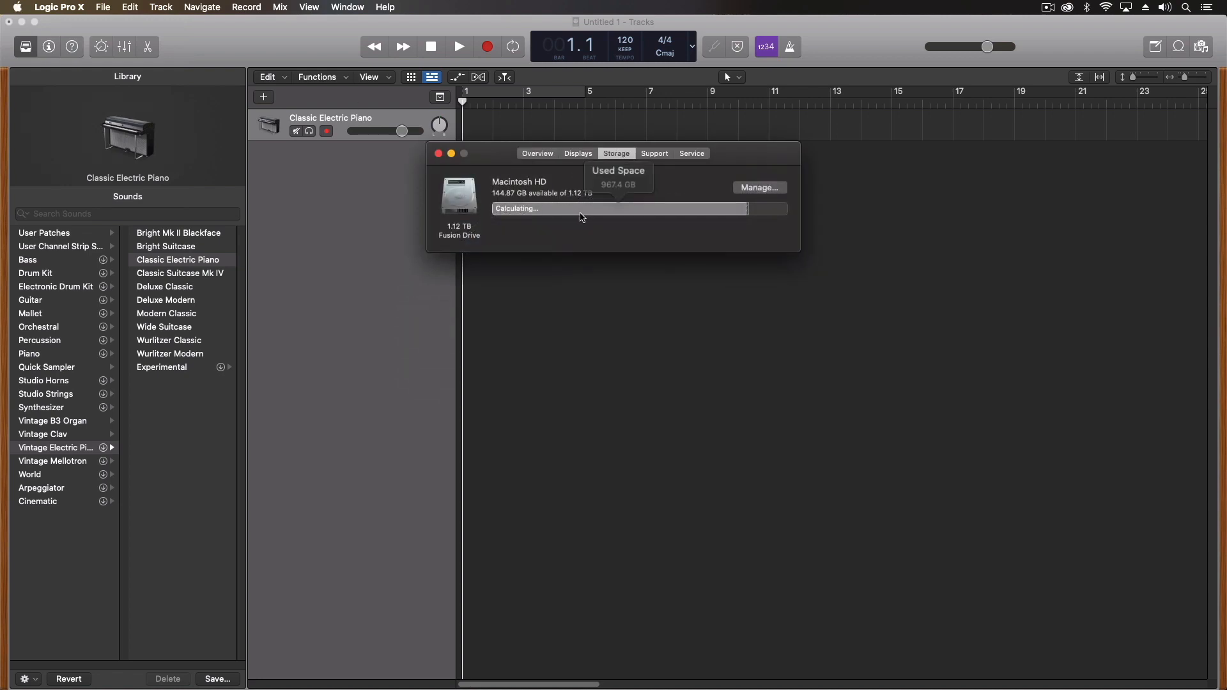
mouse_move(564, 191)
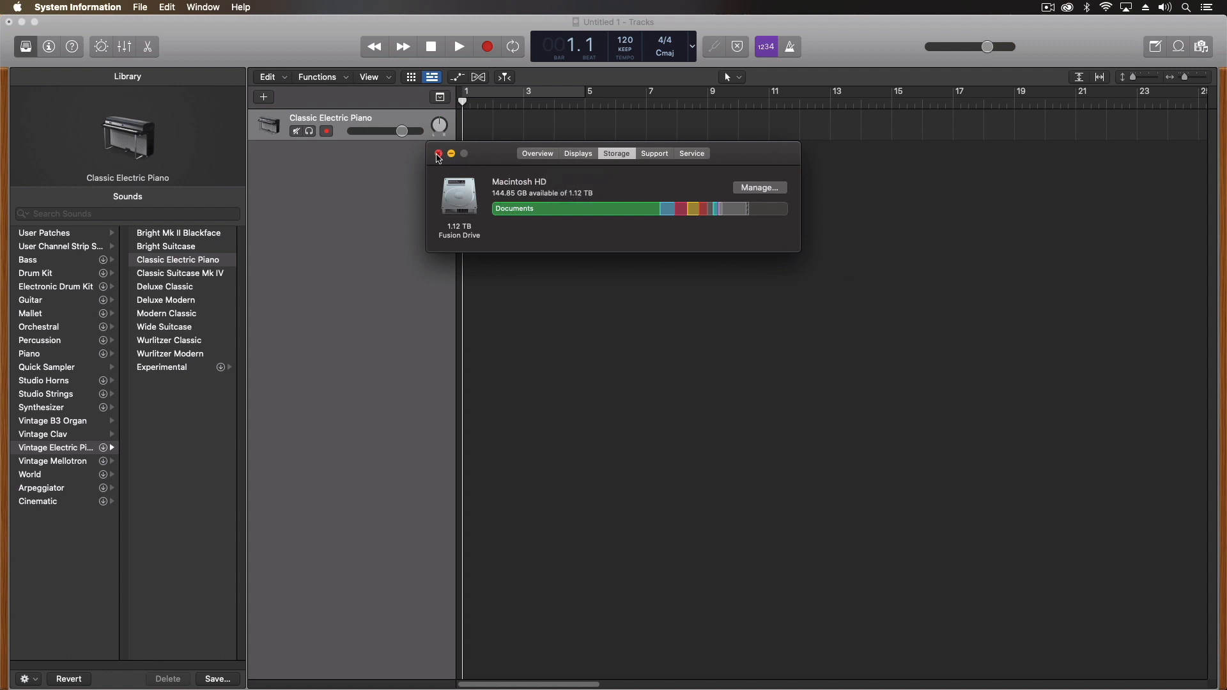
click(439, 153)
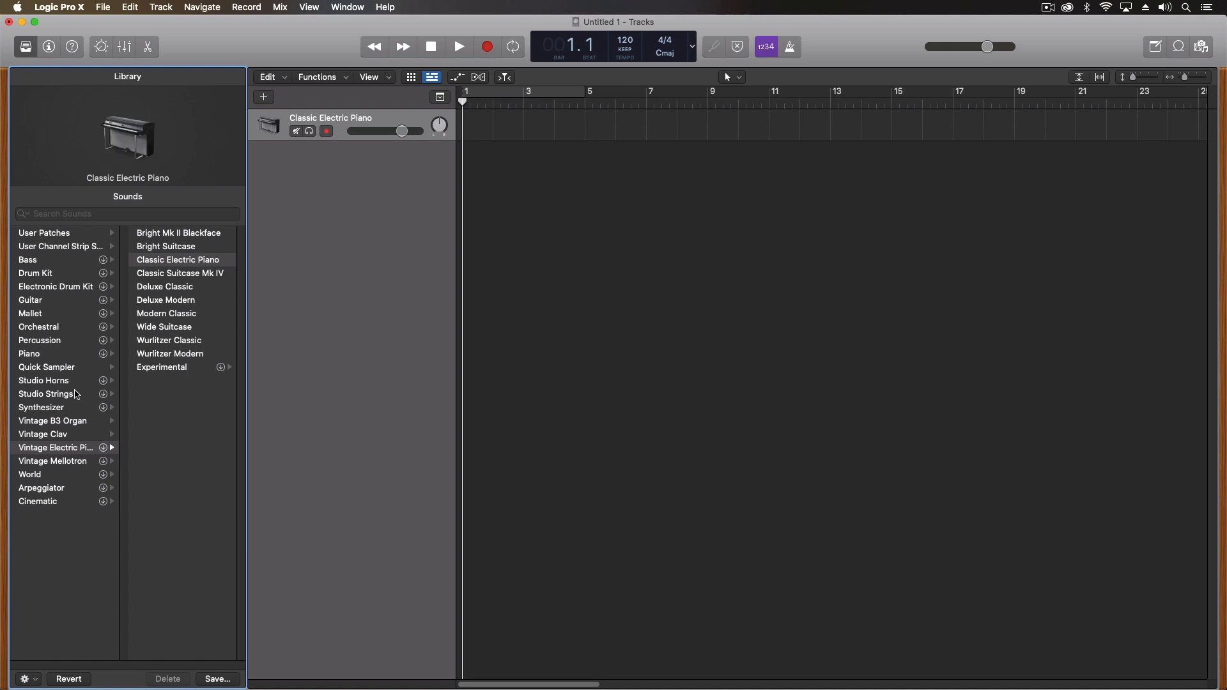
mouse_move(92, 243)
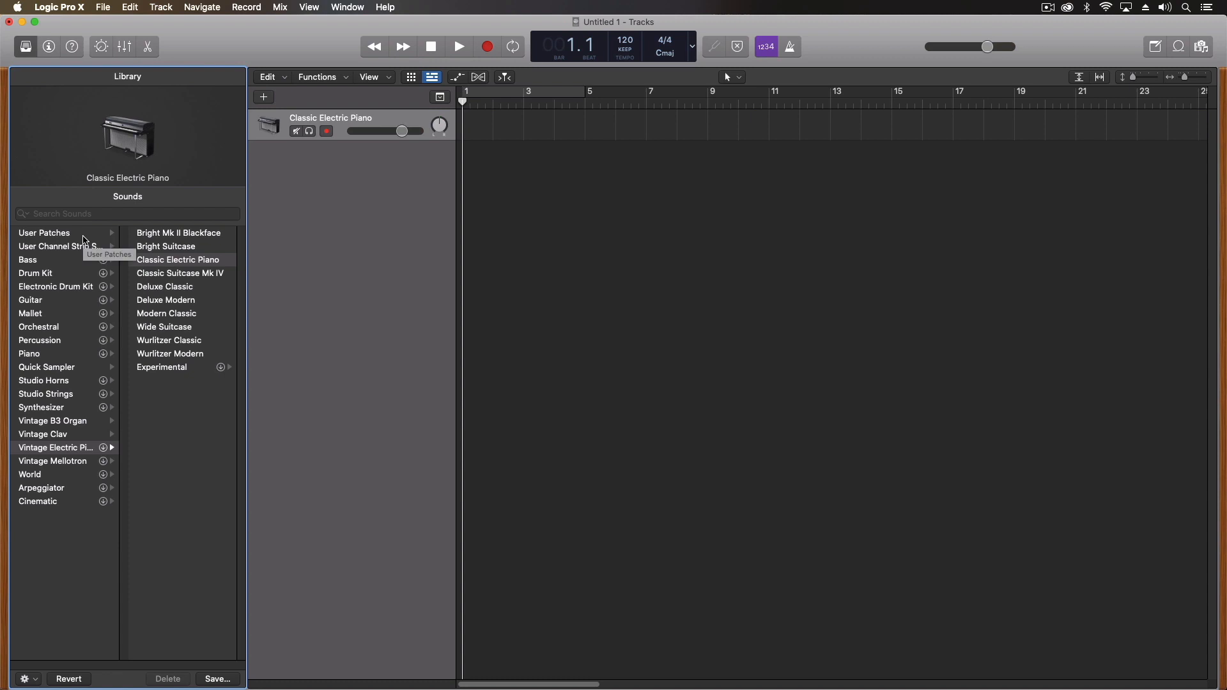
mouse_move(55, 368)
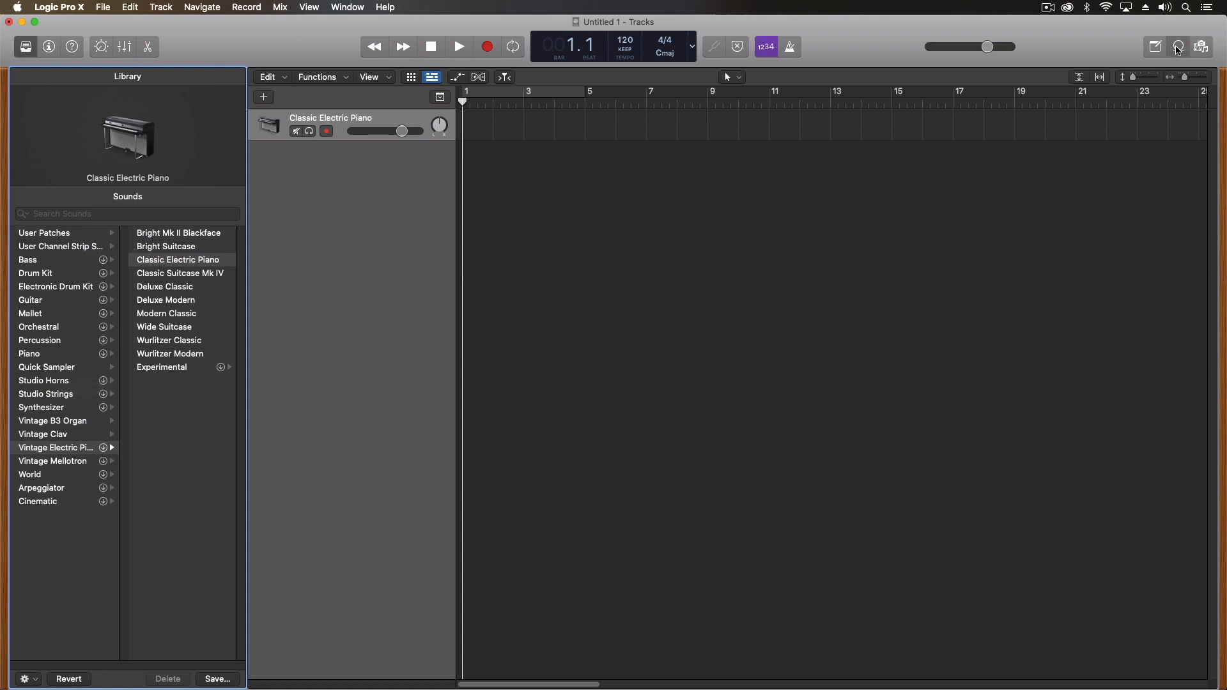
Step: Start the Apple Loops browser indexing, browse Quick Sampler Arpeggiator, then show the Mallet sounds
click(1177, 46)
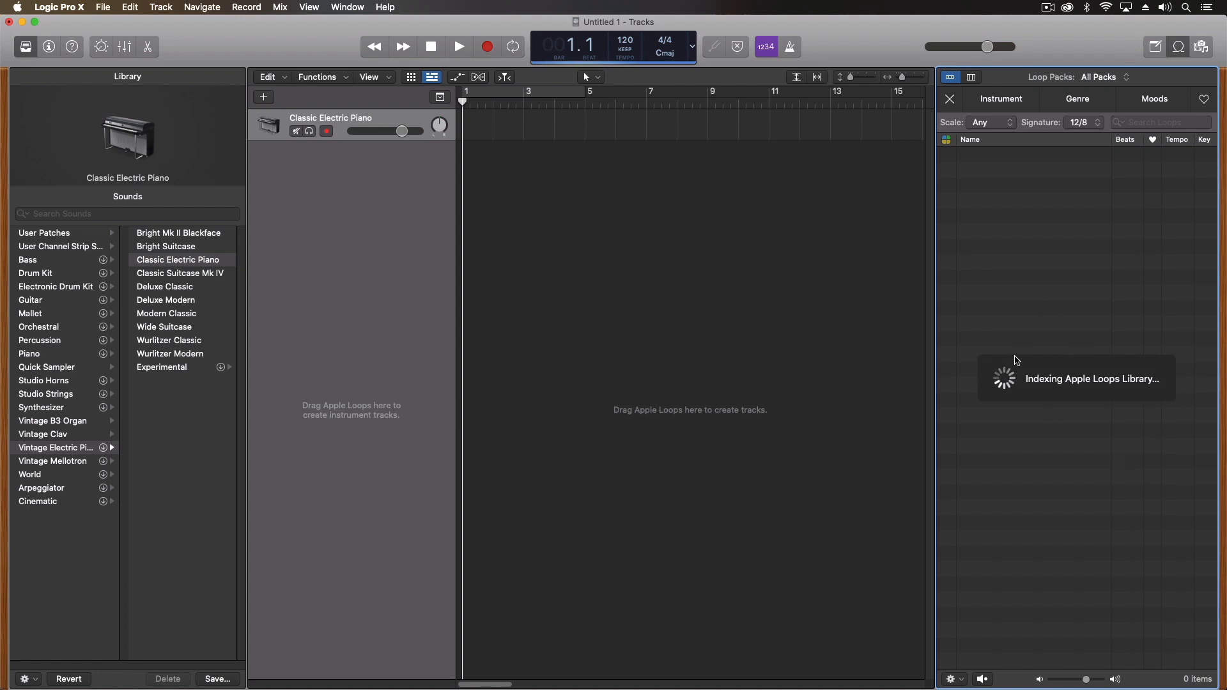
mouse_move(1066, 269)
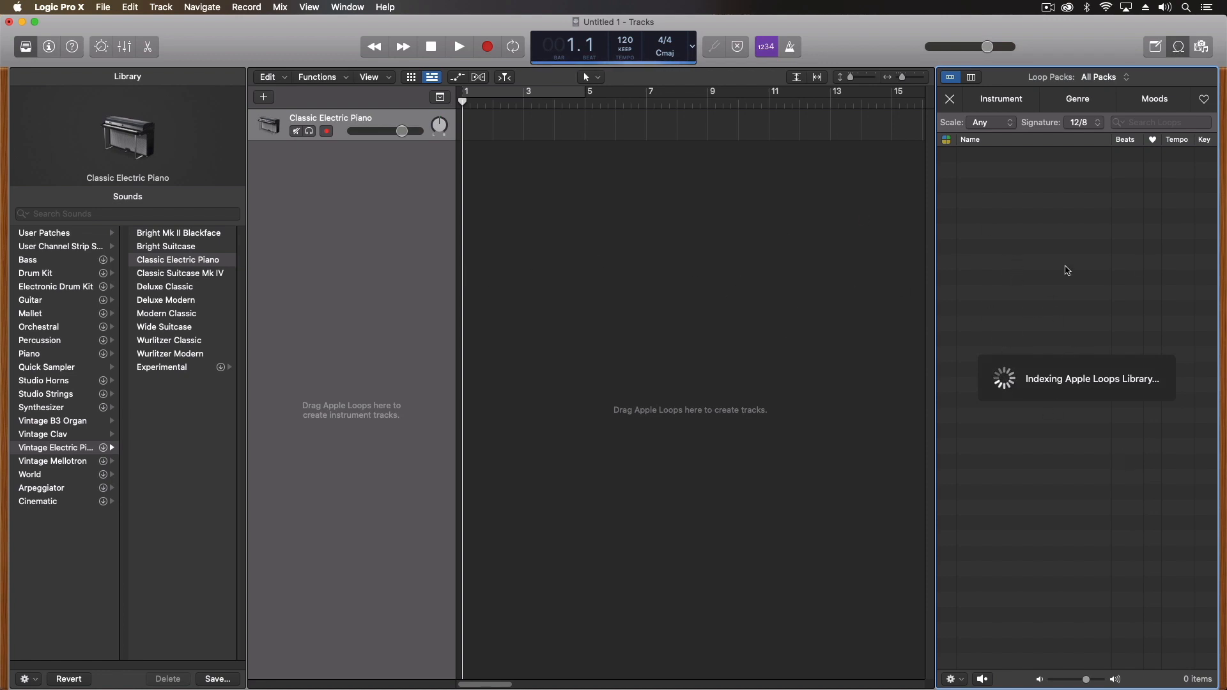
mouse_move(72, 330)
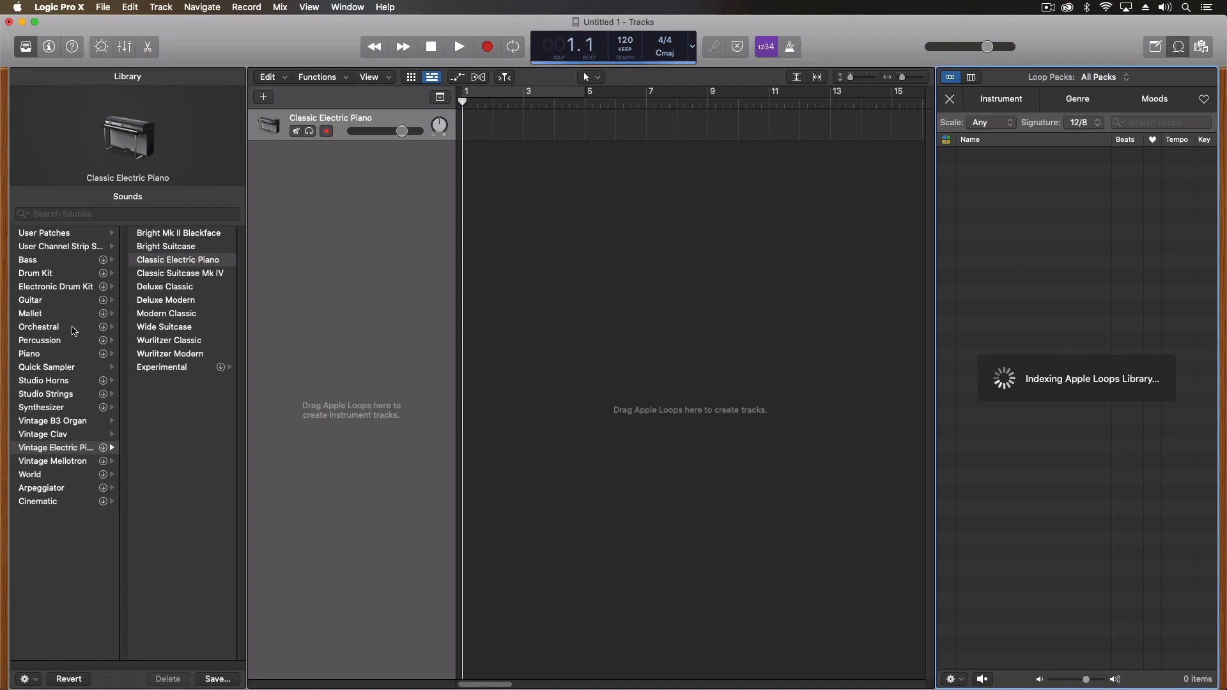
mouse_move(837, 232)
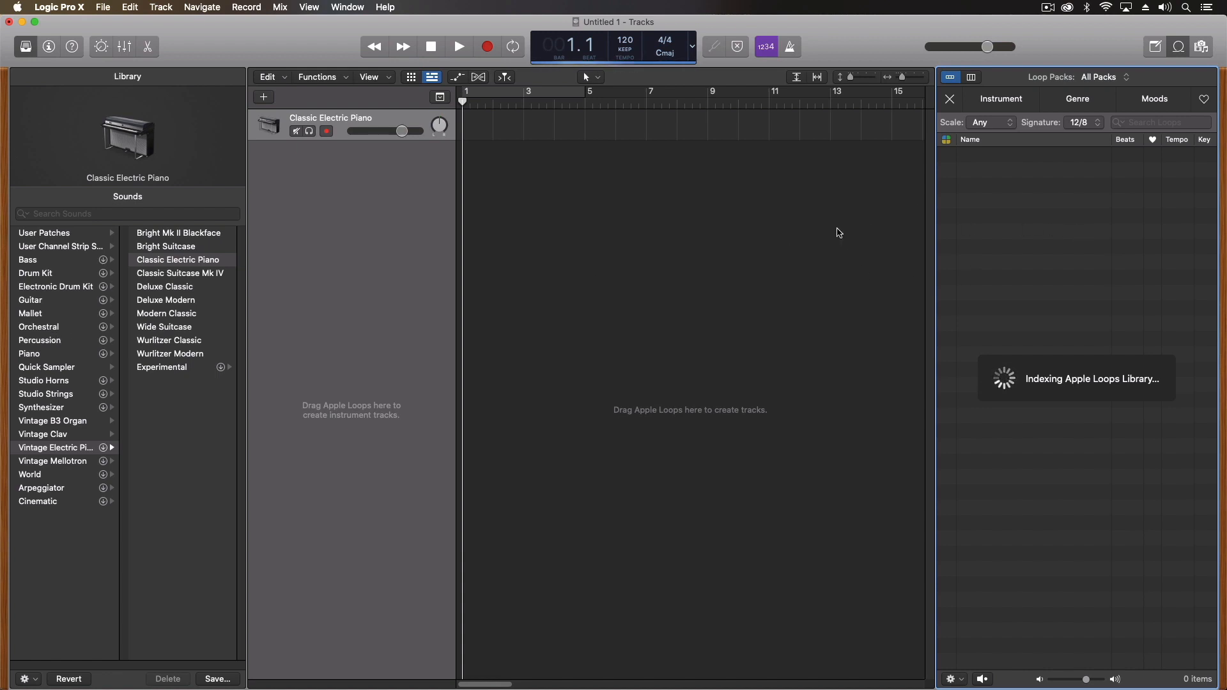
mouse_move(92, 264)
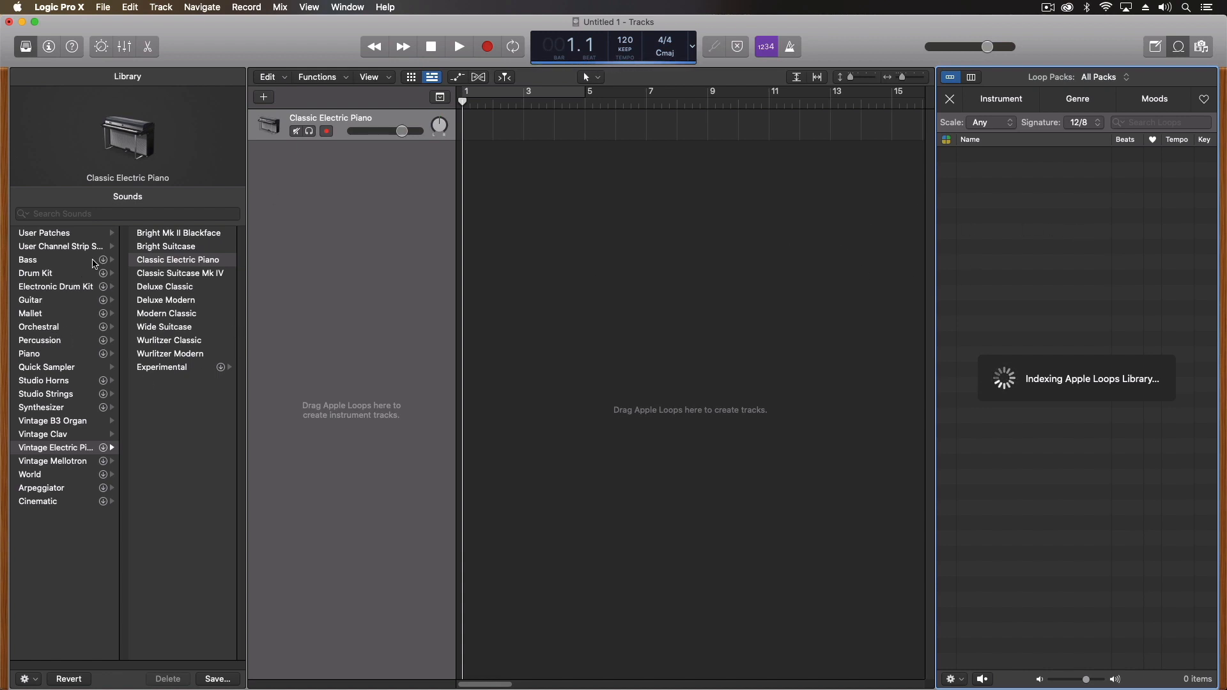
mouse_move(74, 295)
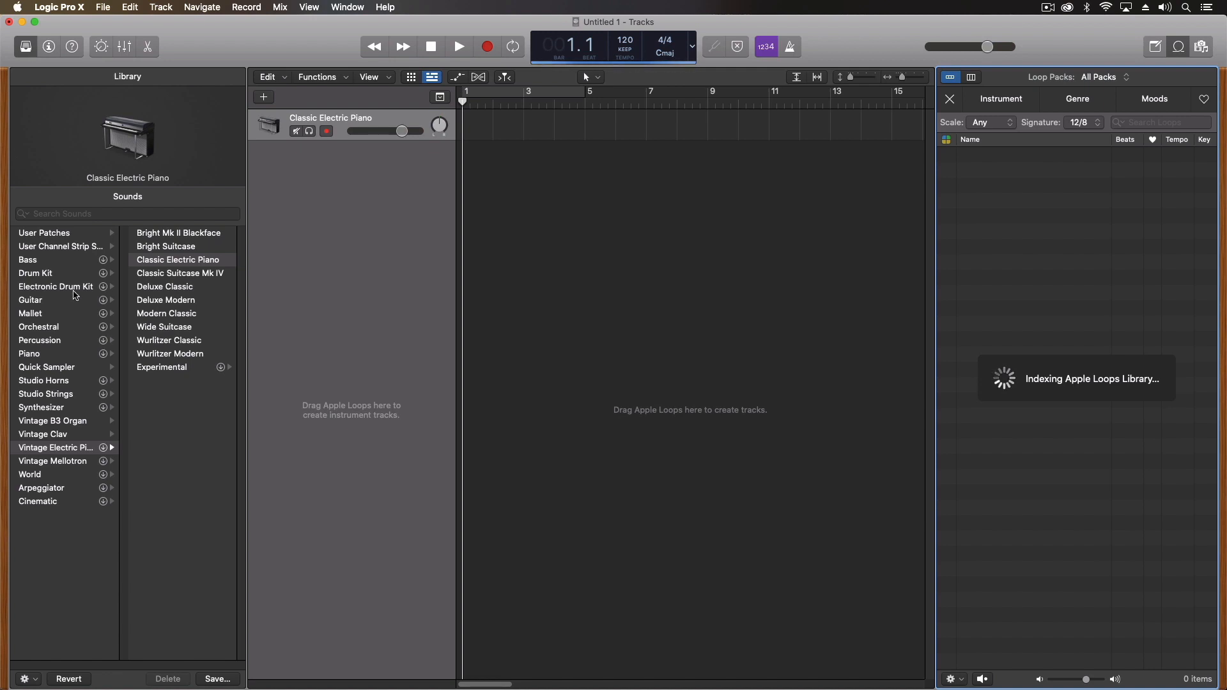
mouse_move(51, 369)
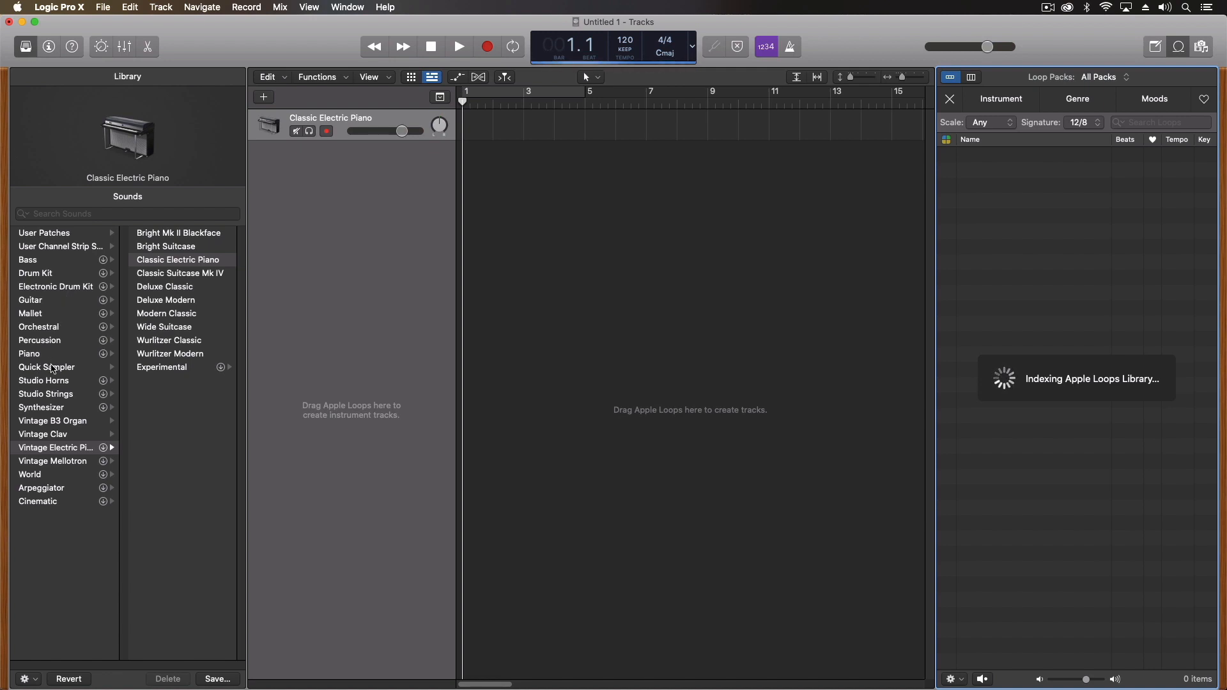
click(46, 367)
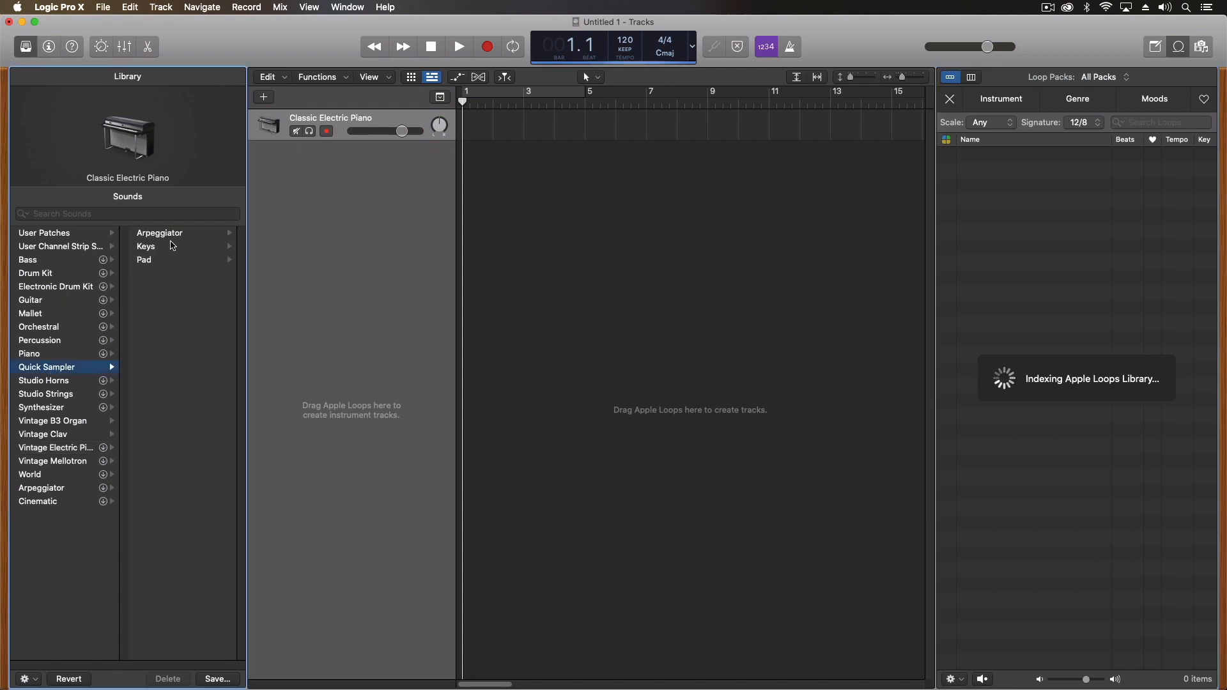
click(158, 233)
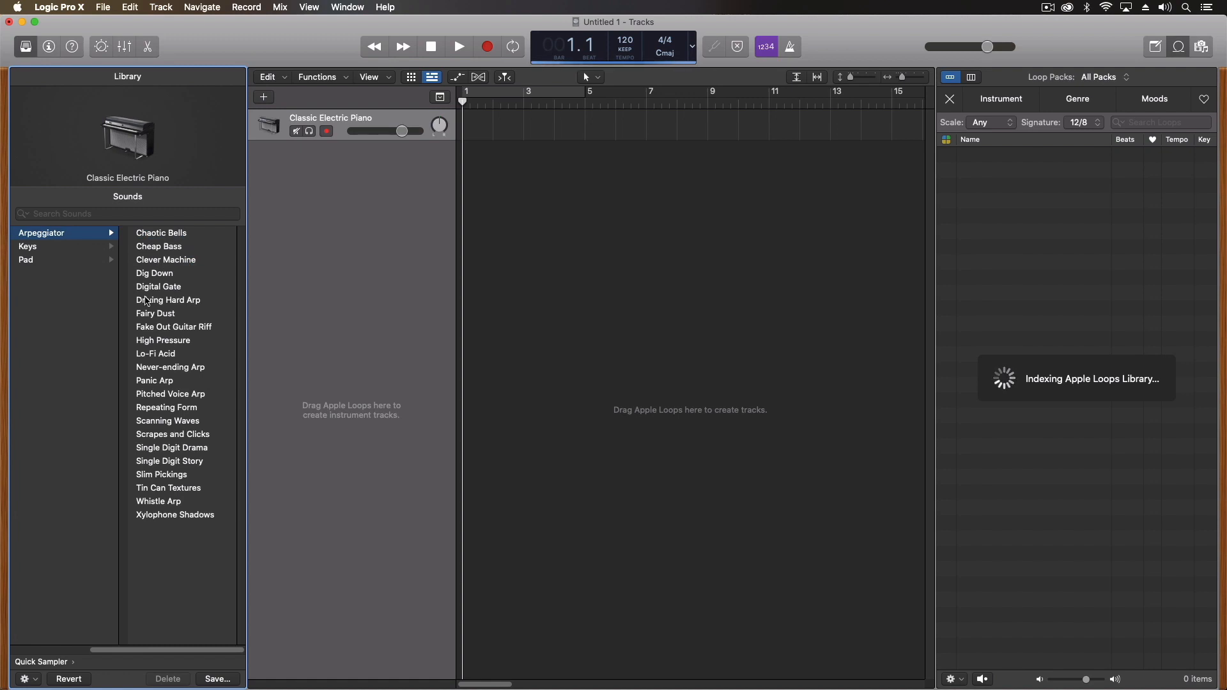
mouse_move(179, 321)
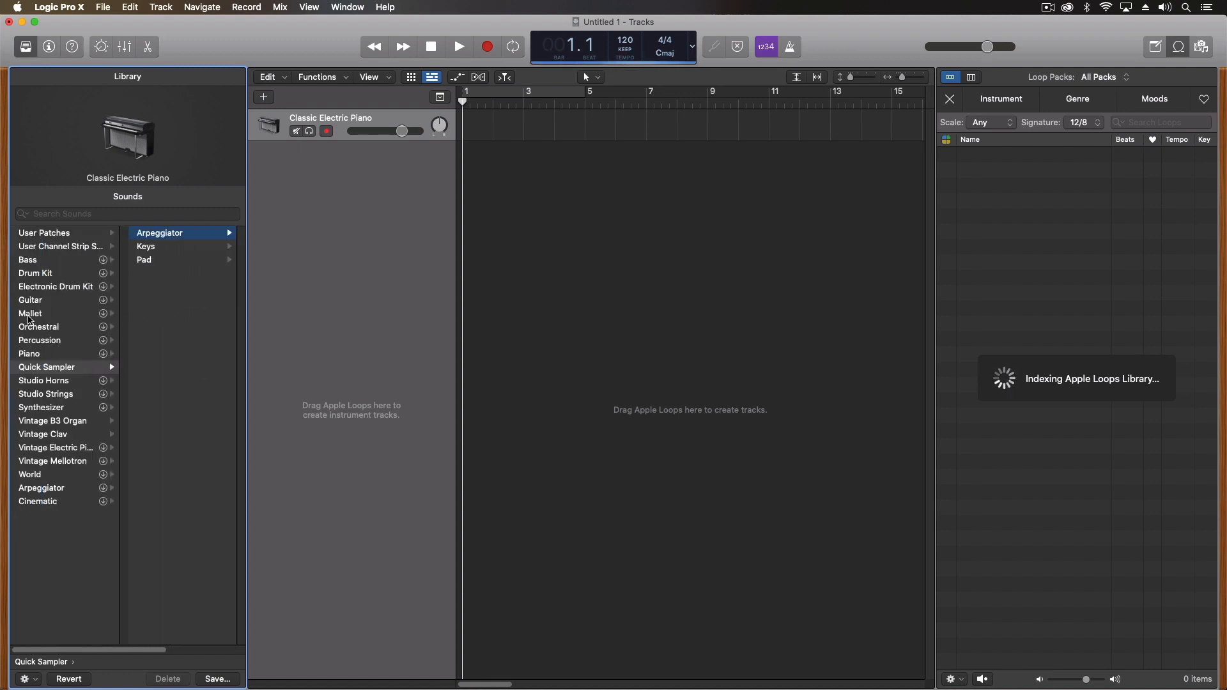
click(30, 313)
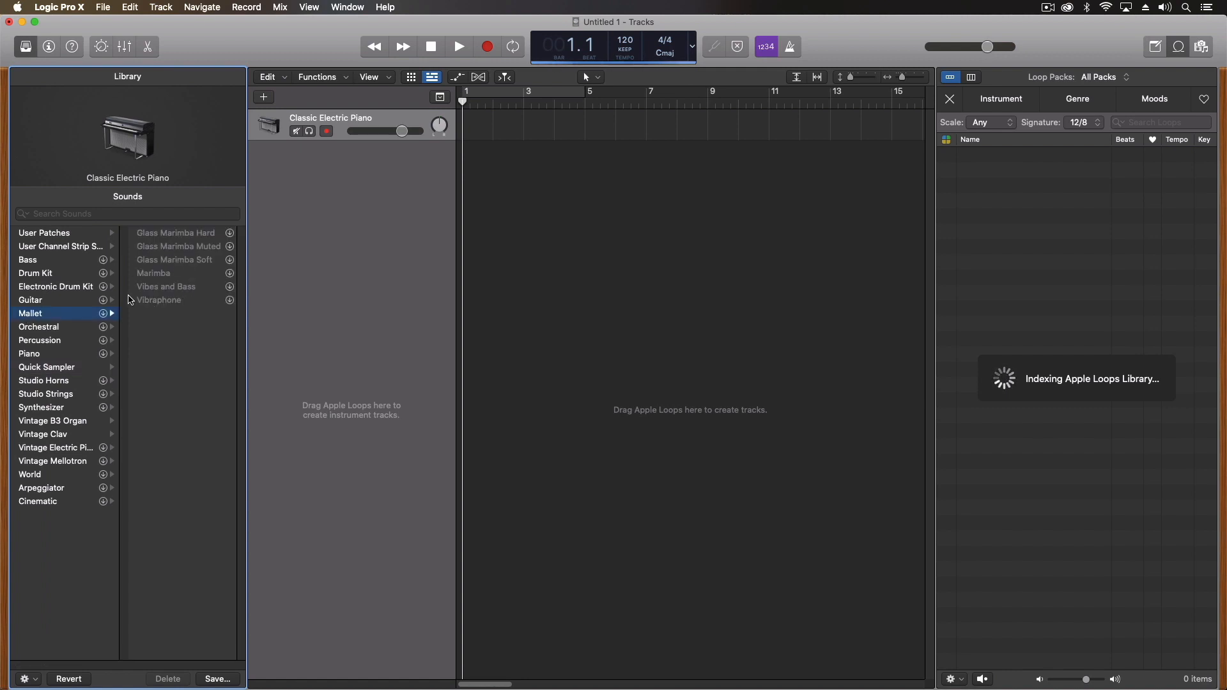
mouse_move(49, 274)
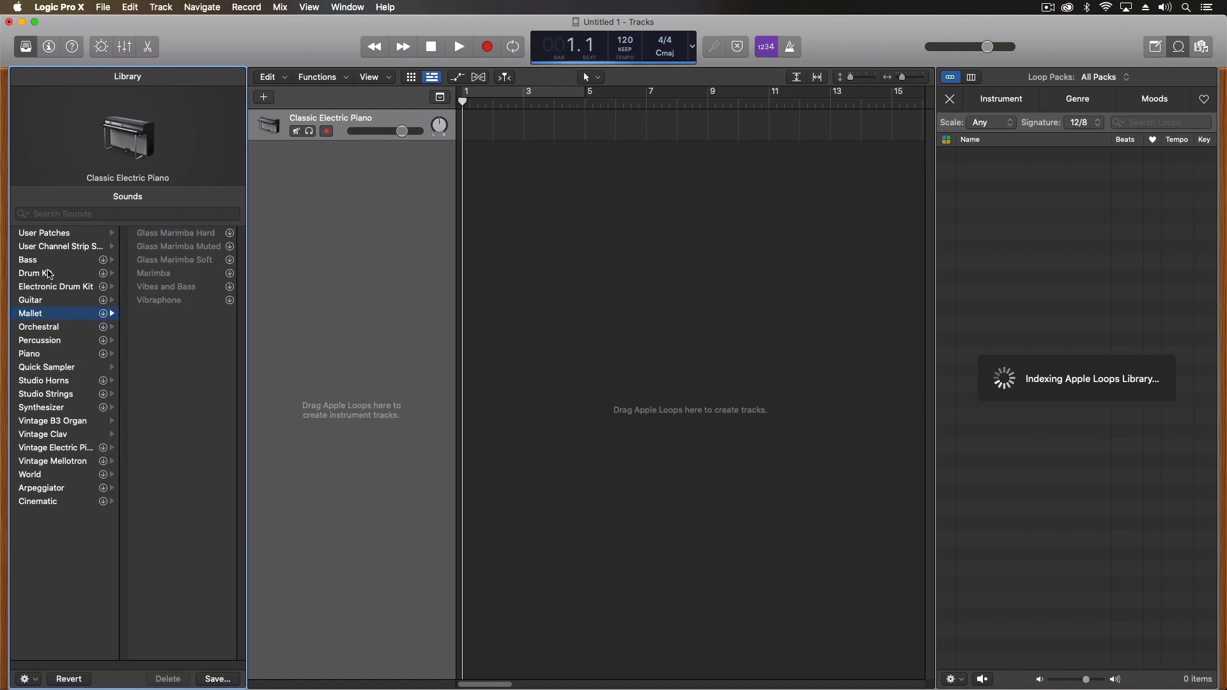
mouse_move(42, 358)
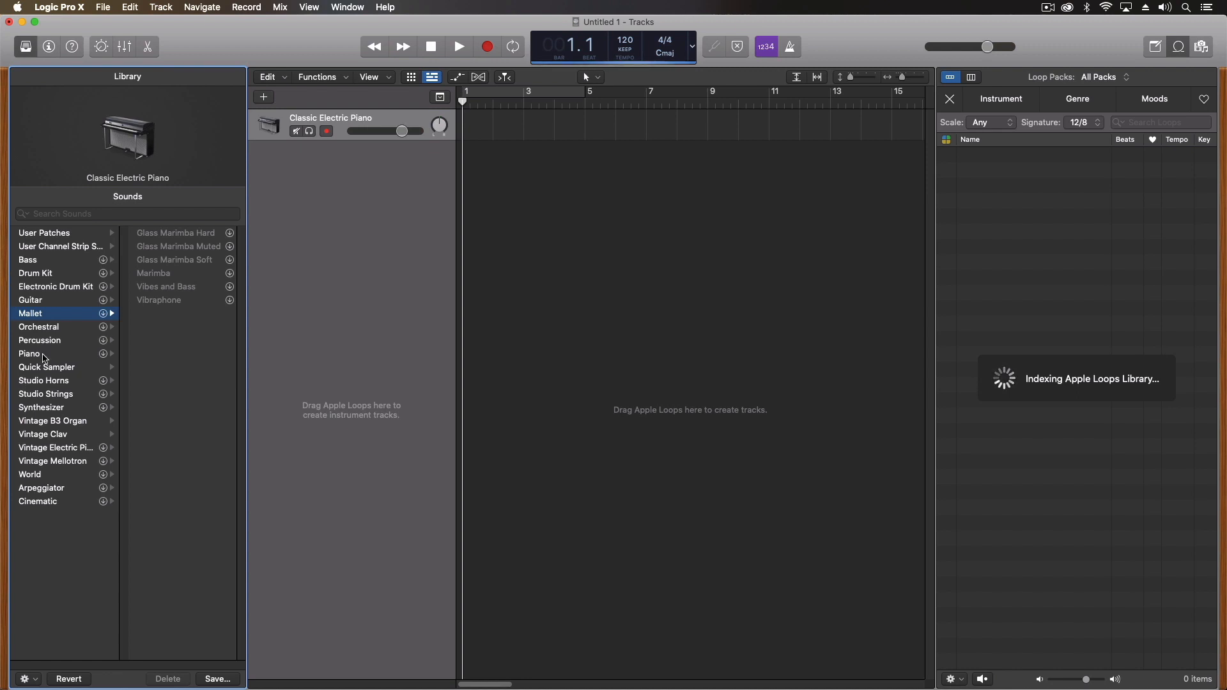
mouse_move(62, 459)
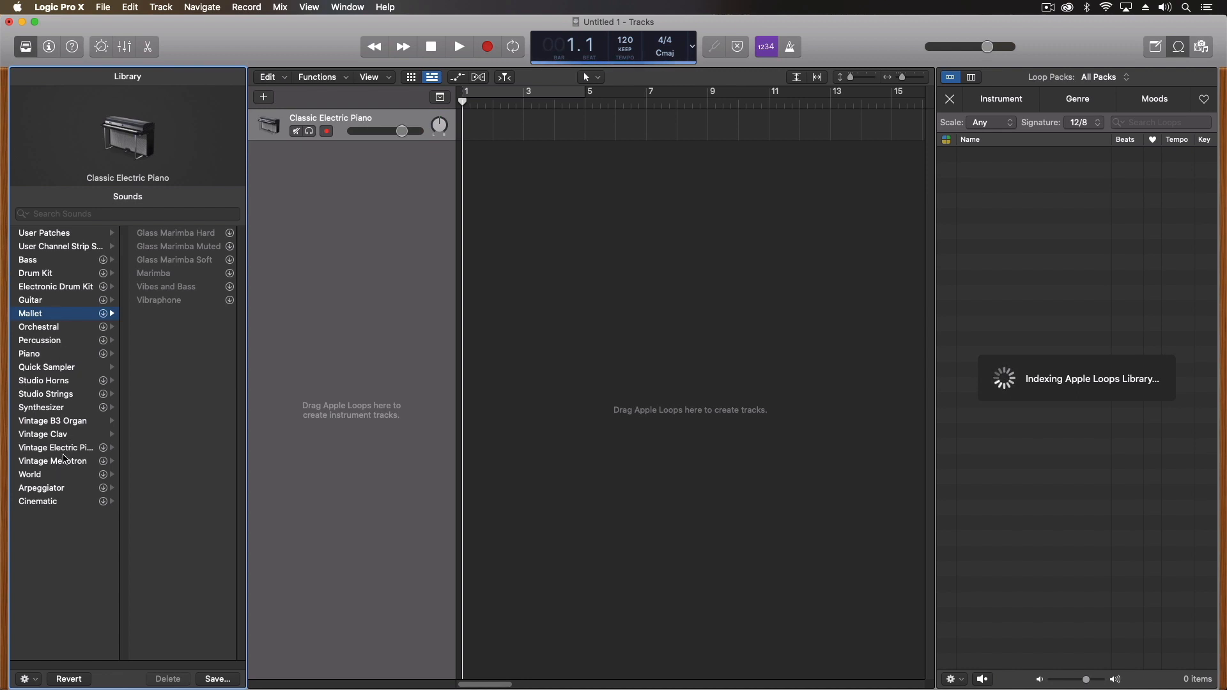
click(30, 474)
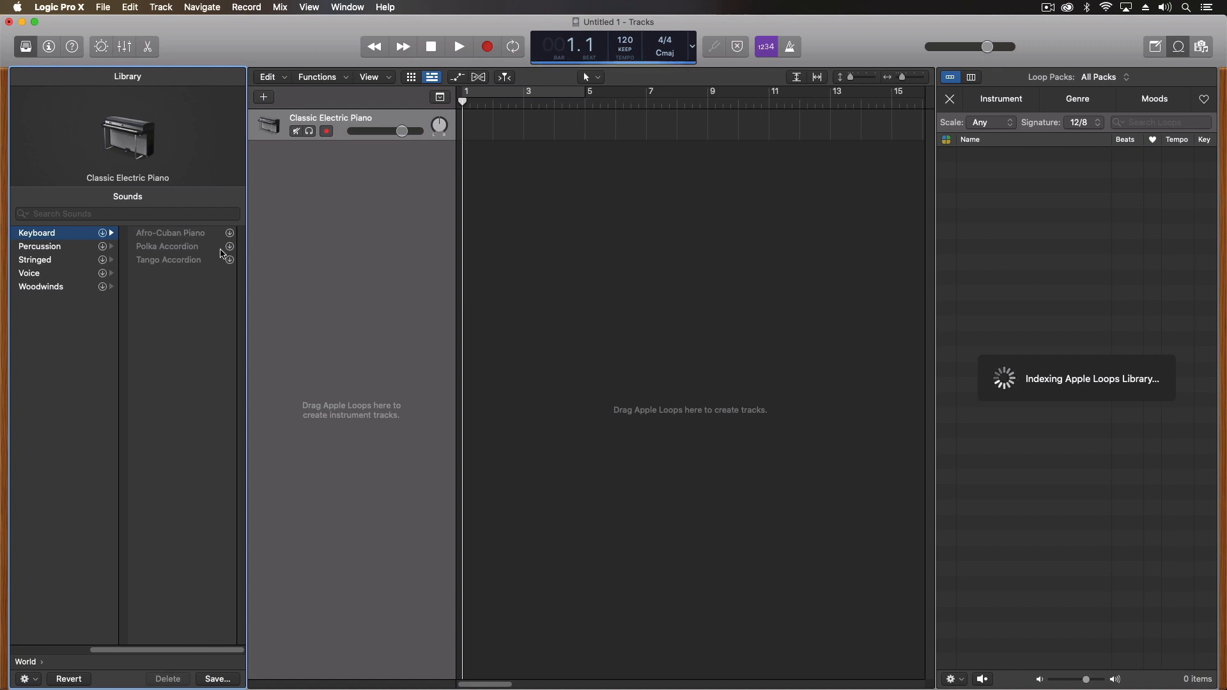
mouse_move(218, 247)
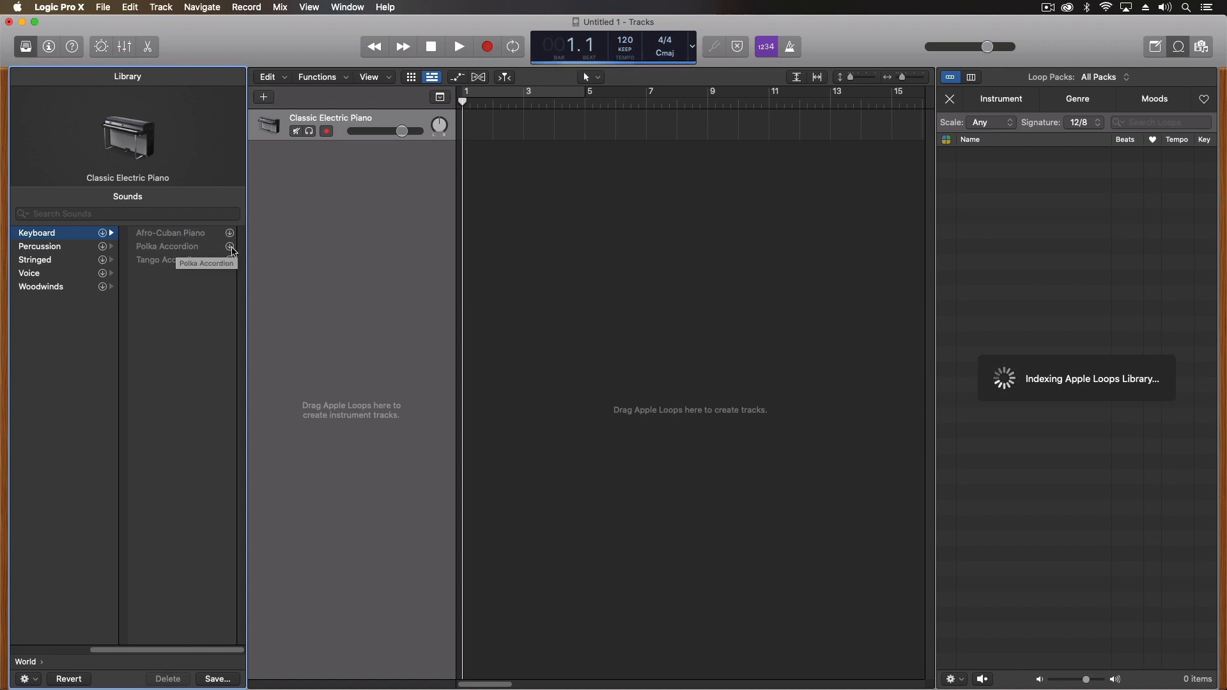
mouse_move(194, 317)
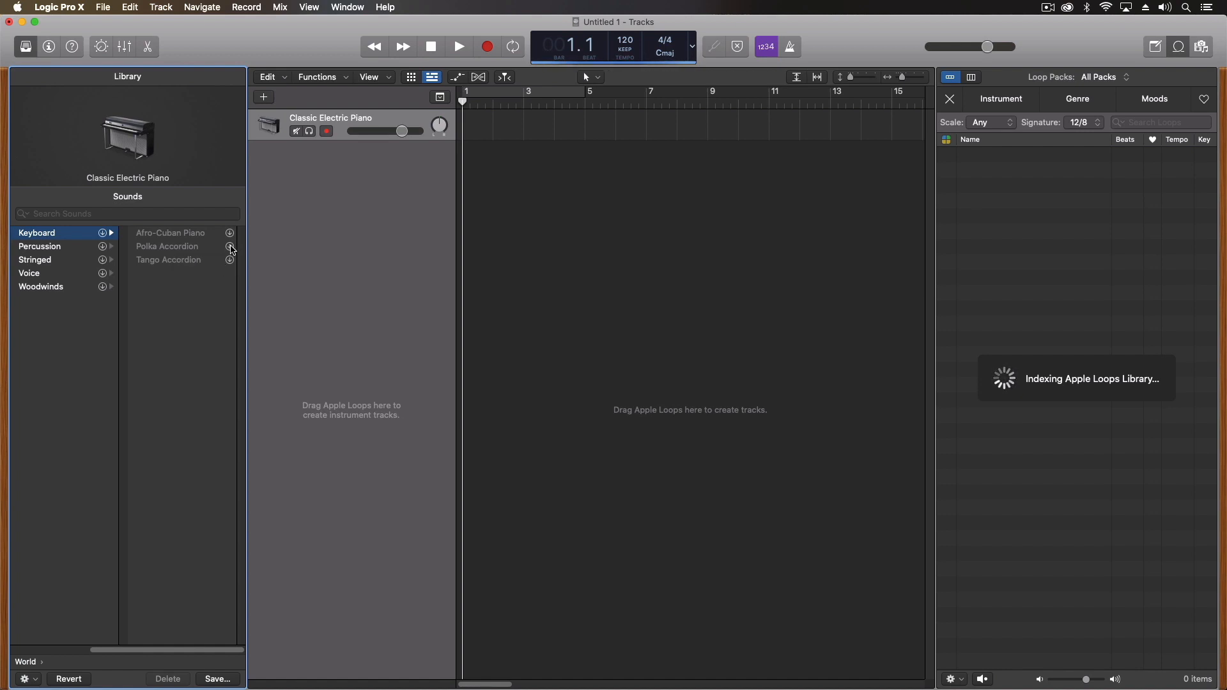
mouse_move(230, 249)
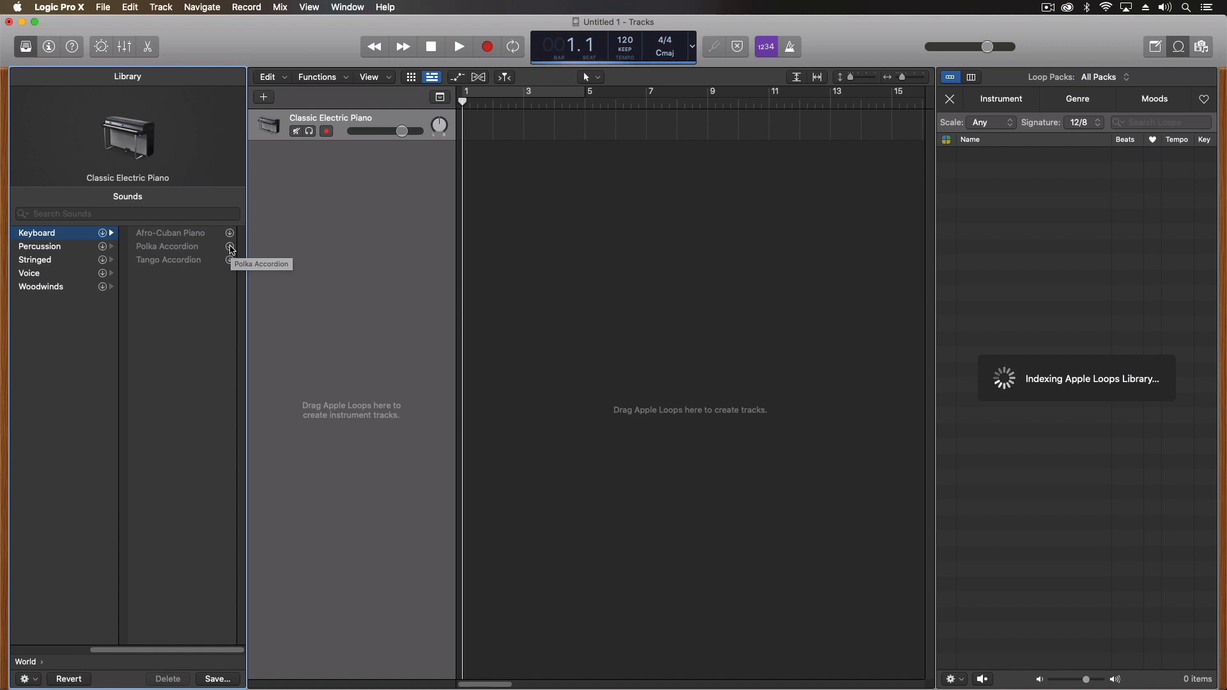
mouse_move(577, 69)
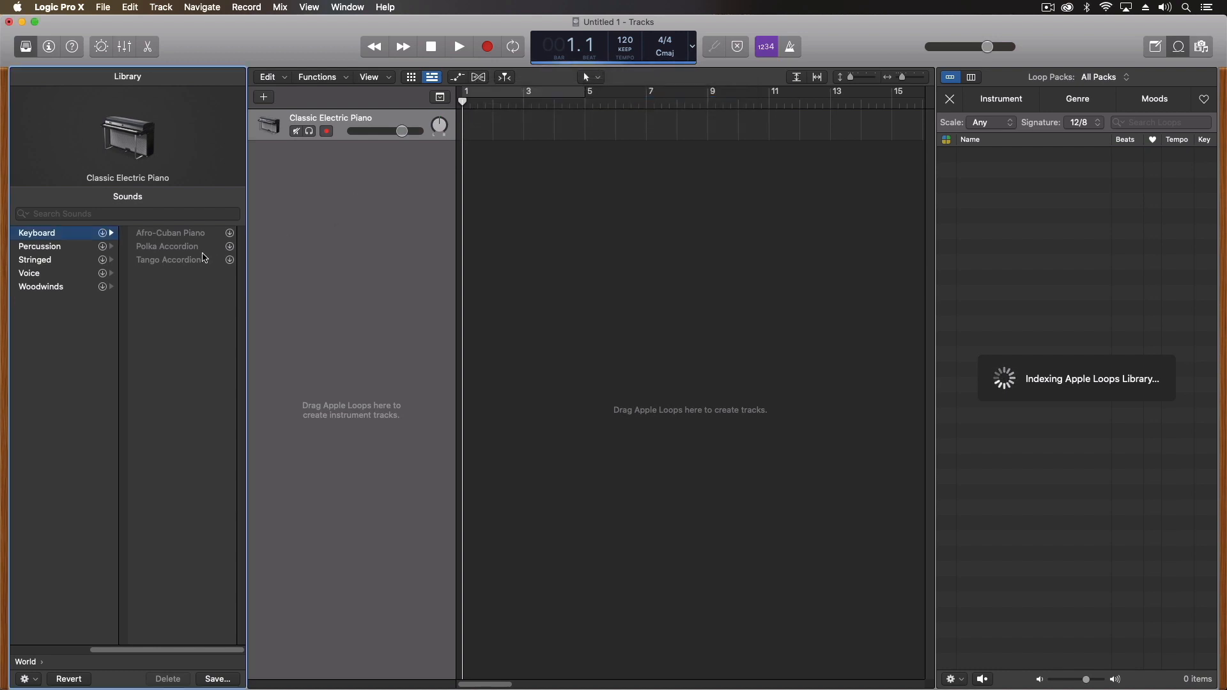
mouse_move(1038, 256)
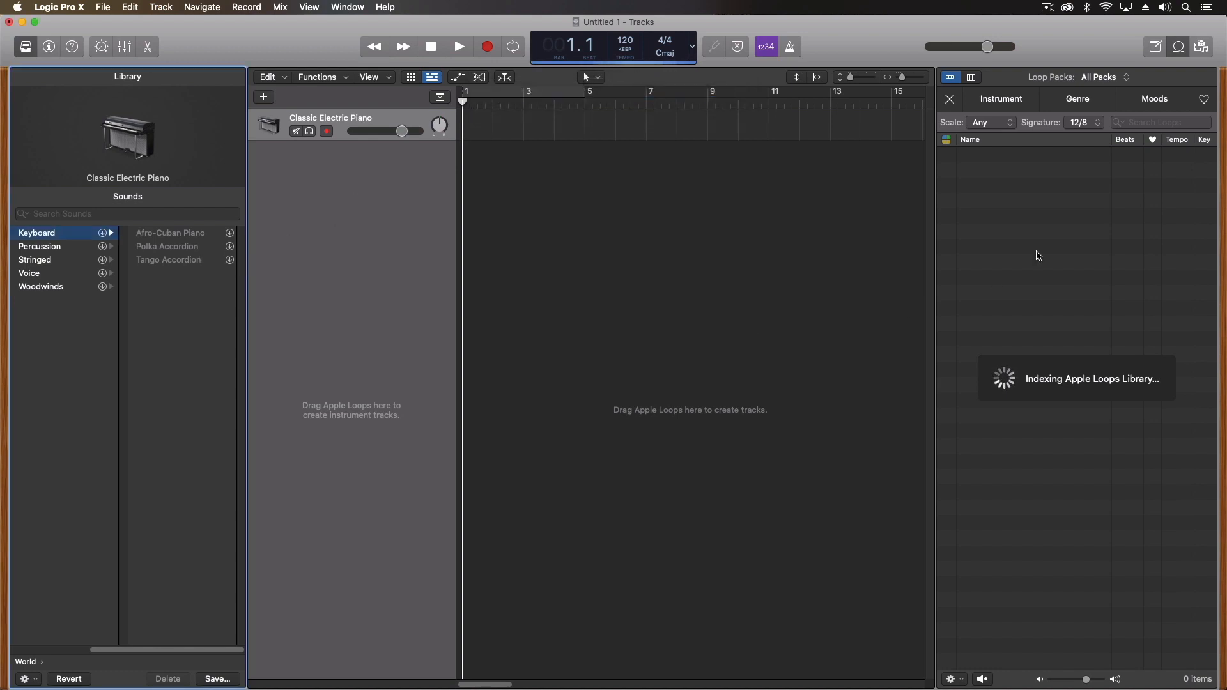
mouse_move(142, 251)
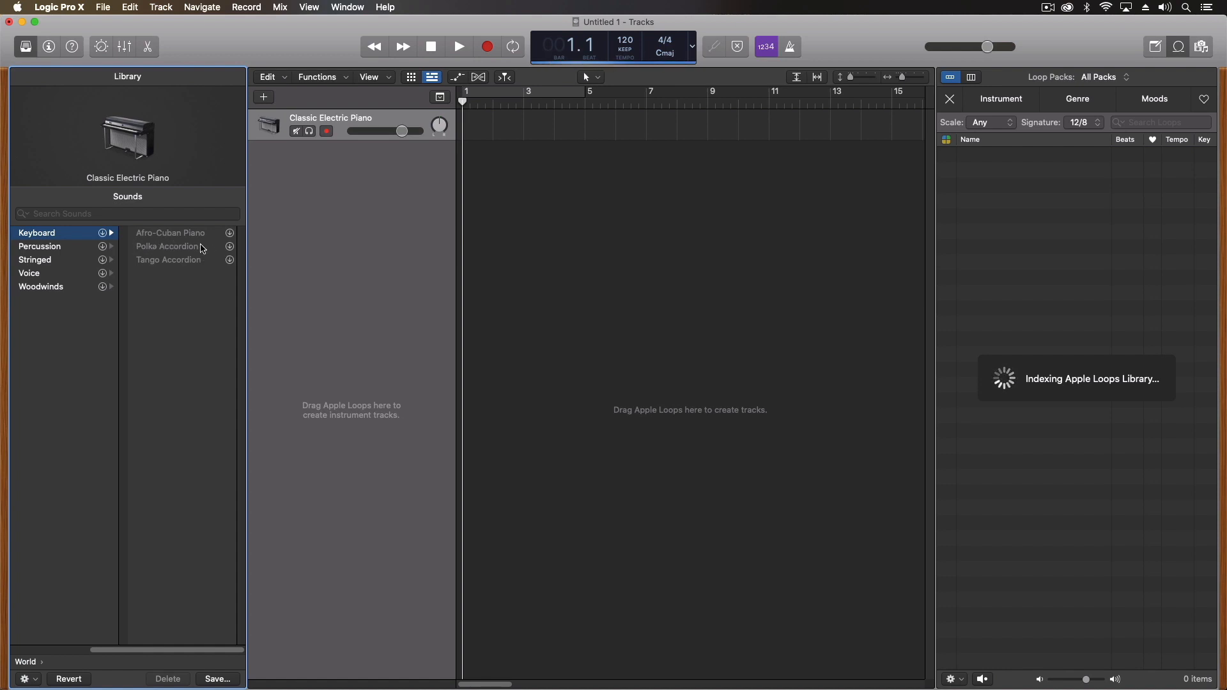
mouse_move(229, 251)
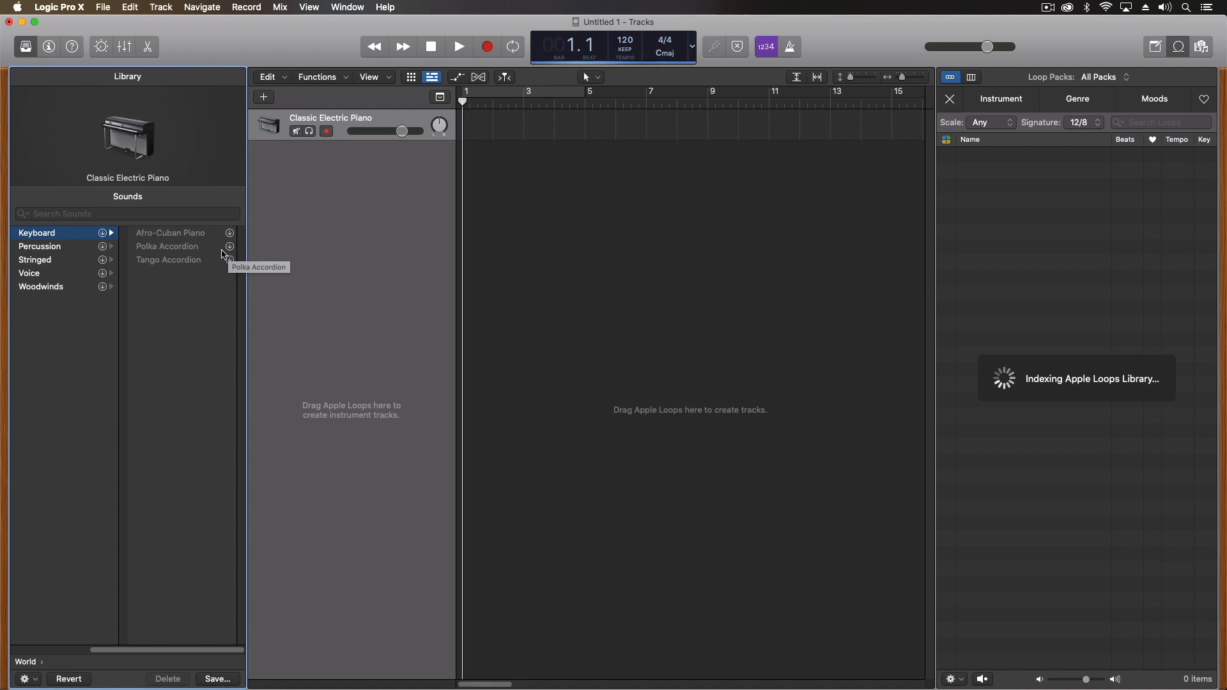
mouse_move(242, 266)
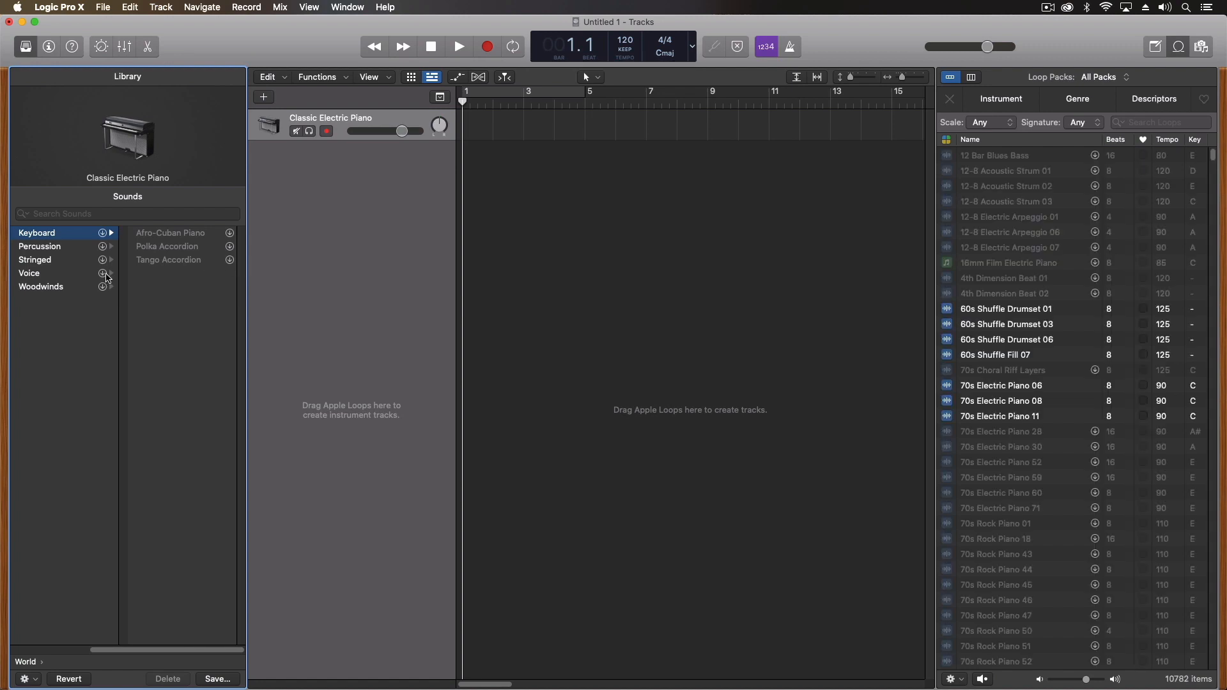
mouse_move(243, 247)
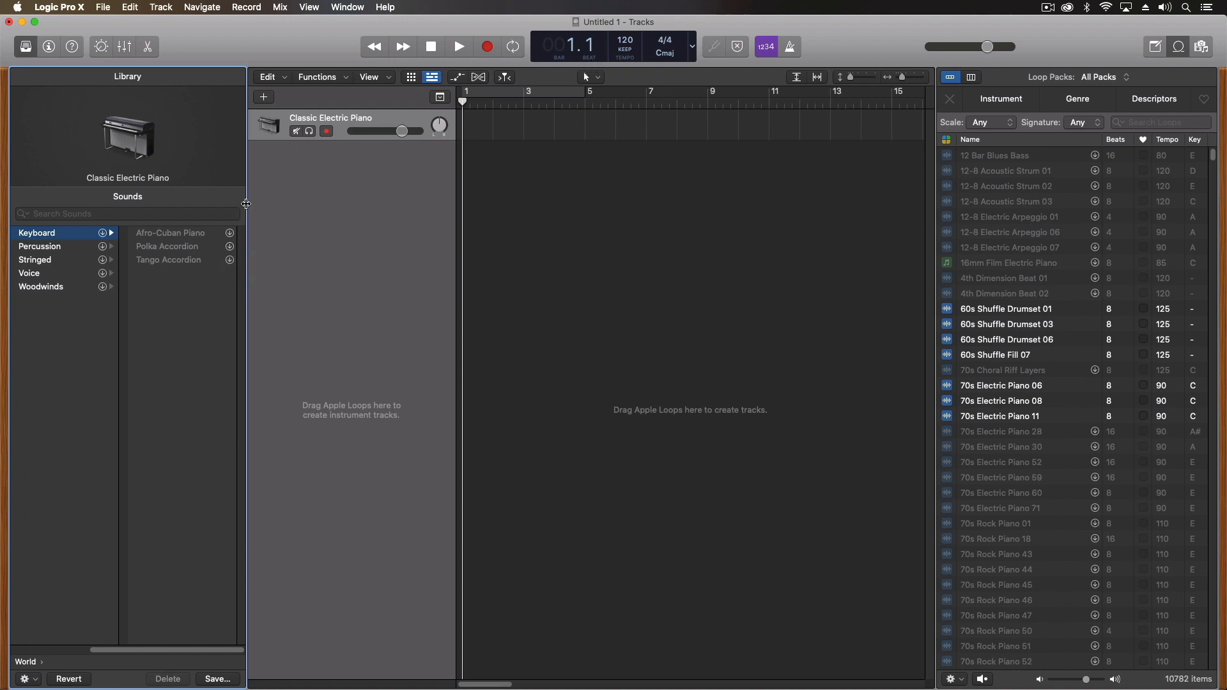
mouse_move(500, 104)
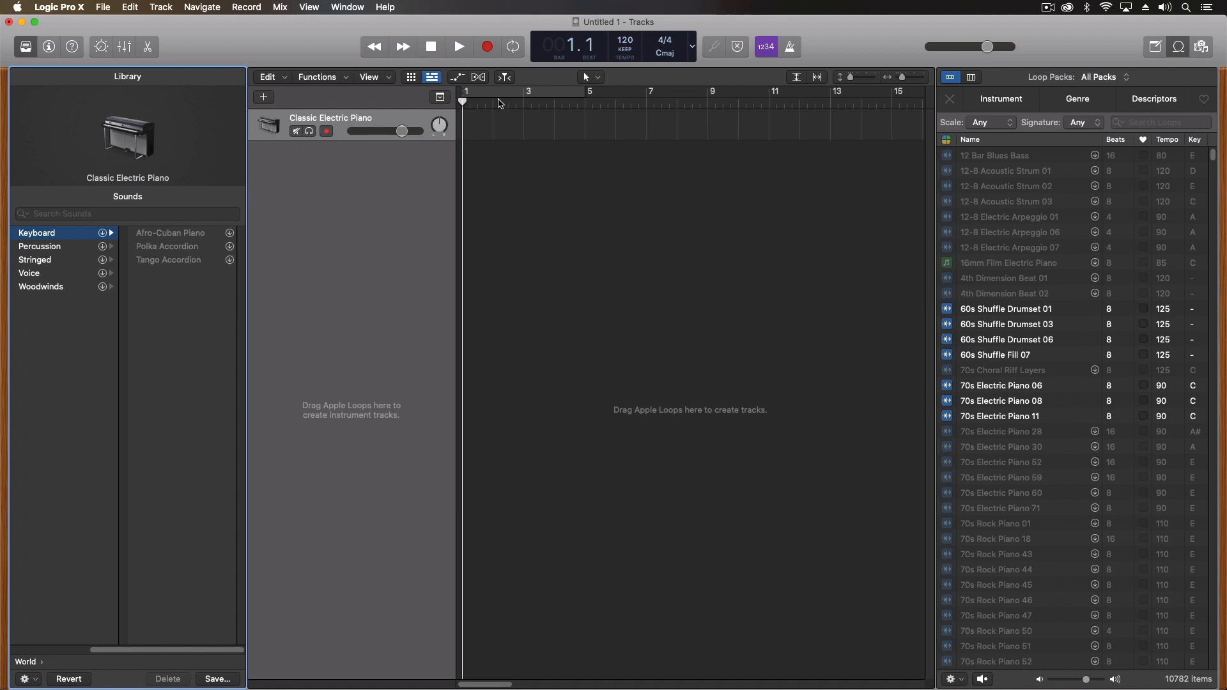
click(36, 232)
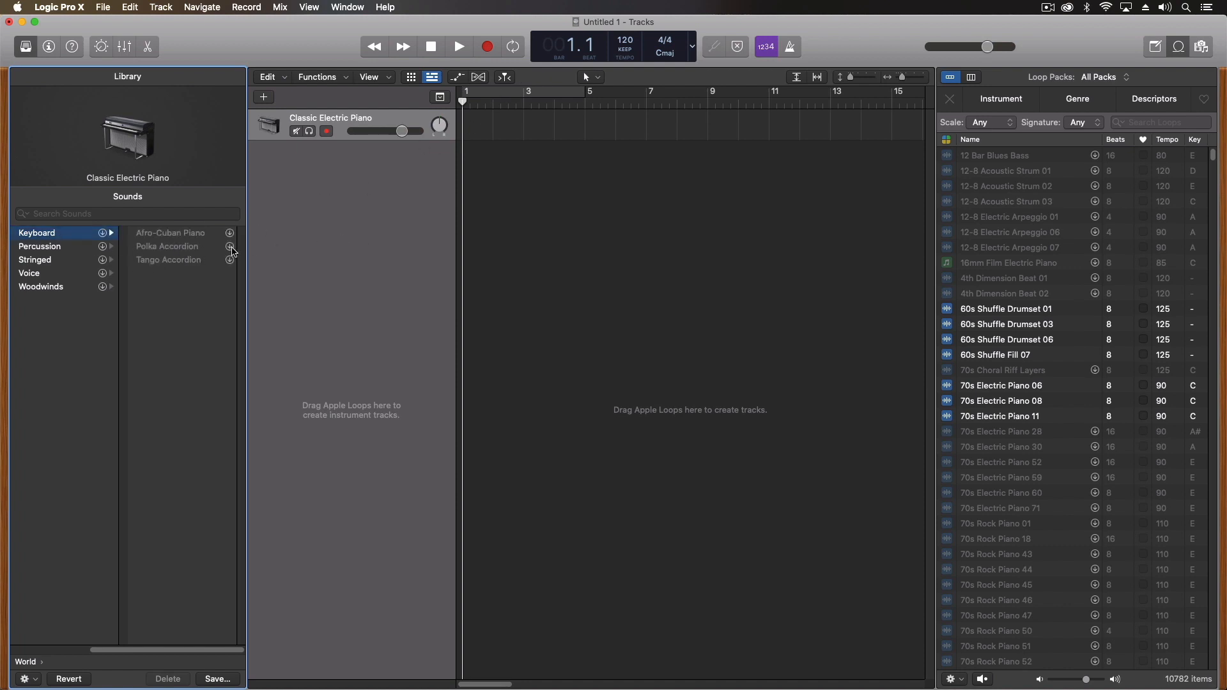
mouse_move(657, 306)
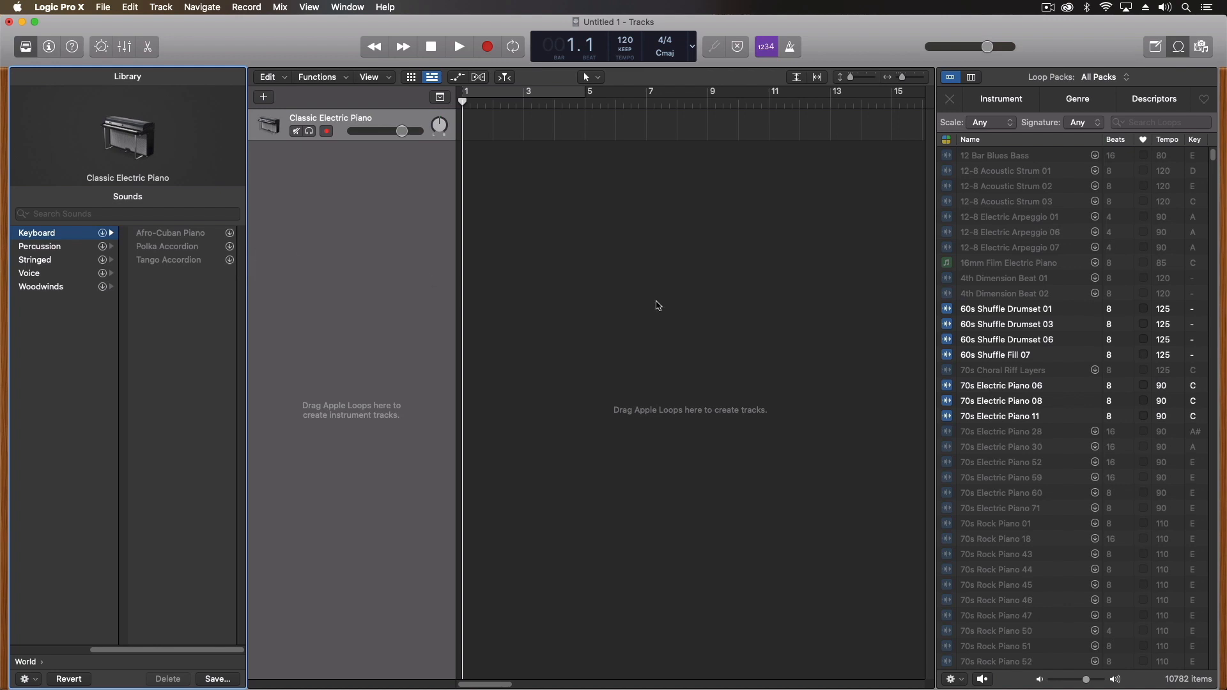
mouse_move(1089, 242)
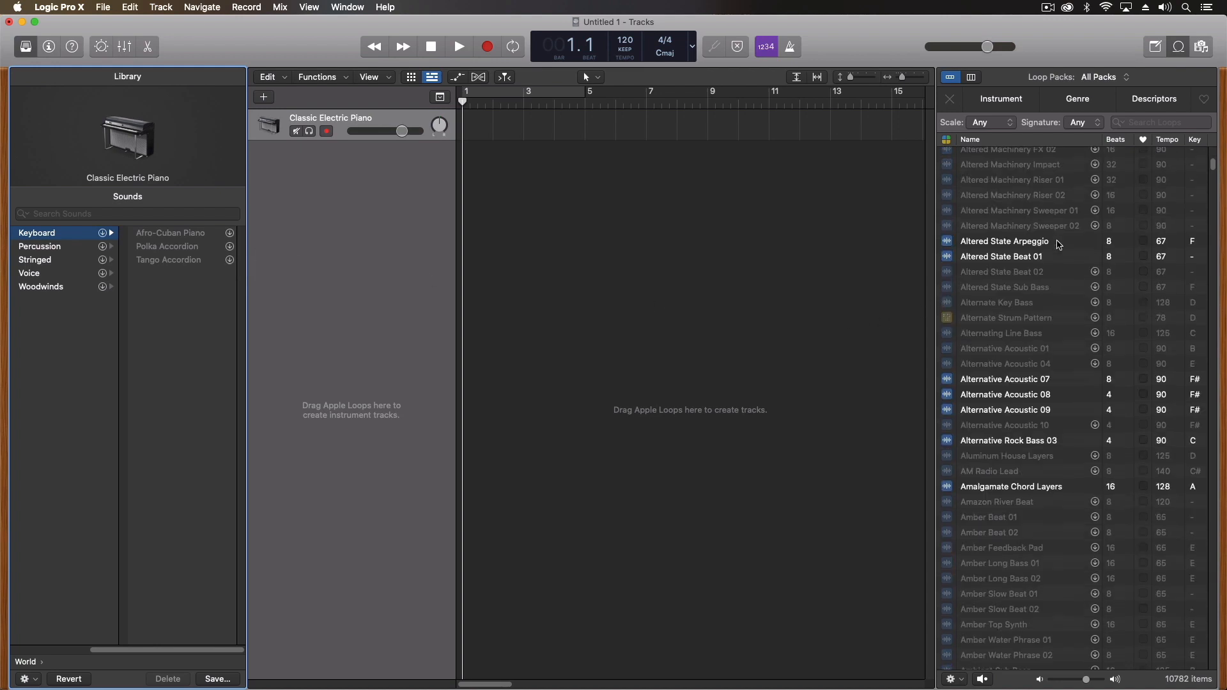
scroll(down, 3)
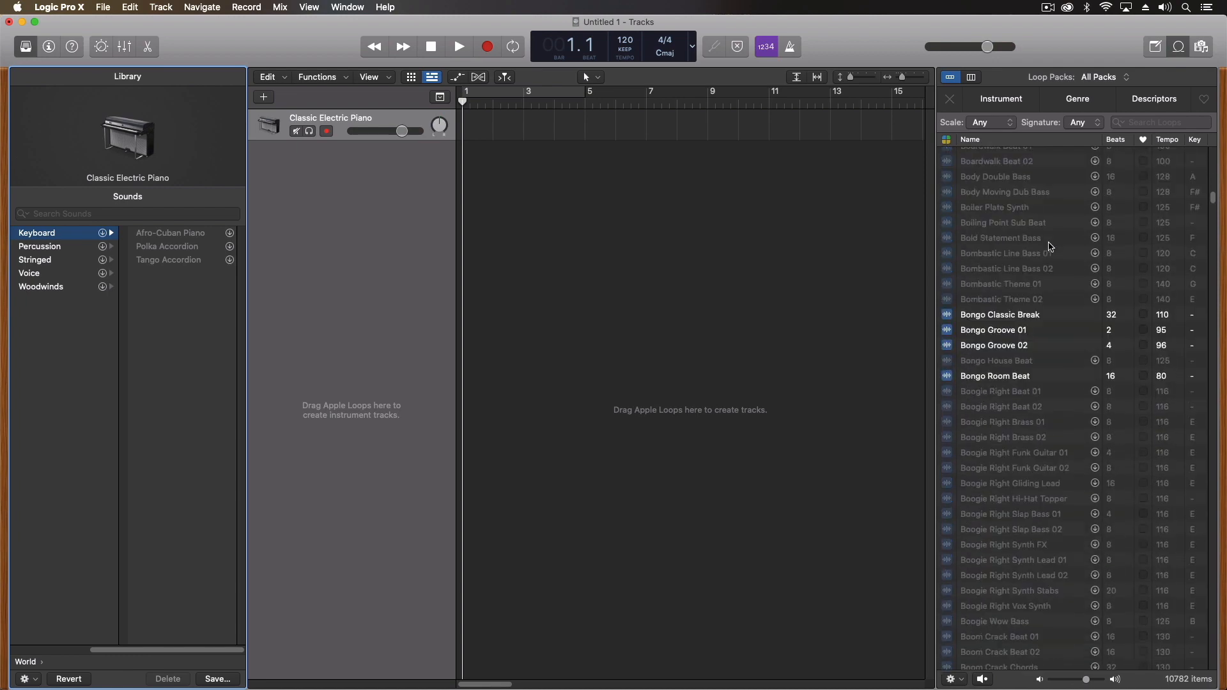
scroll(down, 3)
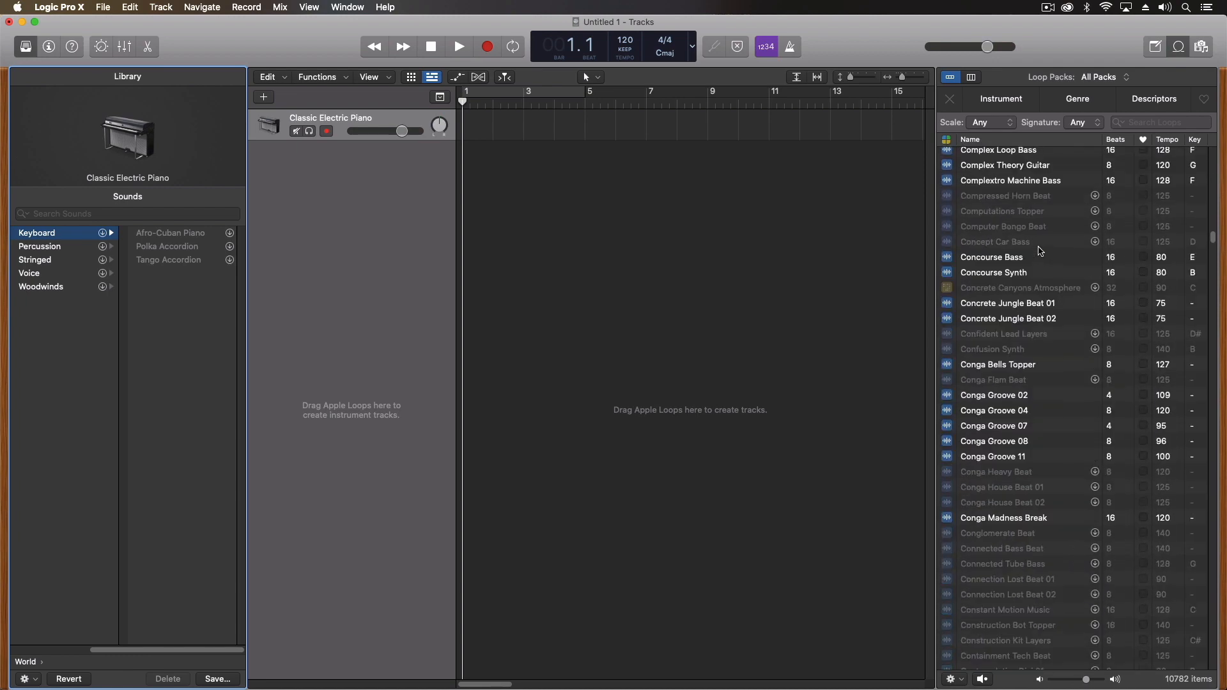
scroll(down, 3)
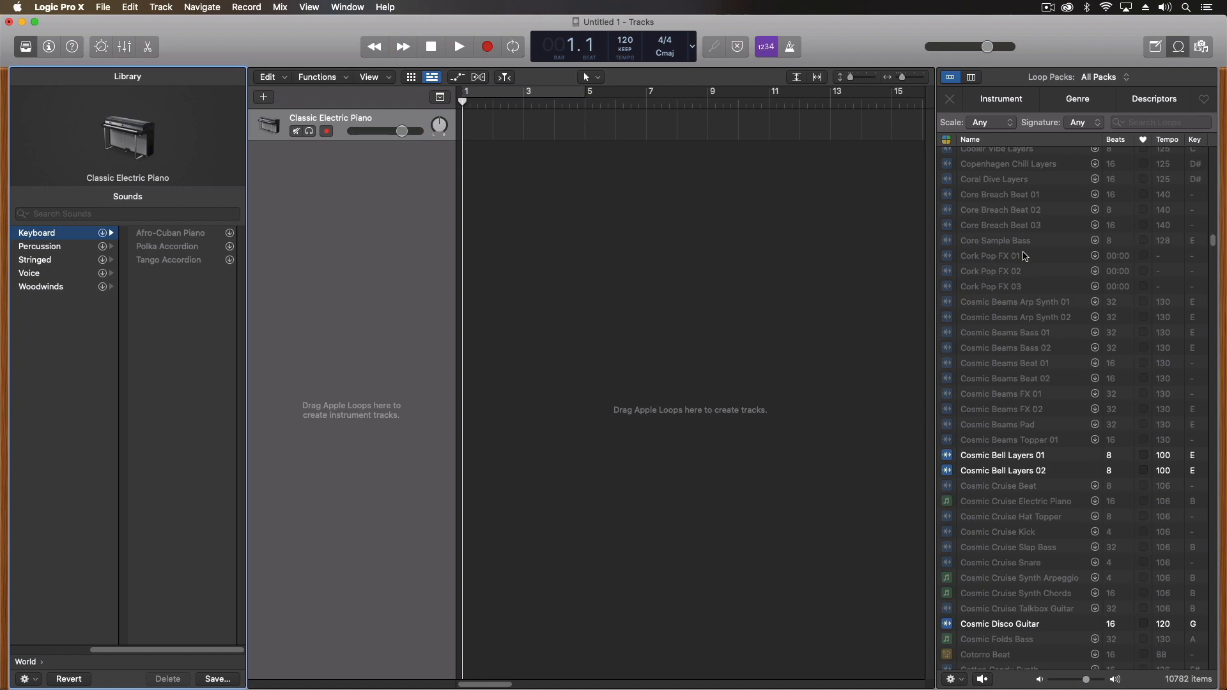
scroll(down, 3)
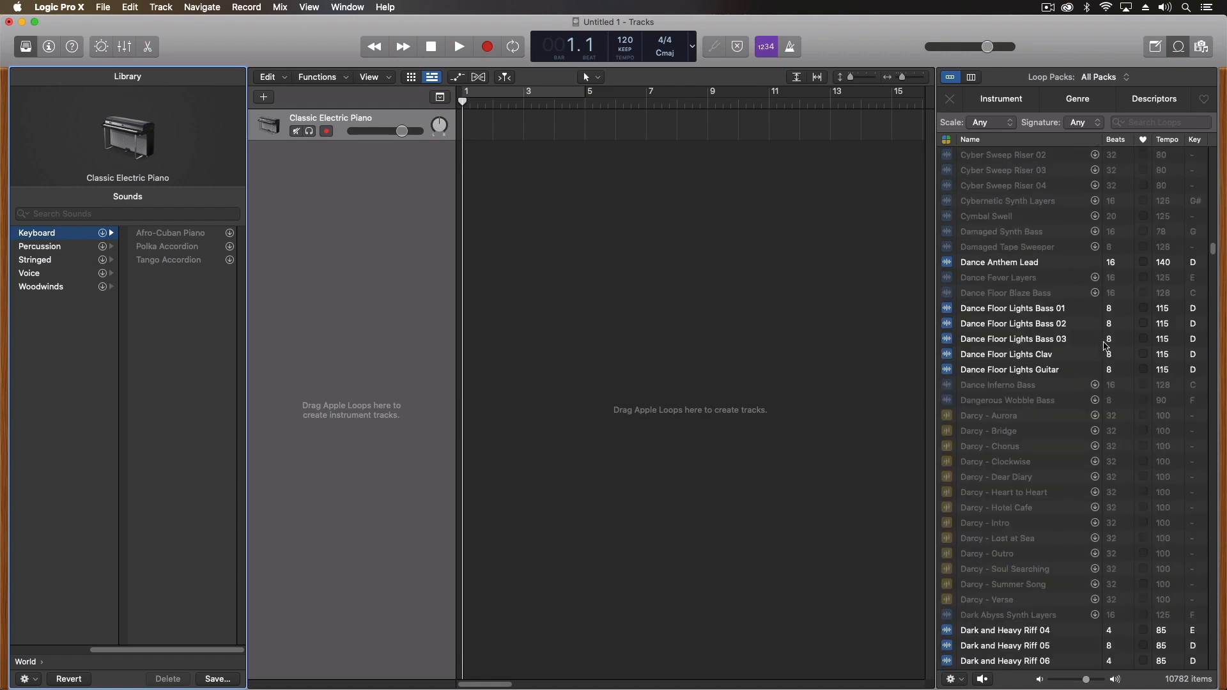
mouse_move(167, 40)
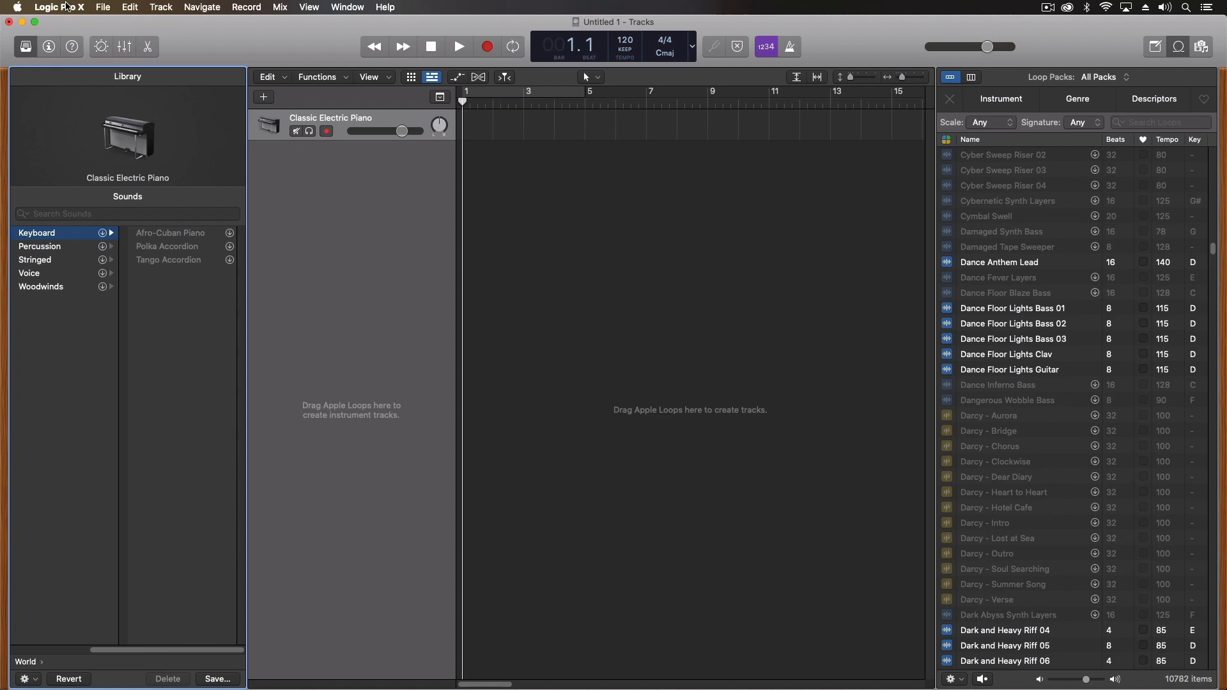
mouse_move(9, 106)
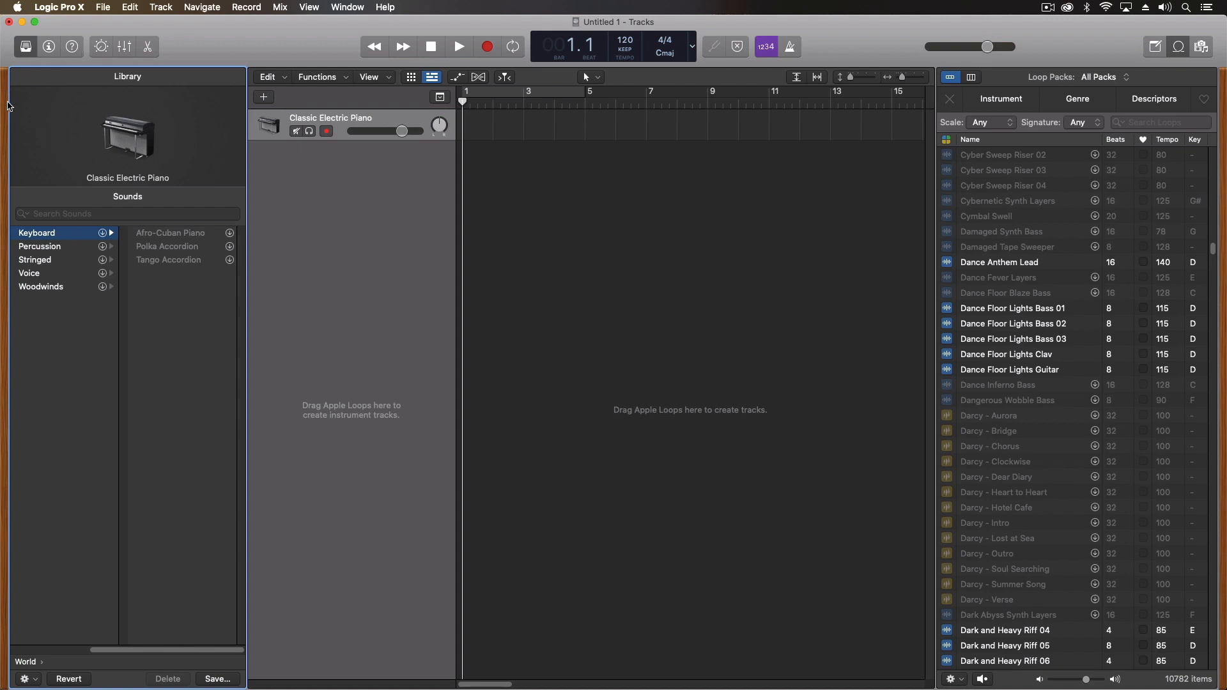
mouse_move(1218, 81)
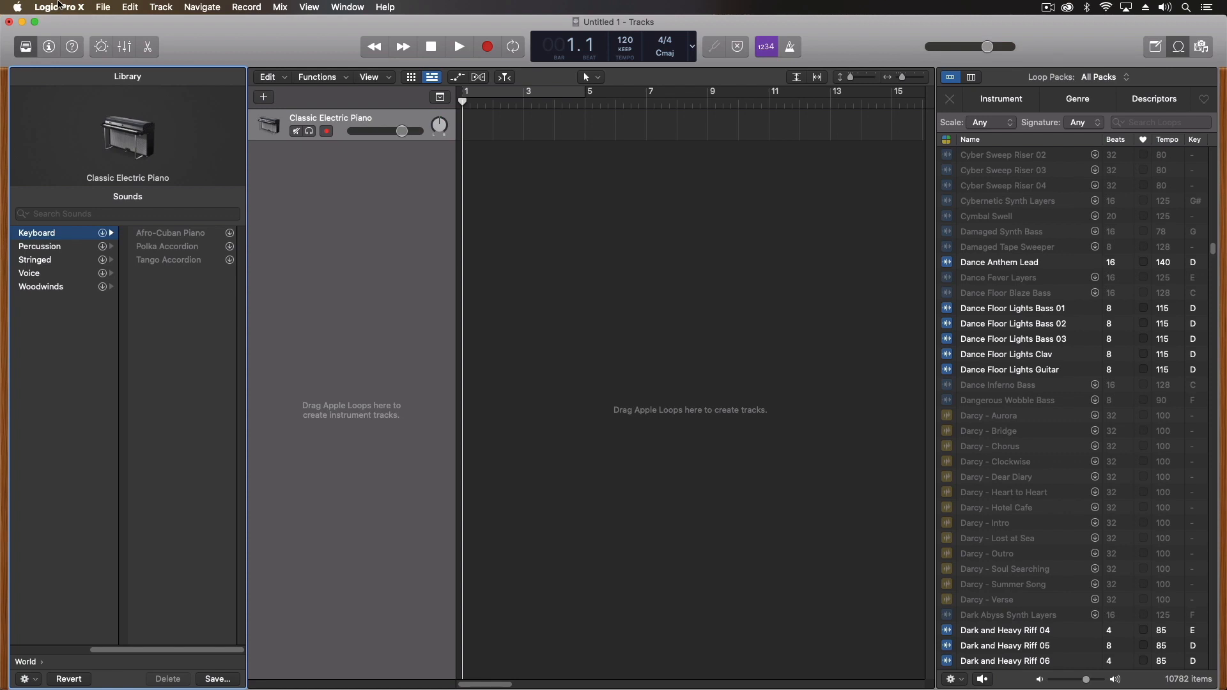
Step: Bring up the Advanced preferences pane via Logic Pro X > Preferences > Advanced Tools
click(57, 8)
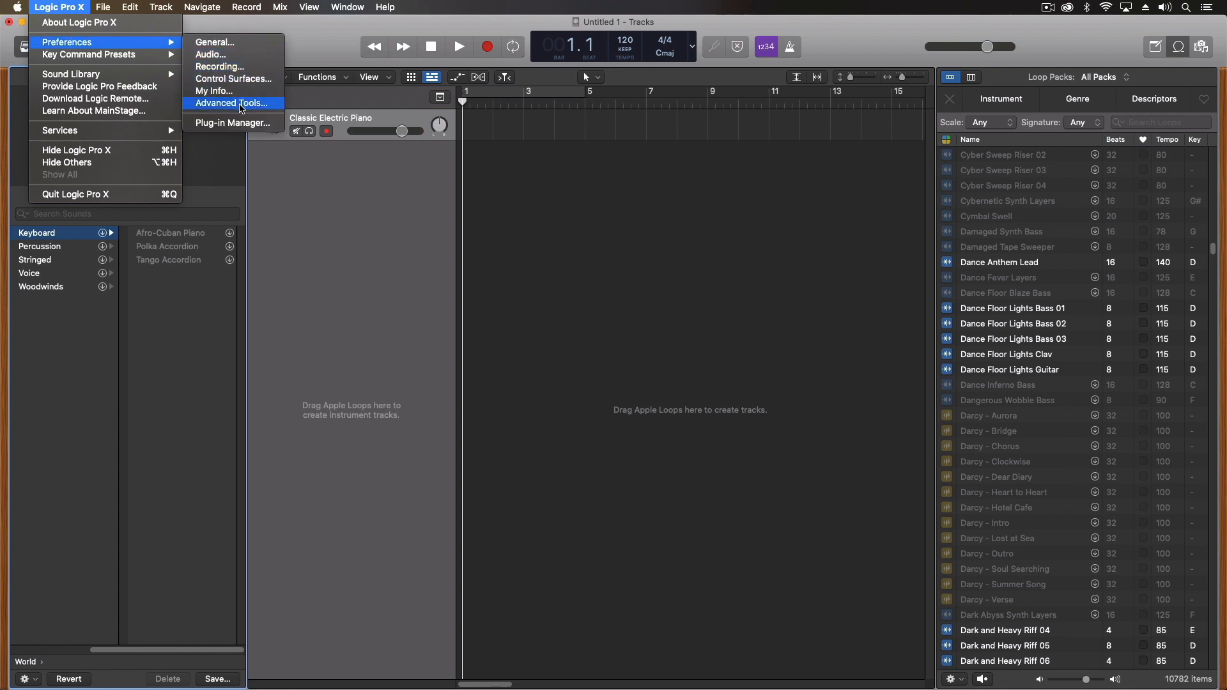
click(232, 102)
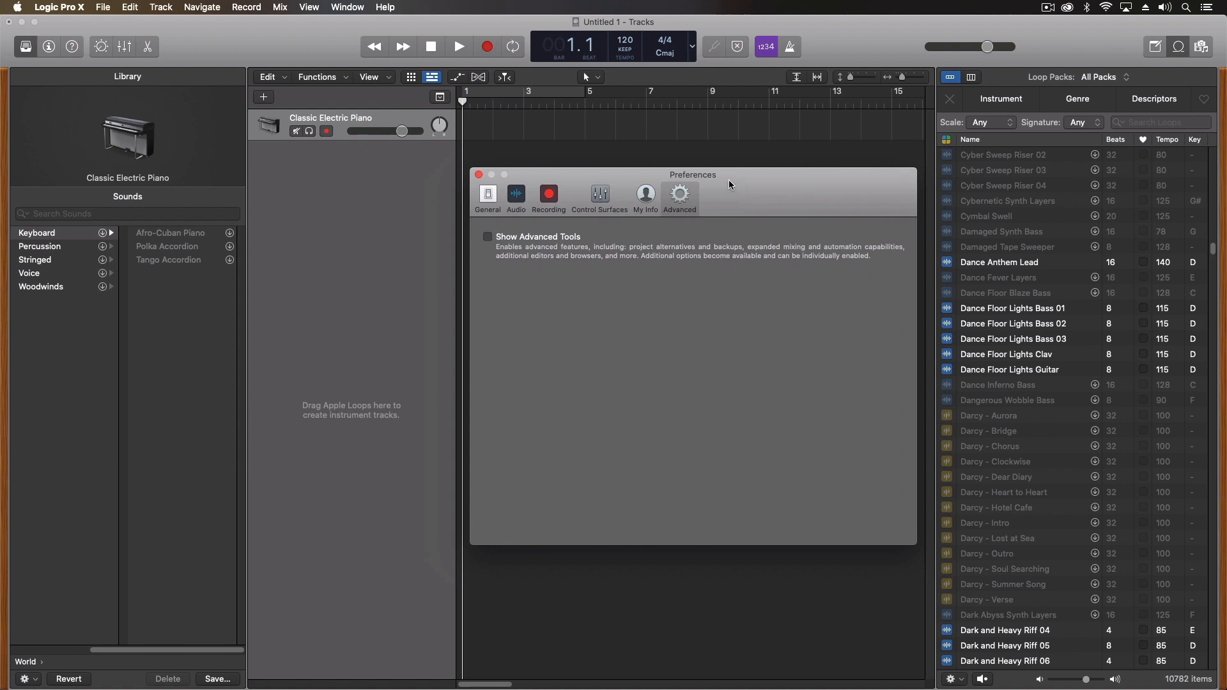
mouse_move(494, 253)
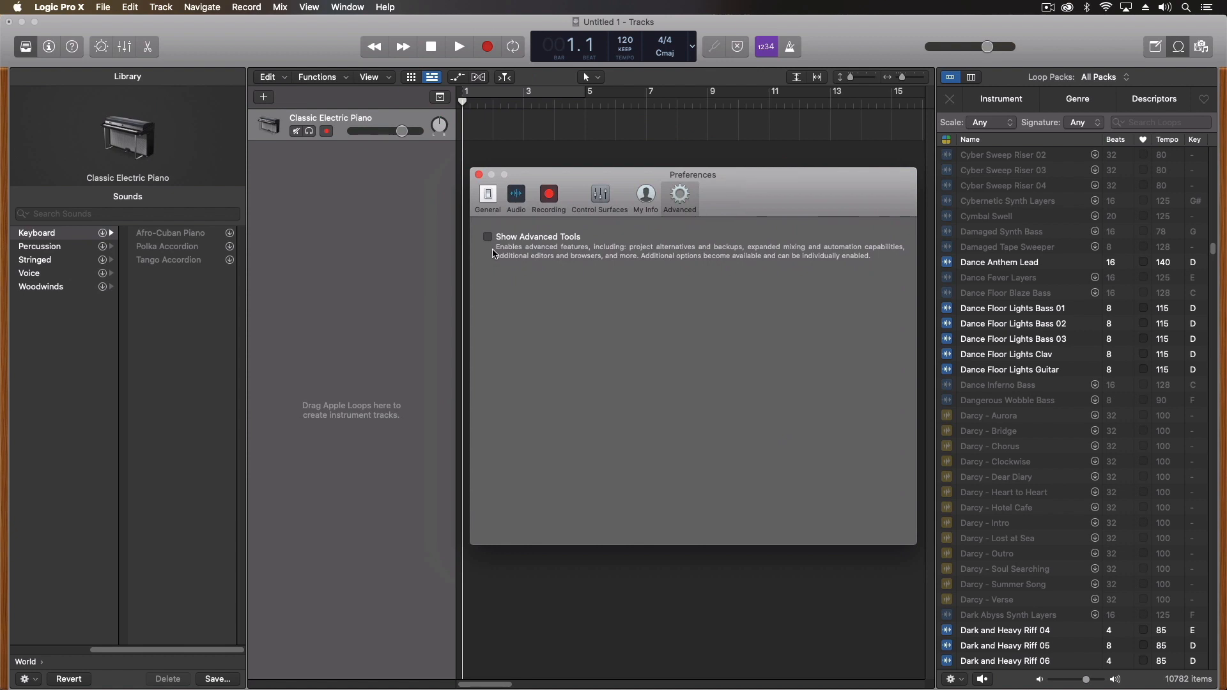
mouse_move(631, 305)
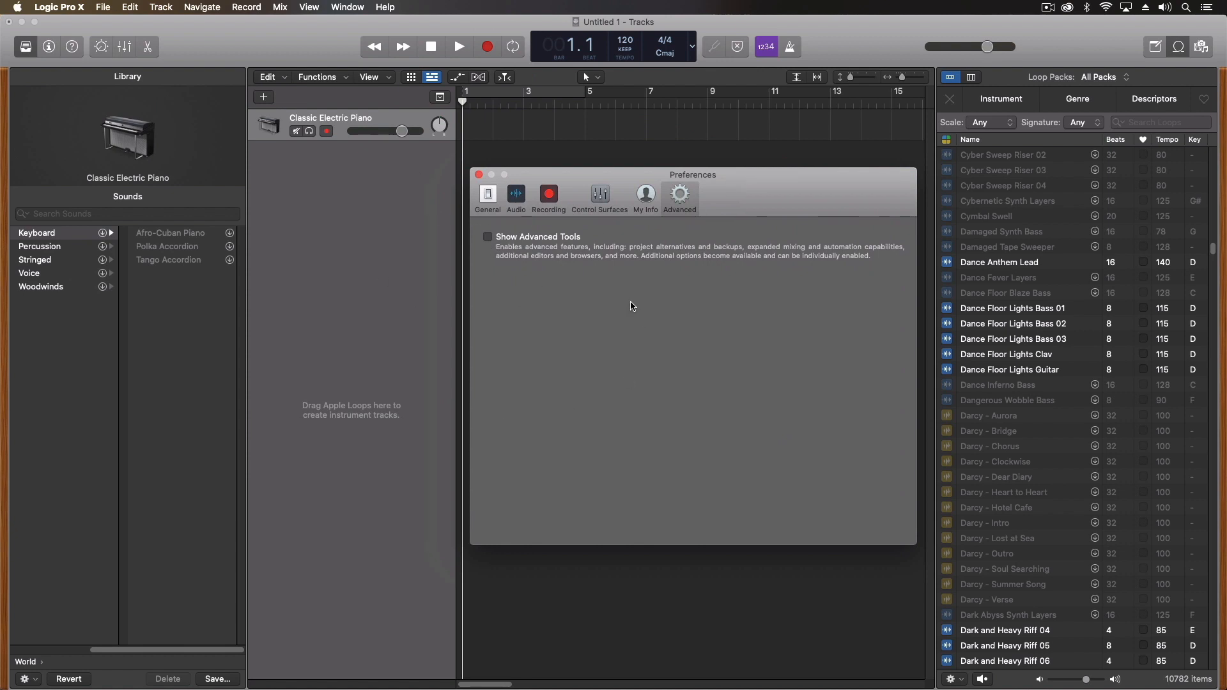
mouse_move(491, 252)
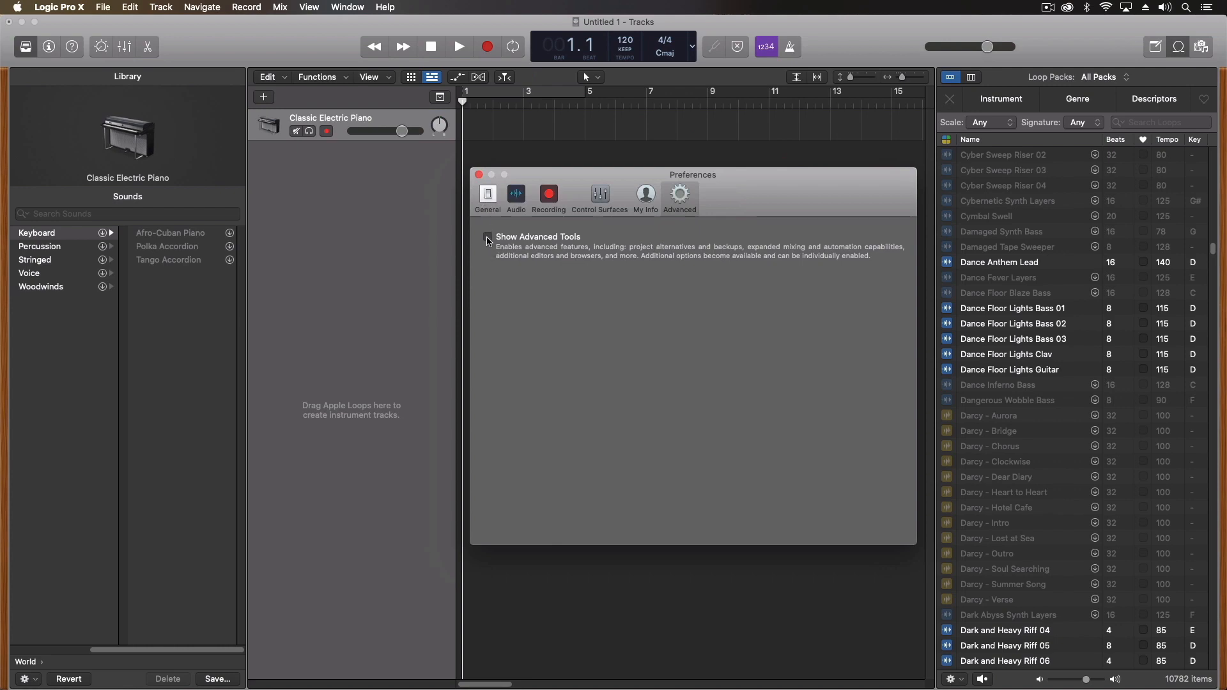
Step: Switch on Show Advanced Tools, try Enable All, then set all six additional options back off
click(487, 236)
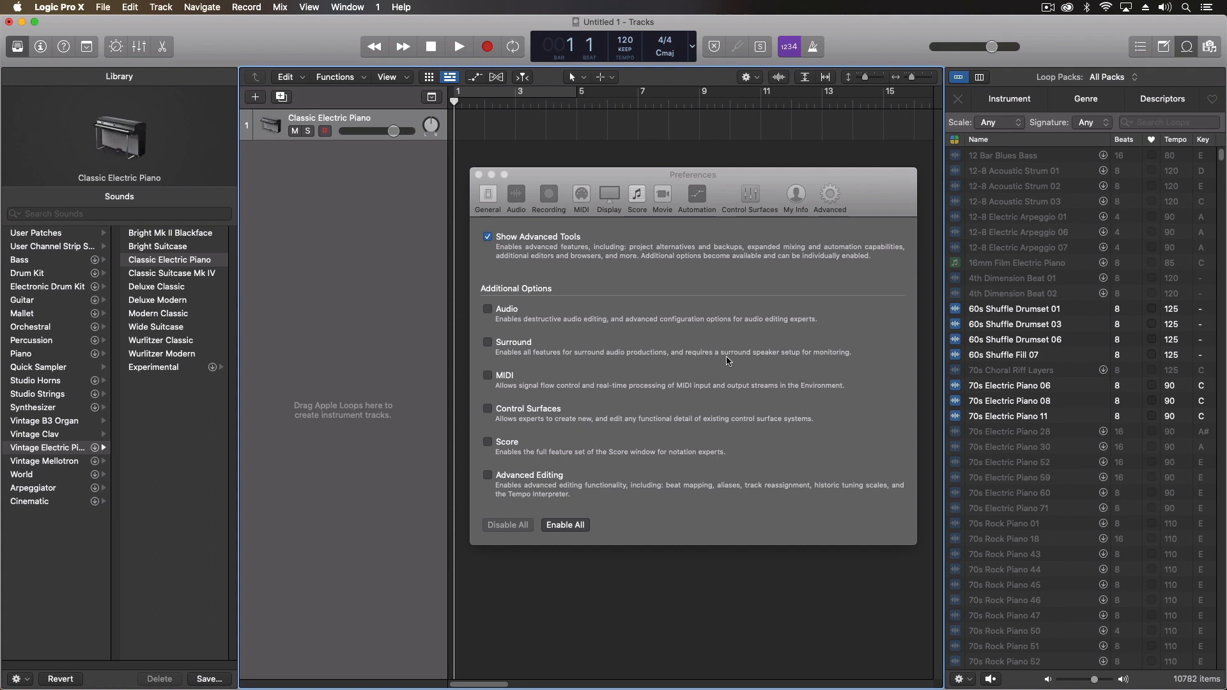
mouse_move(490, 310)
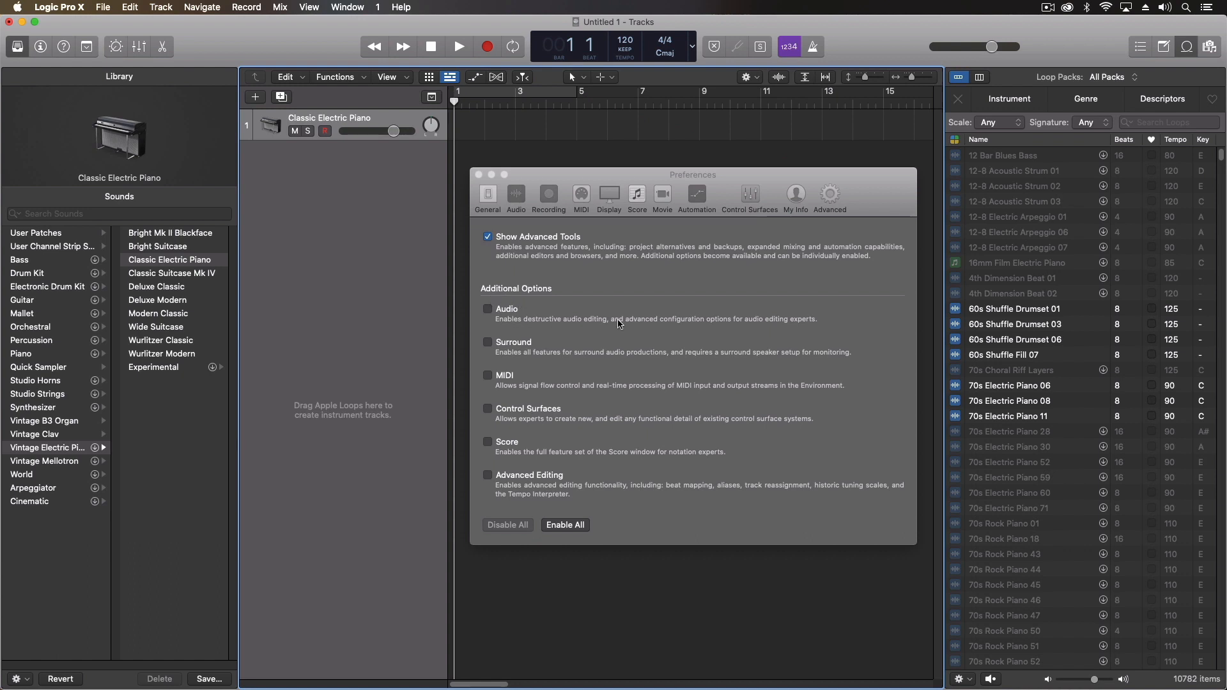
mouse_move(583, 326)
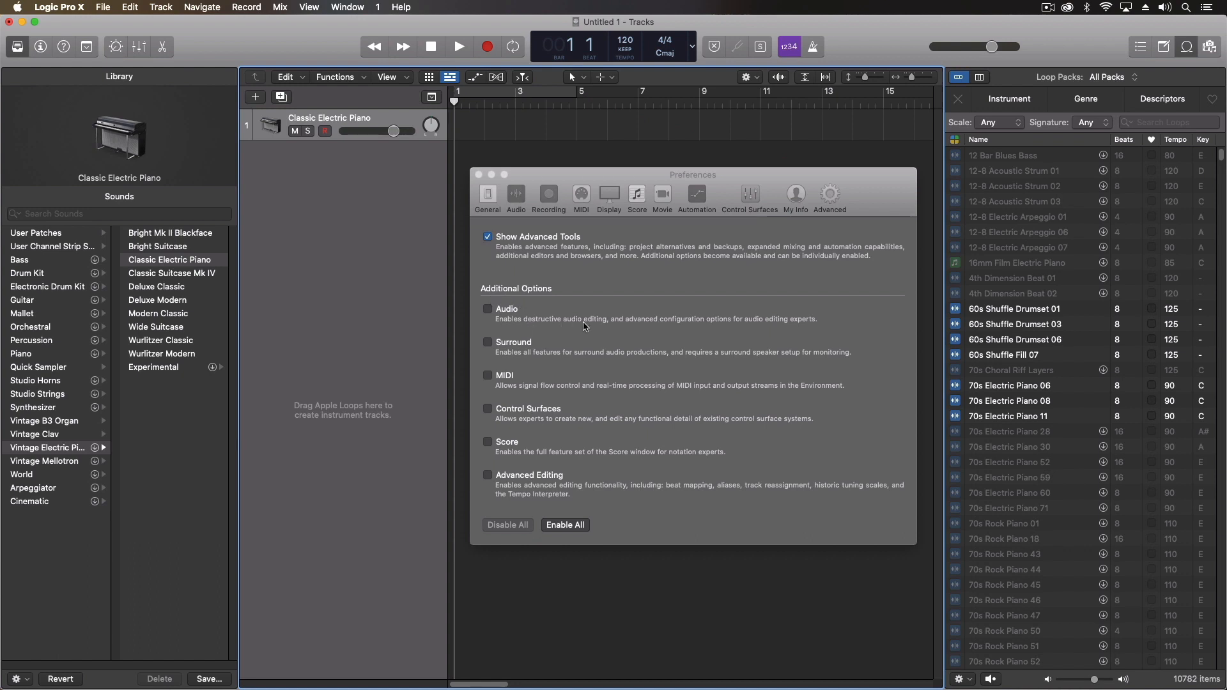
mouse_move(611, 361)
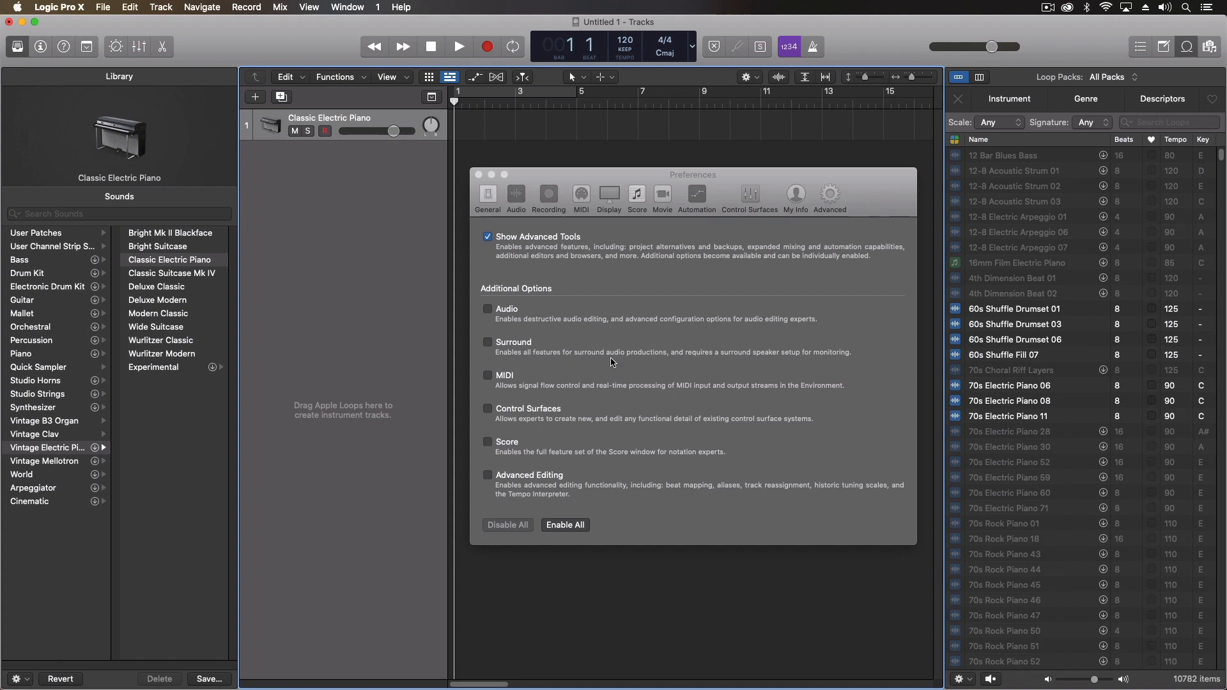
mouse_move(527, 394)
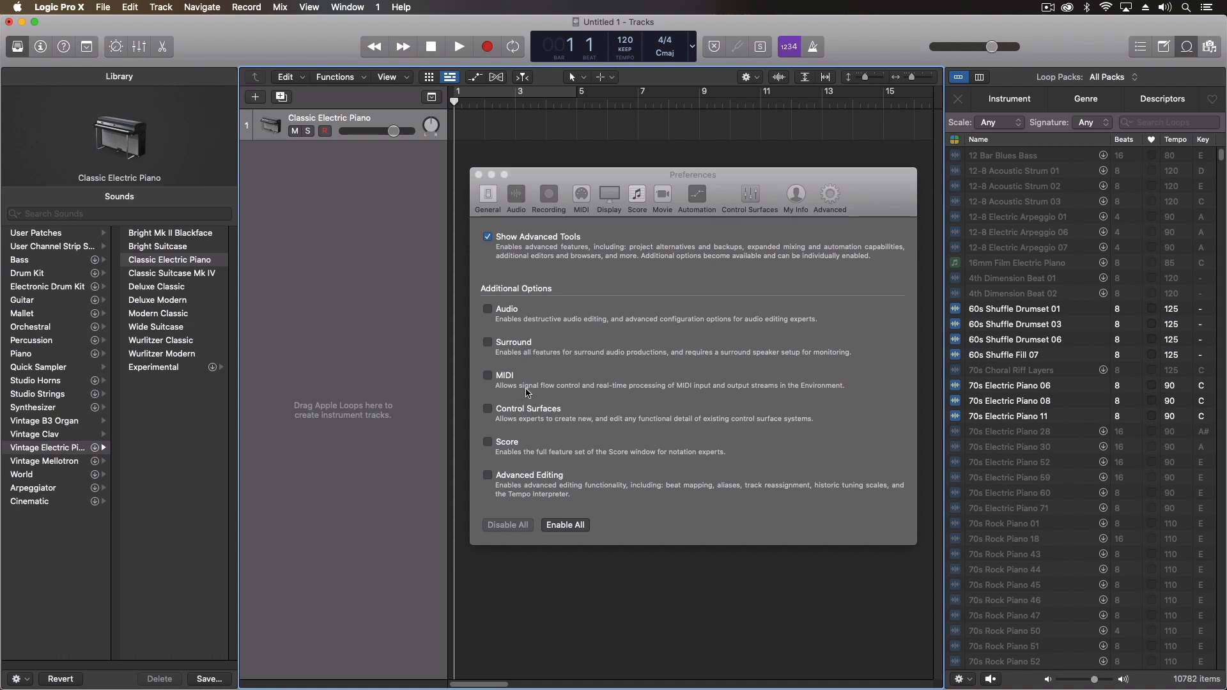
mouse_move(814, 395)
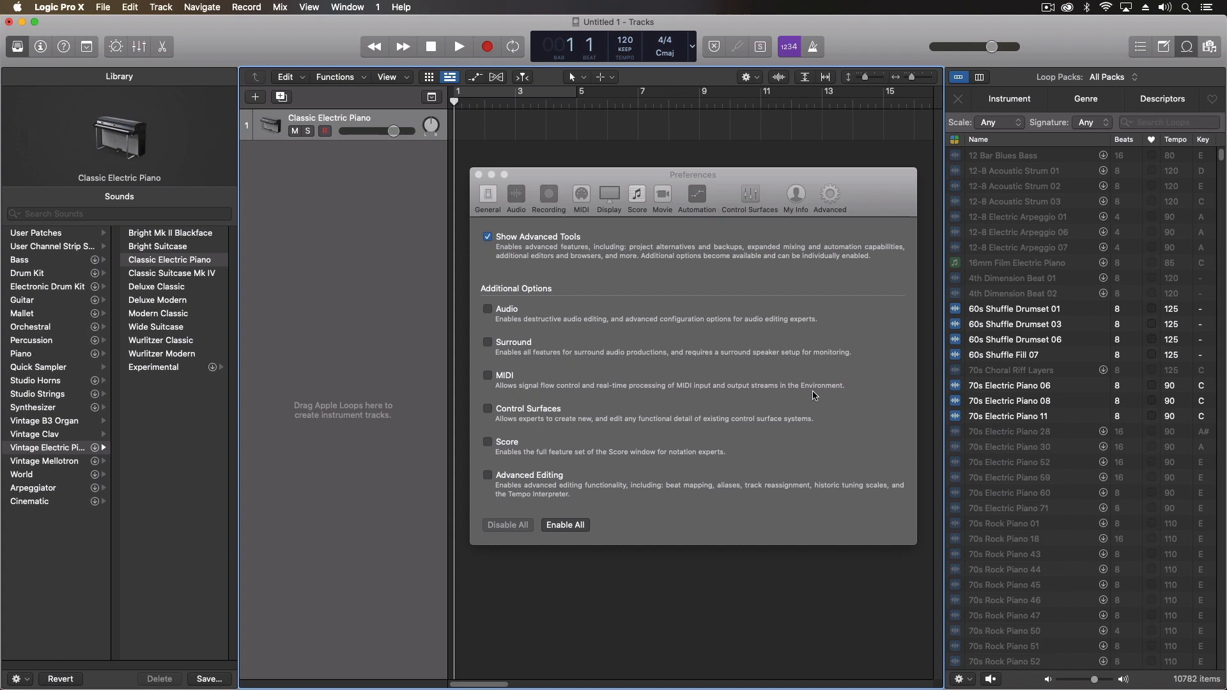
mouse_move(511, 455)
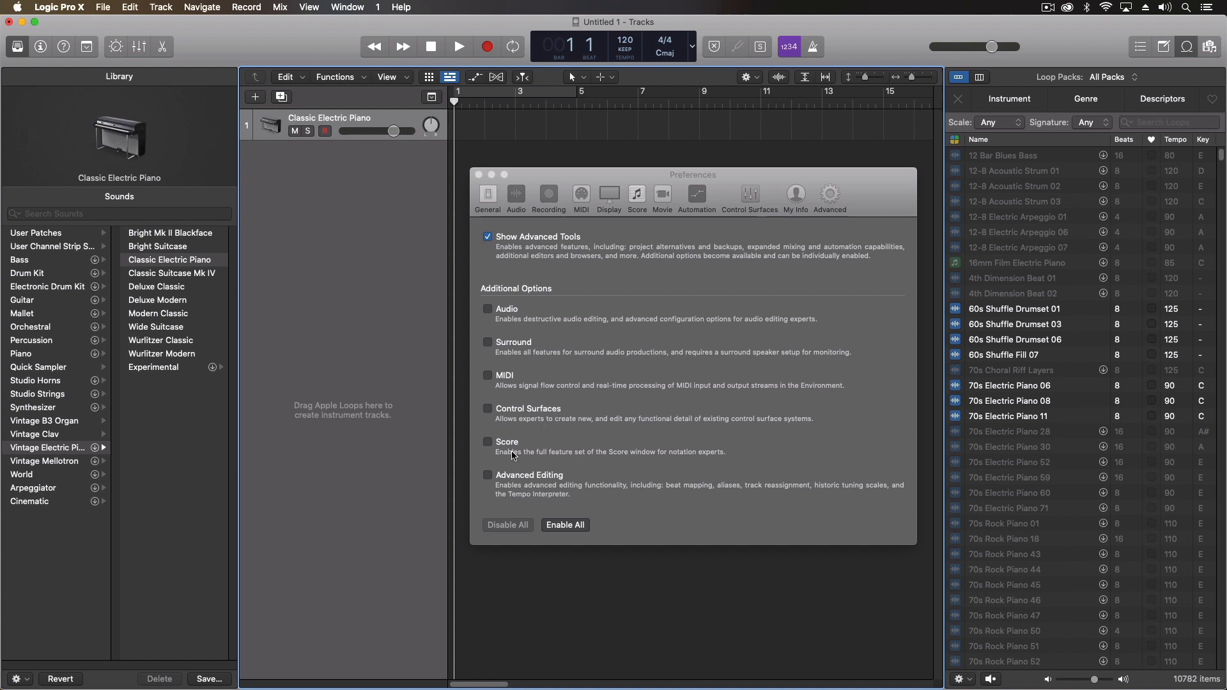
mouse_move(633, 427)
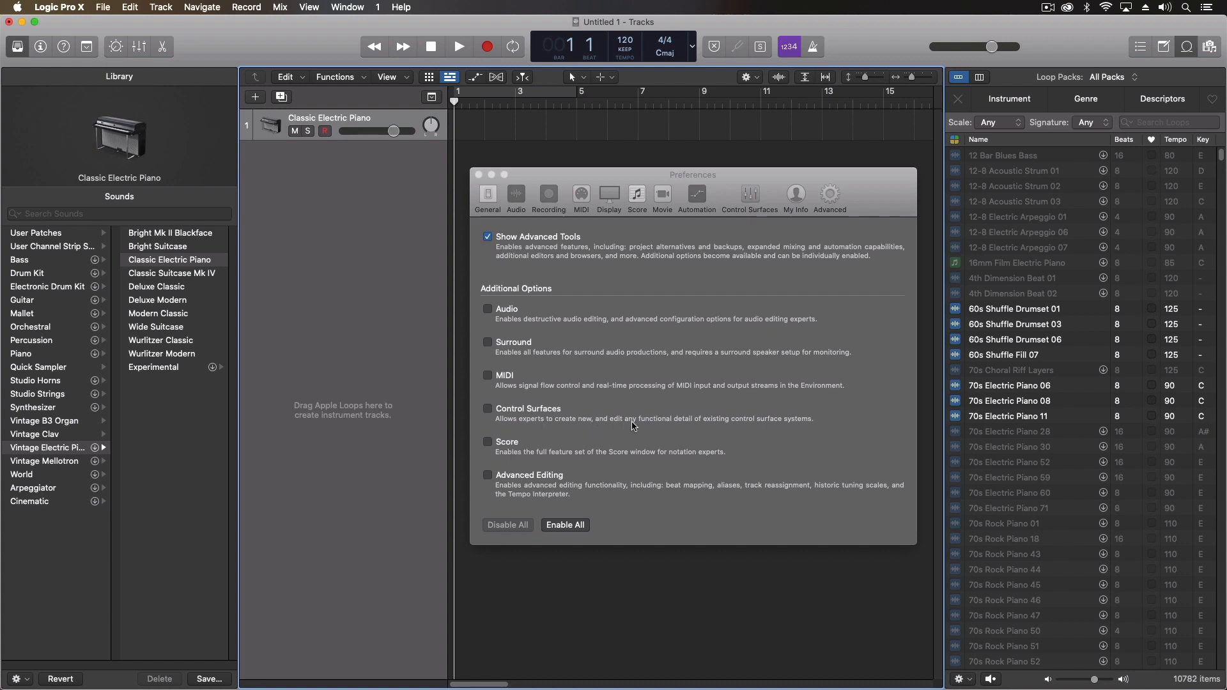
mouse_move(528, 513)
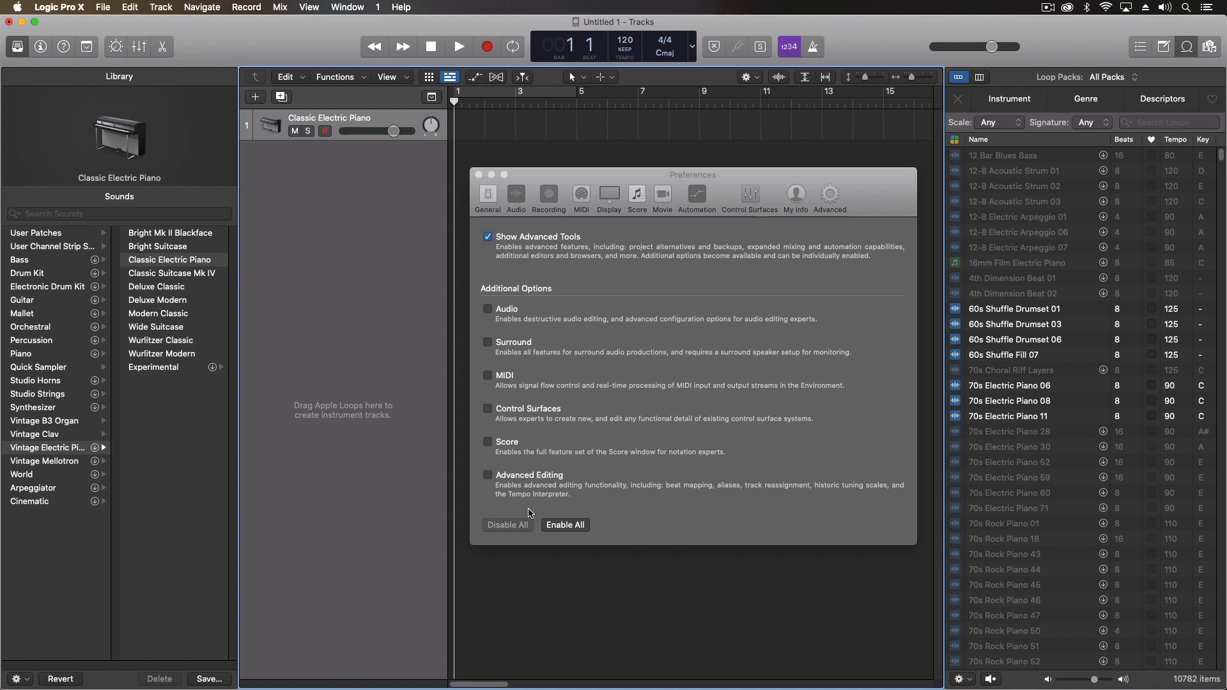
mouse_move(518, 544)
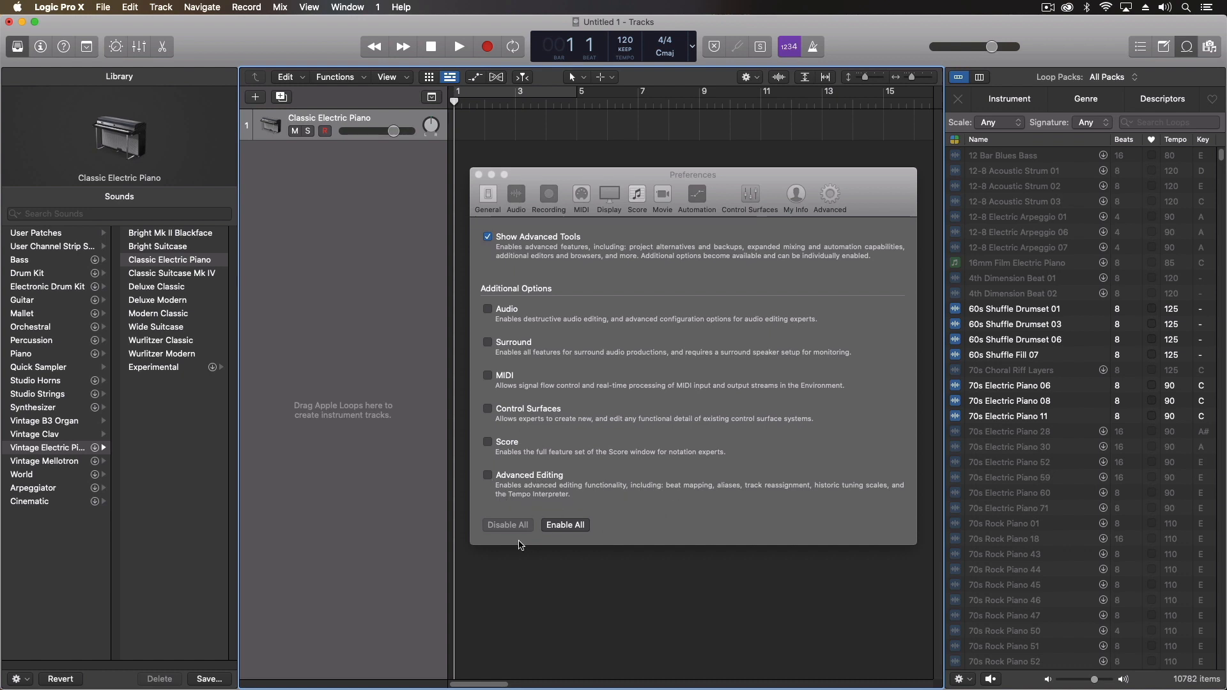
click(564, 524)
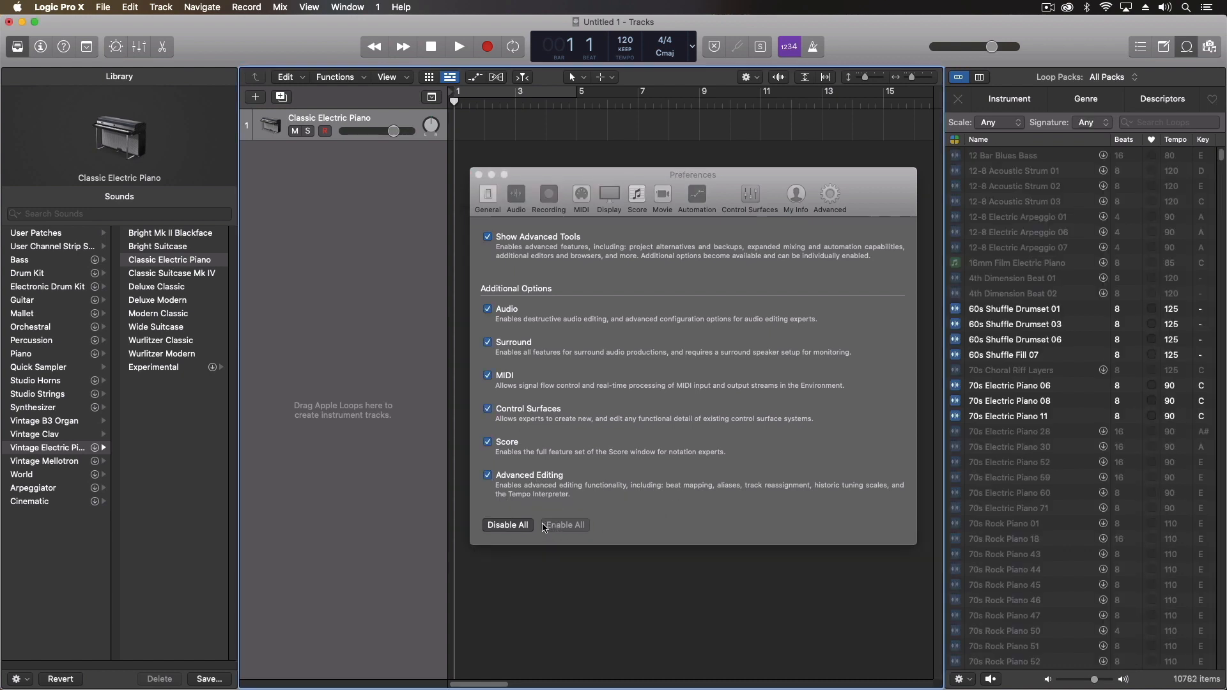
click(507, 524)
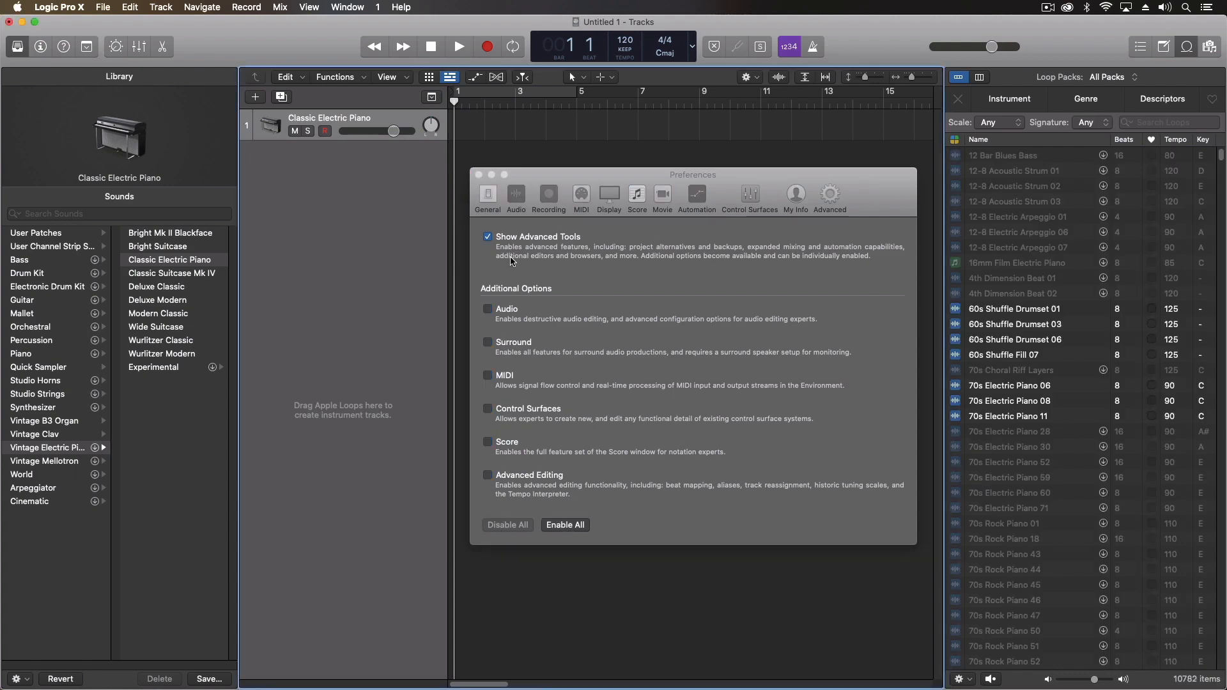
click(487, 238)
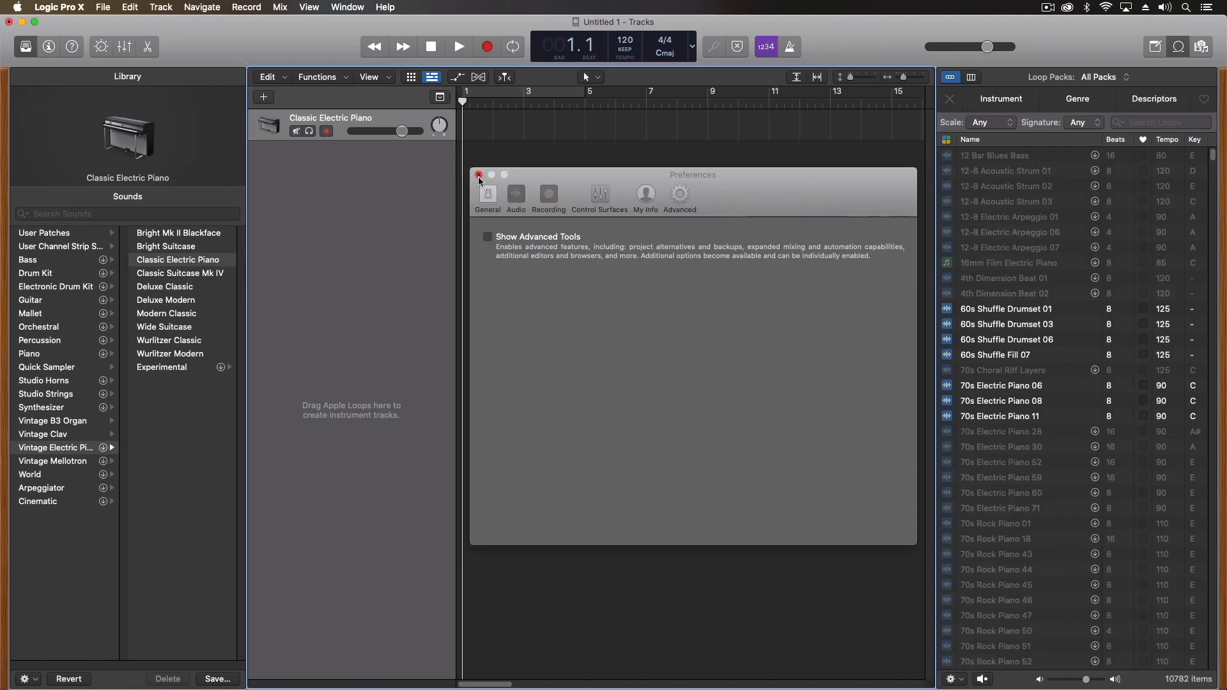
mouse_move(637, 273)
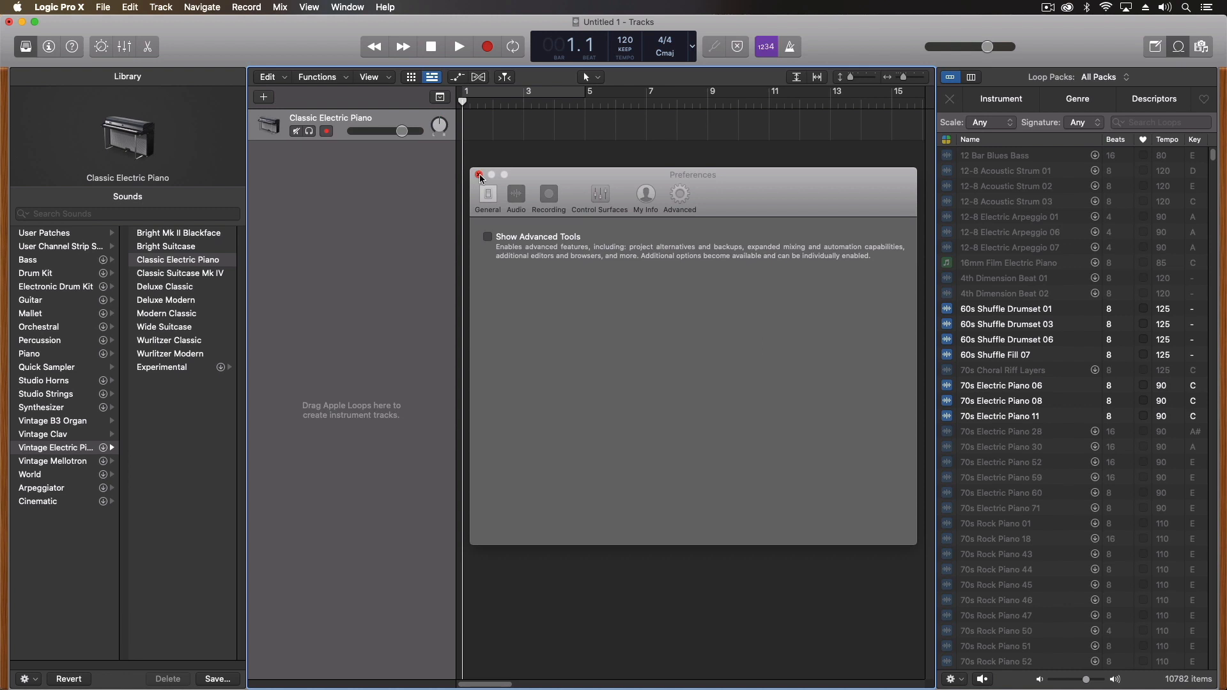
click(479, 175)
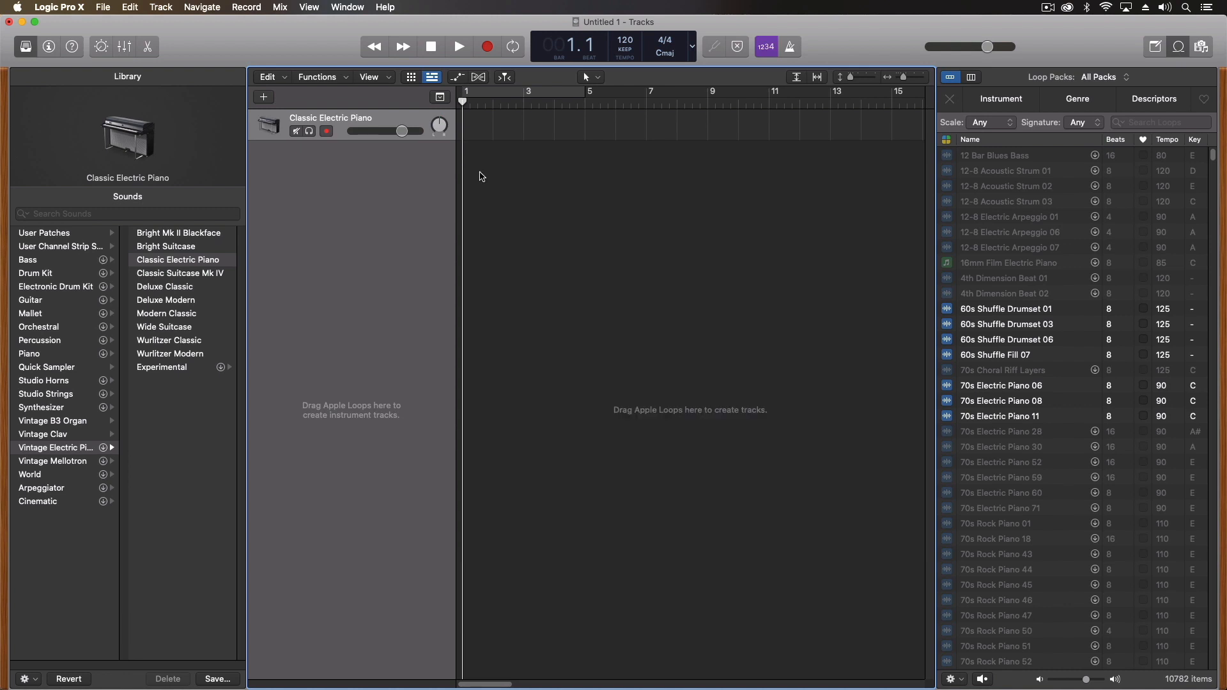
mouse_move(64, 11)
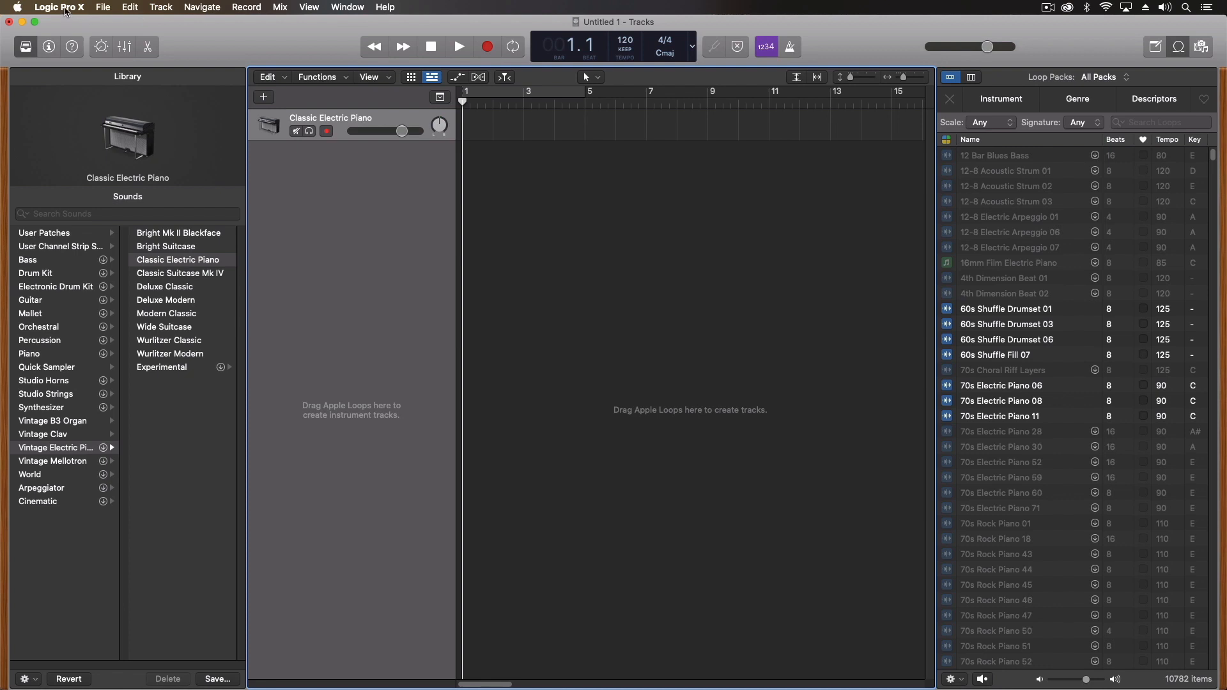
click(59, 8)
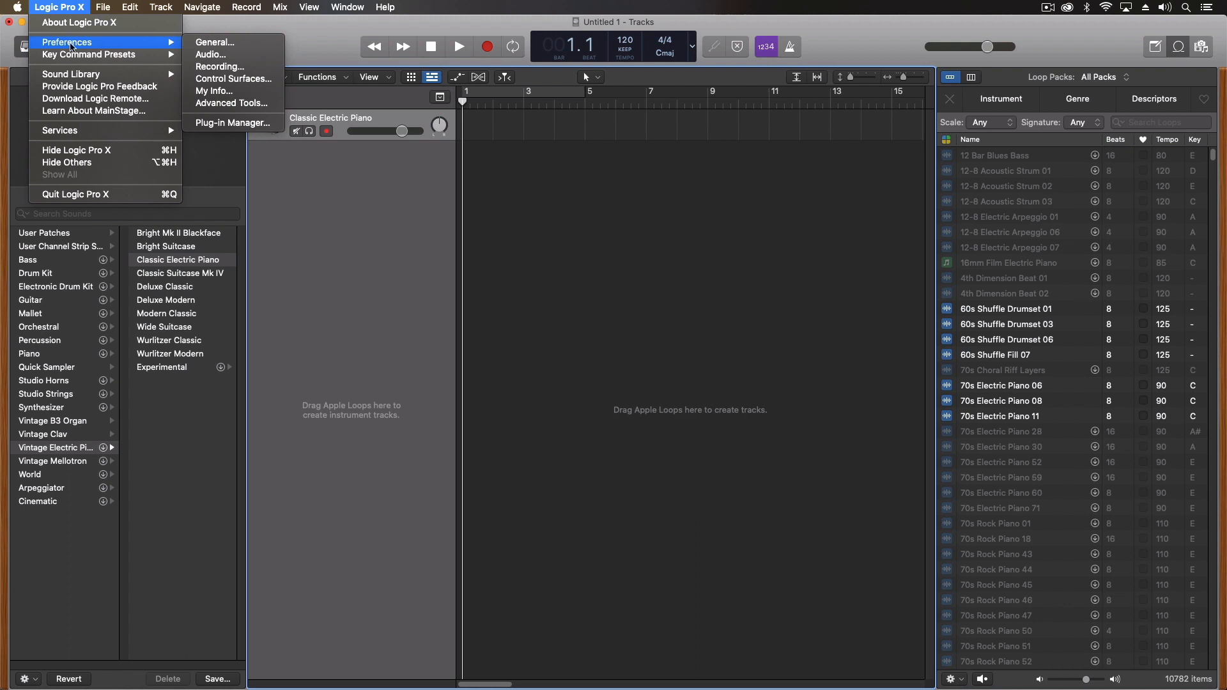
mouse_move(215, 41)
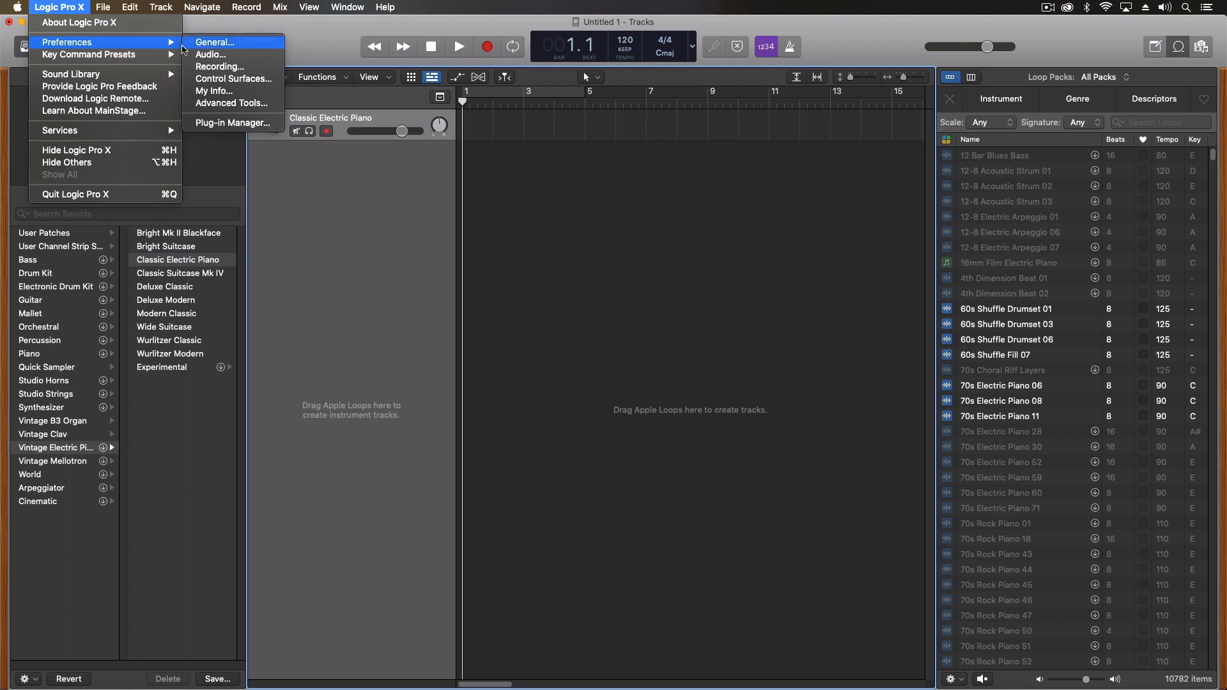
click(385, 7)
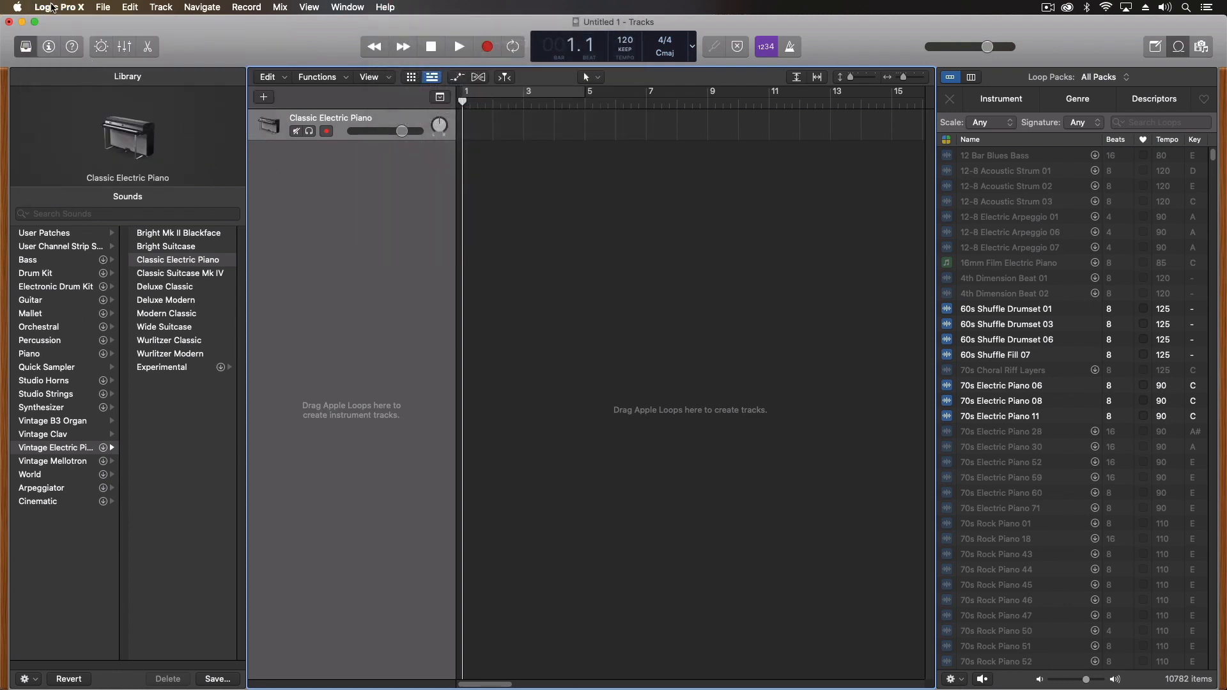
Step: Show the File menu with its Project Settings choices (Metronome, Smart Tempo, Audio)
click(102, 7)
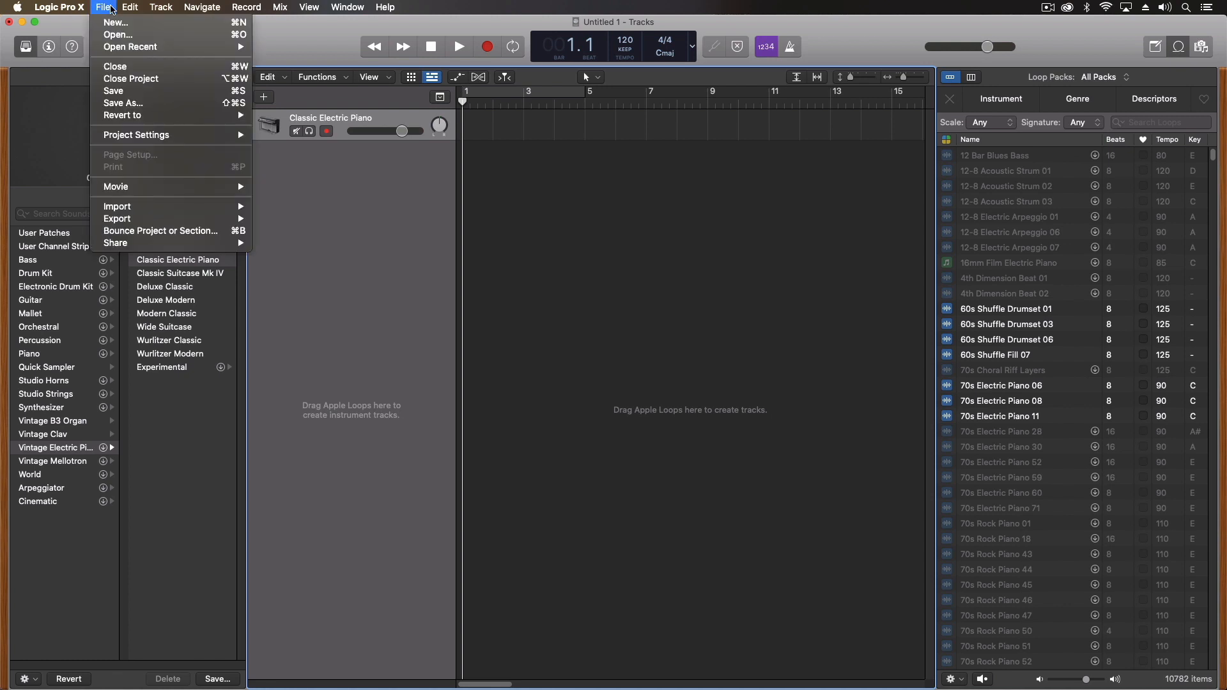
mouse_move(137, 134)
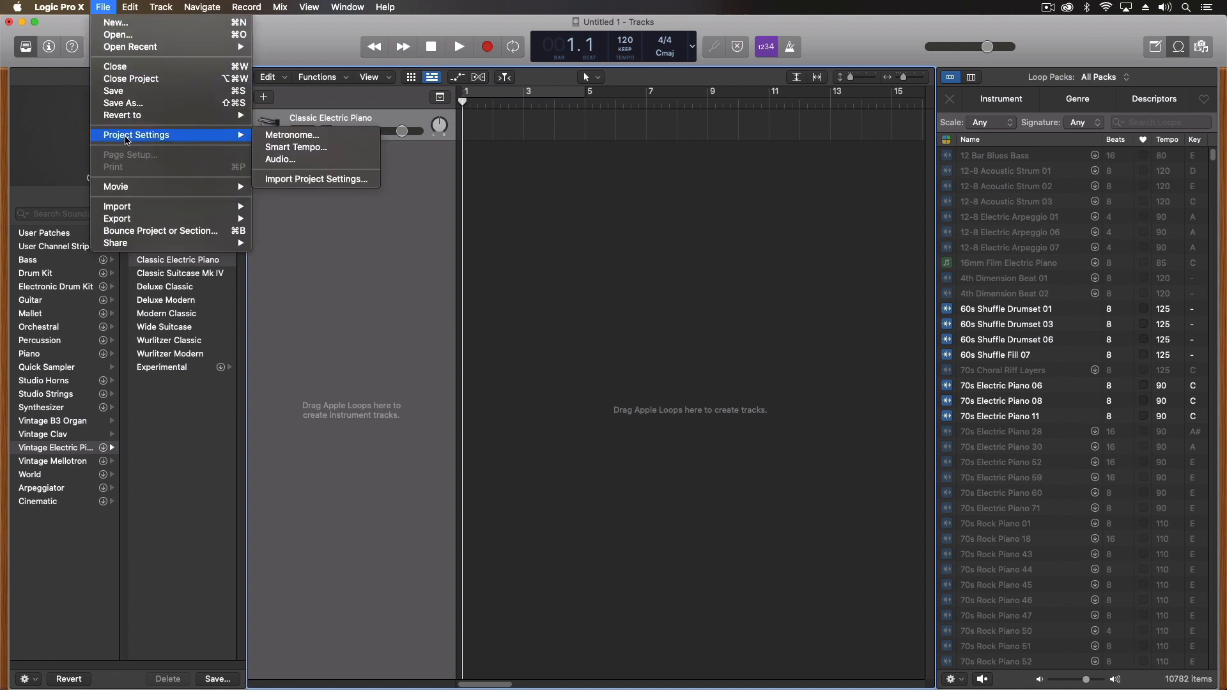
mouse_move(295, 147)
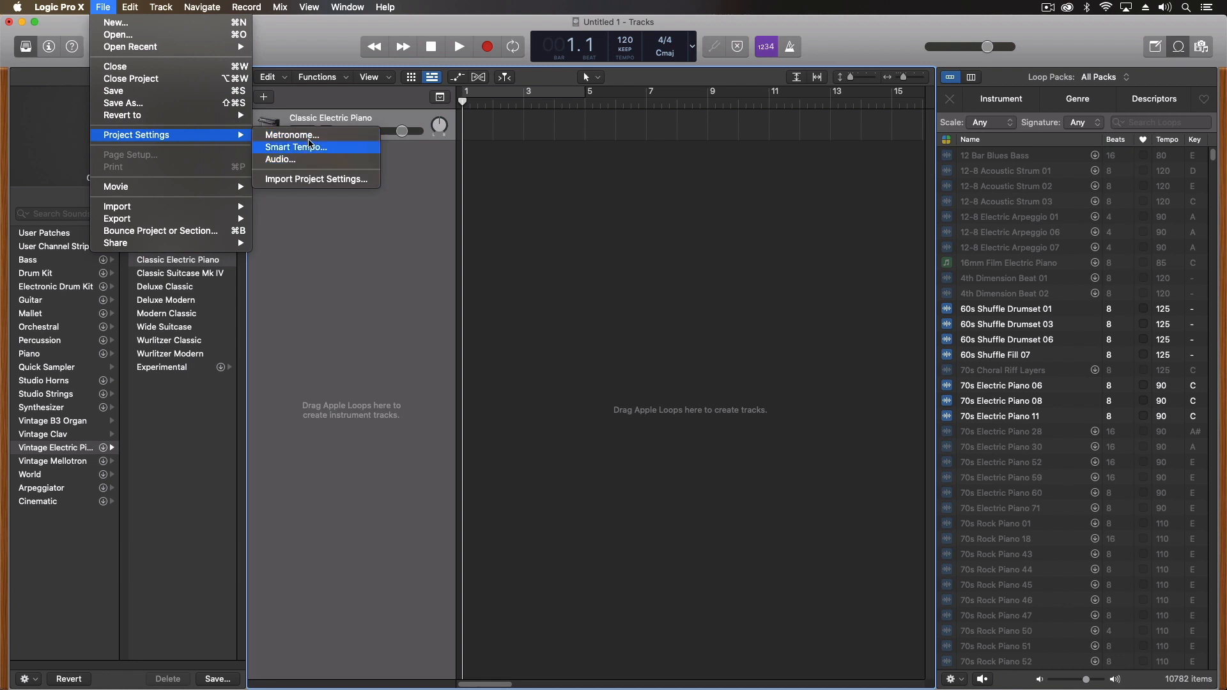
mouse_move(294, 134)
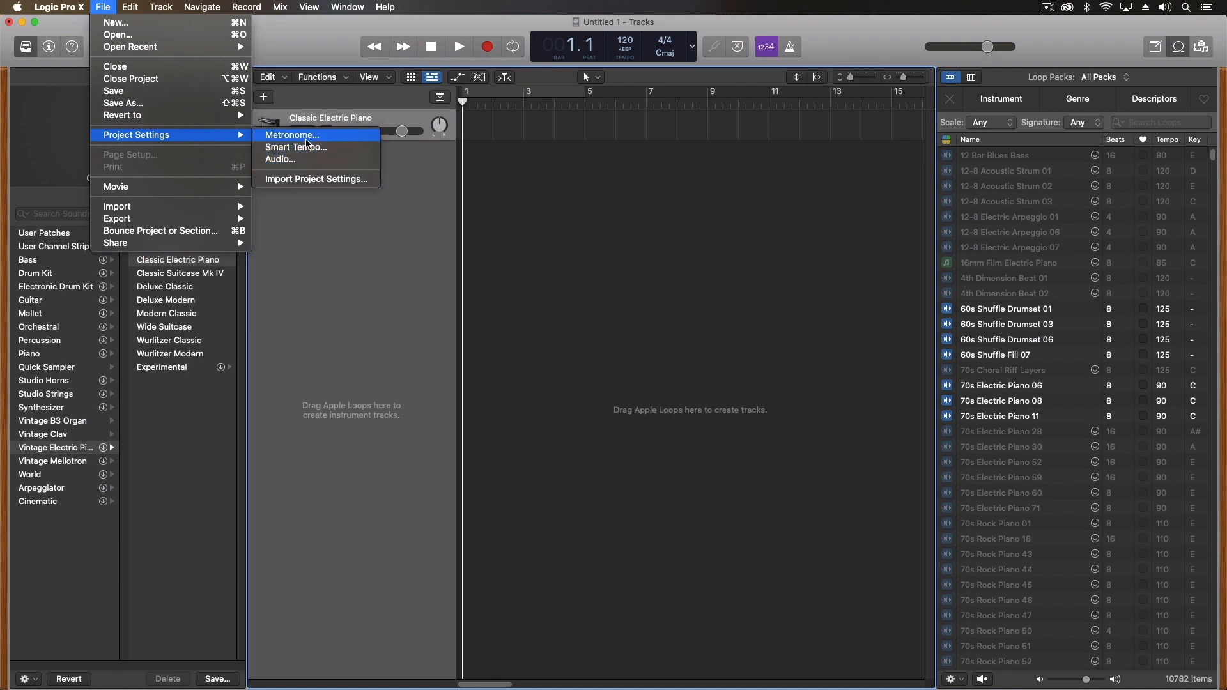
mouse_move(281, 139)
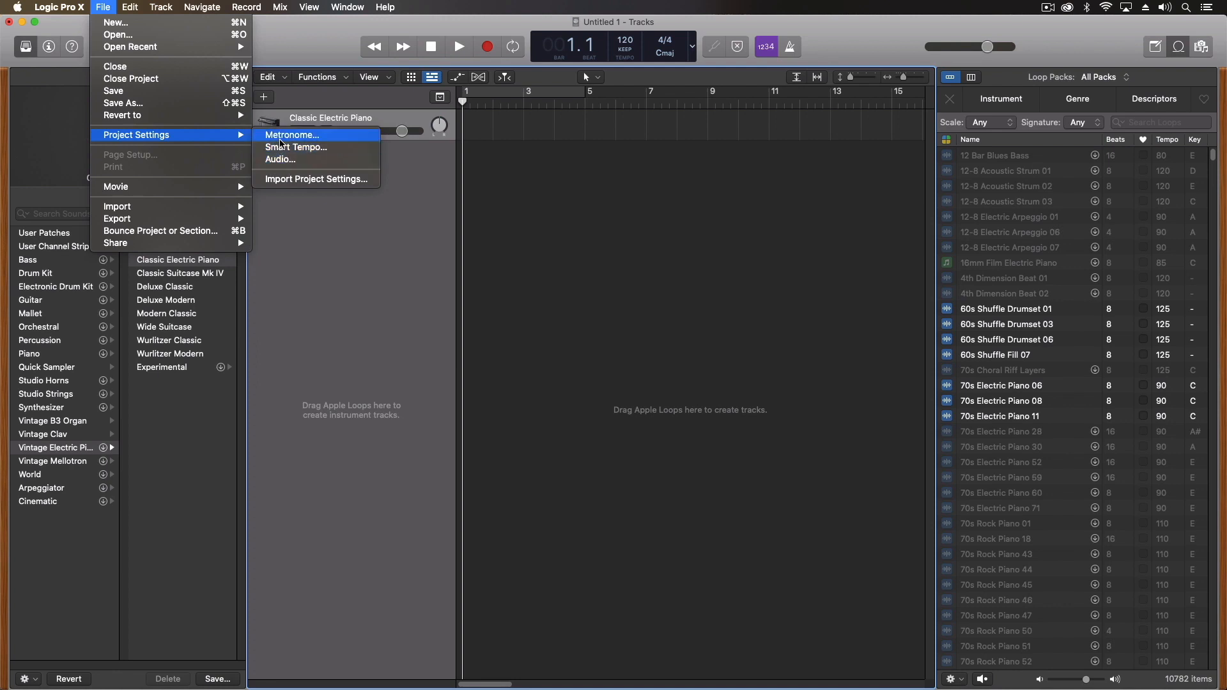
mouse_move(295, 147)
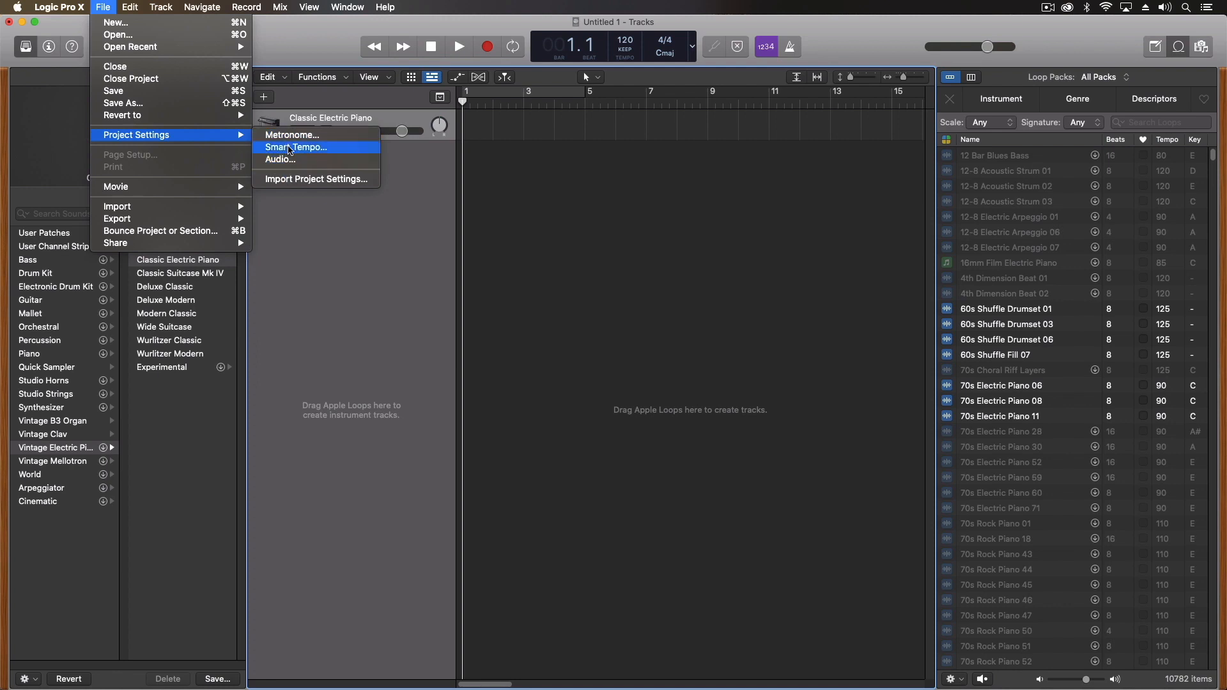
mouse_move(293, 134)
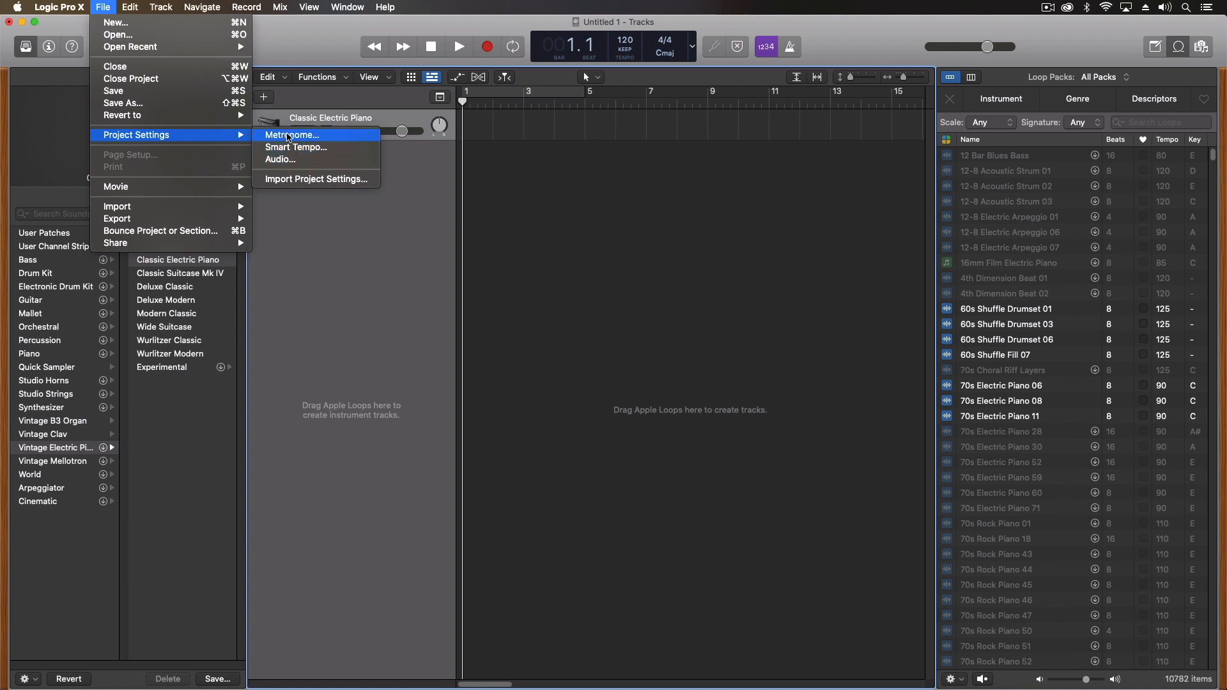
mouse_move(131, 78)
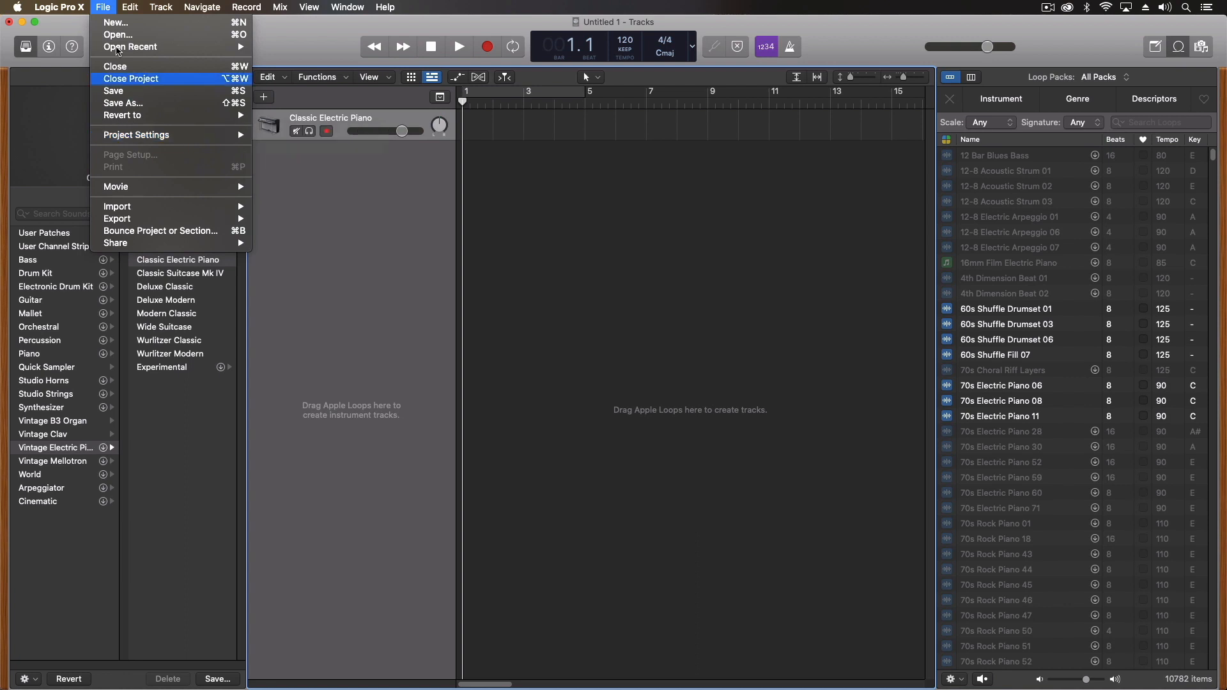
Step: Bring up the General preferences on the Project Handling settings
click(59, 7)
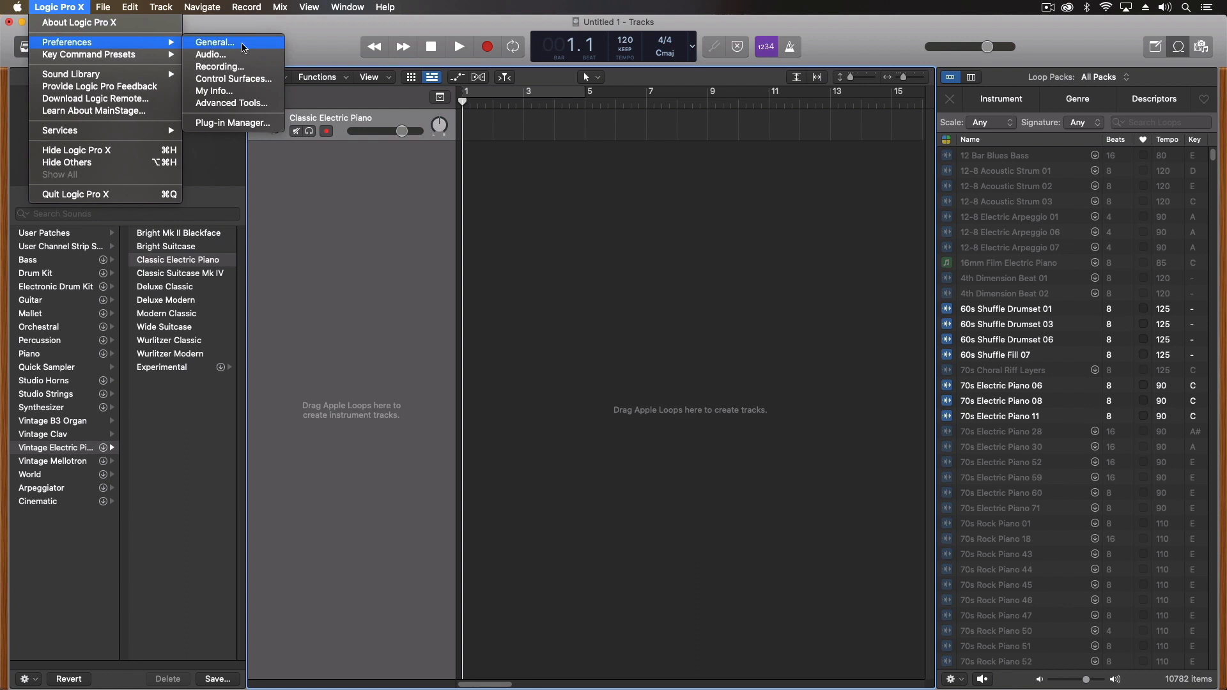
click(215, 42)
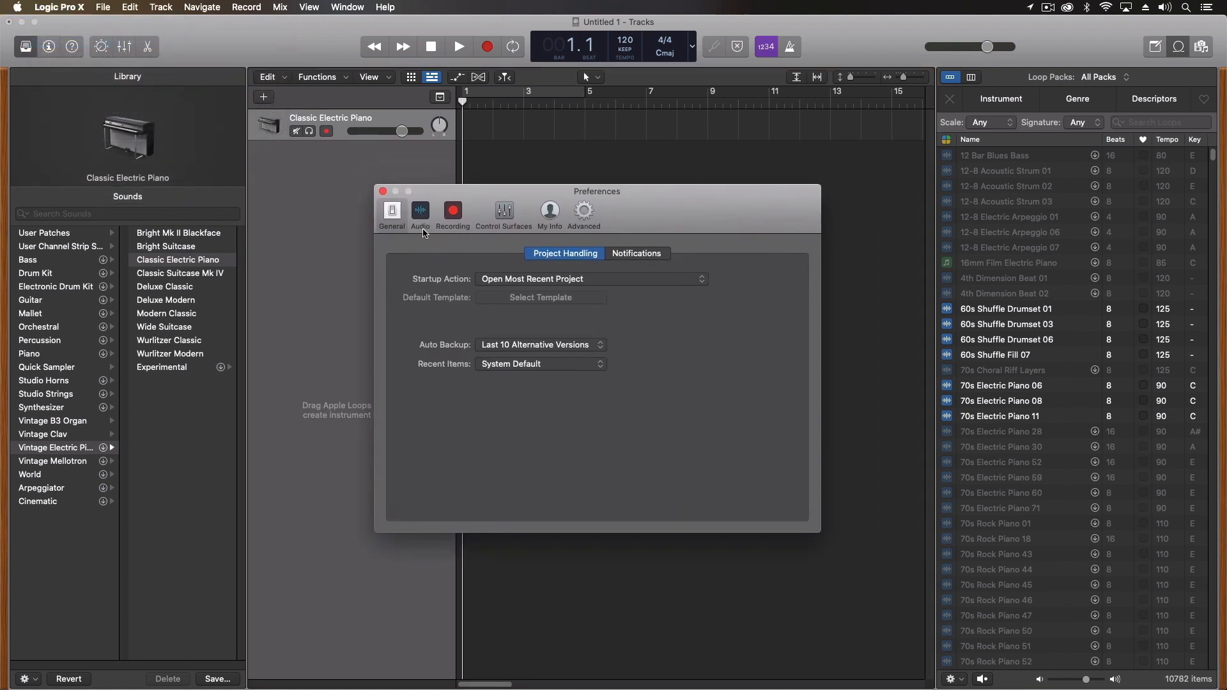
mouse_move(420, 211)
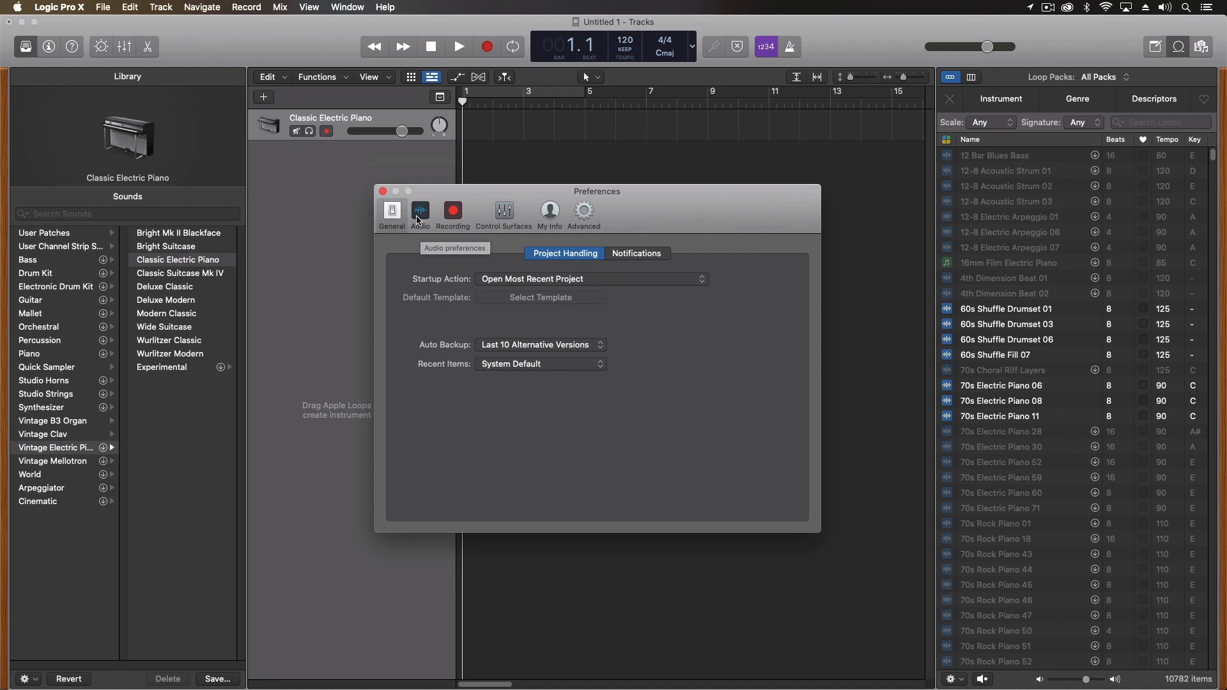
mouse_move(420, 211)
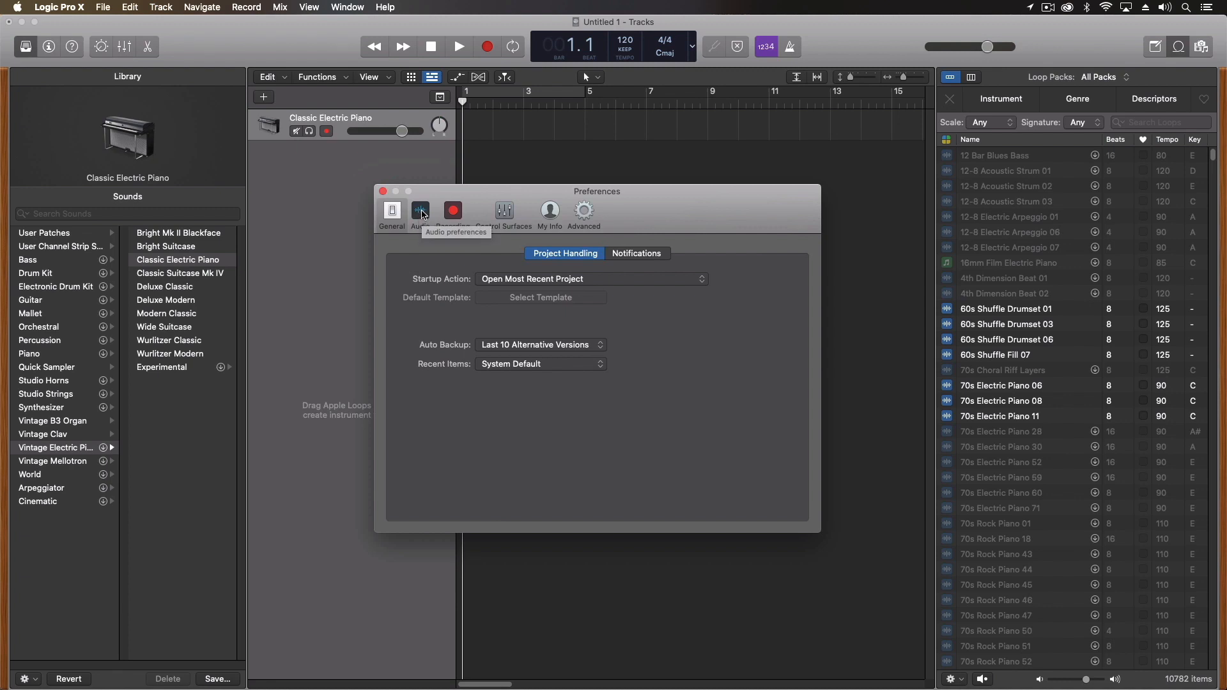
mouse_move(634, 296)
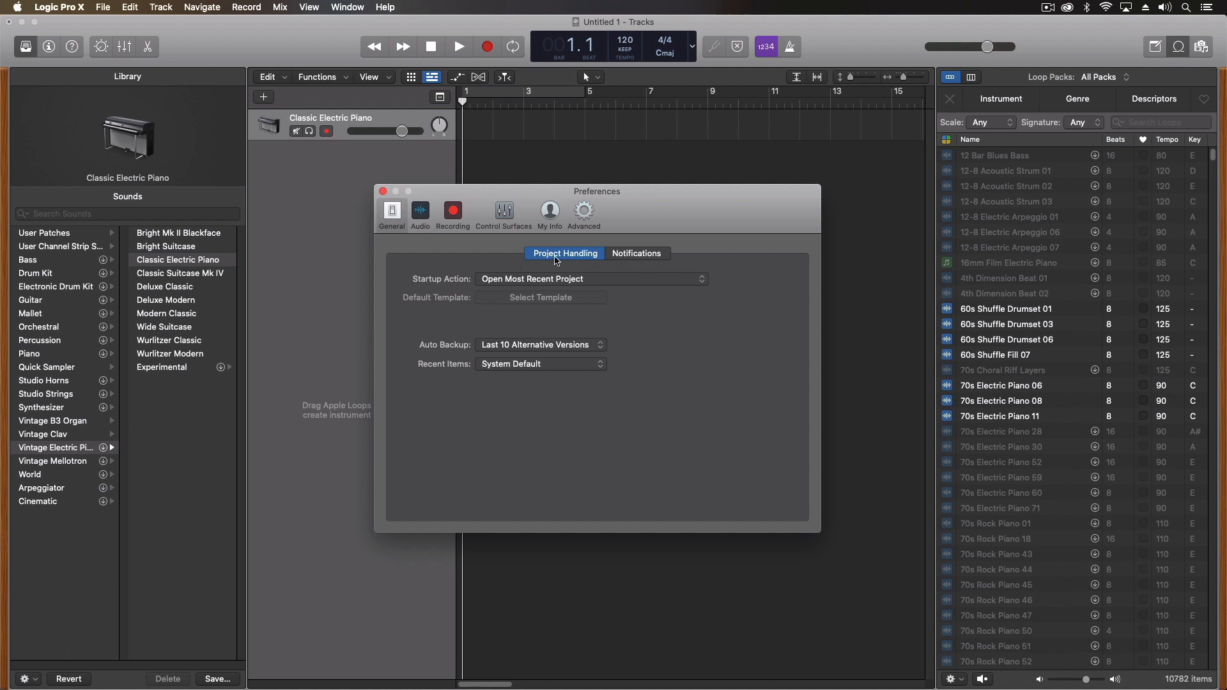
Step: Set Startup Action to Ask instead of Open Most Recent Project
click(591, 279)
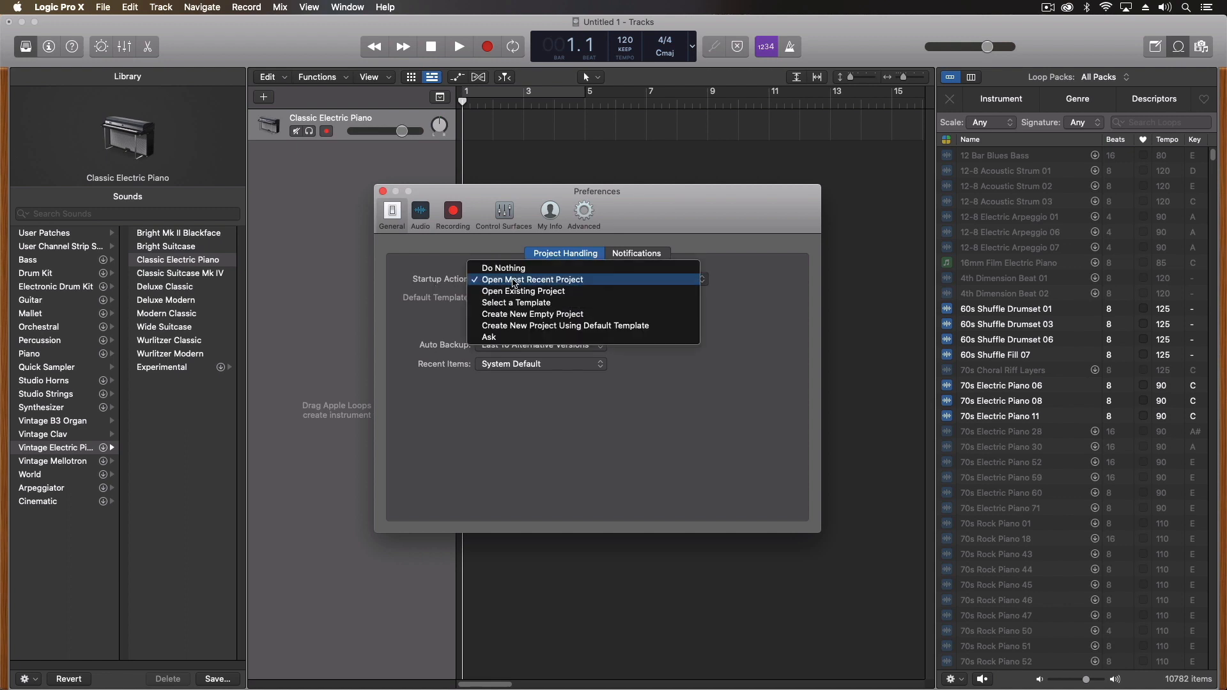
mouse_move(543, 280)
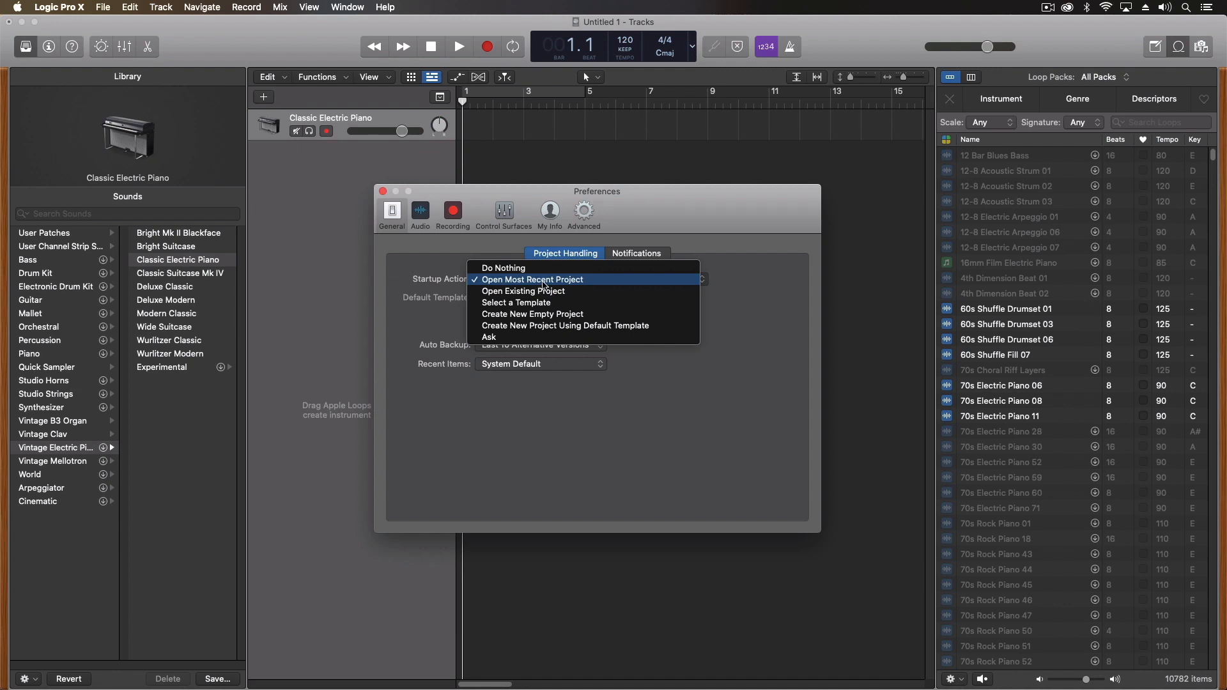
mouse_move(543, 291)
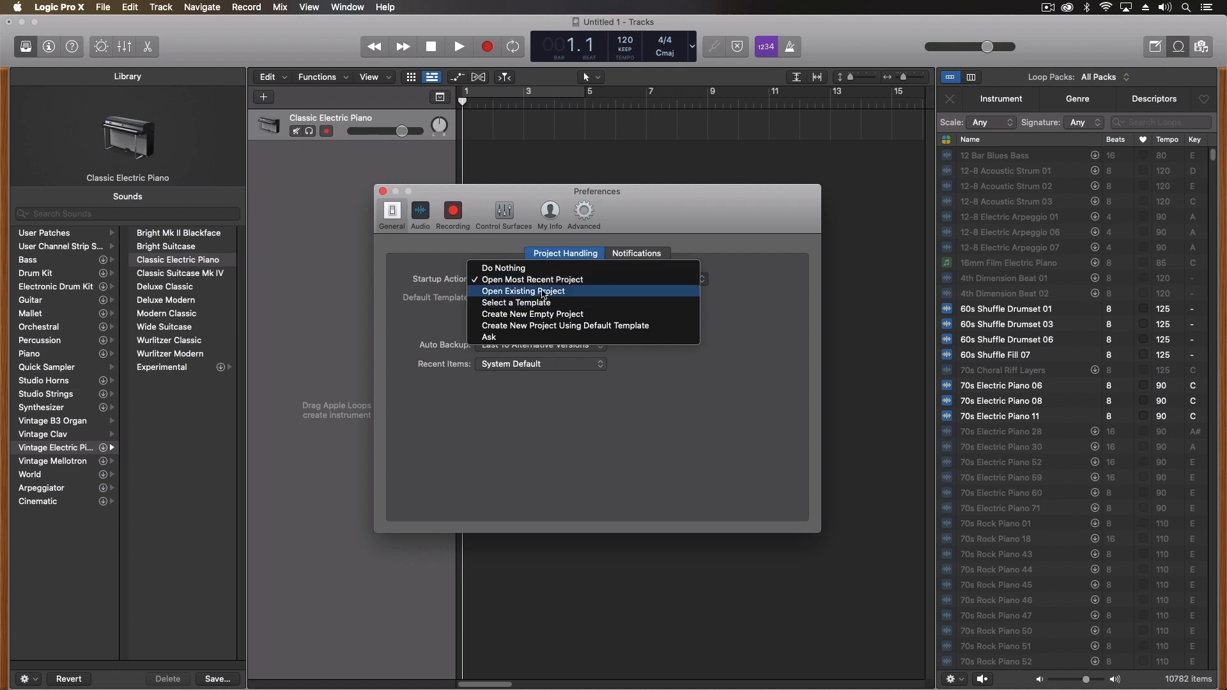
mouse_move(516, 336)
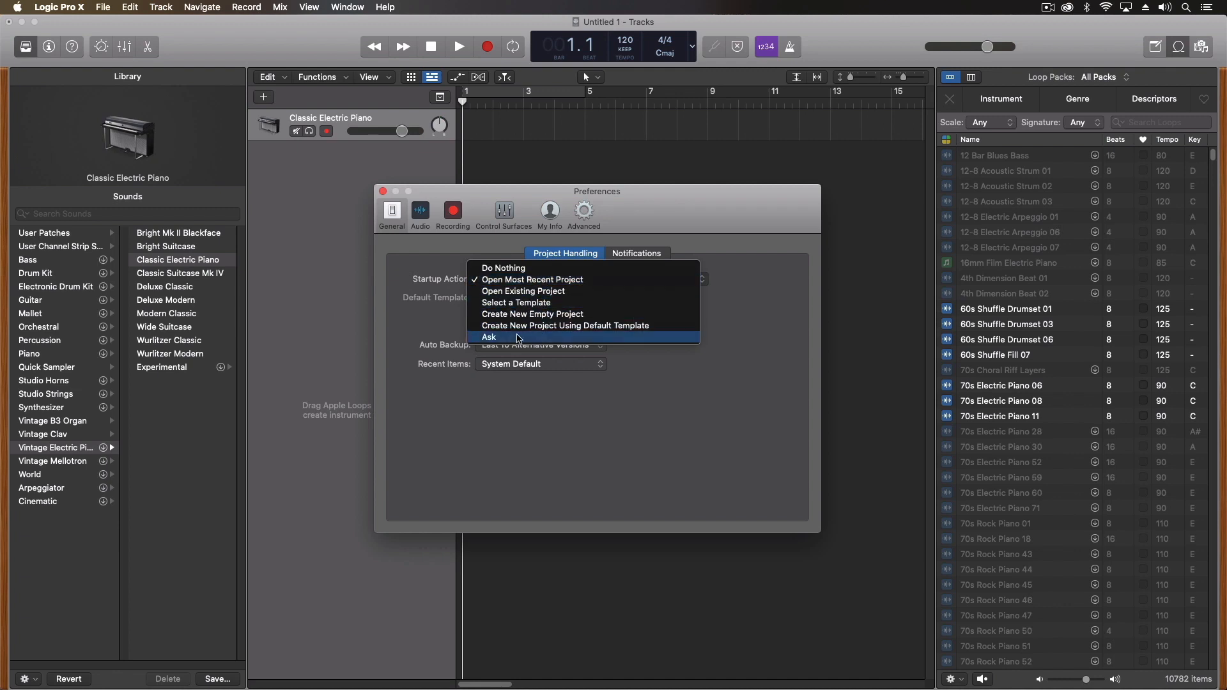
mouse_move(515, 303)
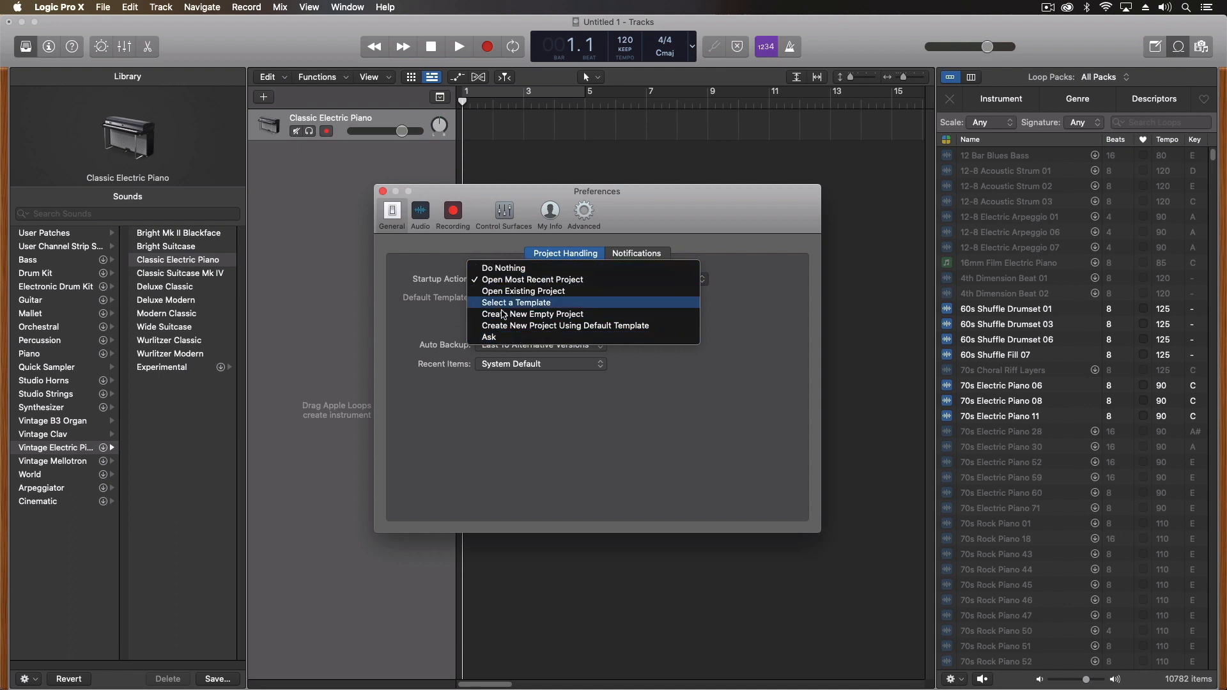
mouse_move(565, 326)
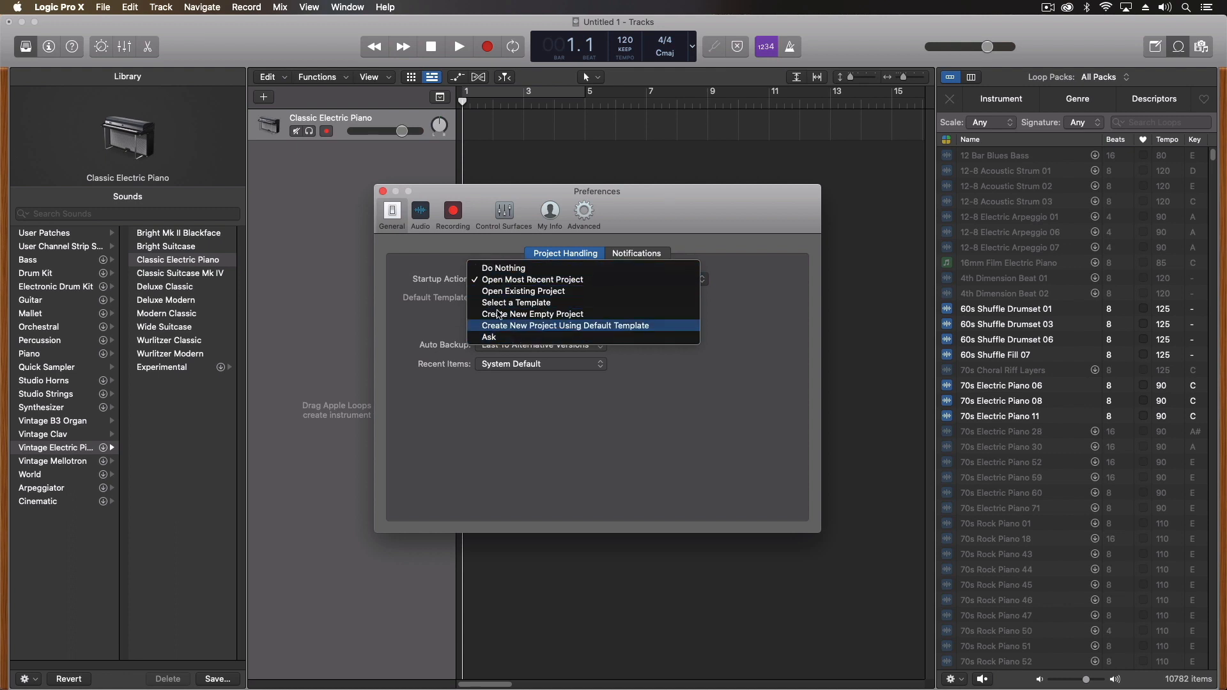
click(488, 336)
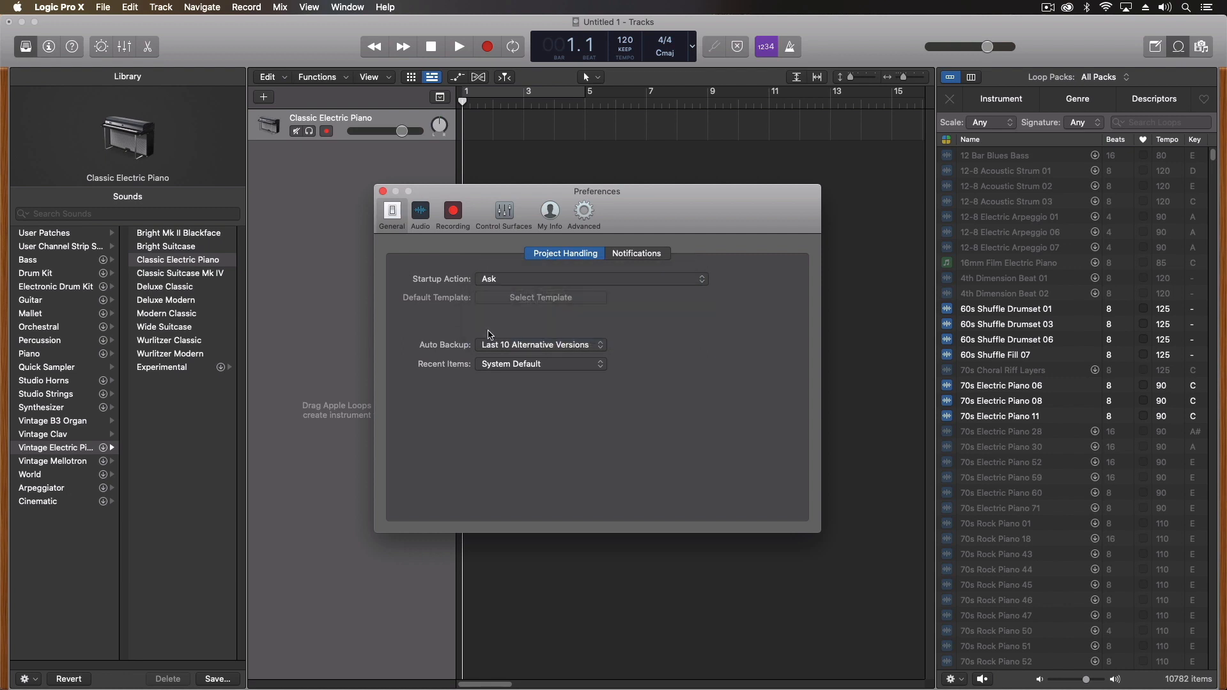
mouse_move(574, 288)
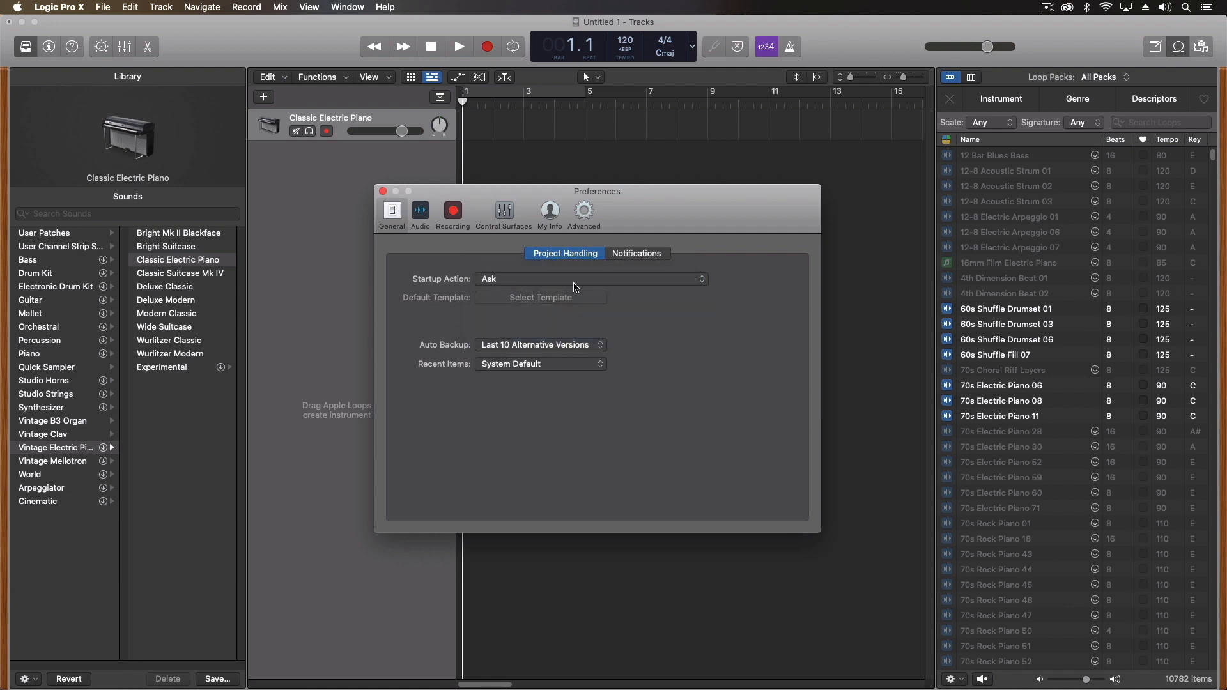
mouse_move(502, 347)
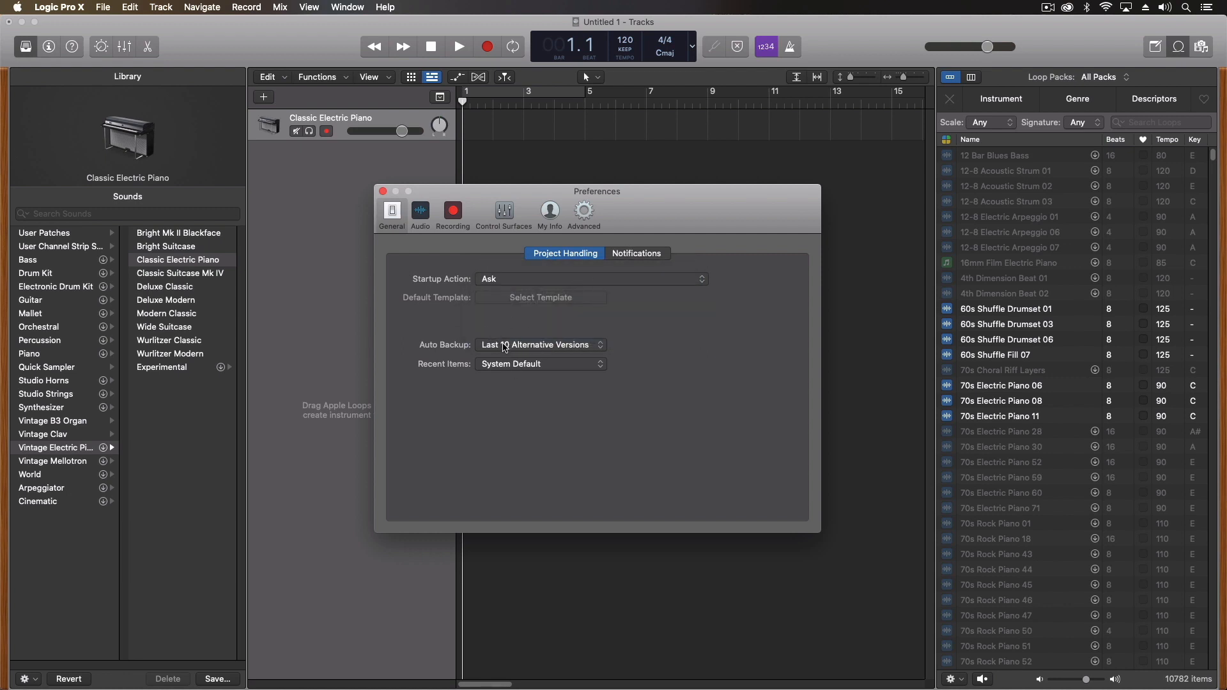
Step: Review the Auto Backup choices and keep Last 10 Alternative Versions
click(540, 344)
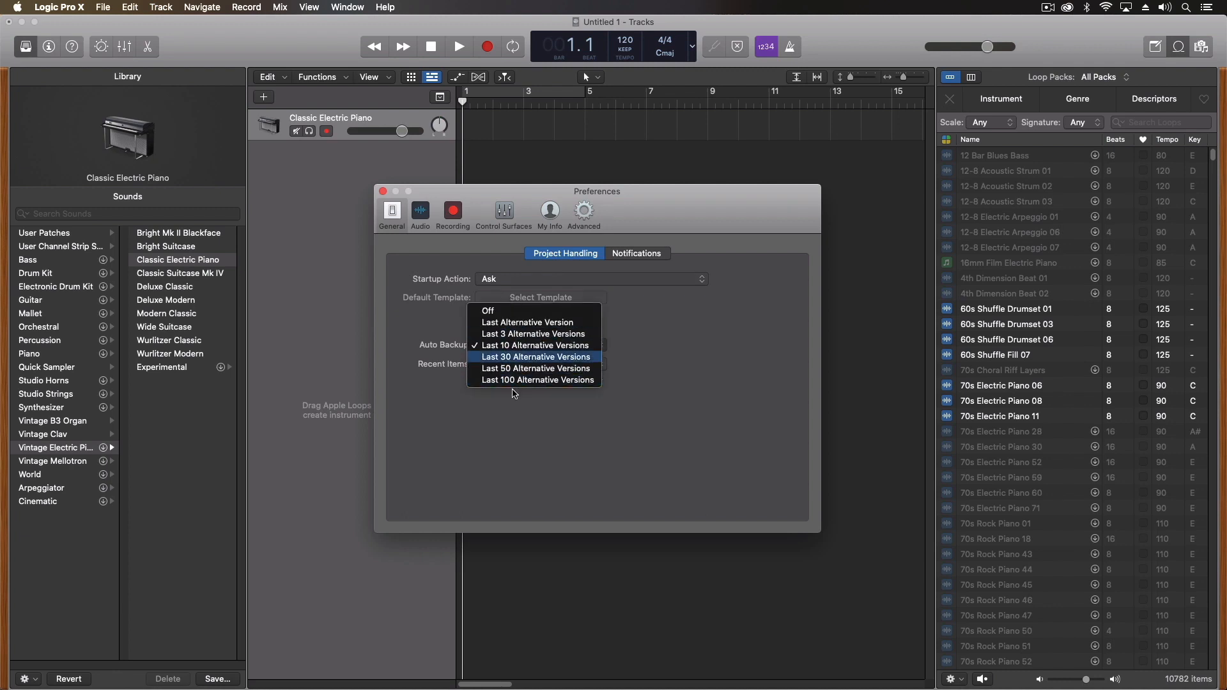
mouse_move(511, 297)
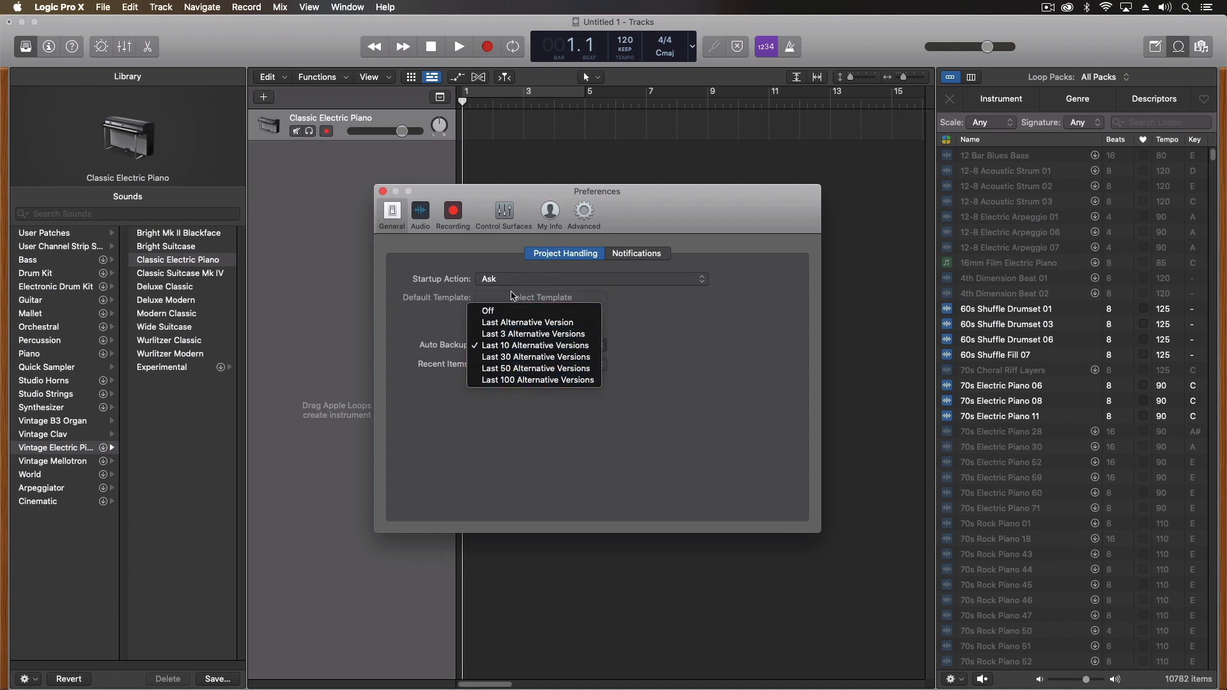
mouse_move(535, 368)
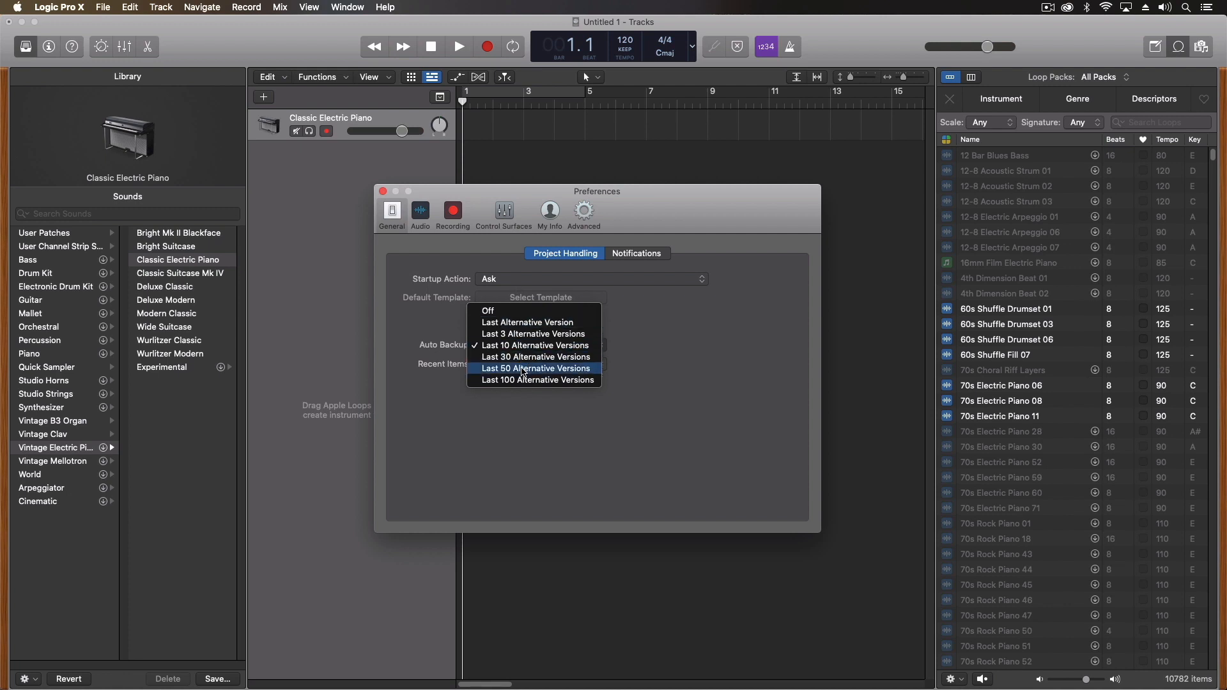
mouse_move(535, 333)
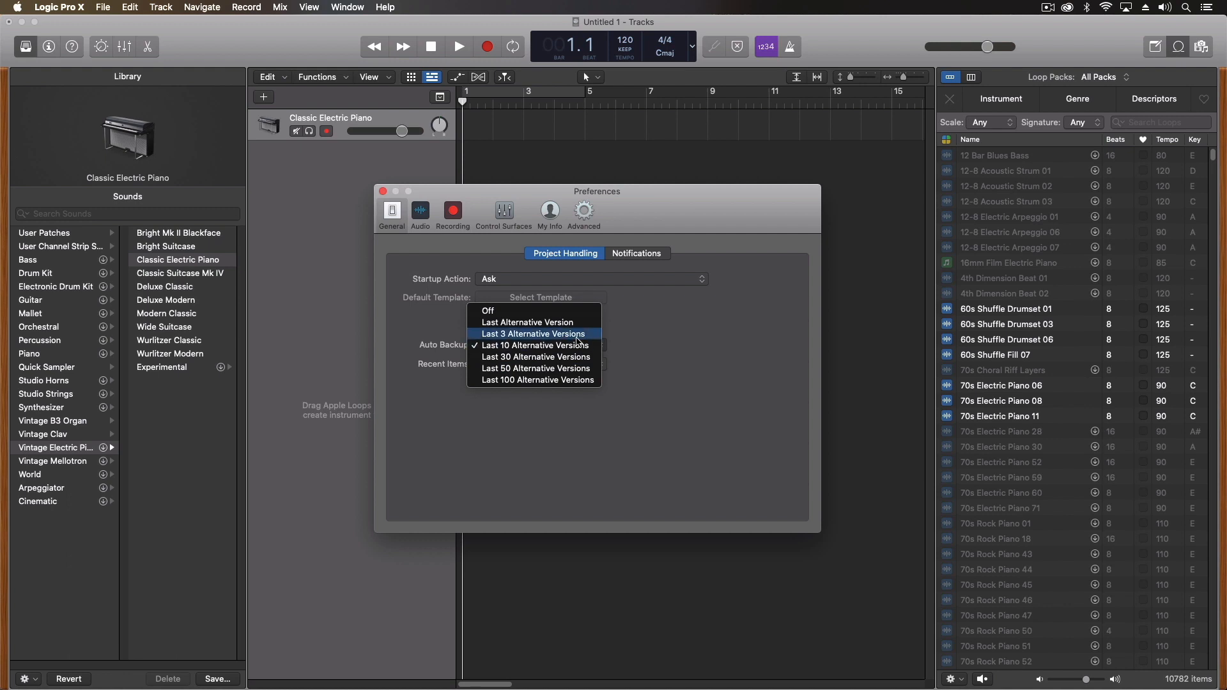
click(536, 346)
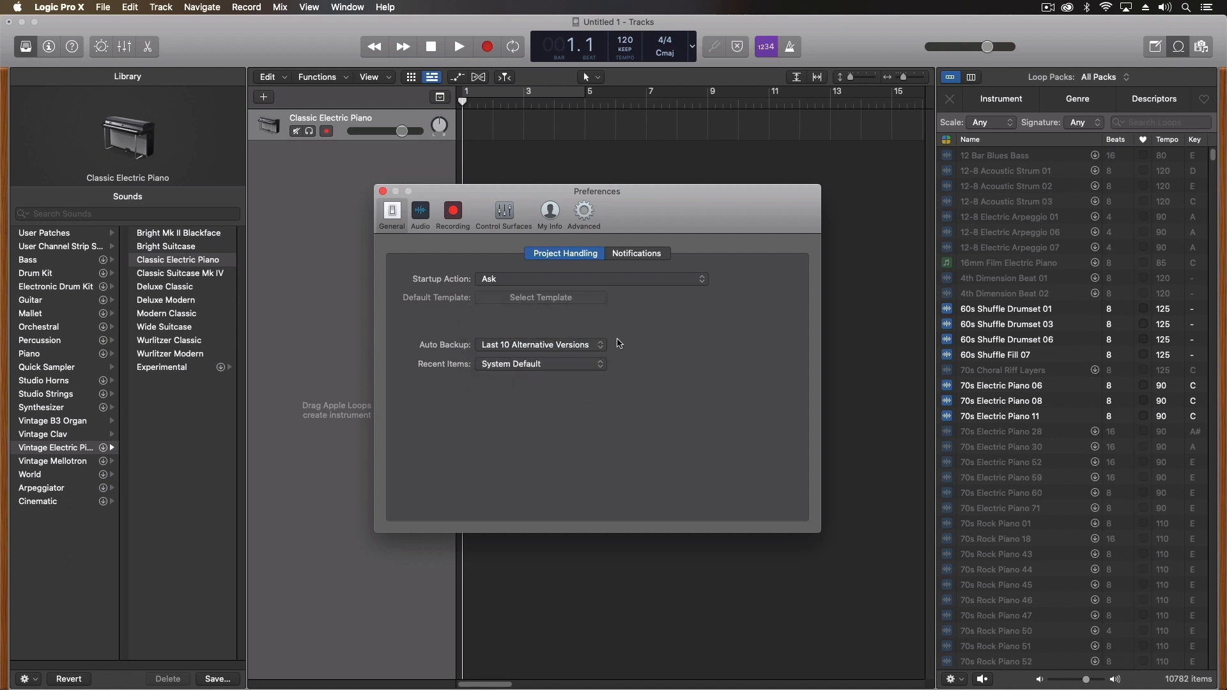
mouse_move(482, 347)
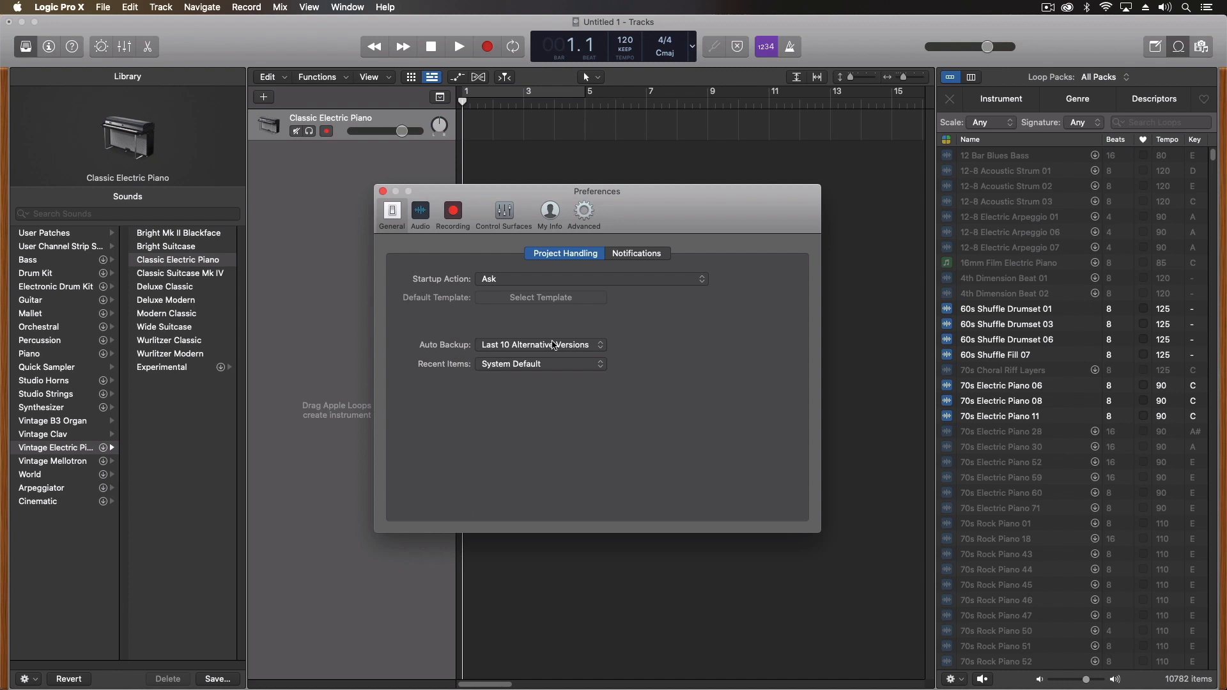
mouse_move(532, 347)
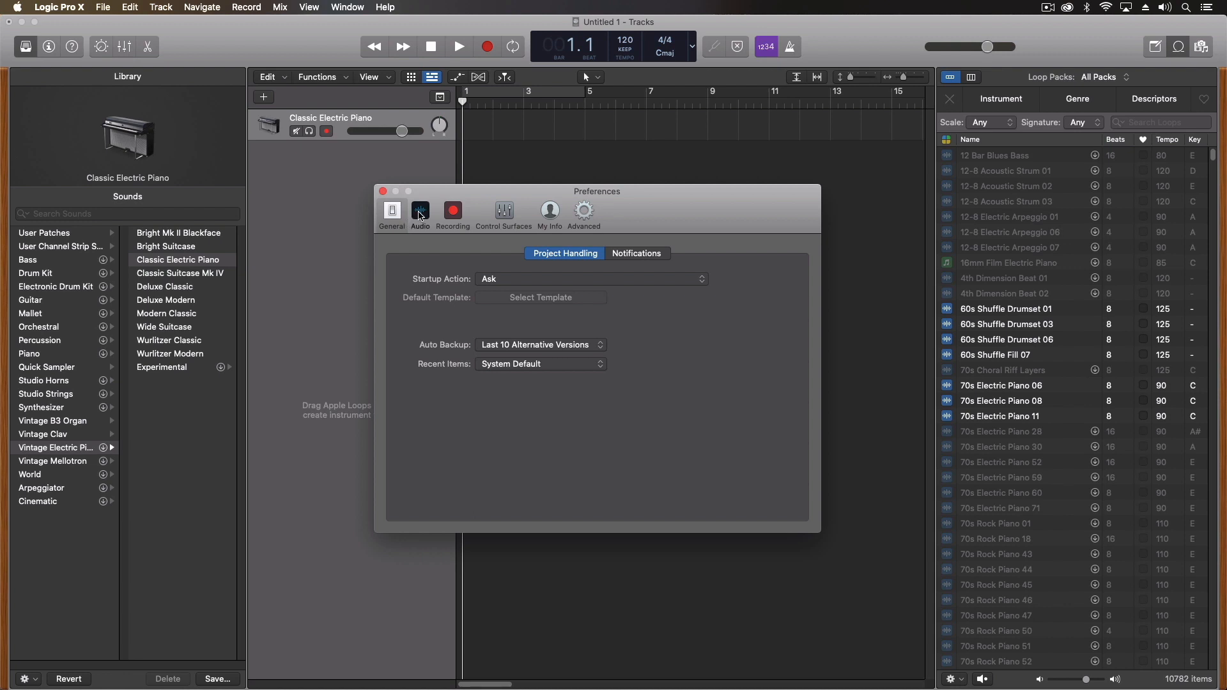
Step: Show the Audio device preferences with Telestream output, Steinberg UR22mkII input and 128 buffer size
click(419, 211)
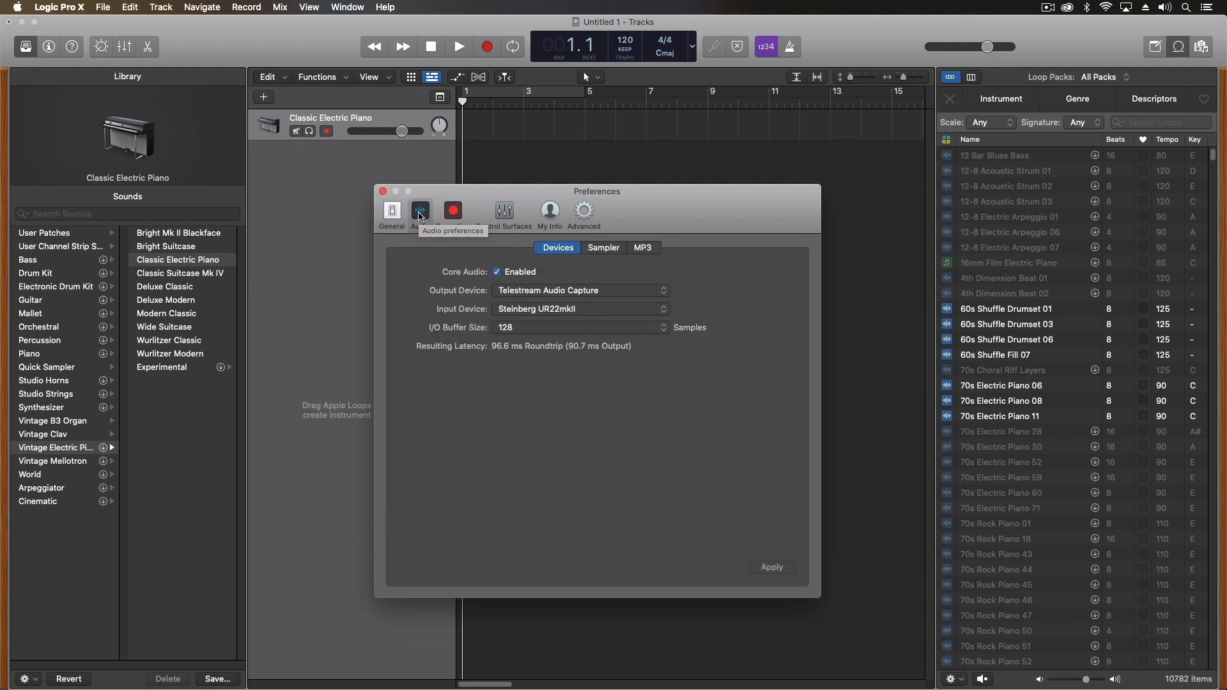
mouse_move(415, 206)
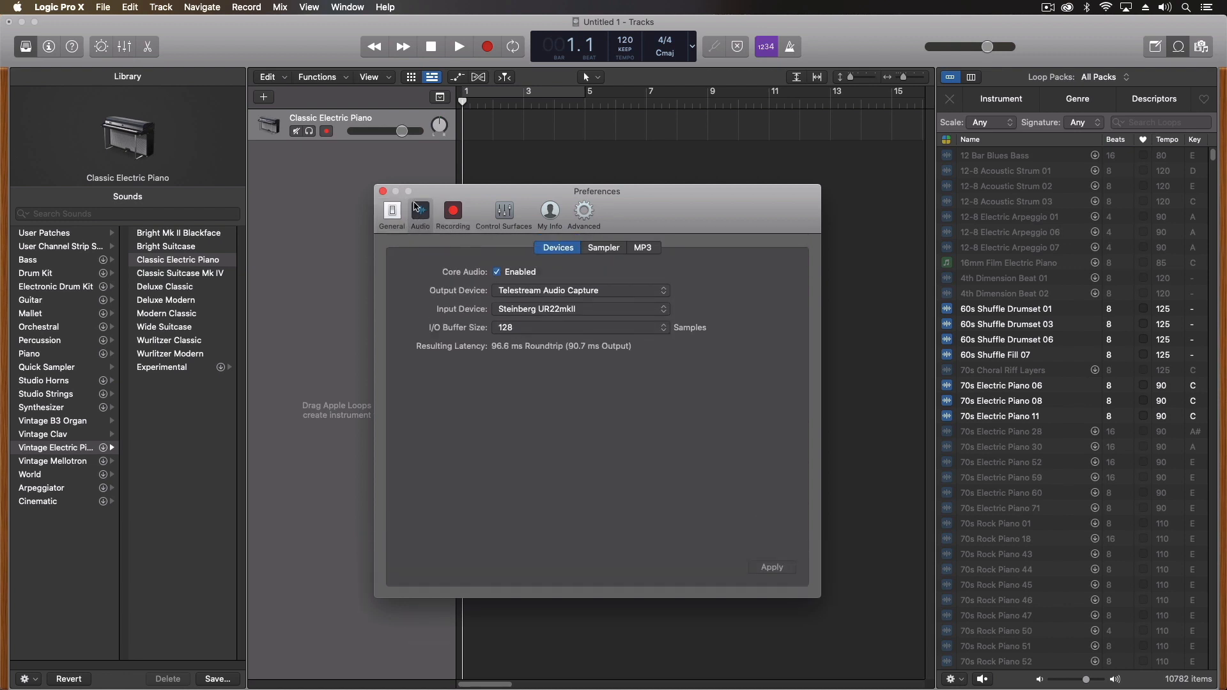
mouse_move(505, 291)
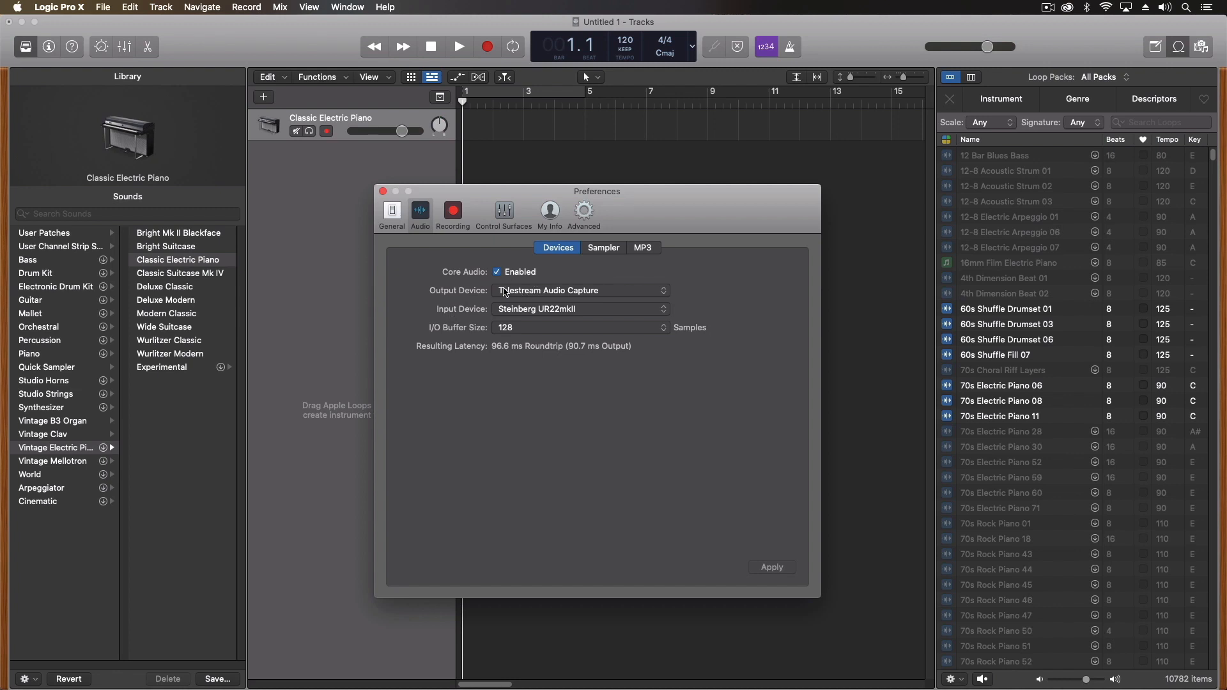
mouse_move(530, 332)
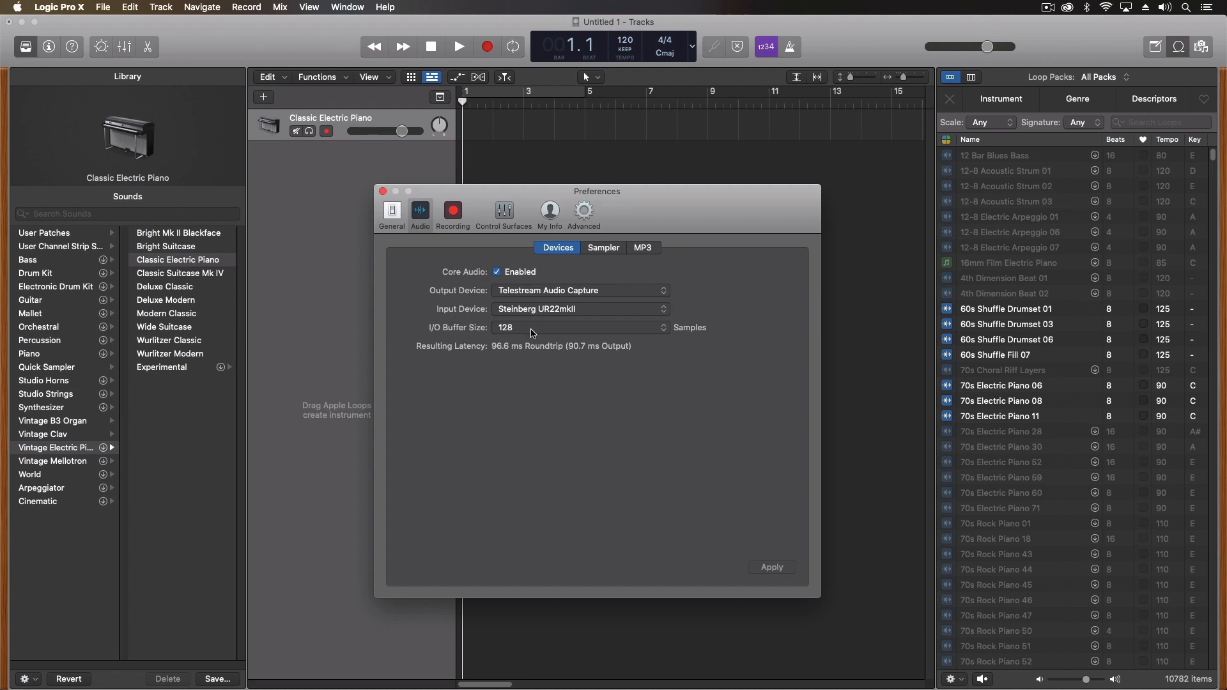
mouse_move(449, 241)
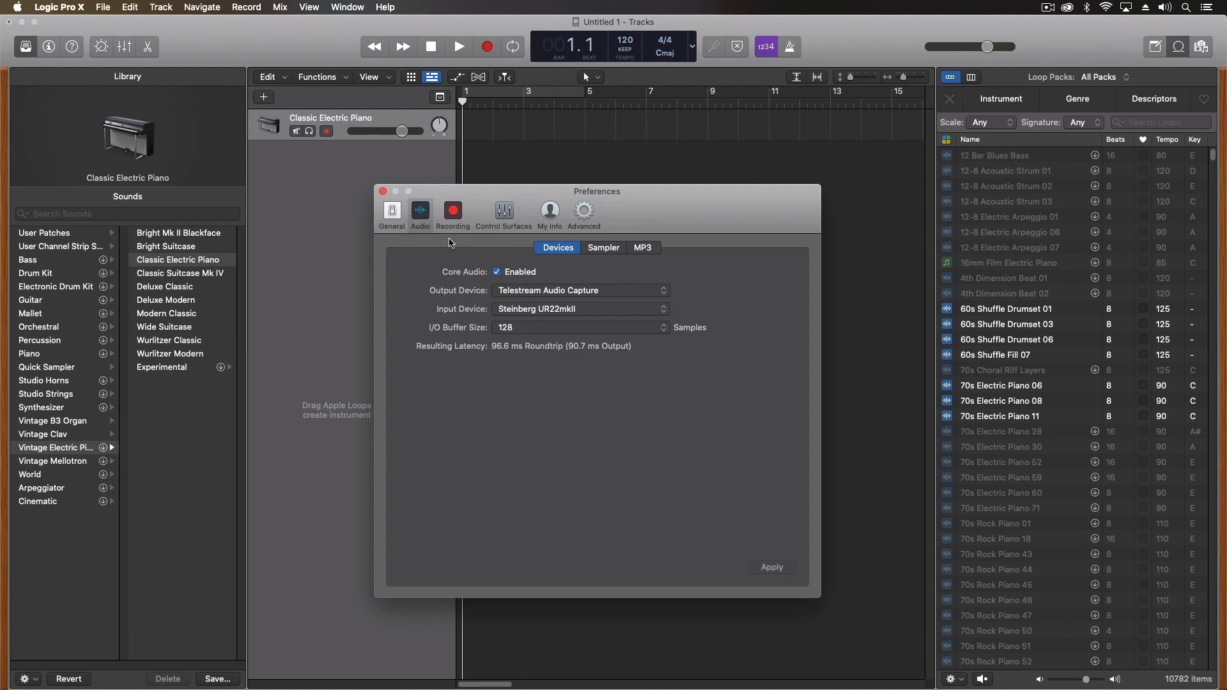
mouse_move(521, 318)
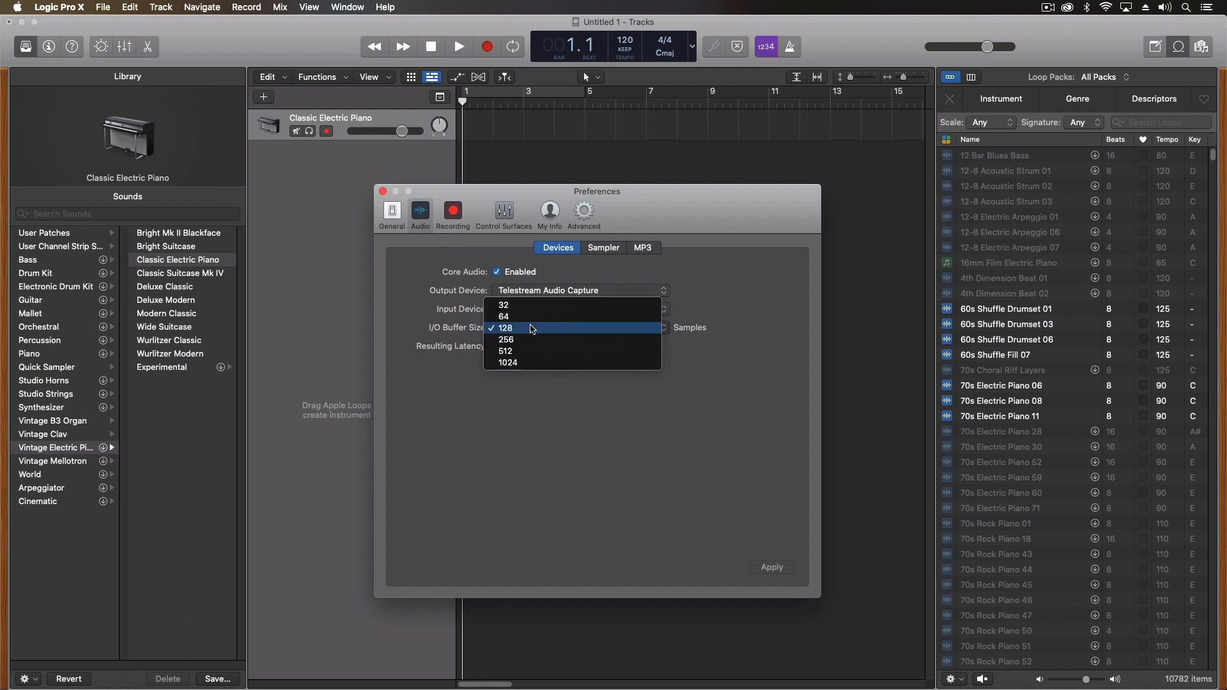
mouse_move(403, 323)
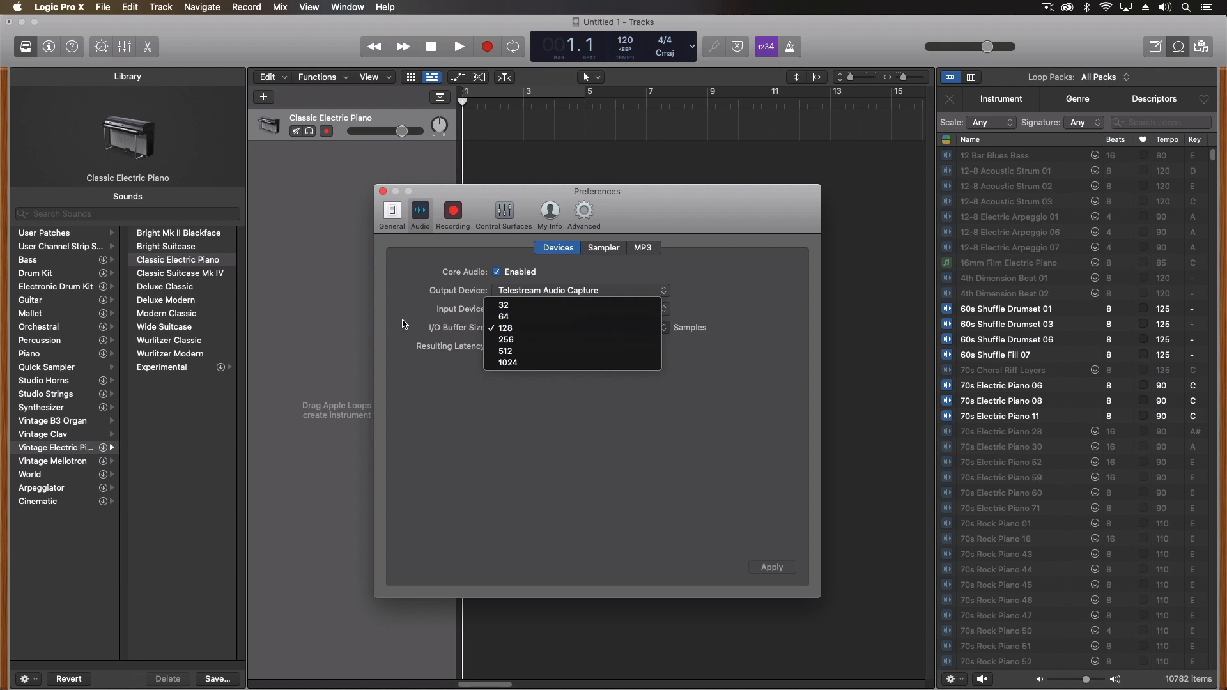
click(507, 327)
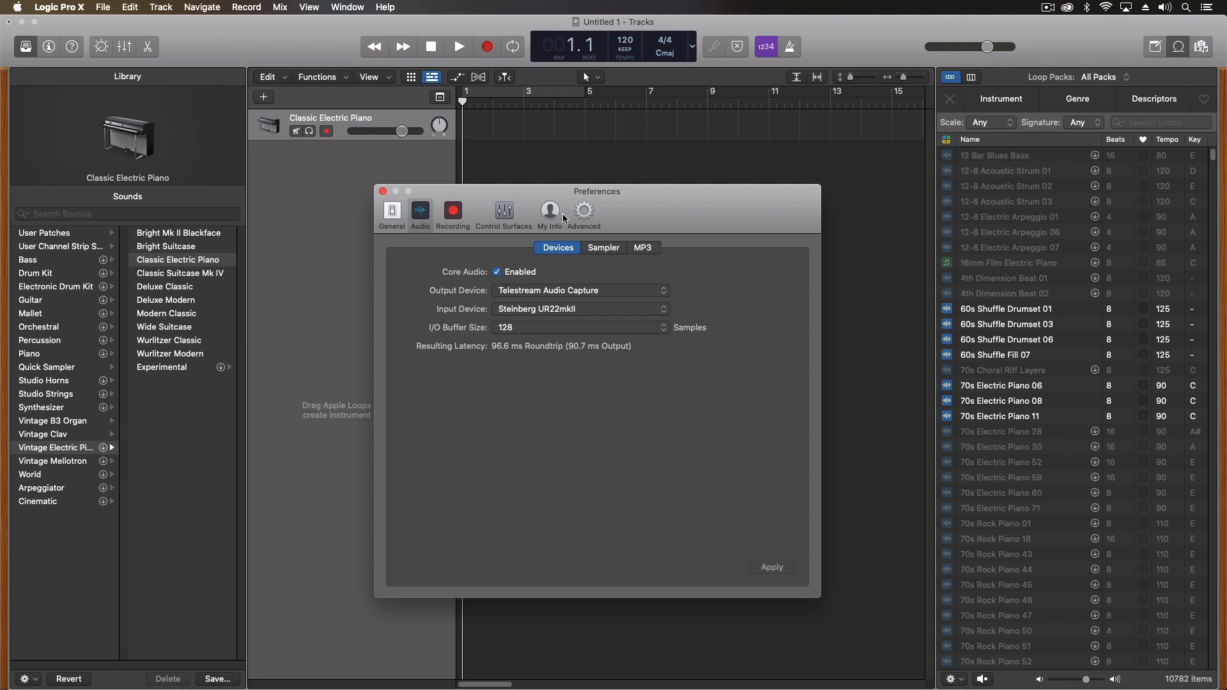
mouse_move(601, 196)
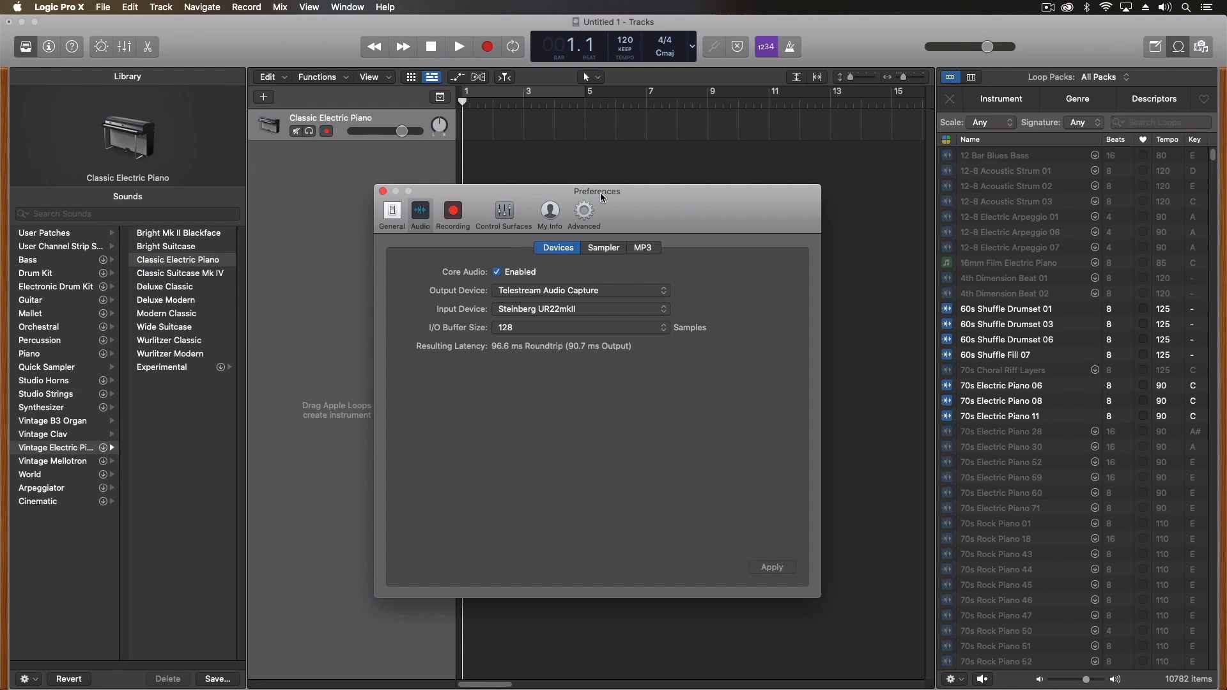
mouse_move(610, 229)
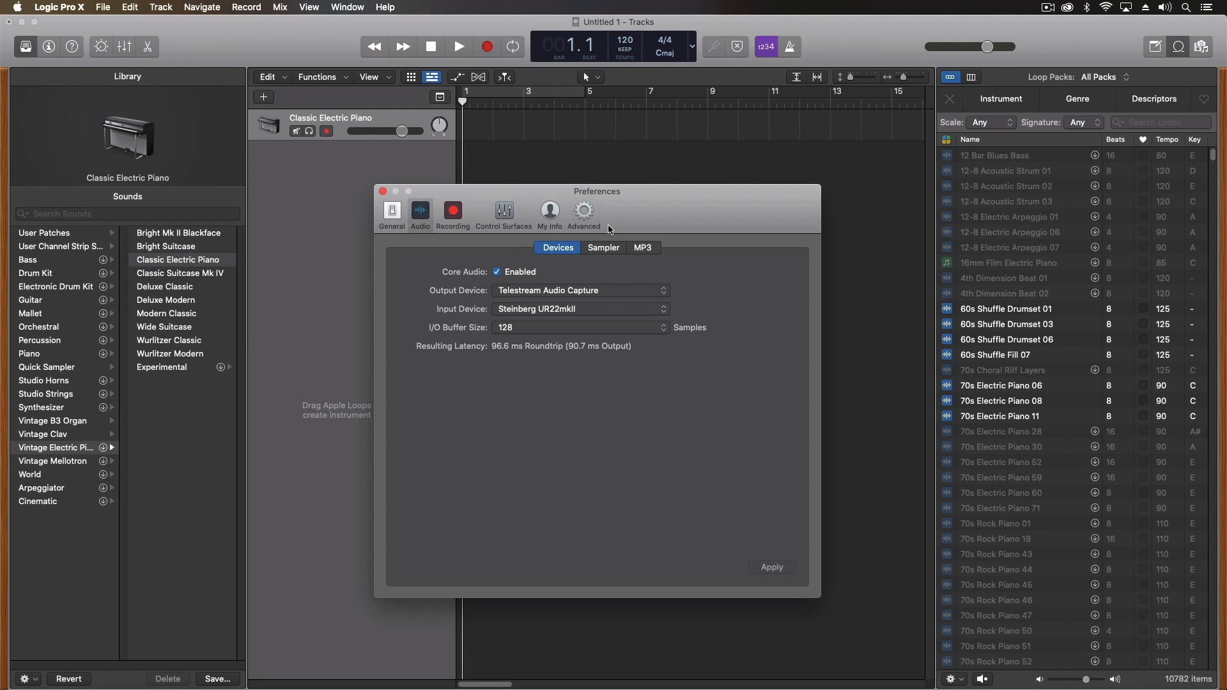
mouse_move(549, 291)
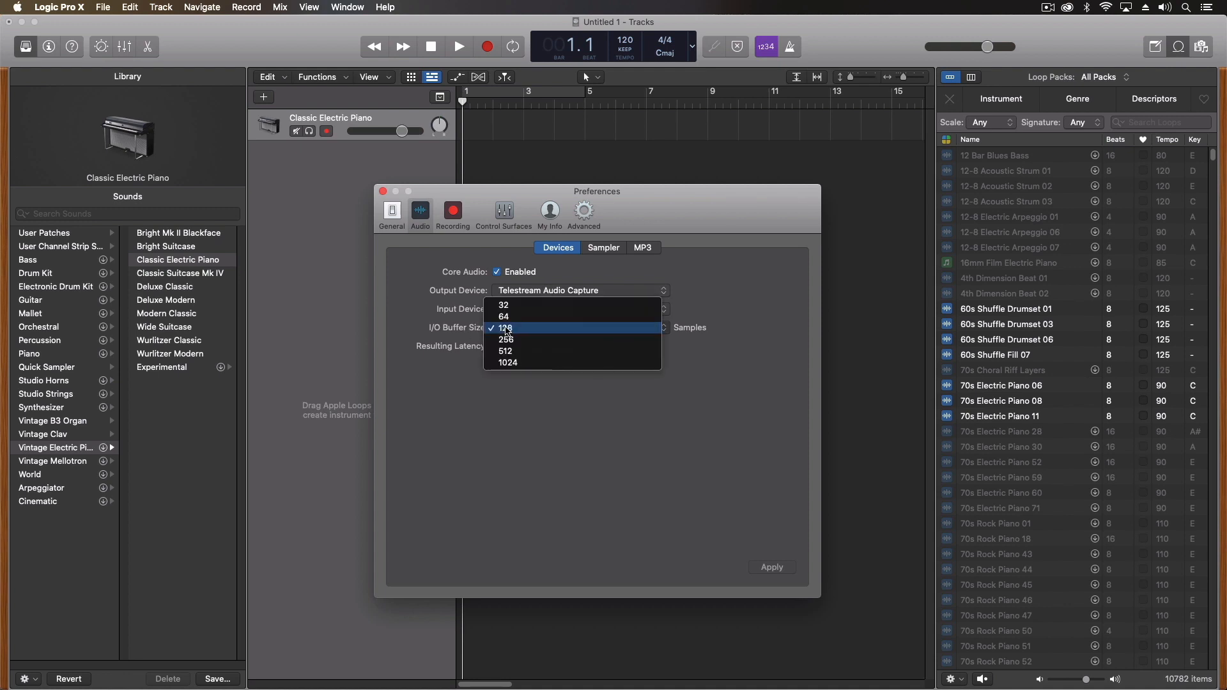
mouse_move(505, 313)
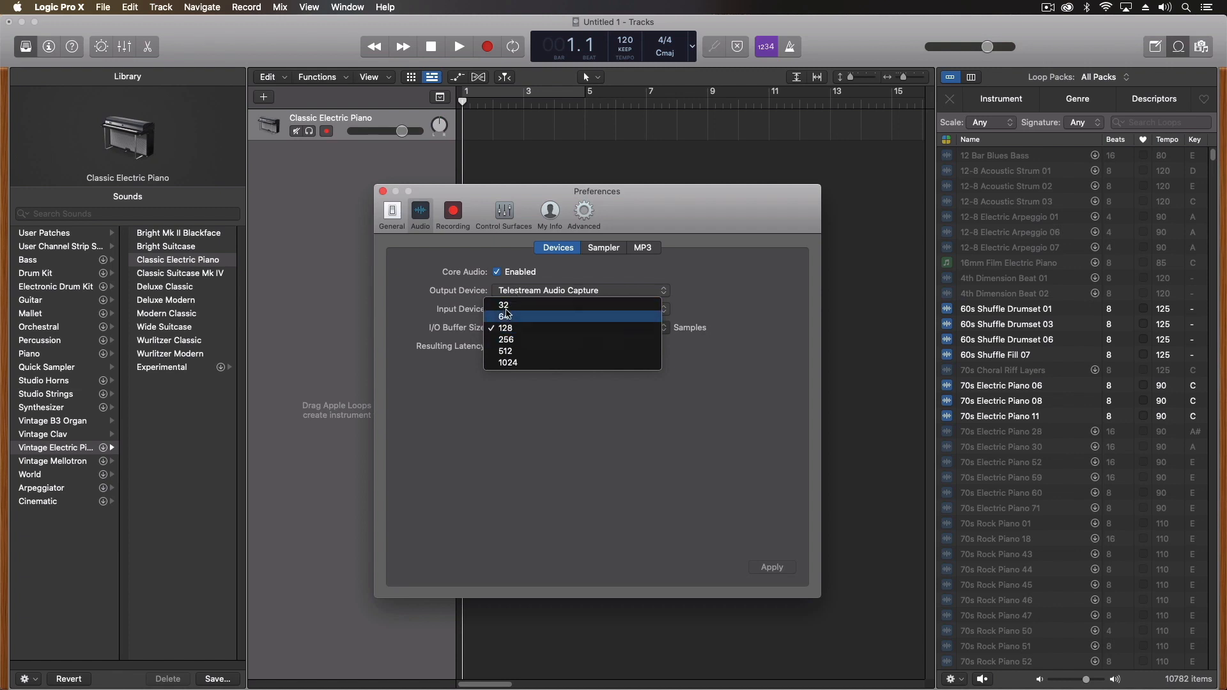
mouse_move(504, 304)
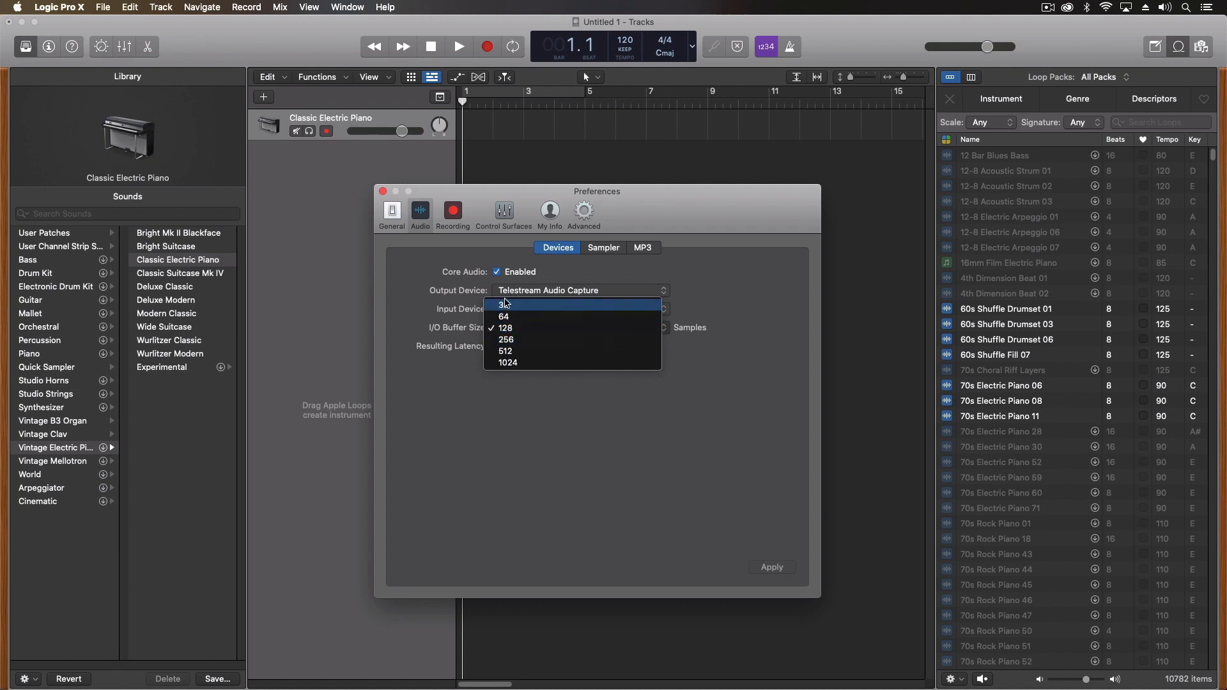
mouse_move(506, 328)
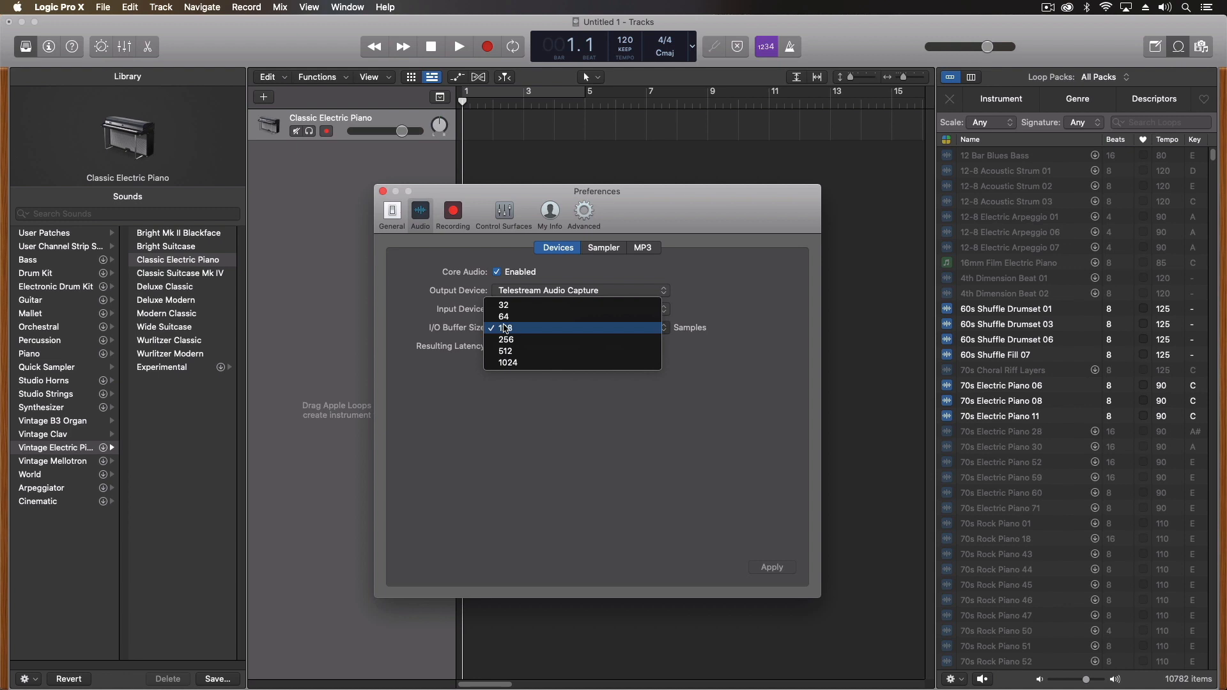
mouse_move(512, 363)
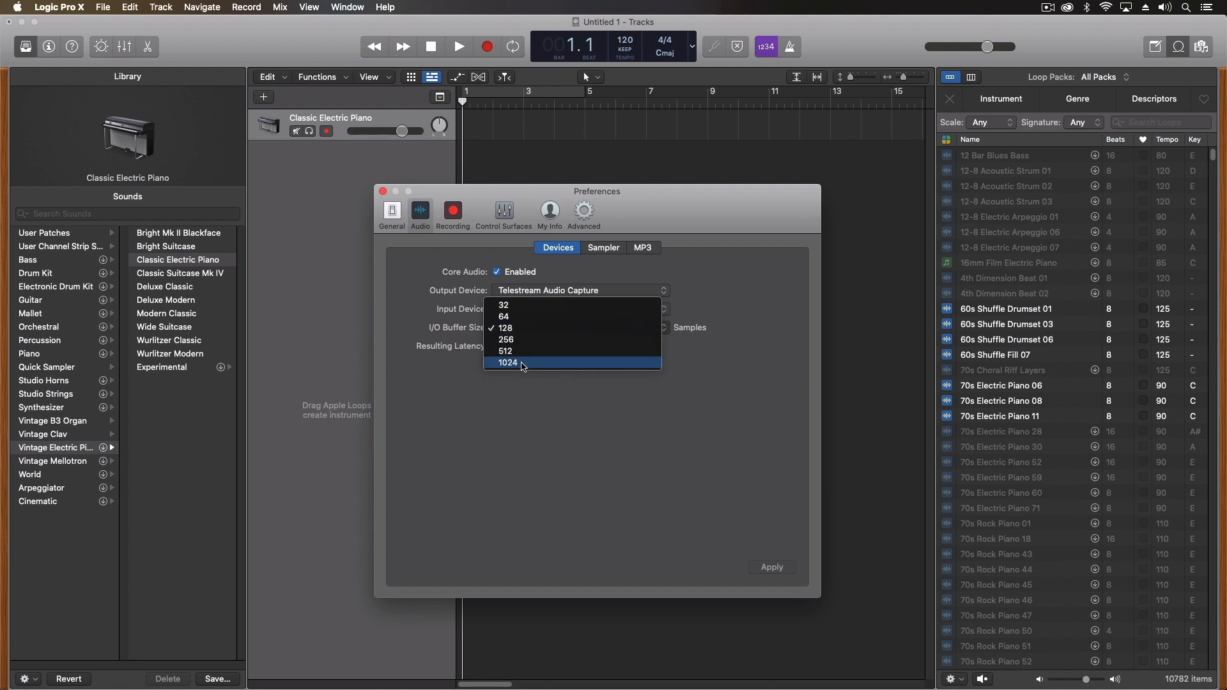
mouse_move(520, 317)
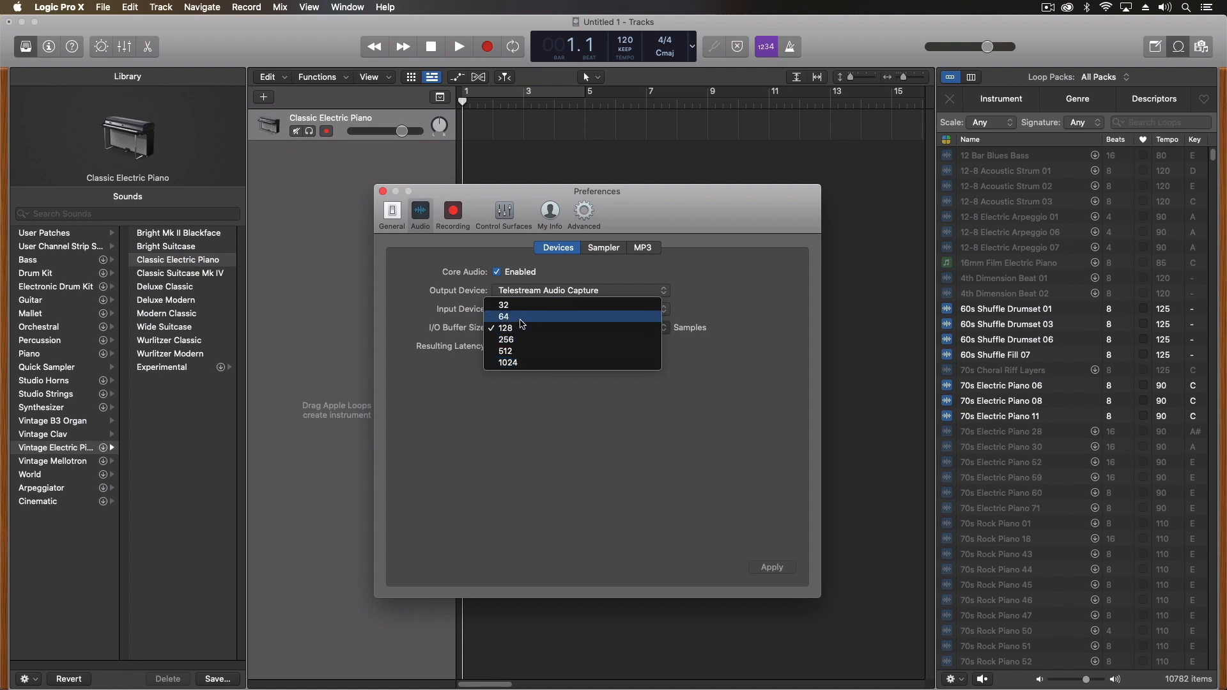
mouse_move(517, 328)
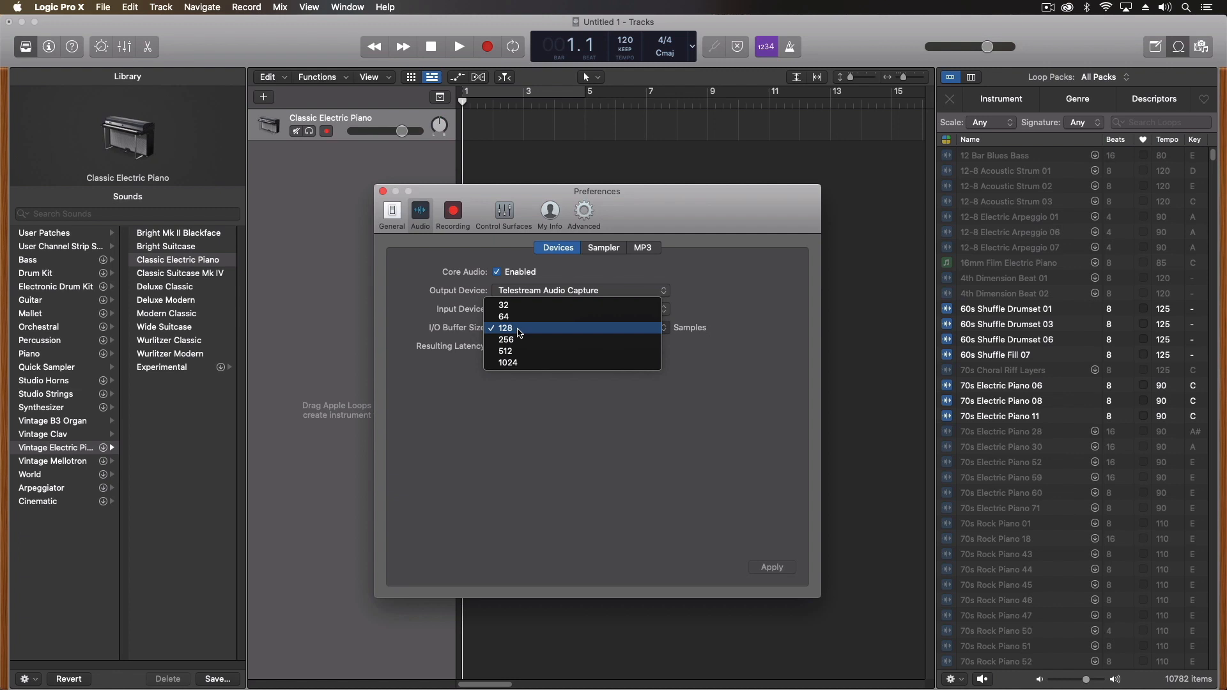
mouse_move(516, 351)
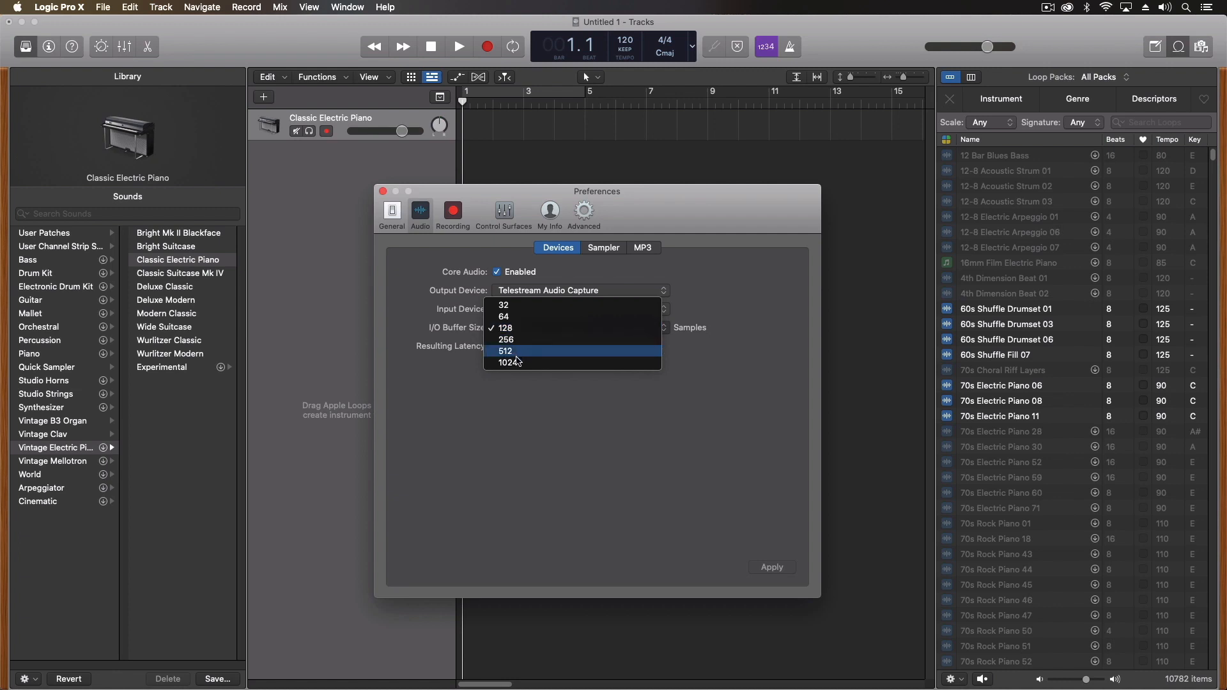
mouse_move(515, 364)
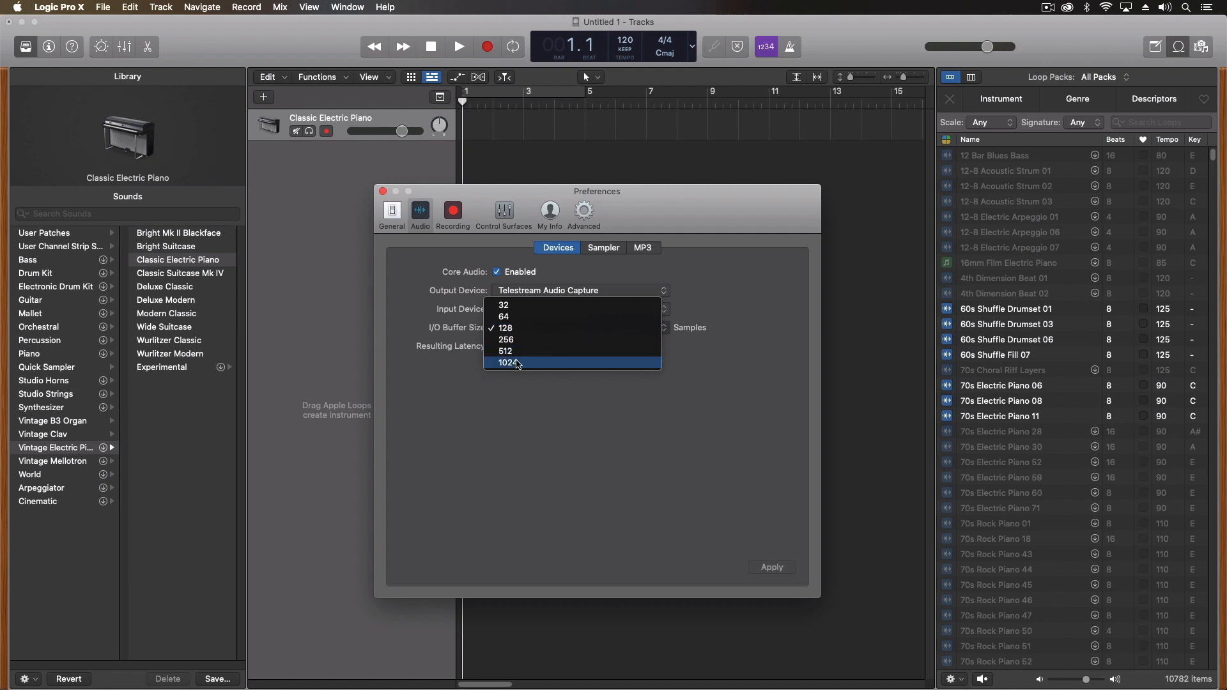
mouse_move(512, 329)
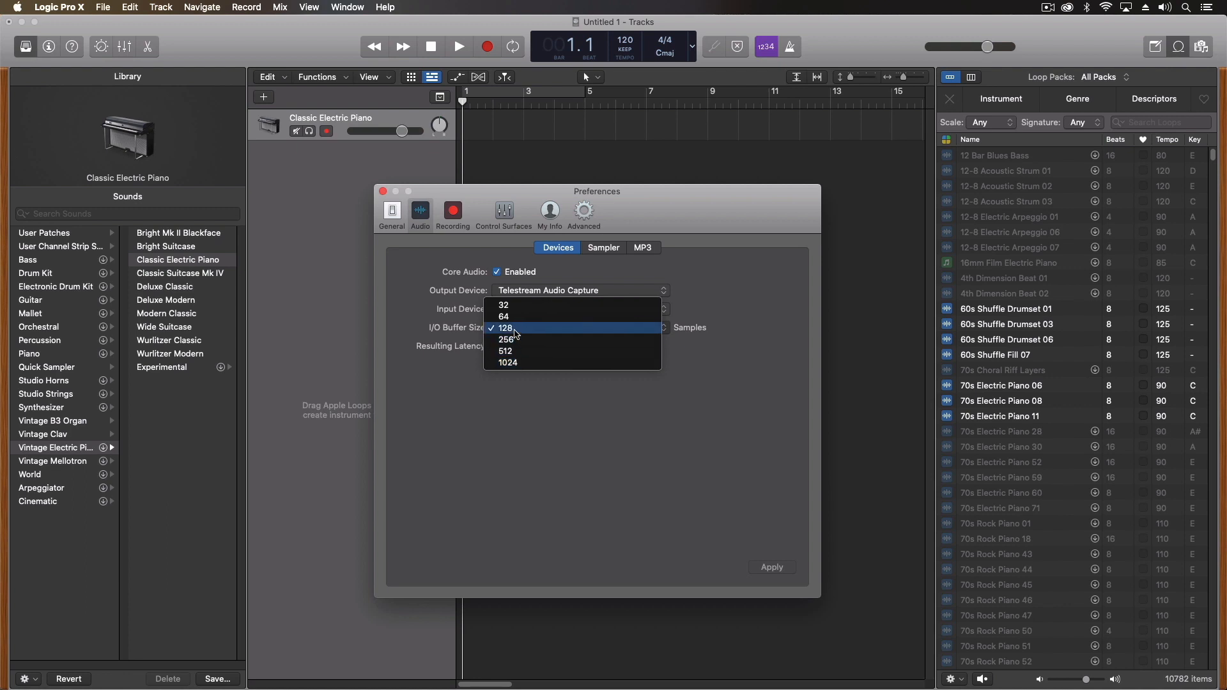
mouse_move(529, 334)
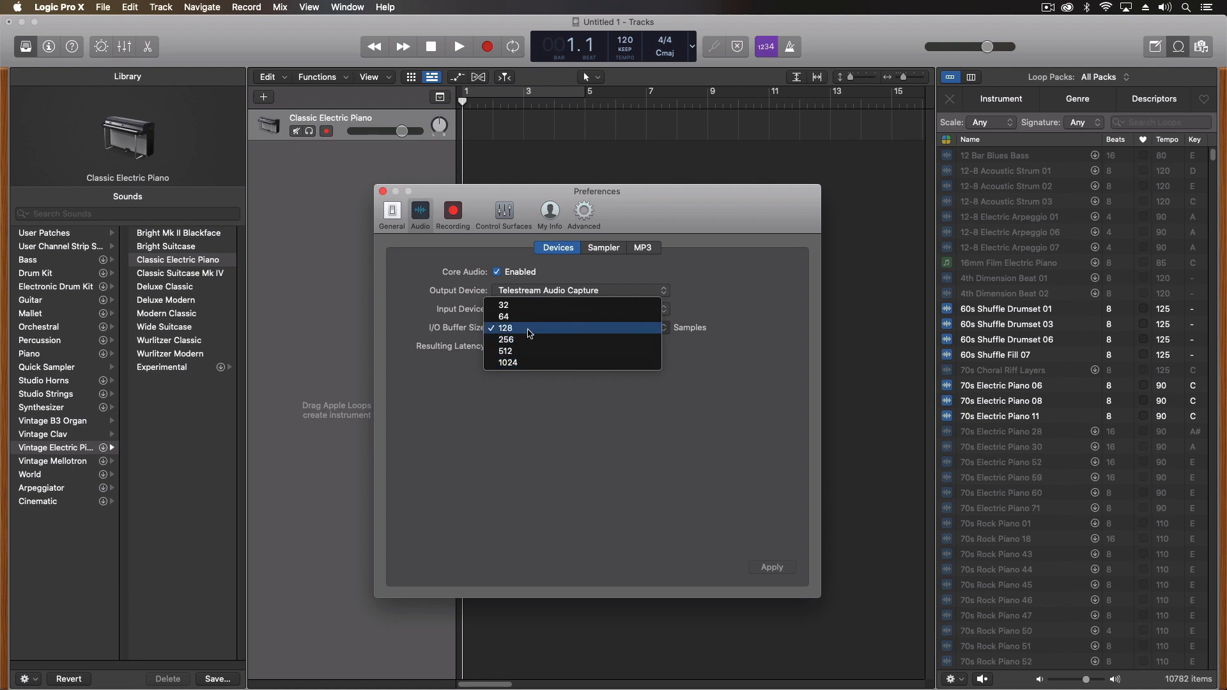
mouse_move(508, 395)
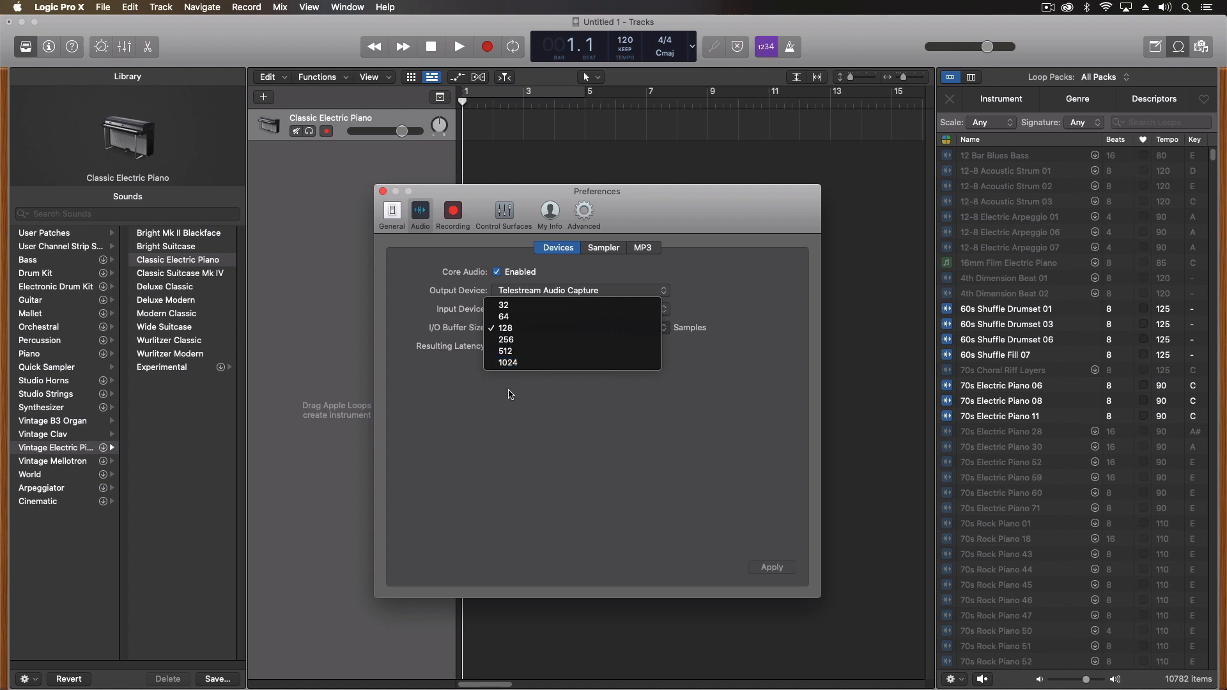
click(507, 327)
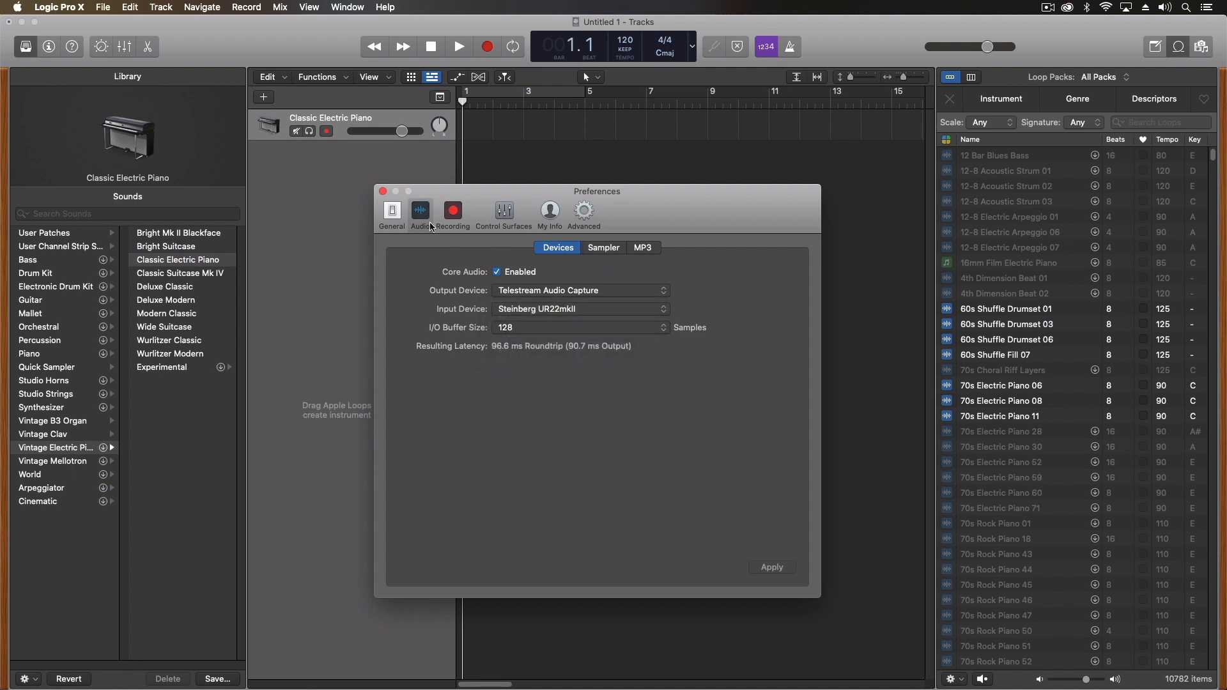
mouse_move(391, 211)
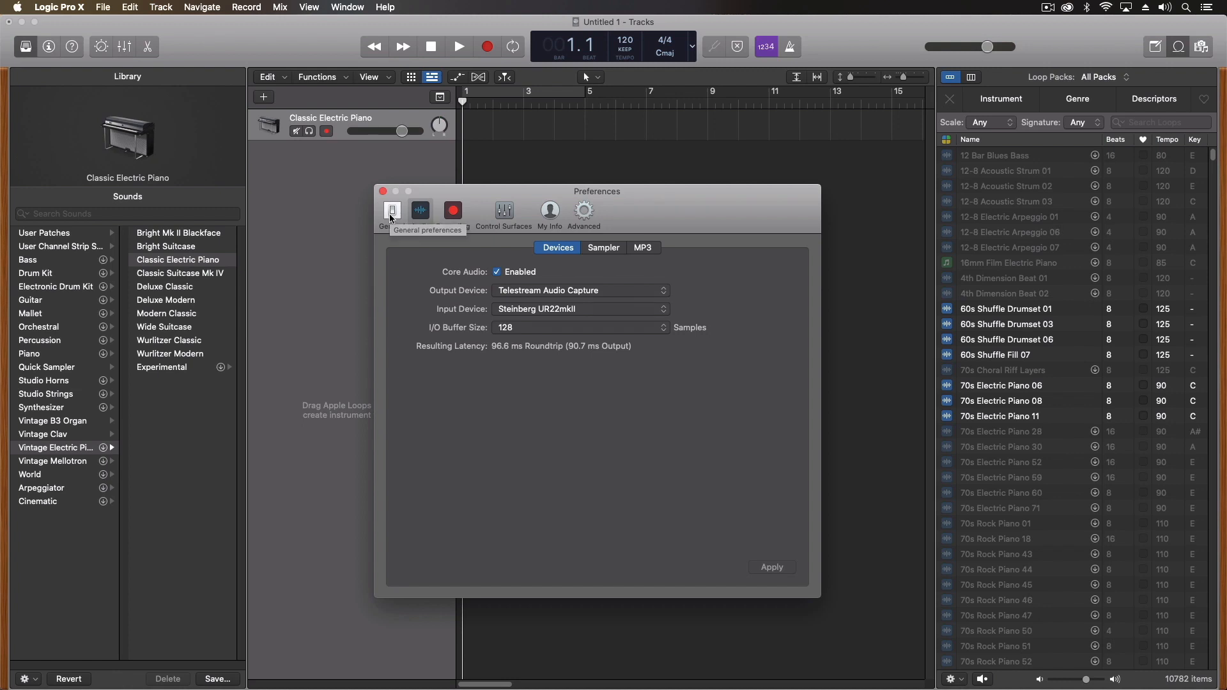
mouse_move(384, 192)
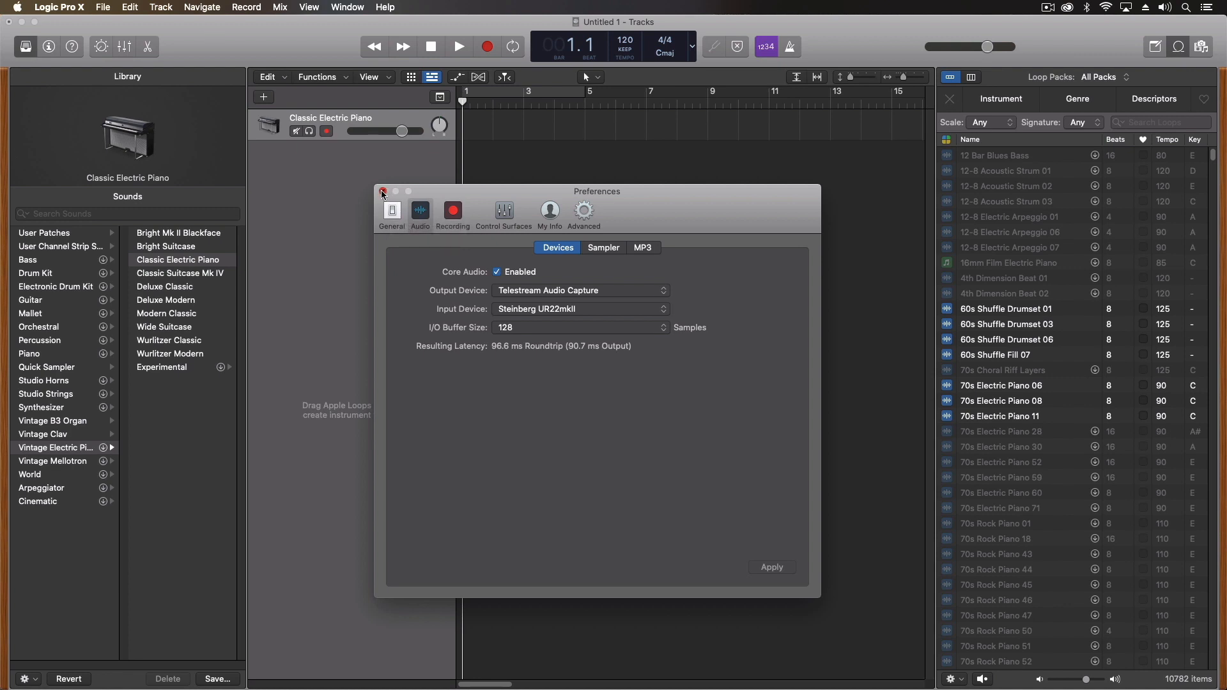
Step: Close the Preferences window to return to the Classic Electric Piano project
click(382, 191)
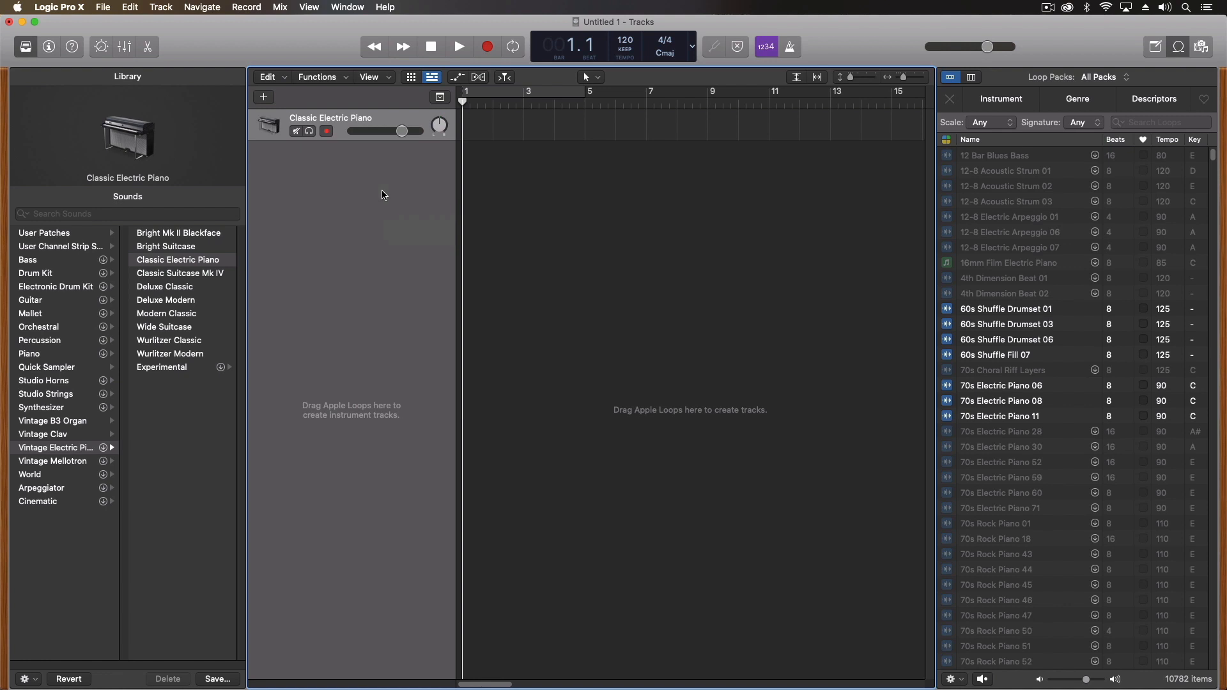
mouse_move(74, 12)
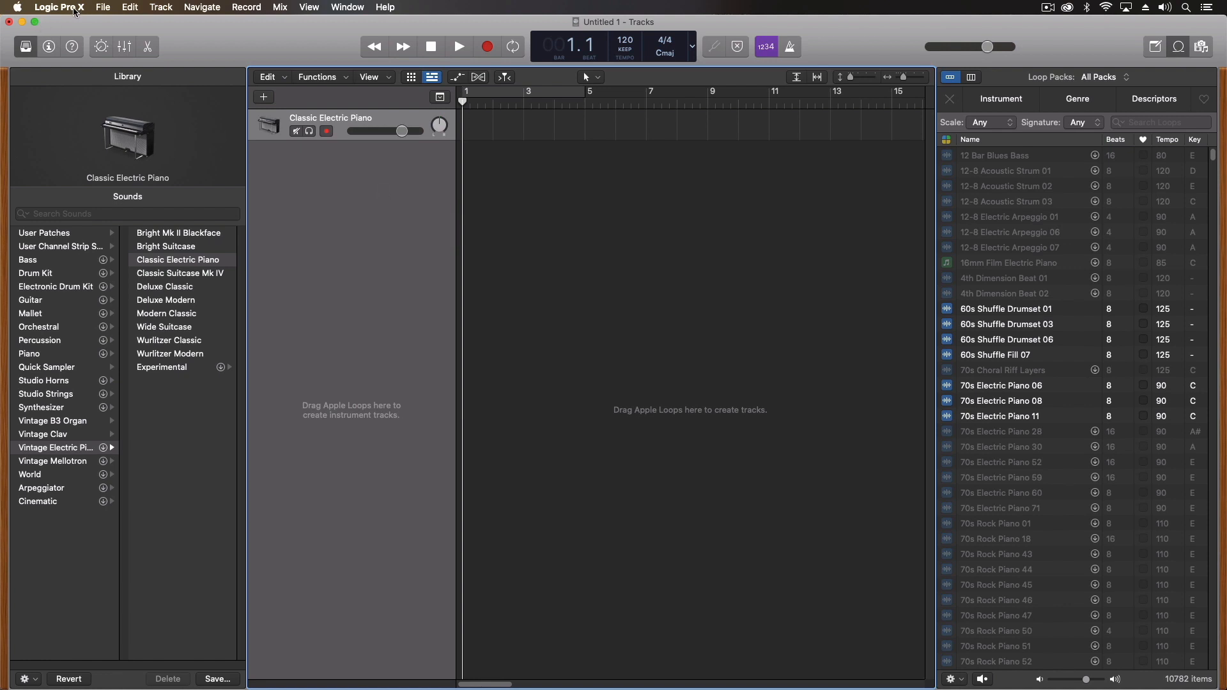
Step: Bring up the Sound Library Manager listing the additional content packages
click(58, 7)
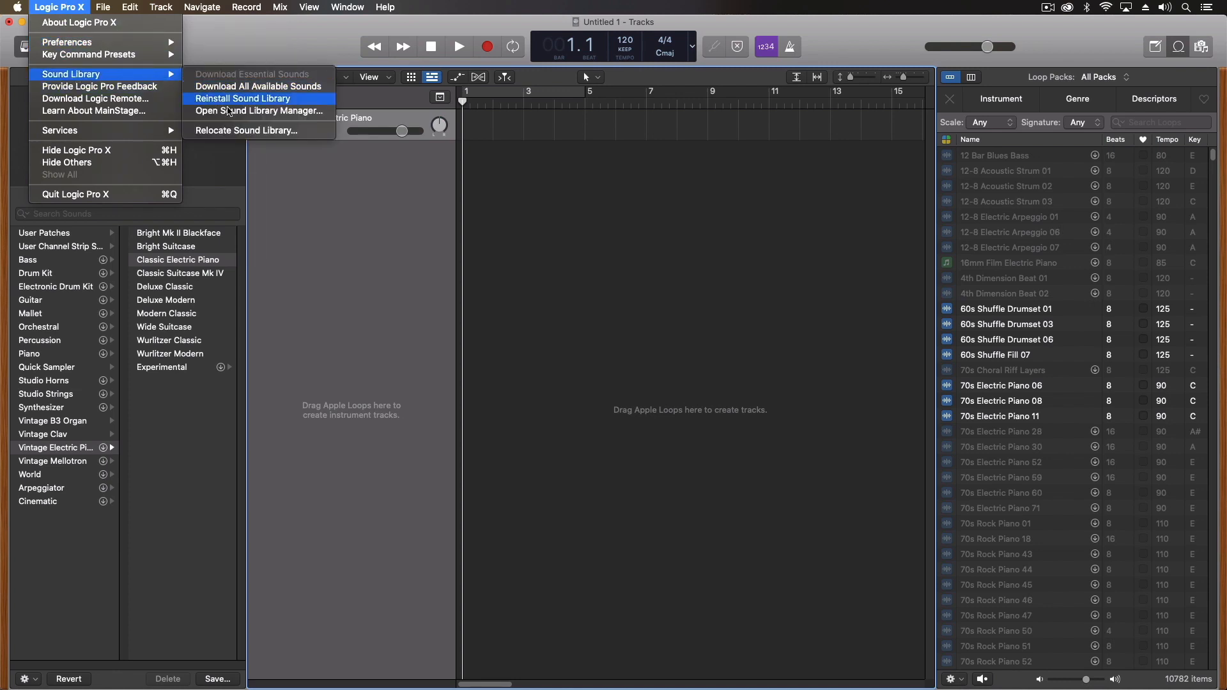
click(243, 98)
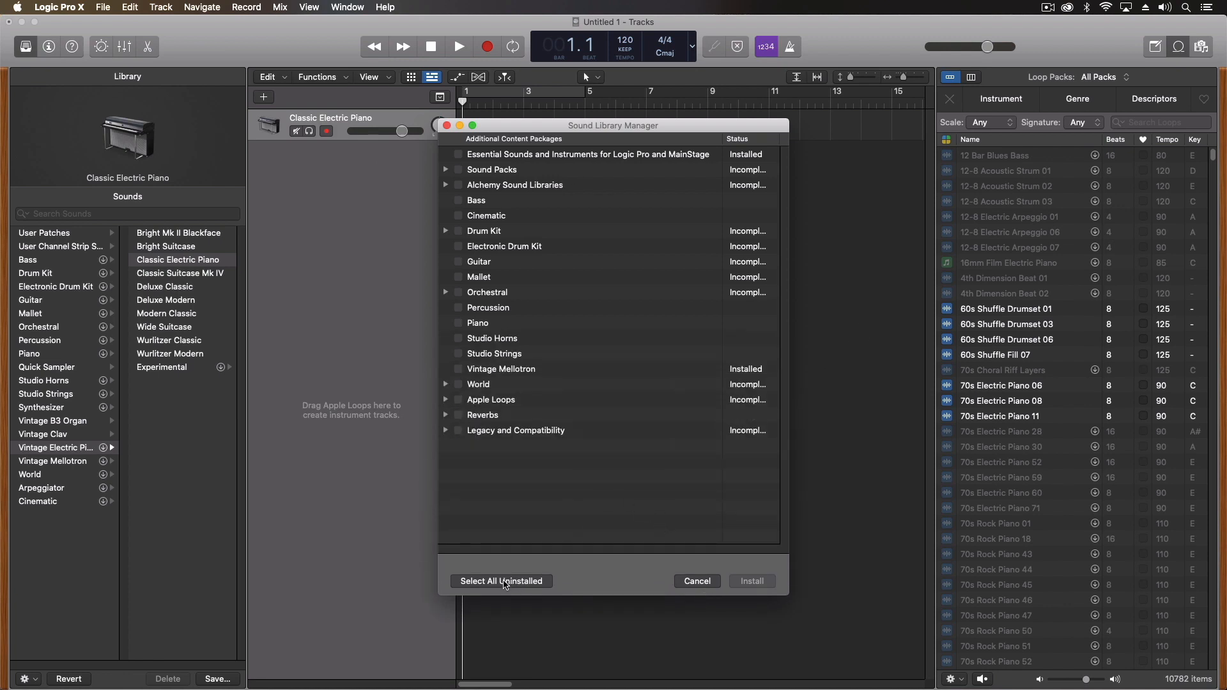
mouse_move(685, 219)
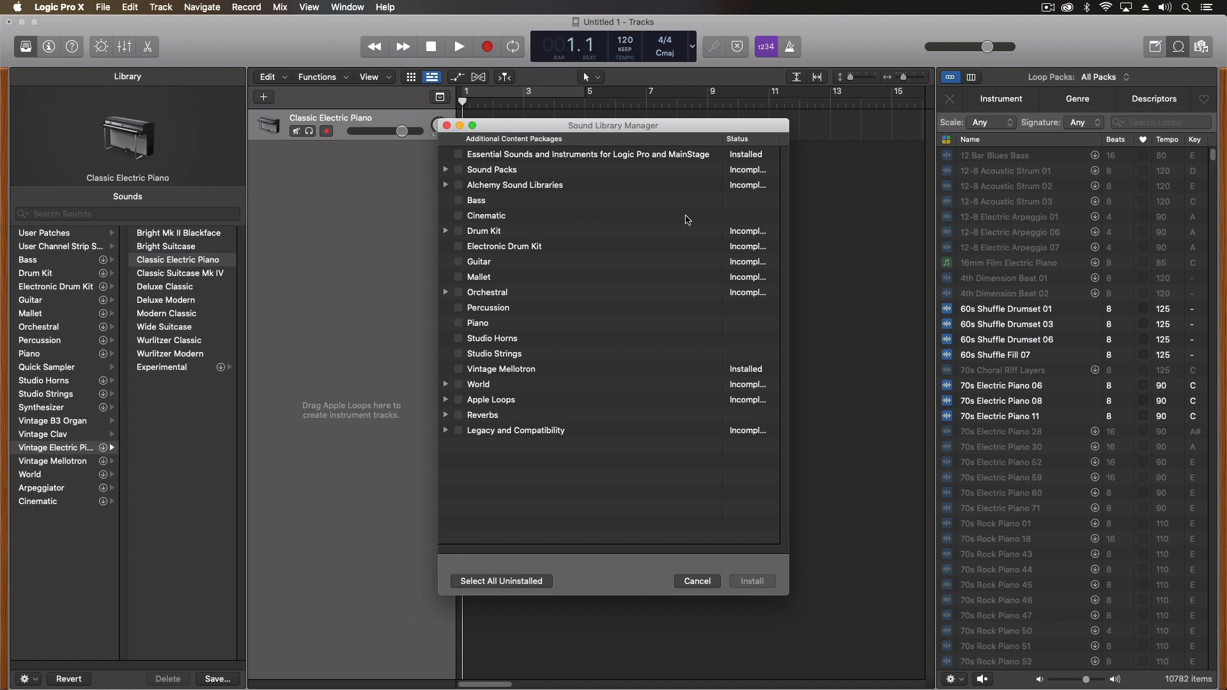
mouse_move(755, 378)
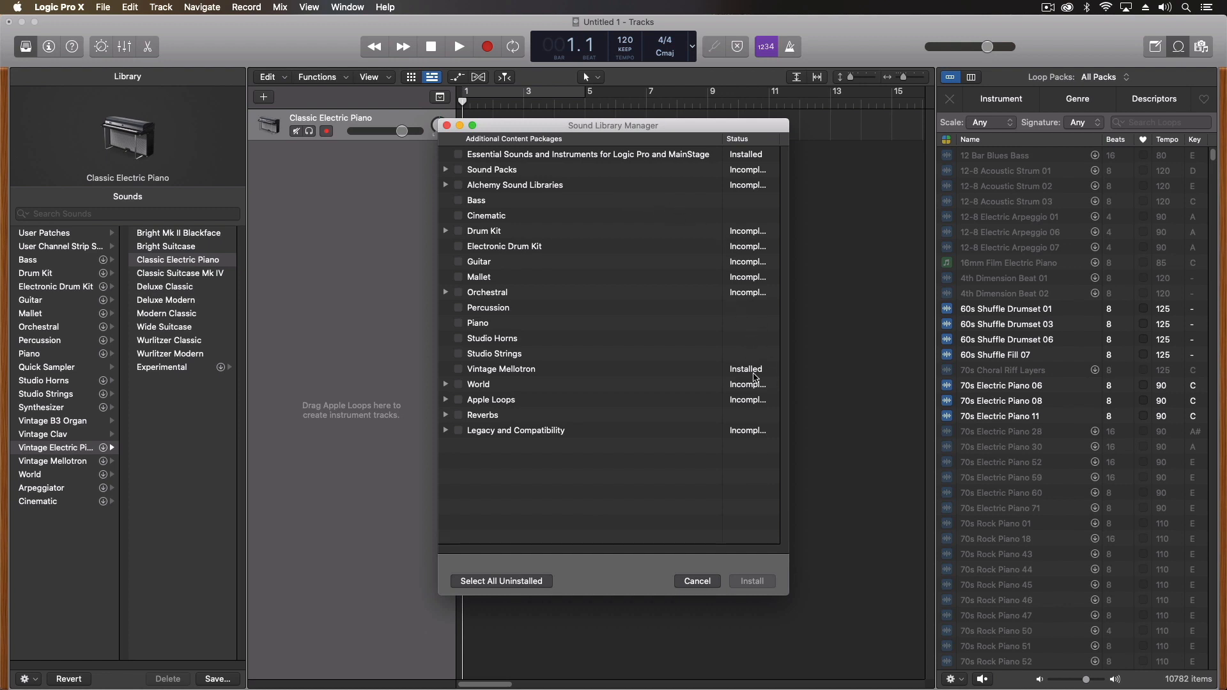
mouse_move(706, 152)
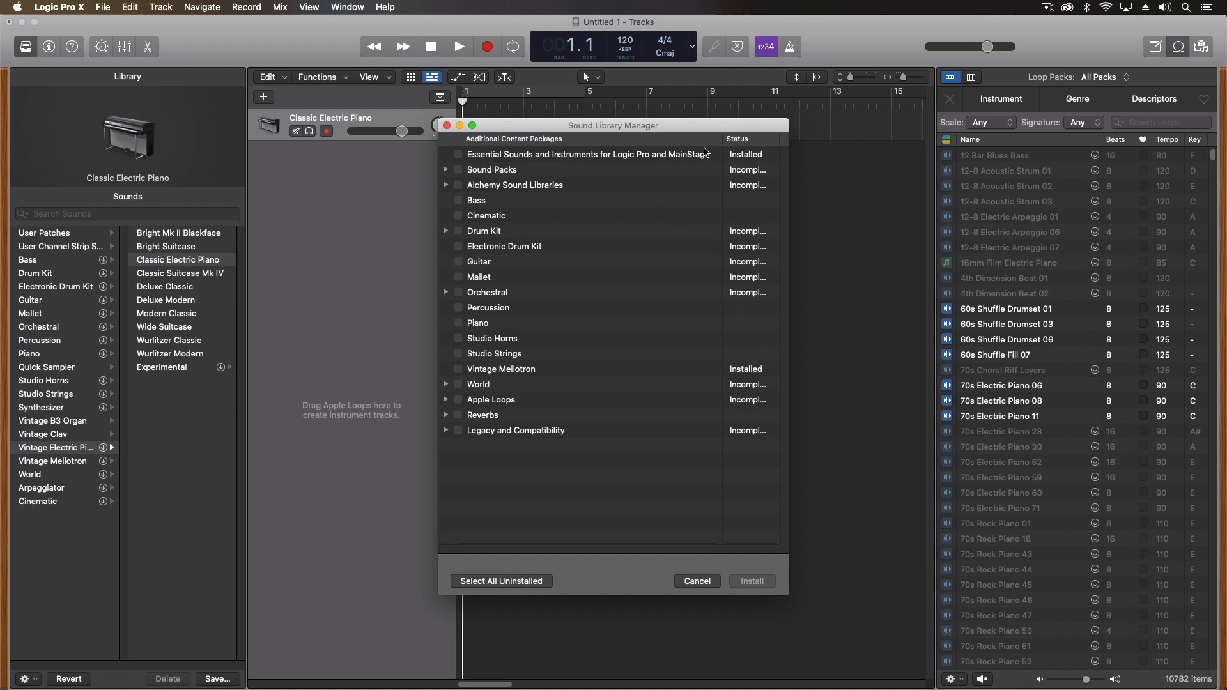
mouse_move(646, 158)
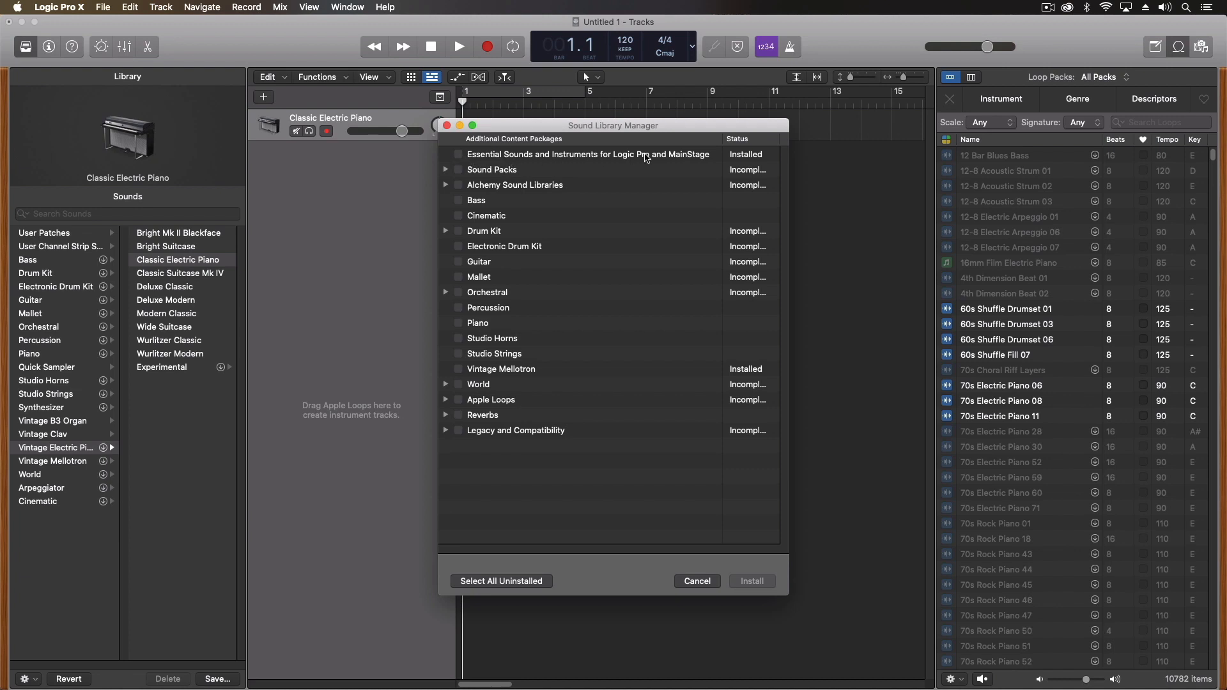
Step: Select all uninstalled sound packages plus Legacy and Compatibility, expanding it to check its contents
click(501, 581)
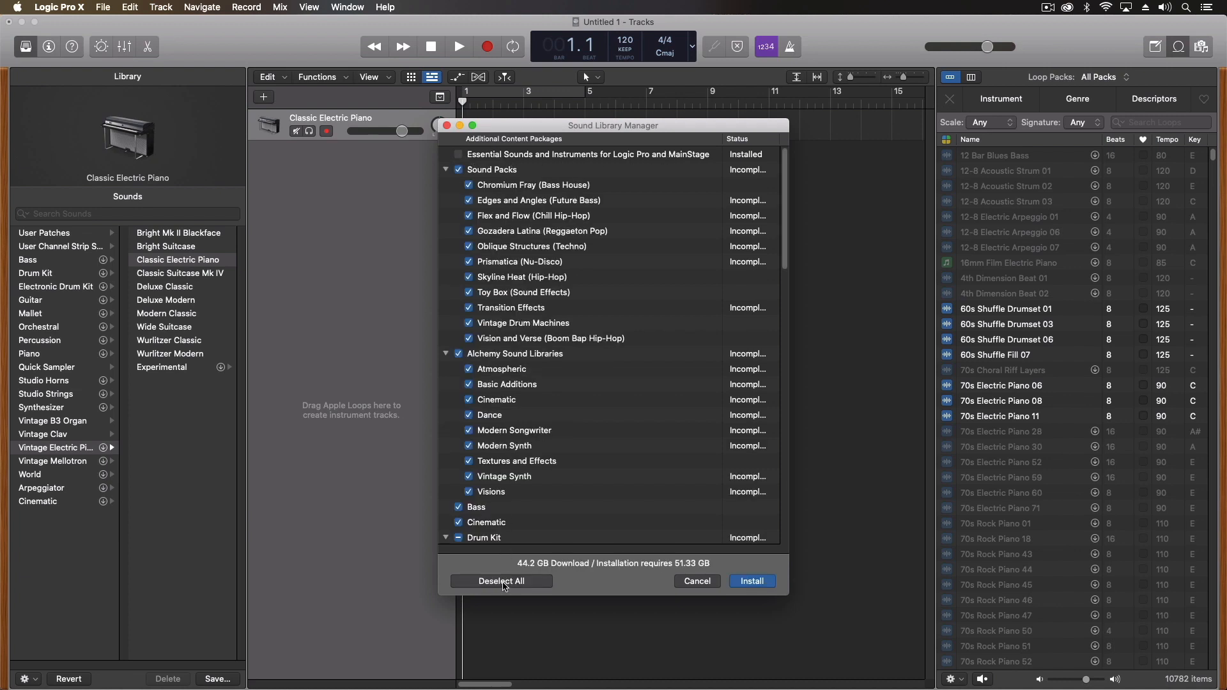
scroll(down, 3)
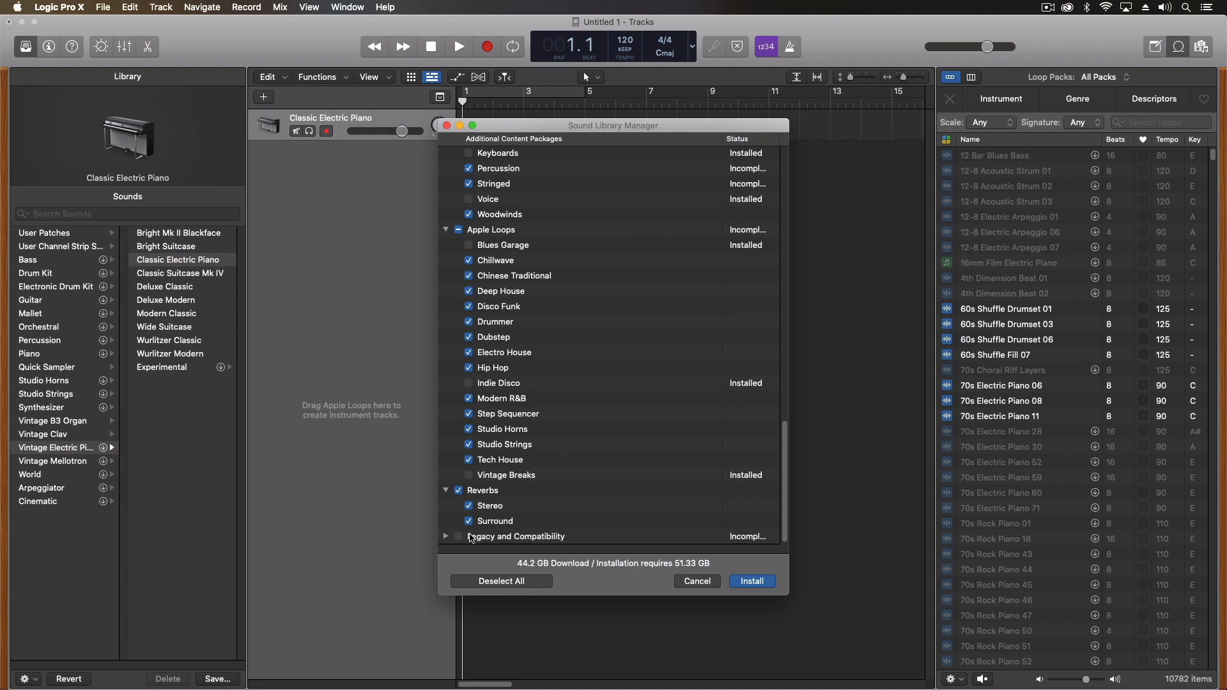
mouse_move(458, 540)
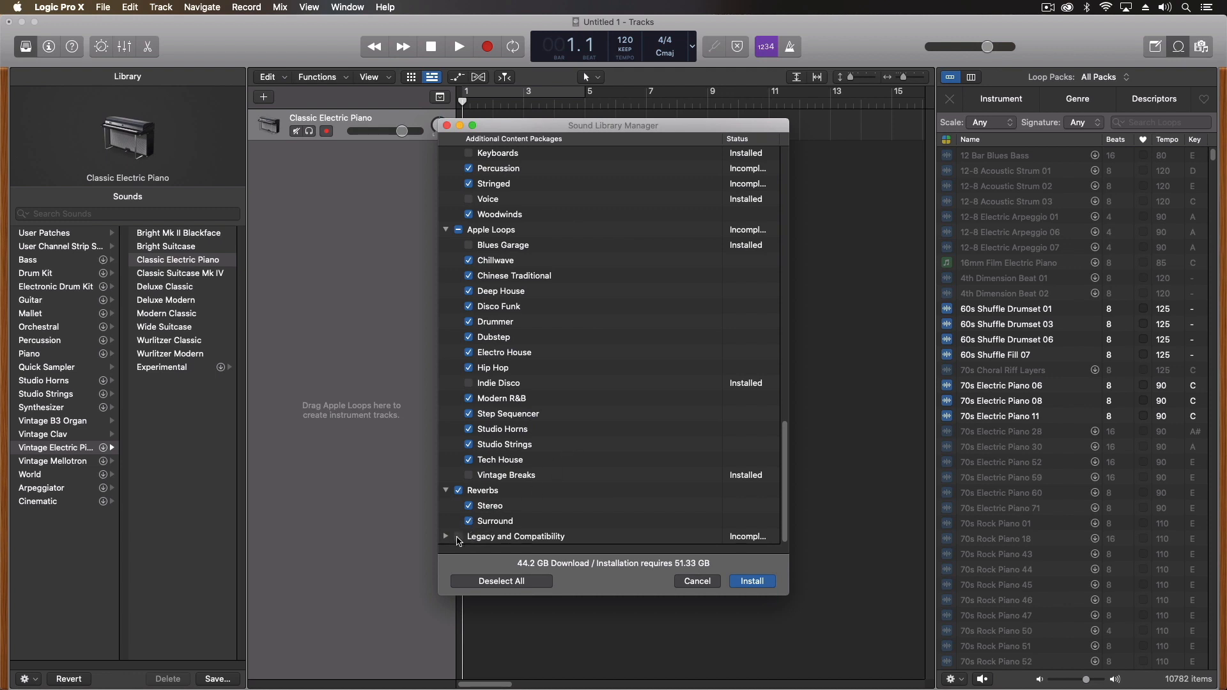
click(468, 535)
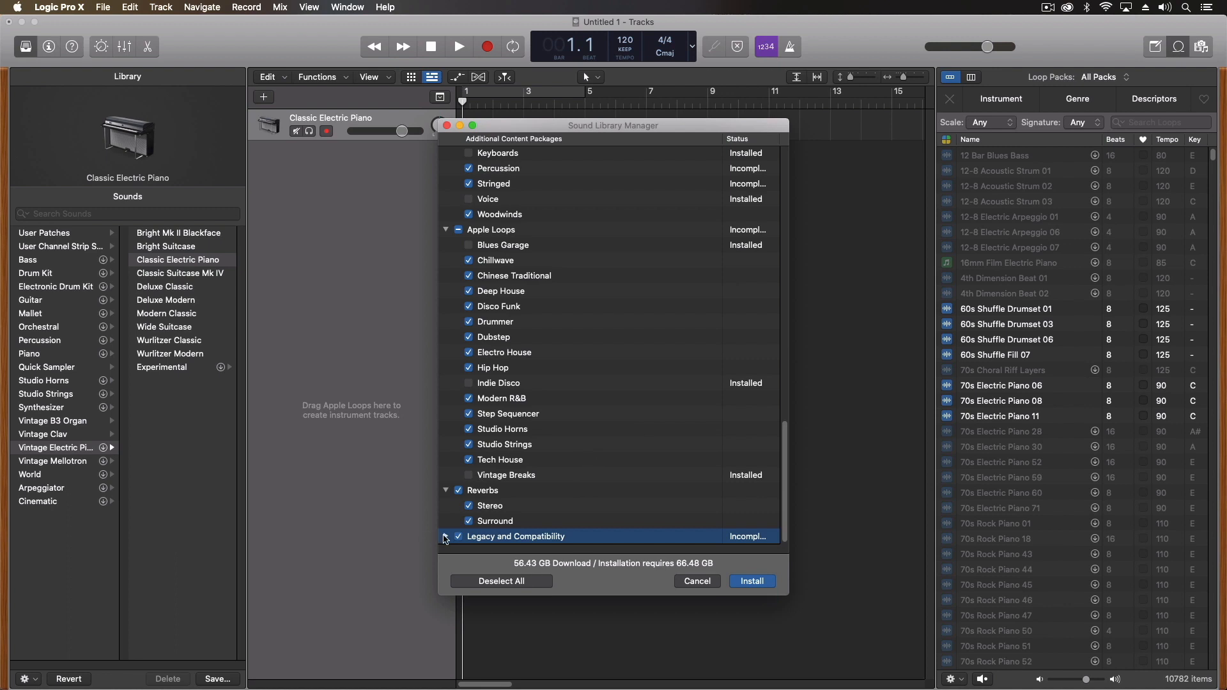
click(446, 539)
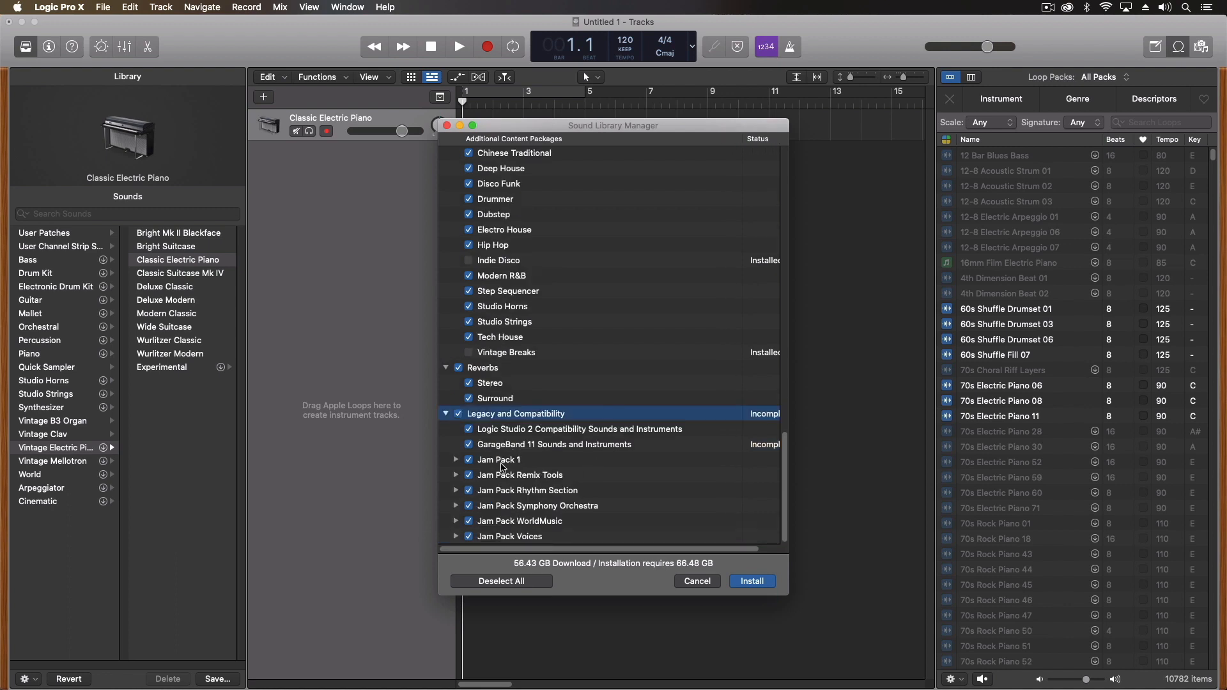
mouse_move(512, 506)
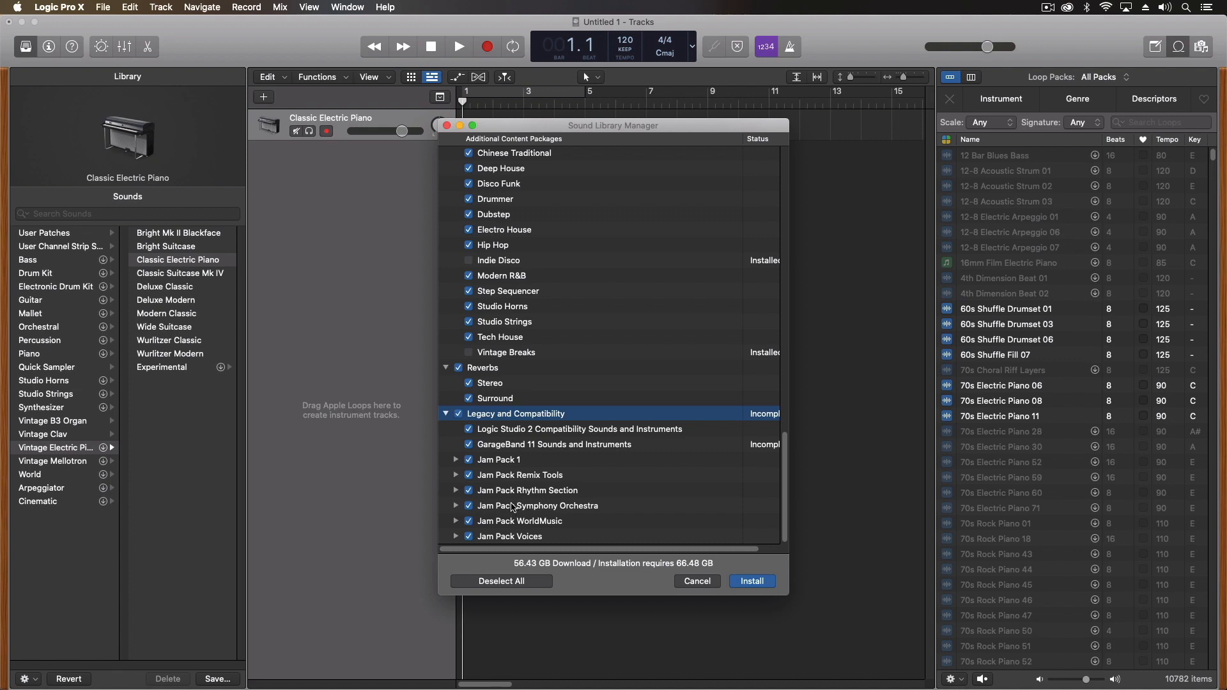
mouse_move(526, 460)
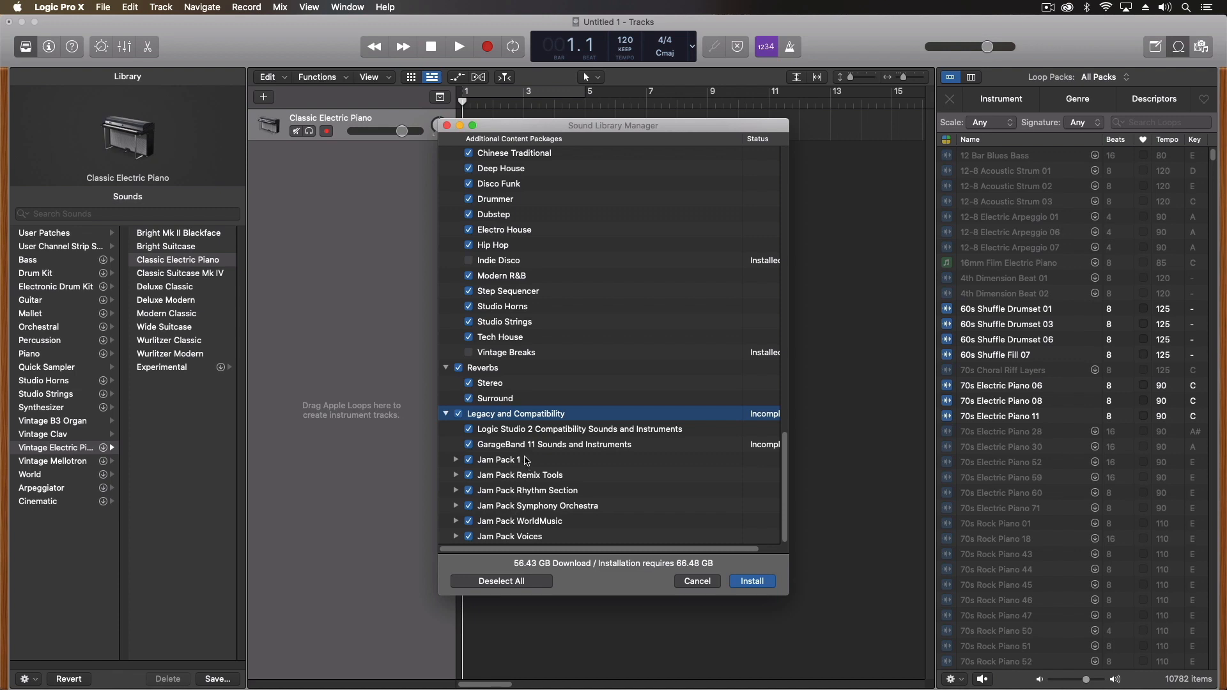
mouse_move(512, 485)
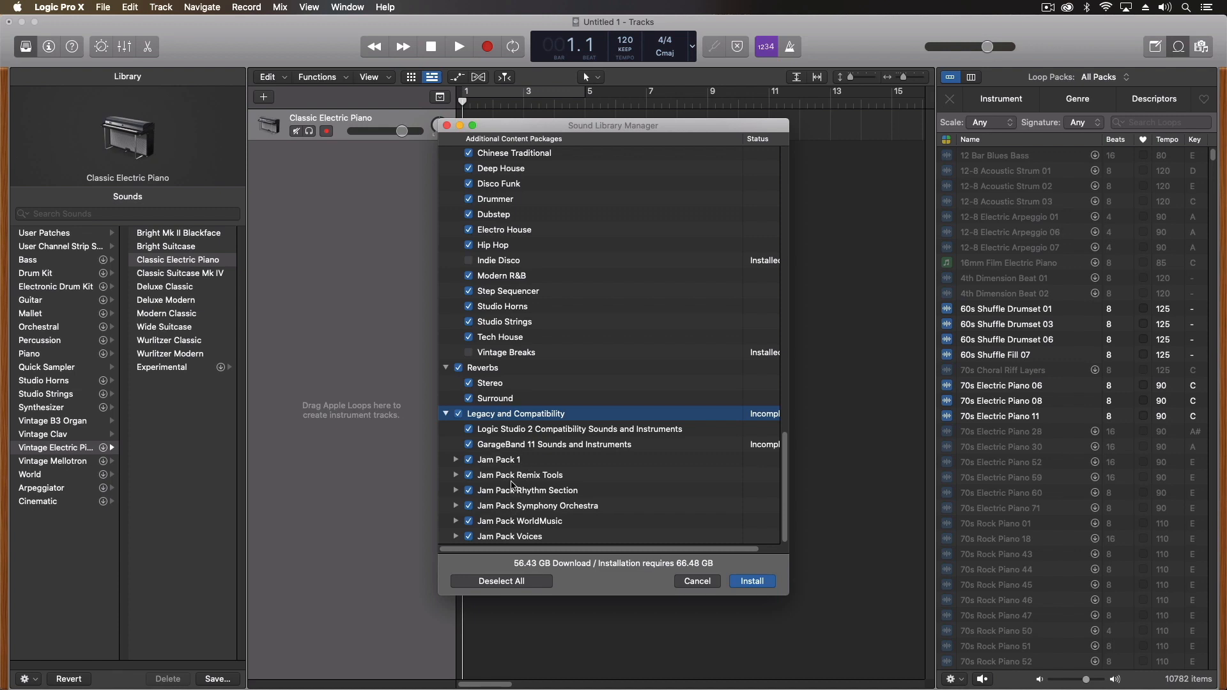
Step: Start installing all the marked sound library packages
scroll(up, 3)
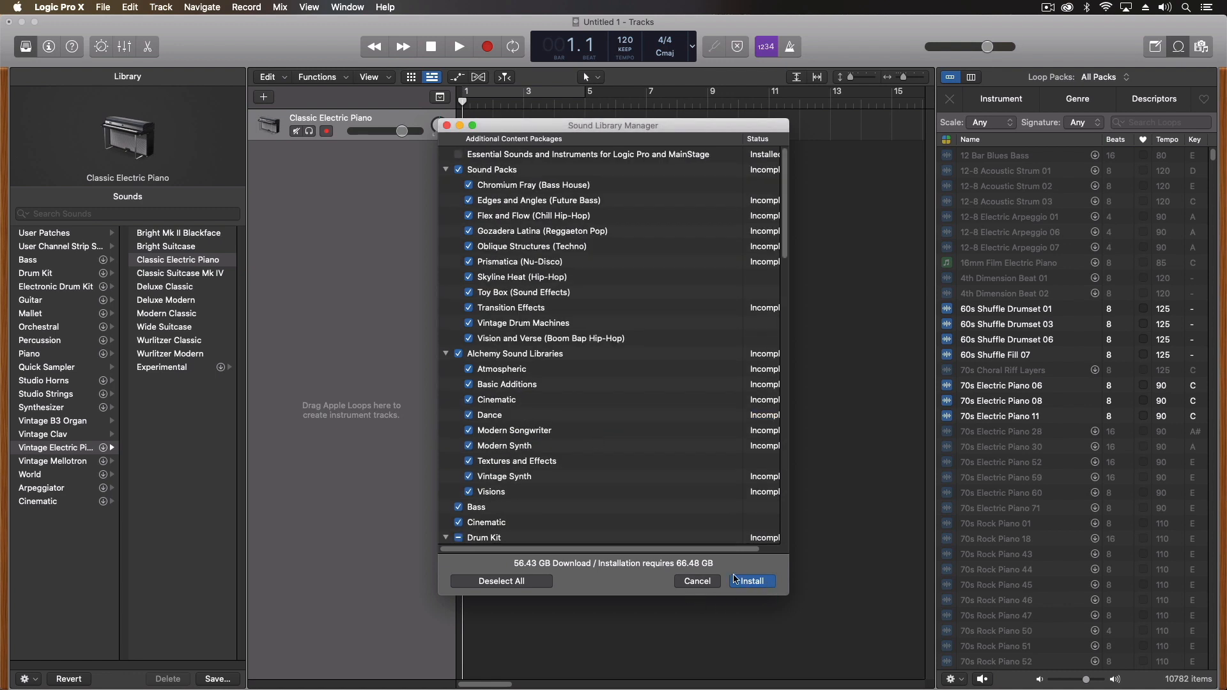
mouse_move(663, 564)
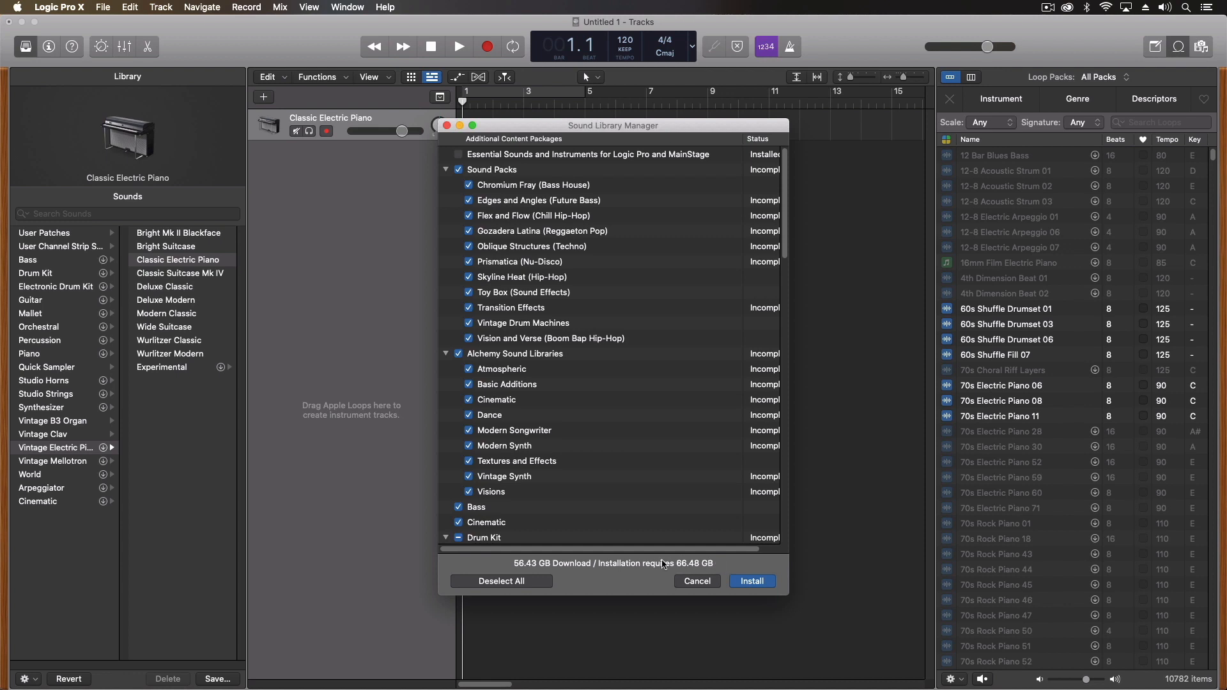
mouse_move(750, 585)
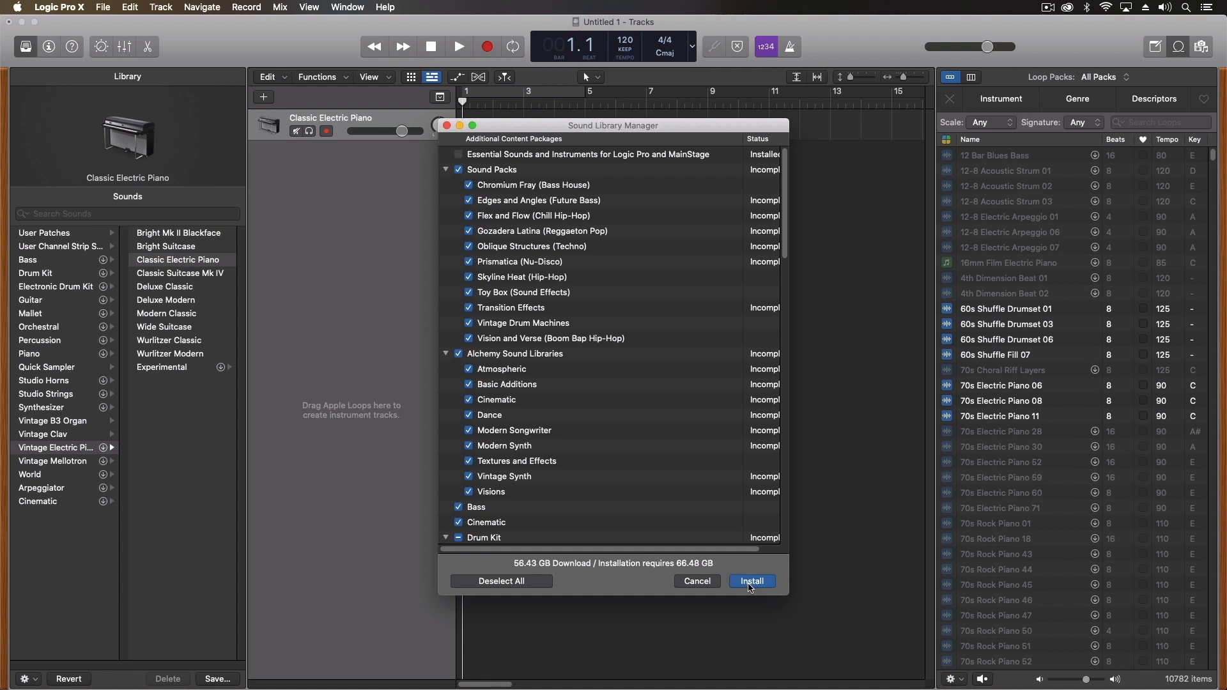
mouse_move(533, 103)
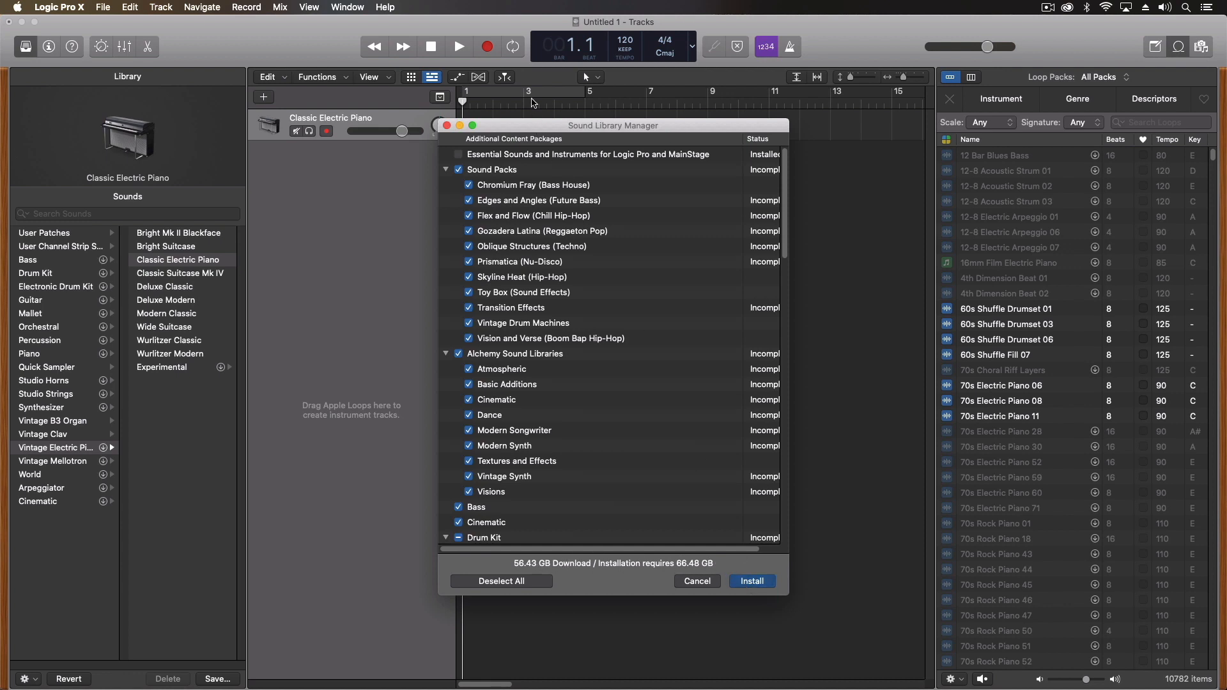
click(696, 581)
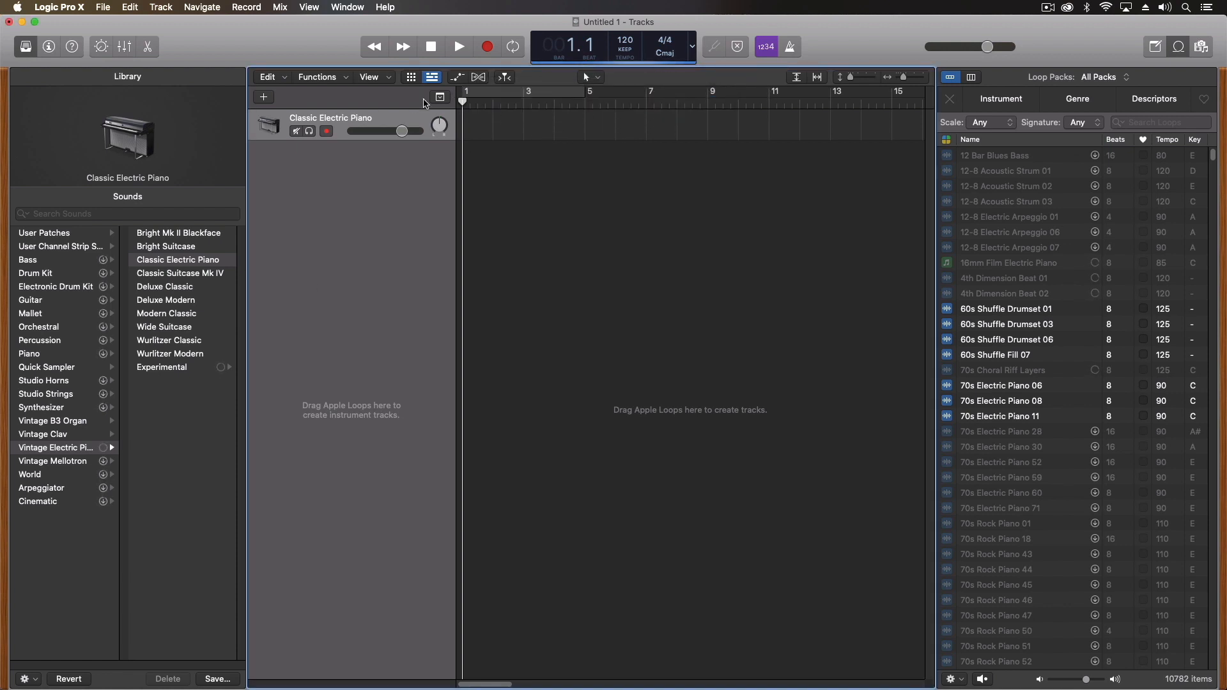
mouse_move(587, 250)
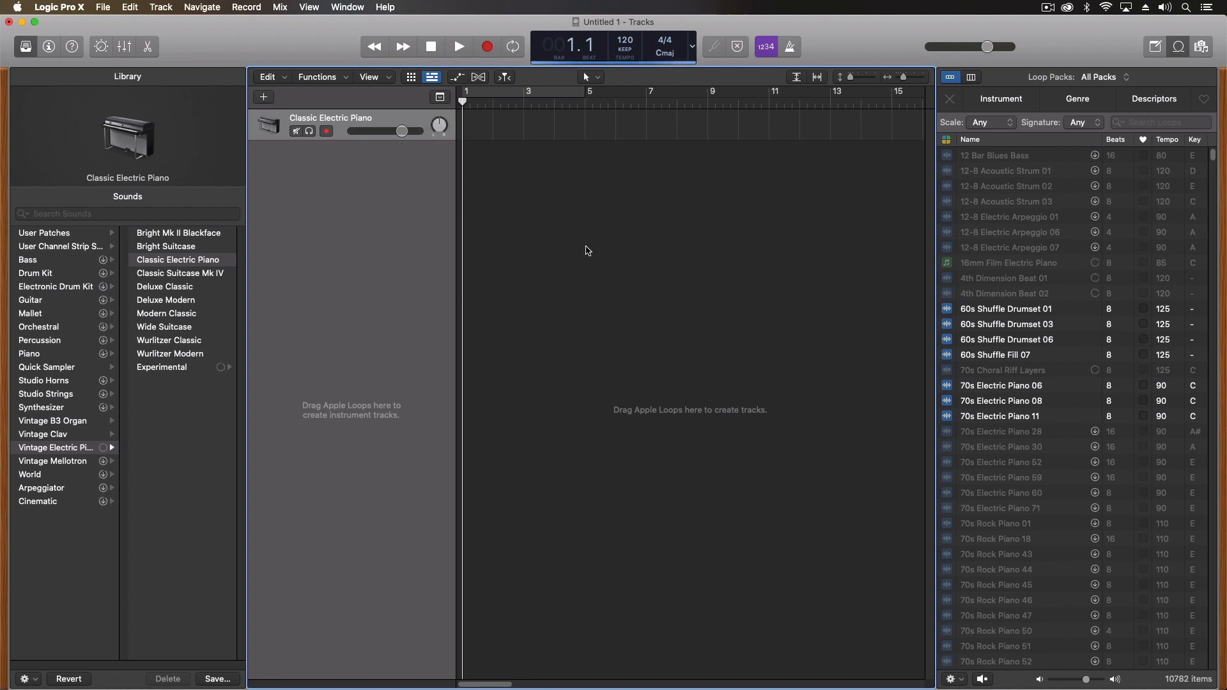
mouse_move(655, 290)
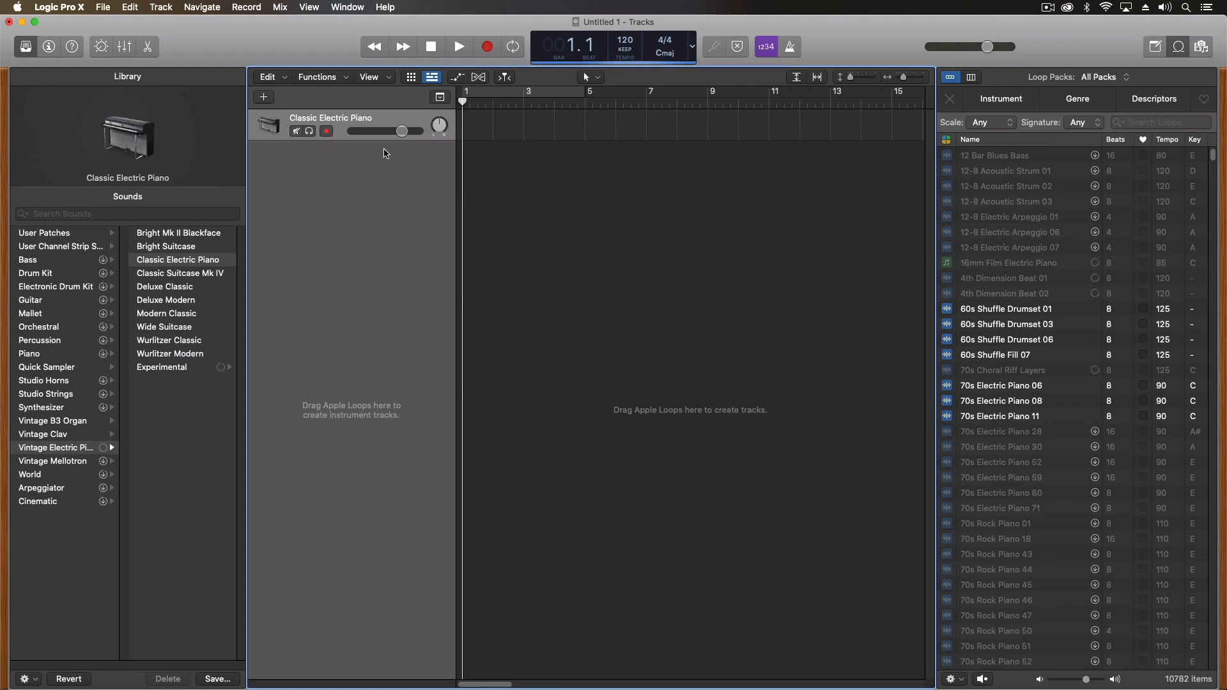
mouse_move(413, 237)
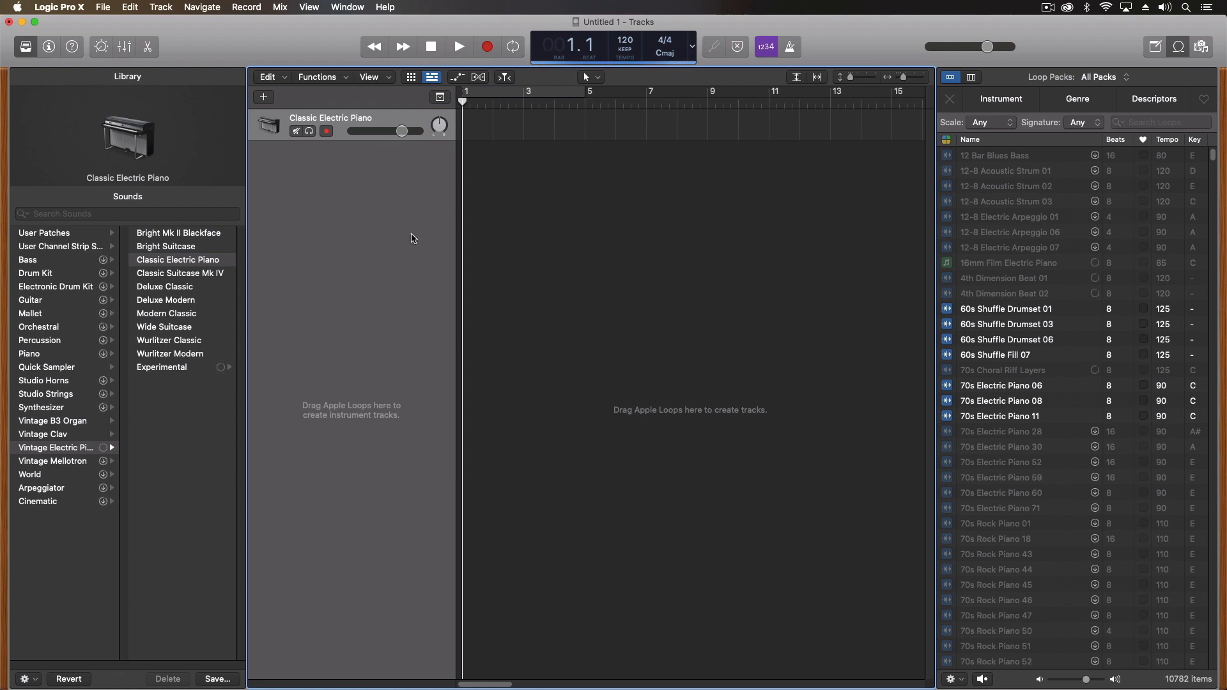
mouse_move(468, 249)
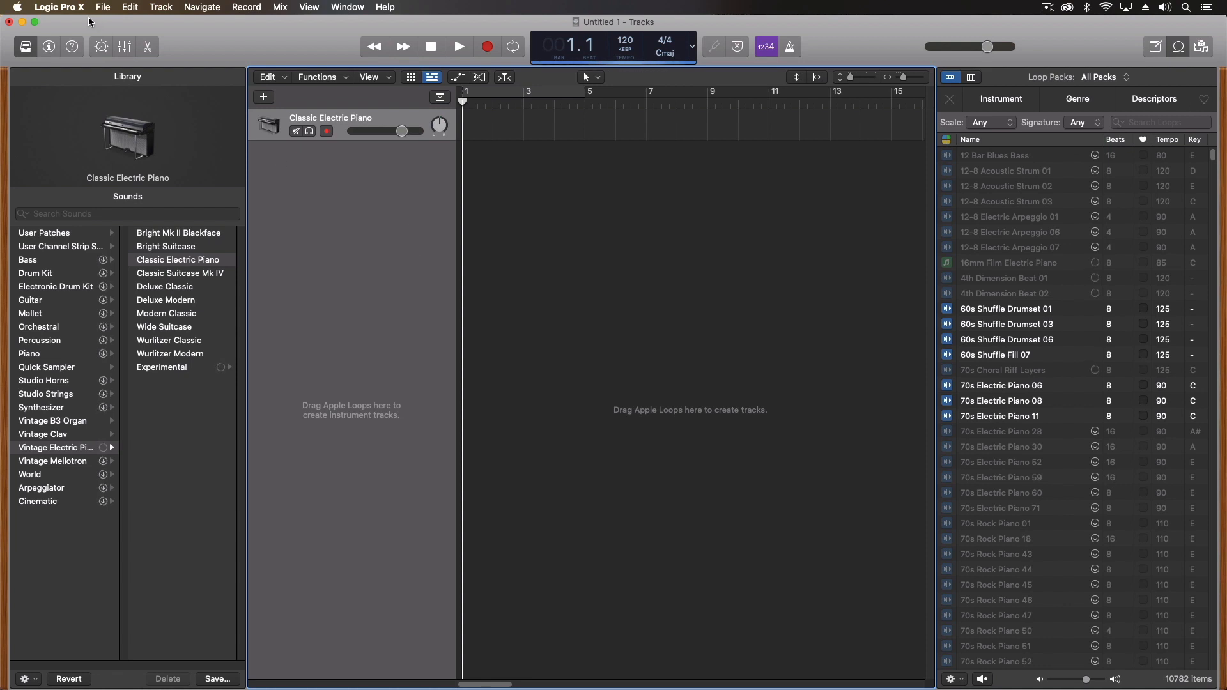
click(57, 7)
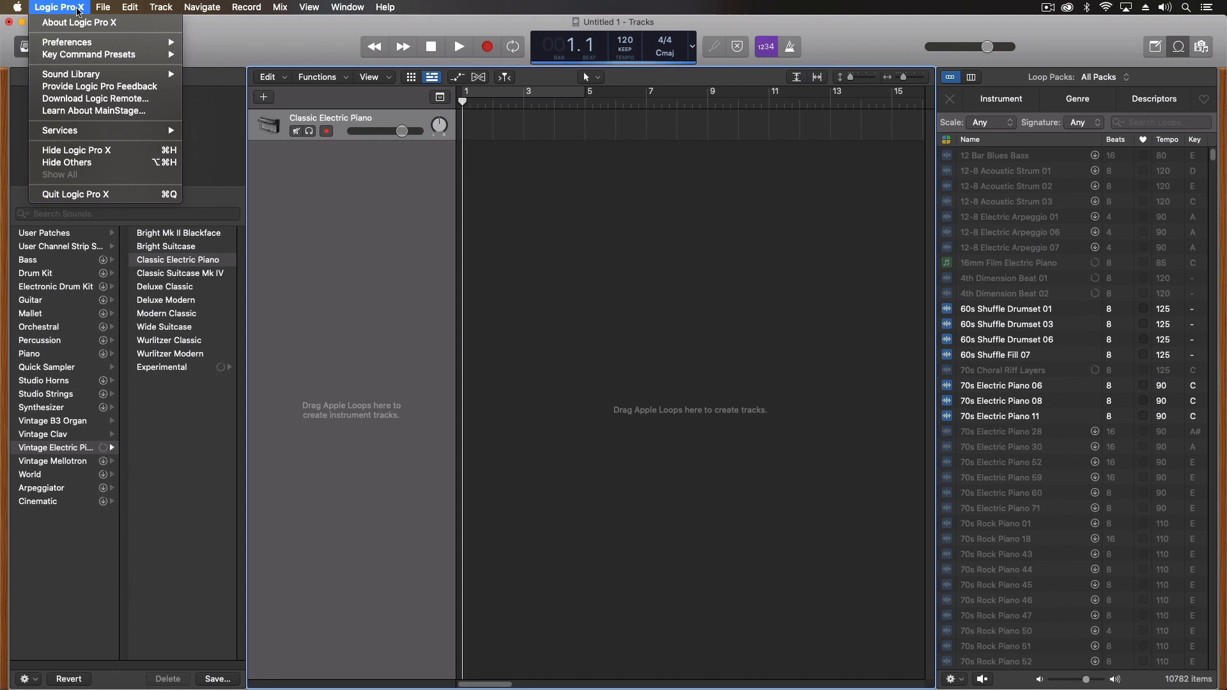
mouse_move(67, 41)
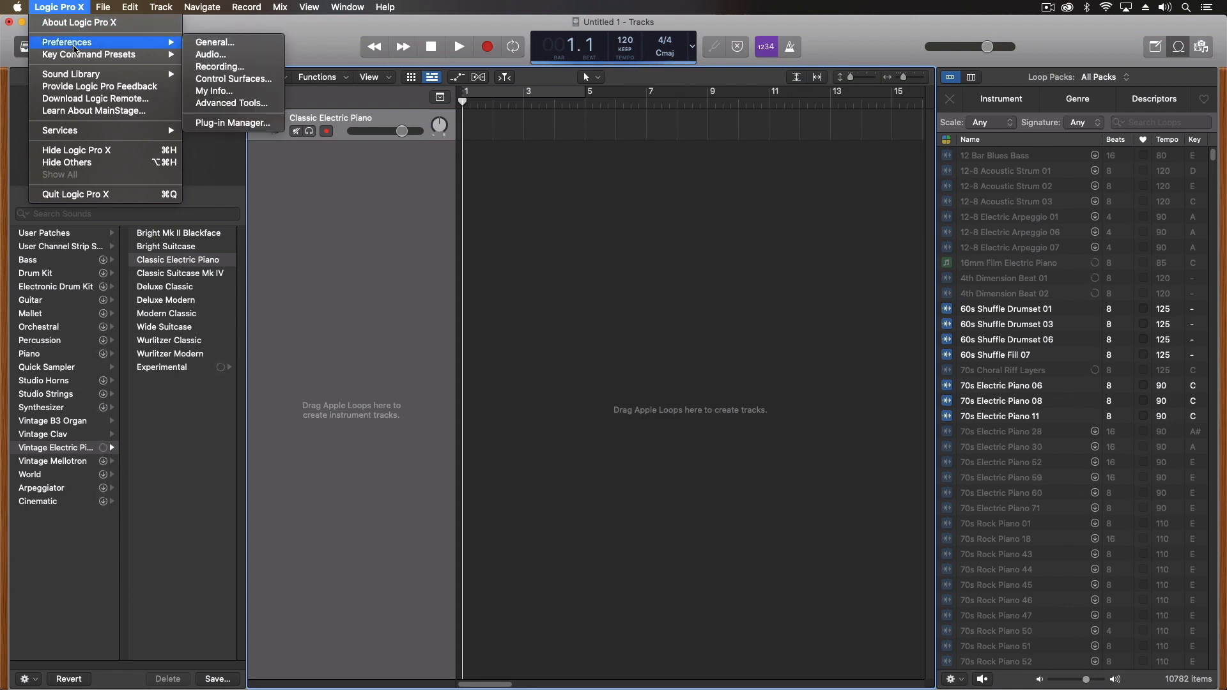
mouse_move(70, 74)
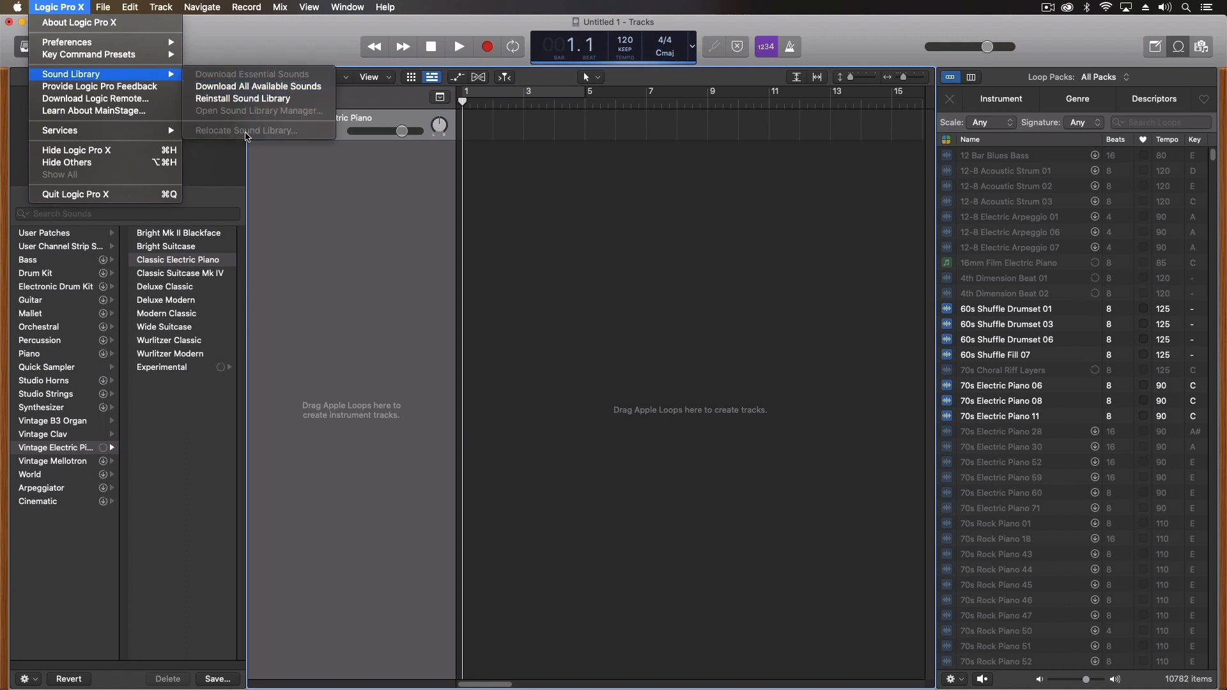
mouse_move(264, 133)
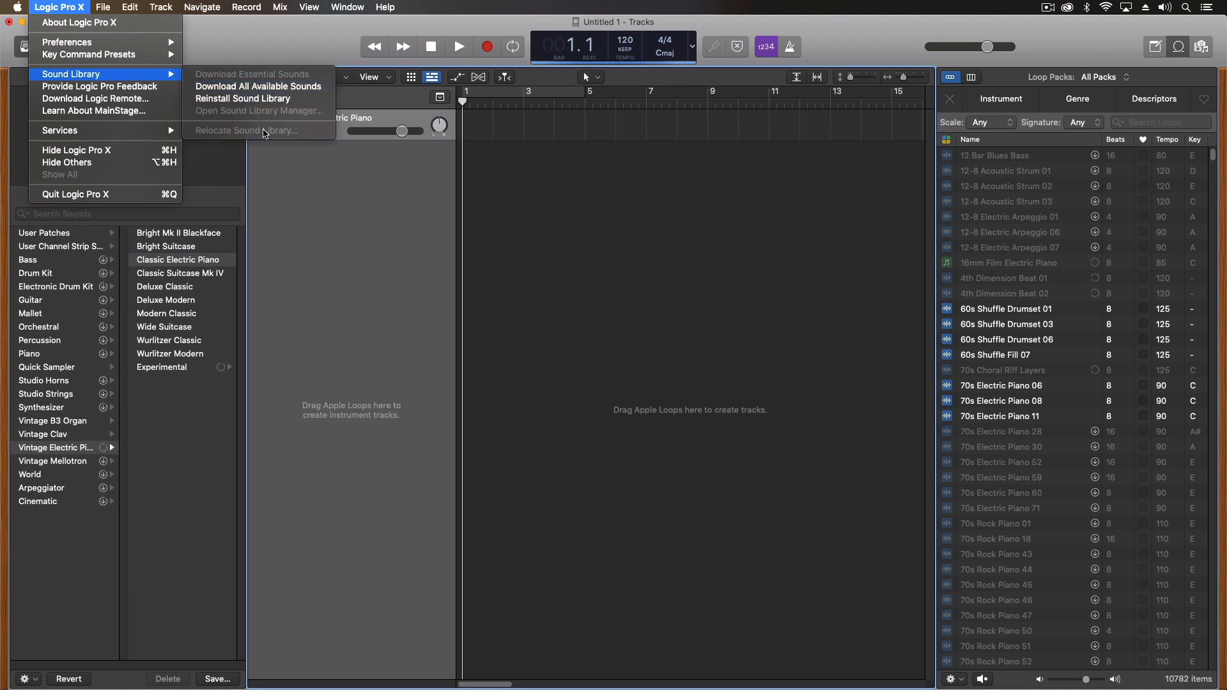
mouse_move(231, 131)
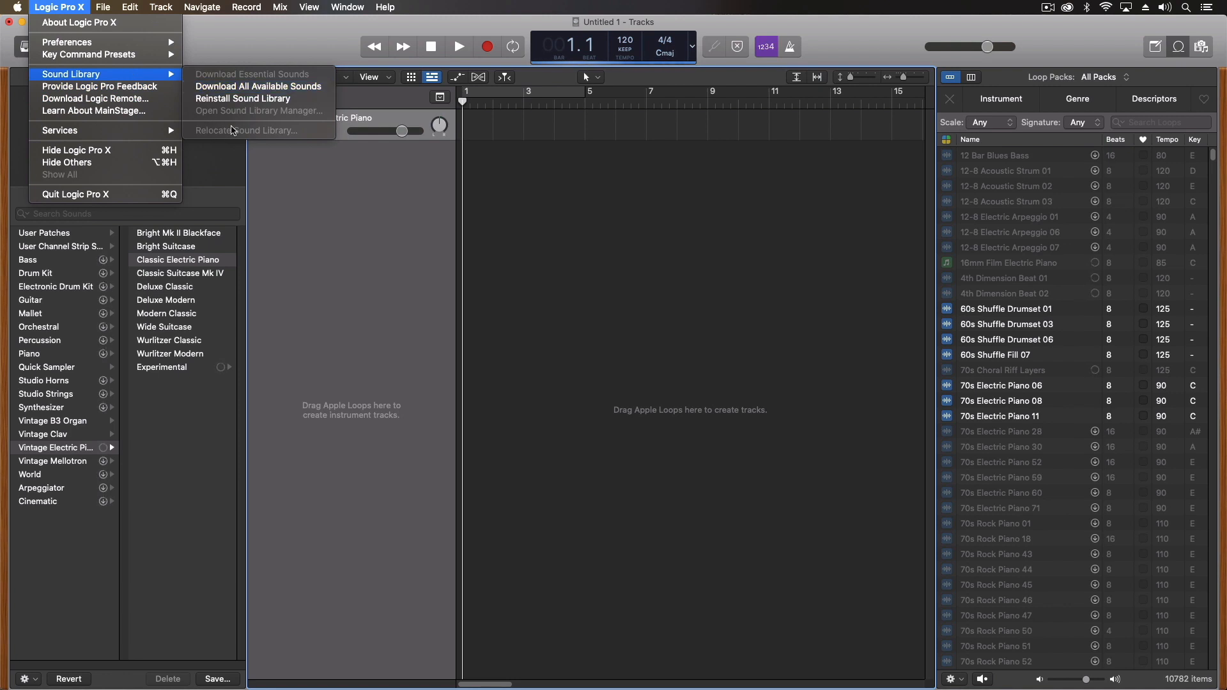
mouse_move(258, 134)
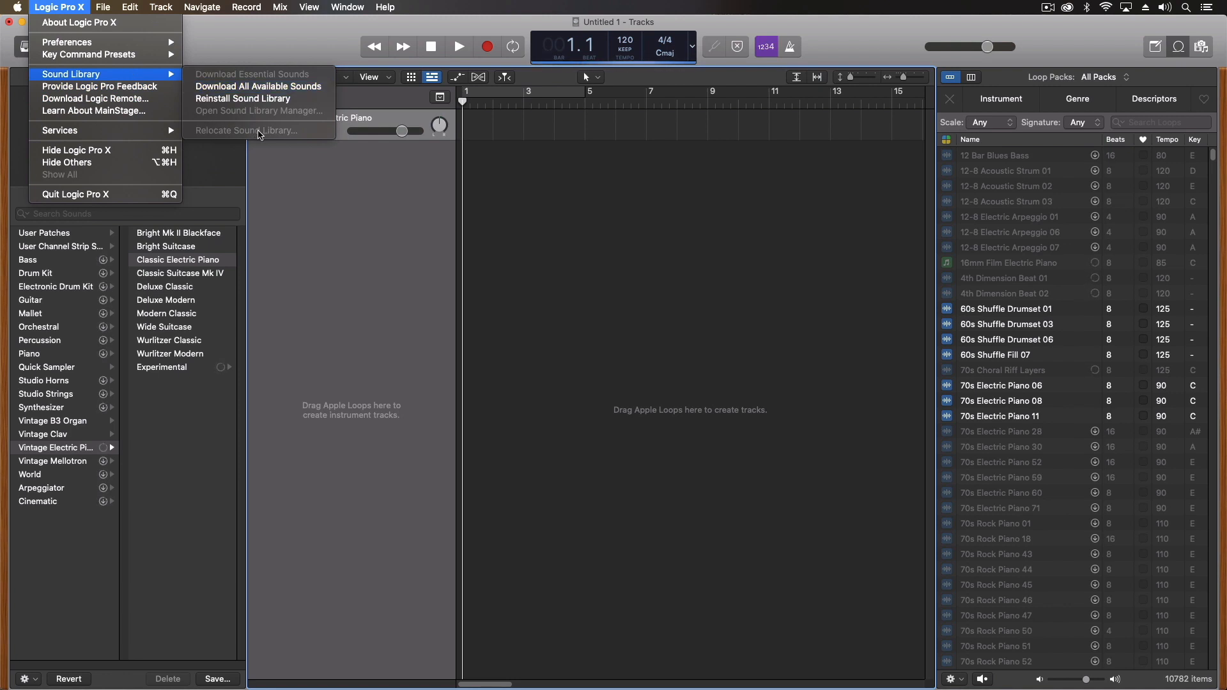
mouse_move(239, 137)
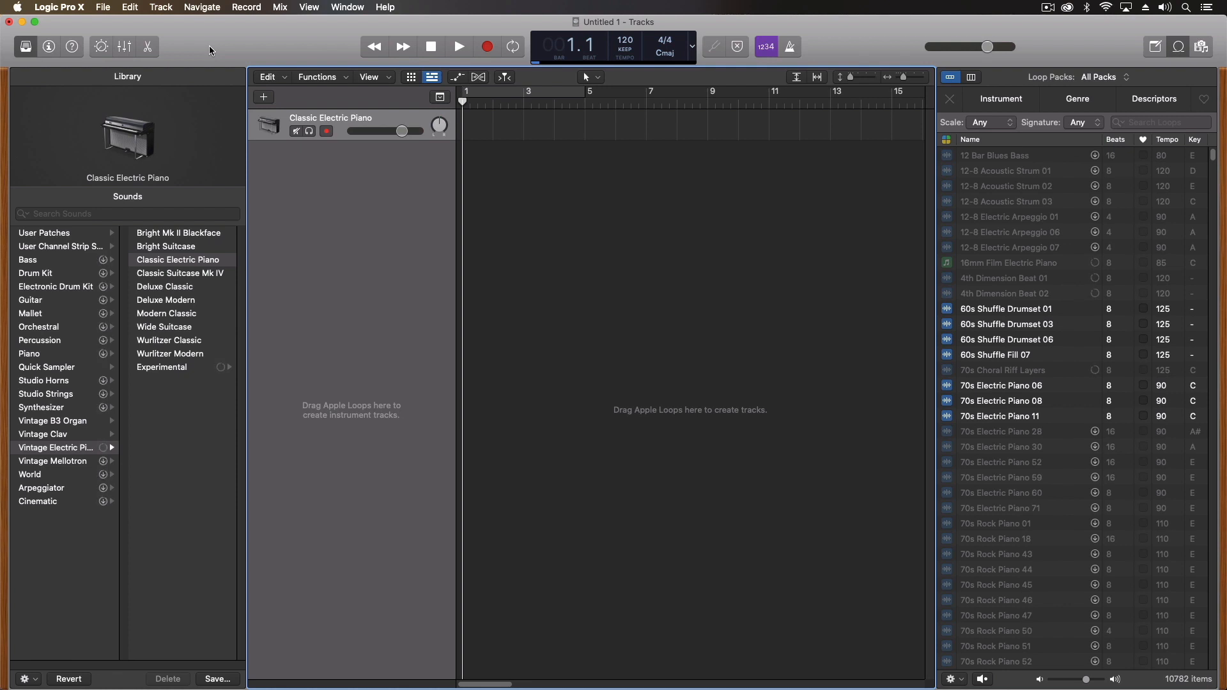
mouse_move(221, 44)
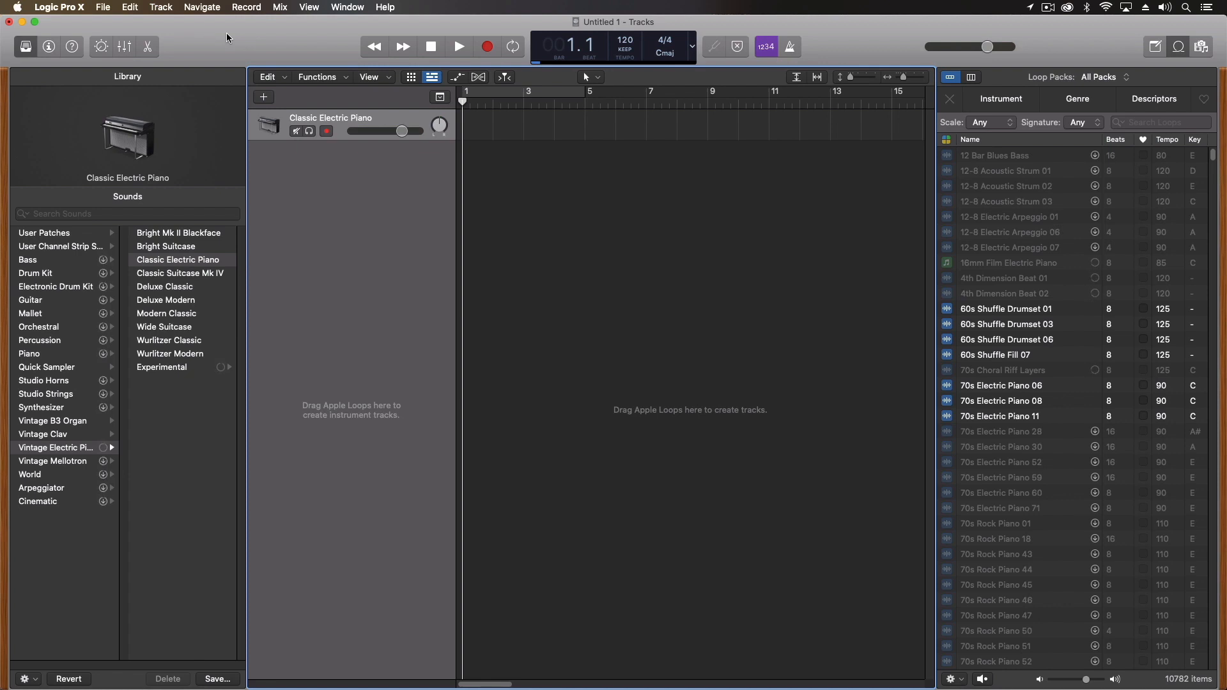
mouse_move(198, 43)
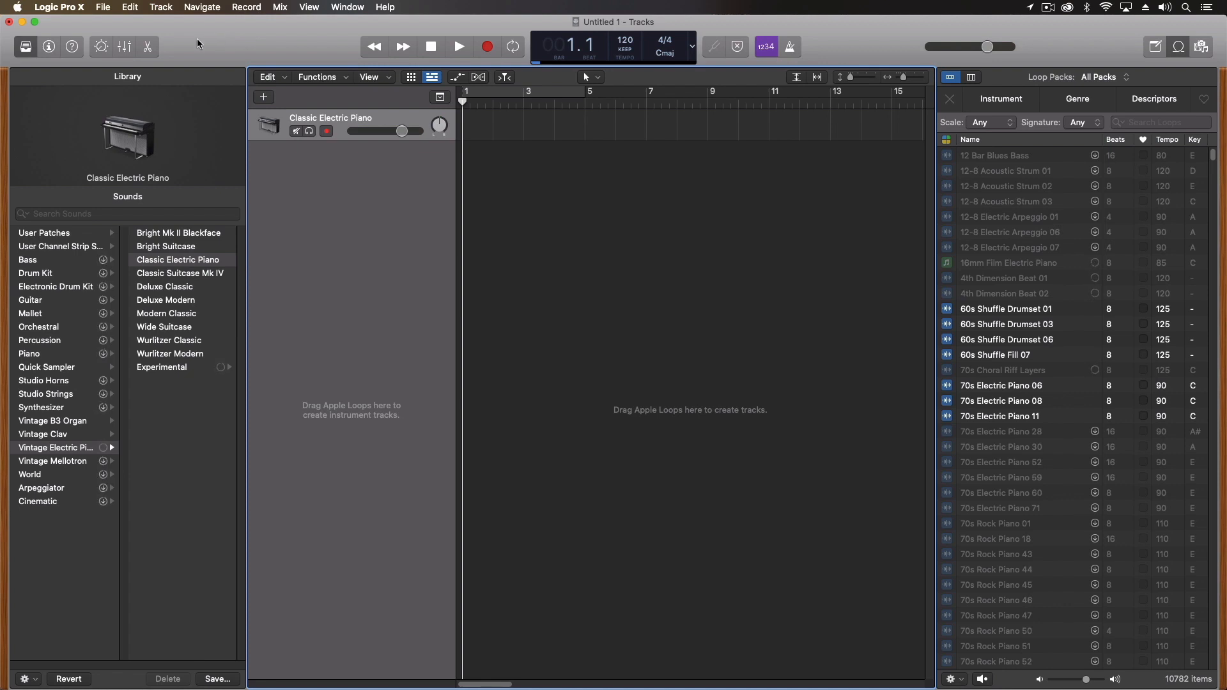